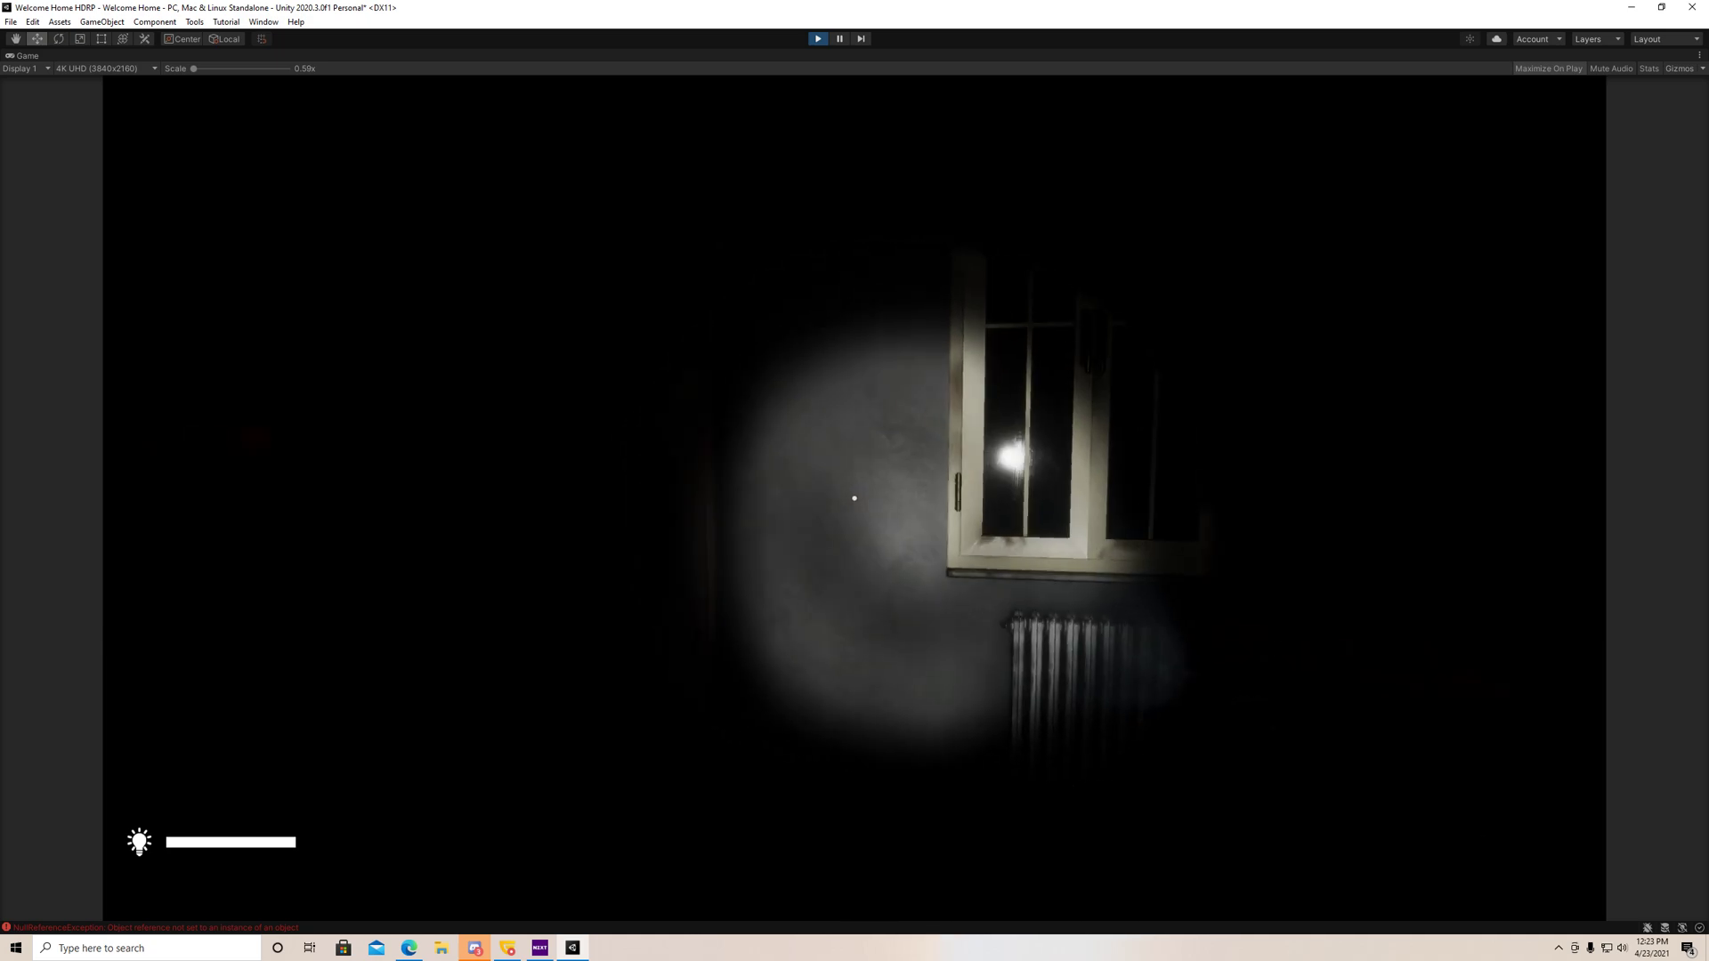
- Exit Play mode to return to editing the scene with LightningTrigger's event settings shown
left_click(838, 37)
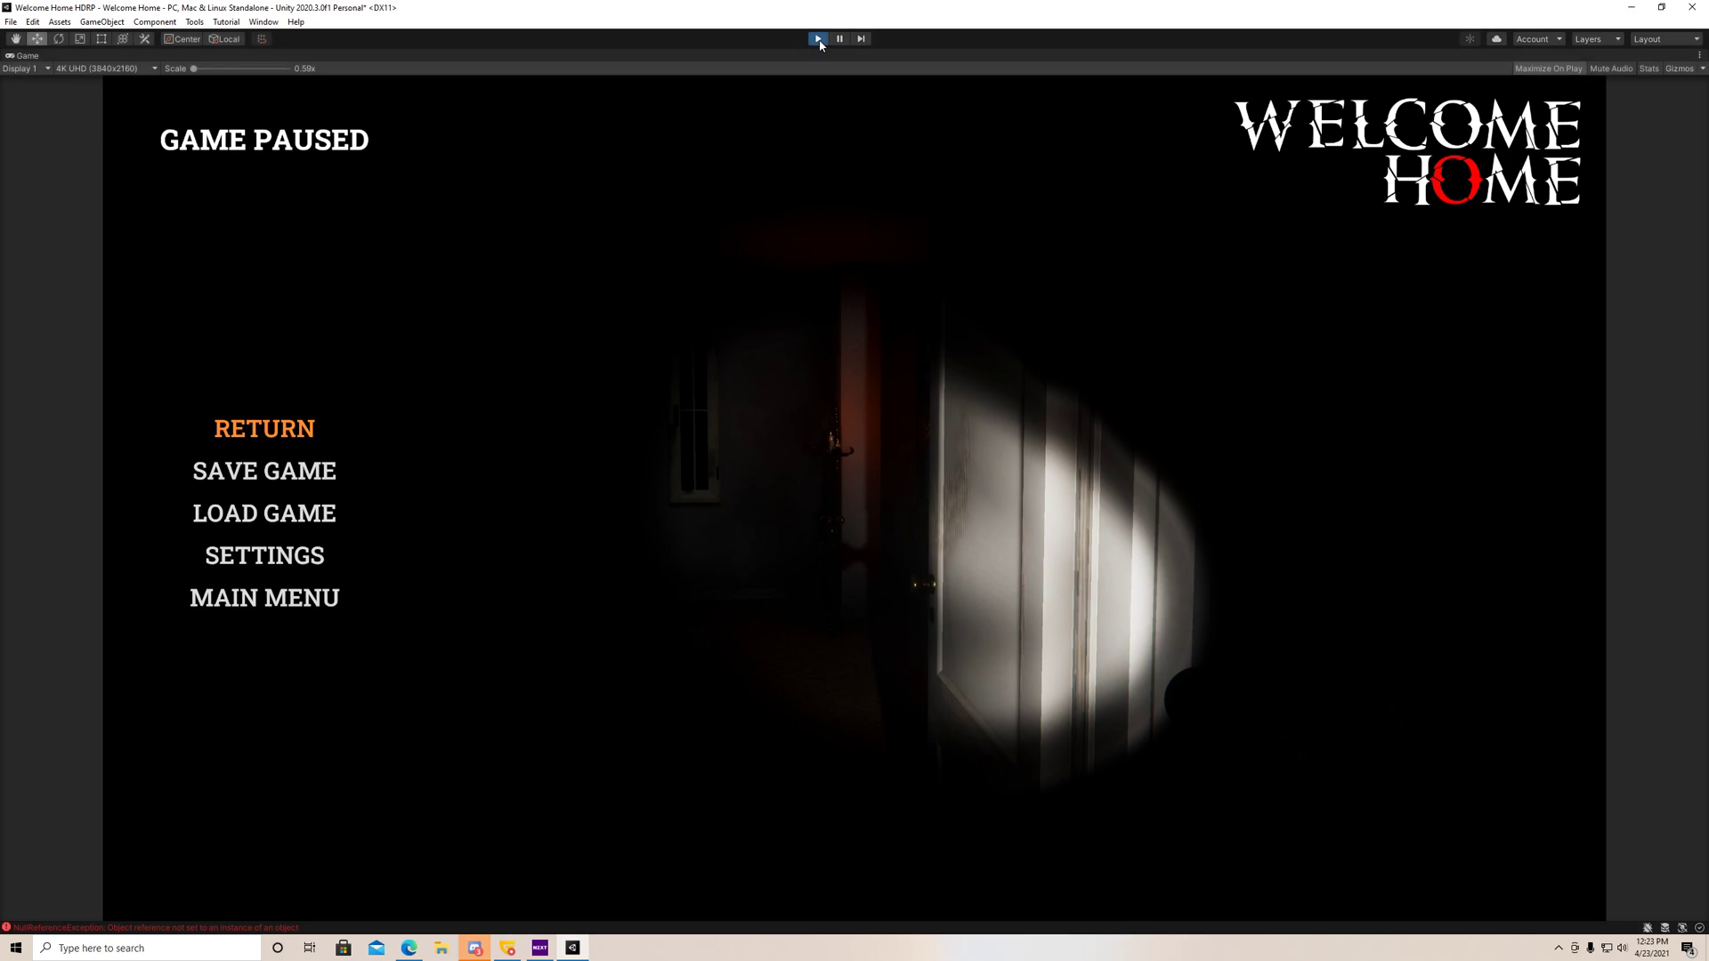
left_click(839, 37)
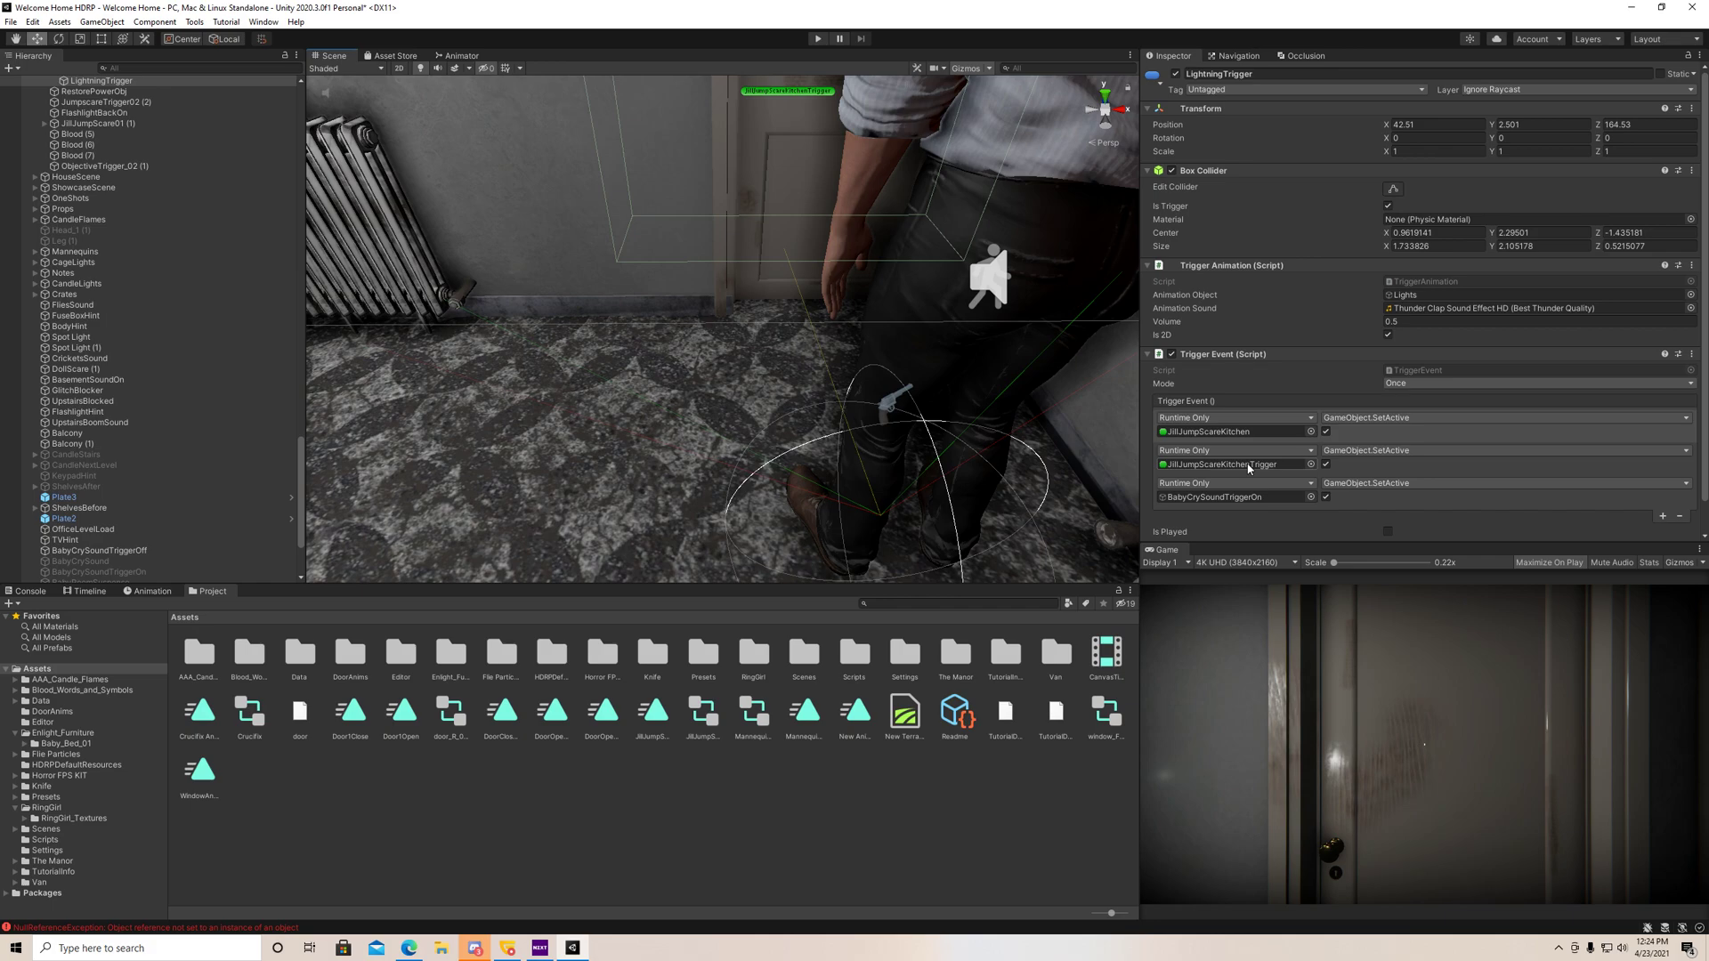
mouse_move(1246, 468)
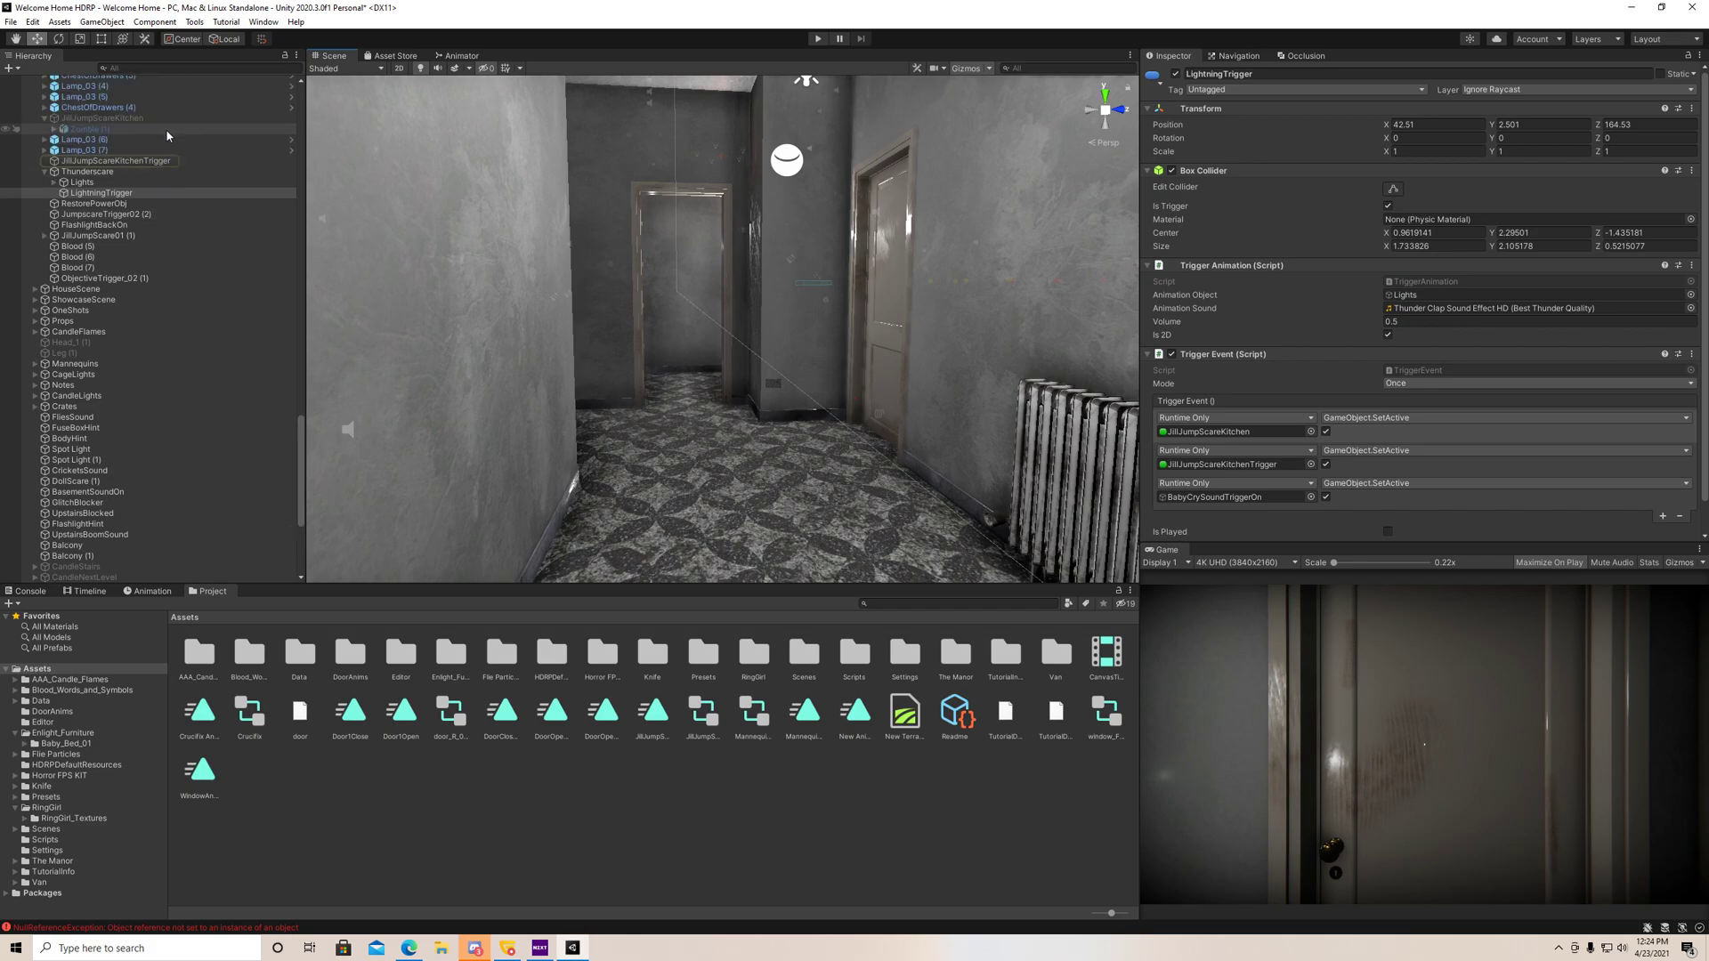
- Review the JillJumpScareKitchenTrigger settings and select the JillJumpScareKitchen animation object
left_click(116, 161)
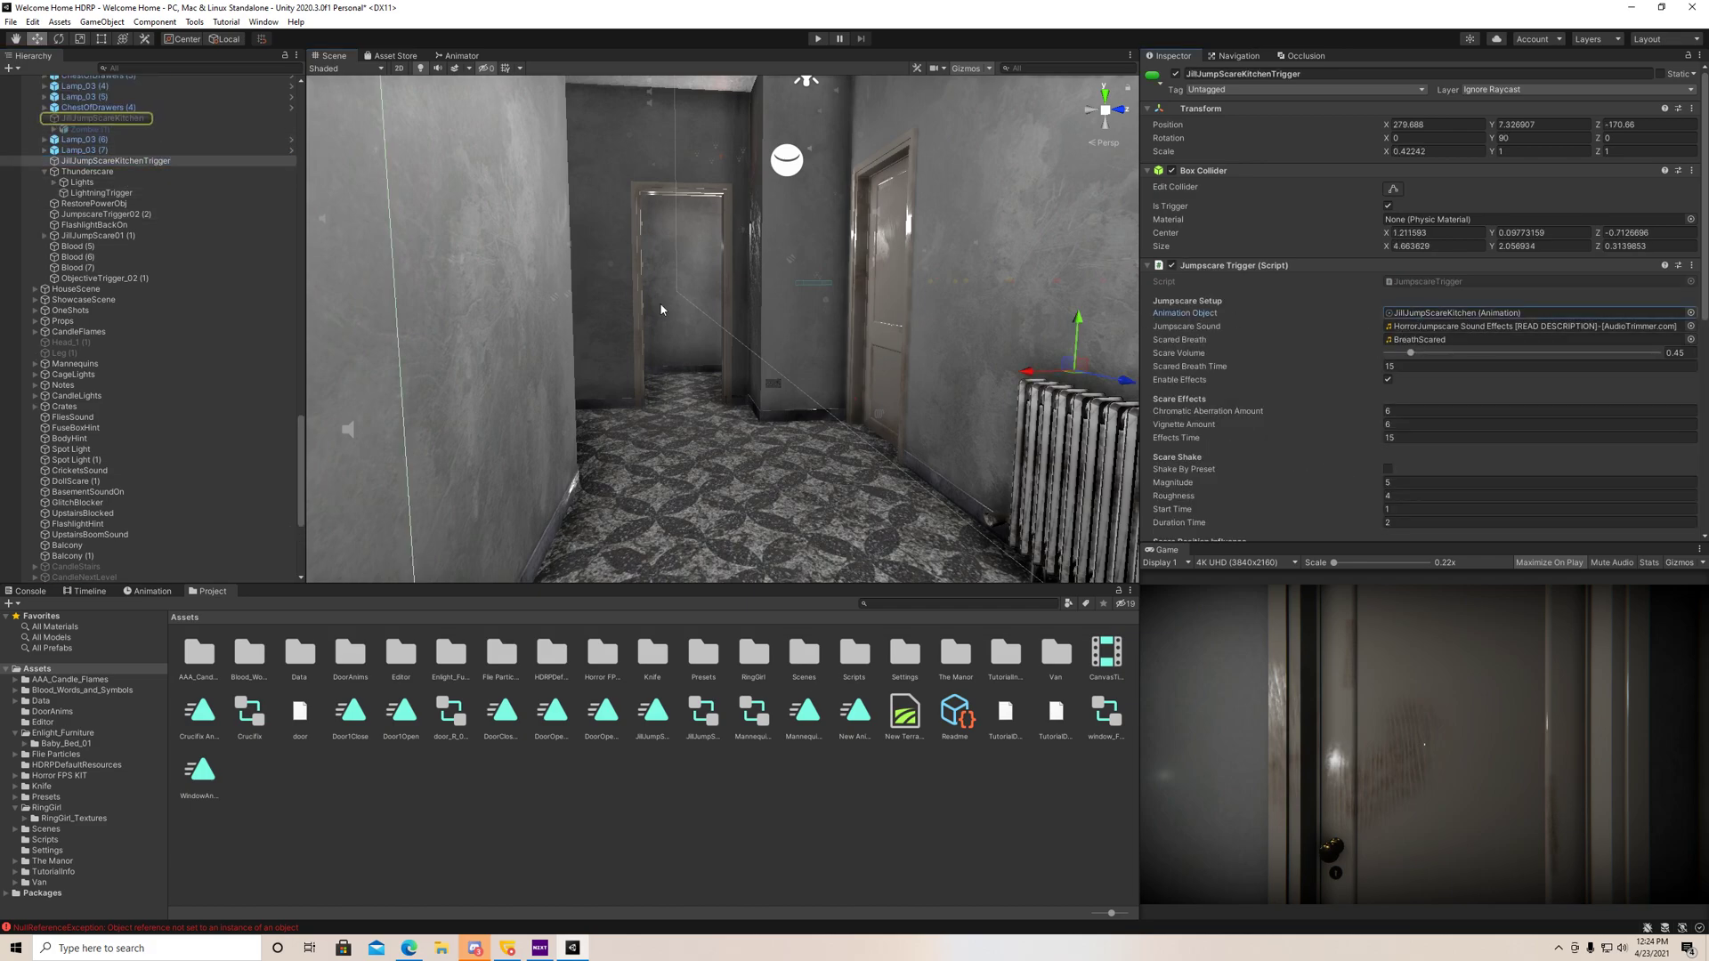
left_click(91, 118)
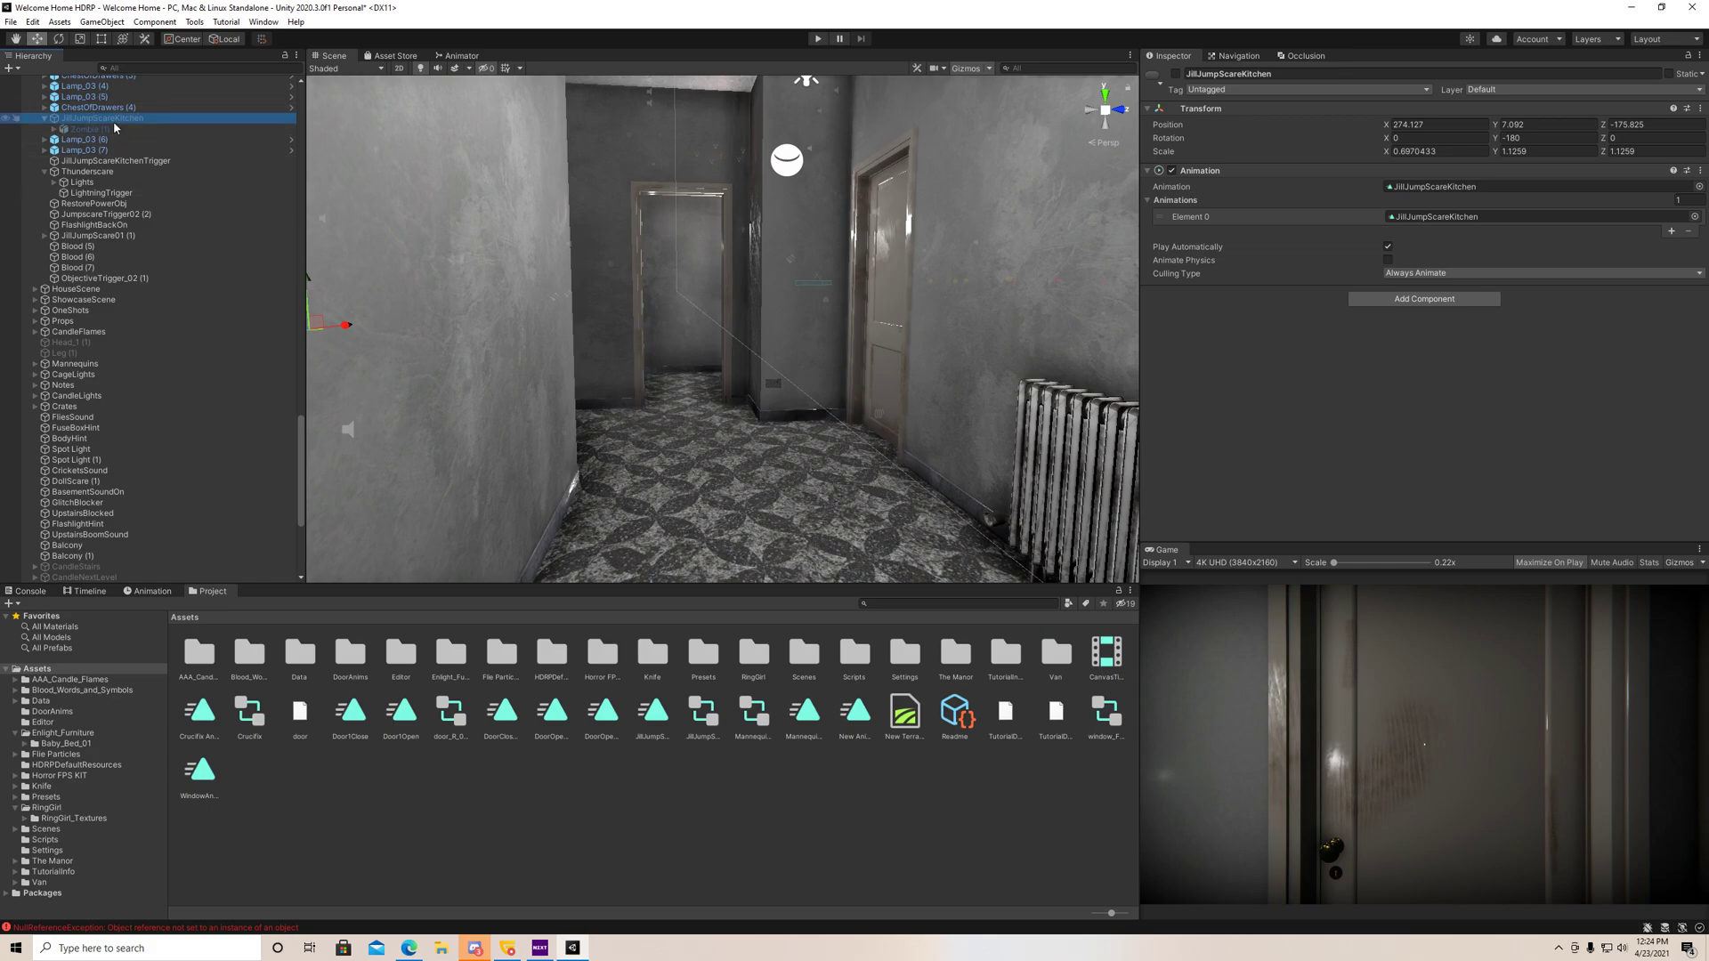
left_click(114, 160)
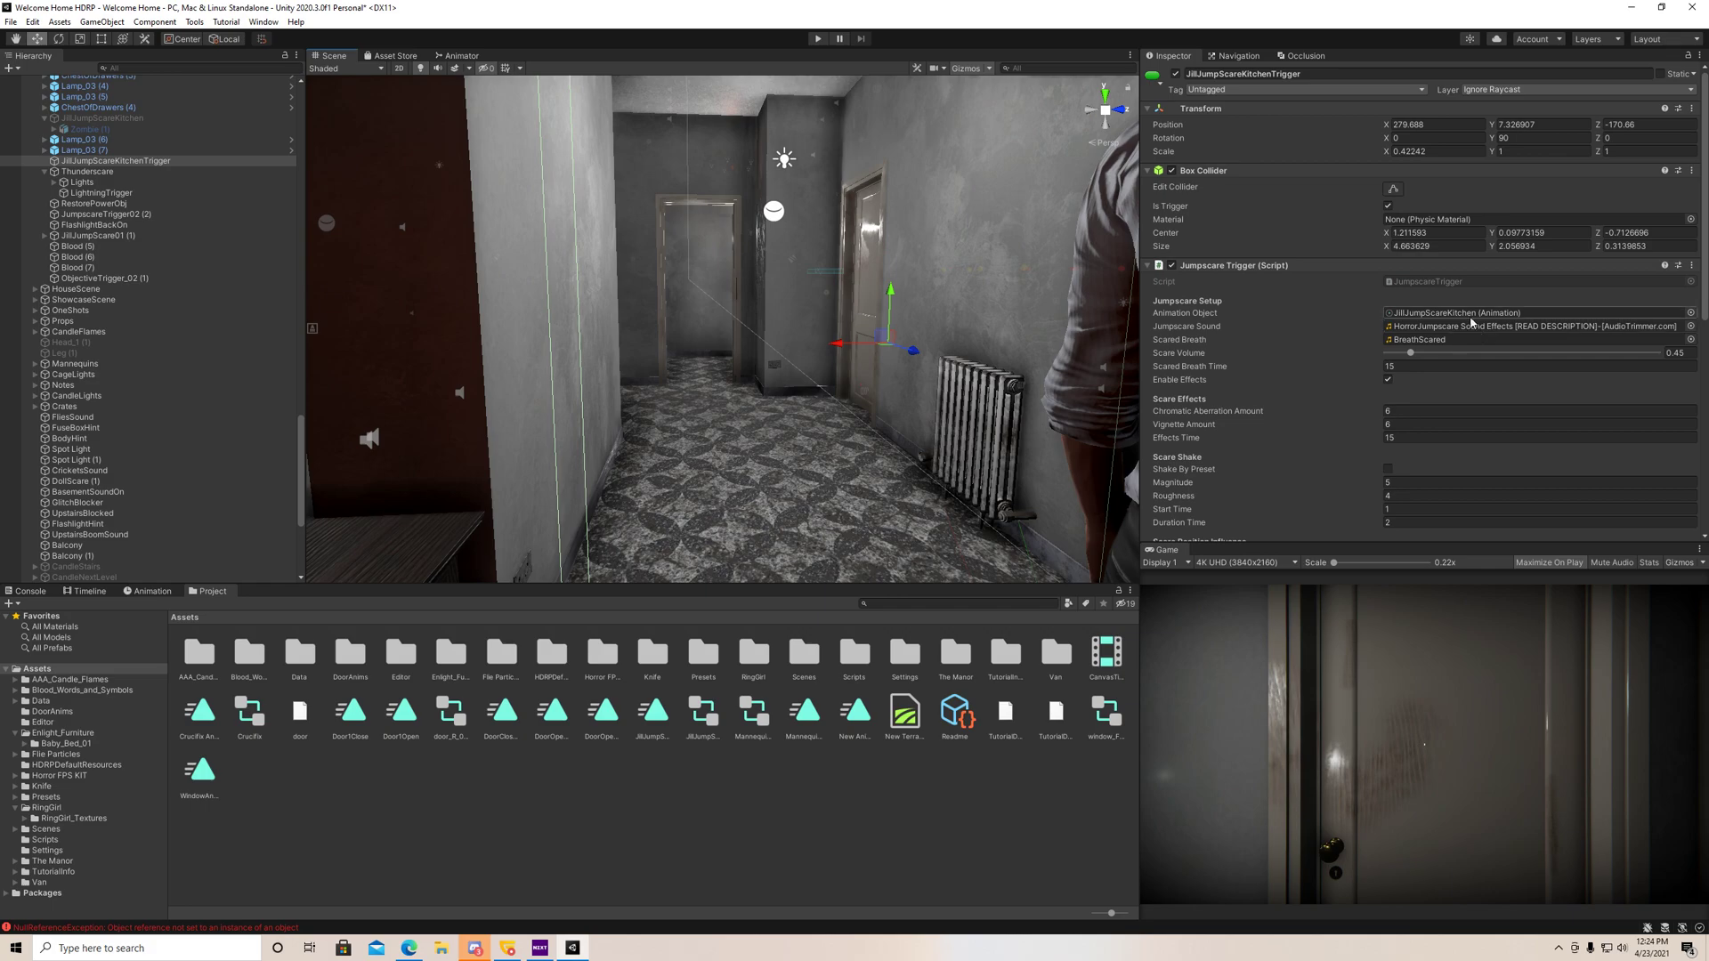
left_click(91, 117)
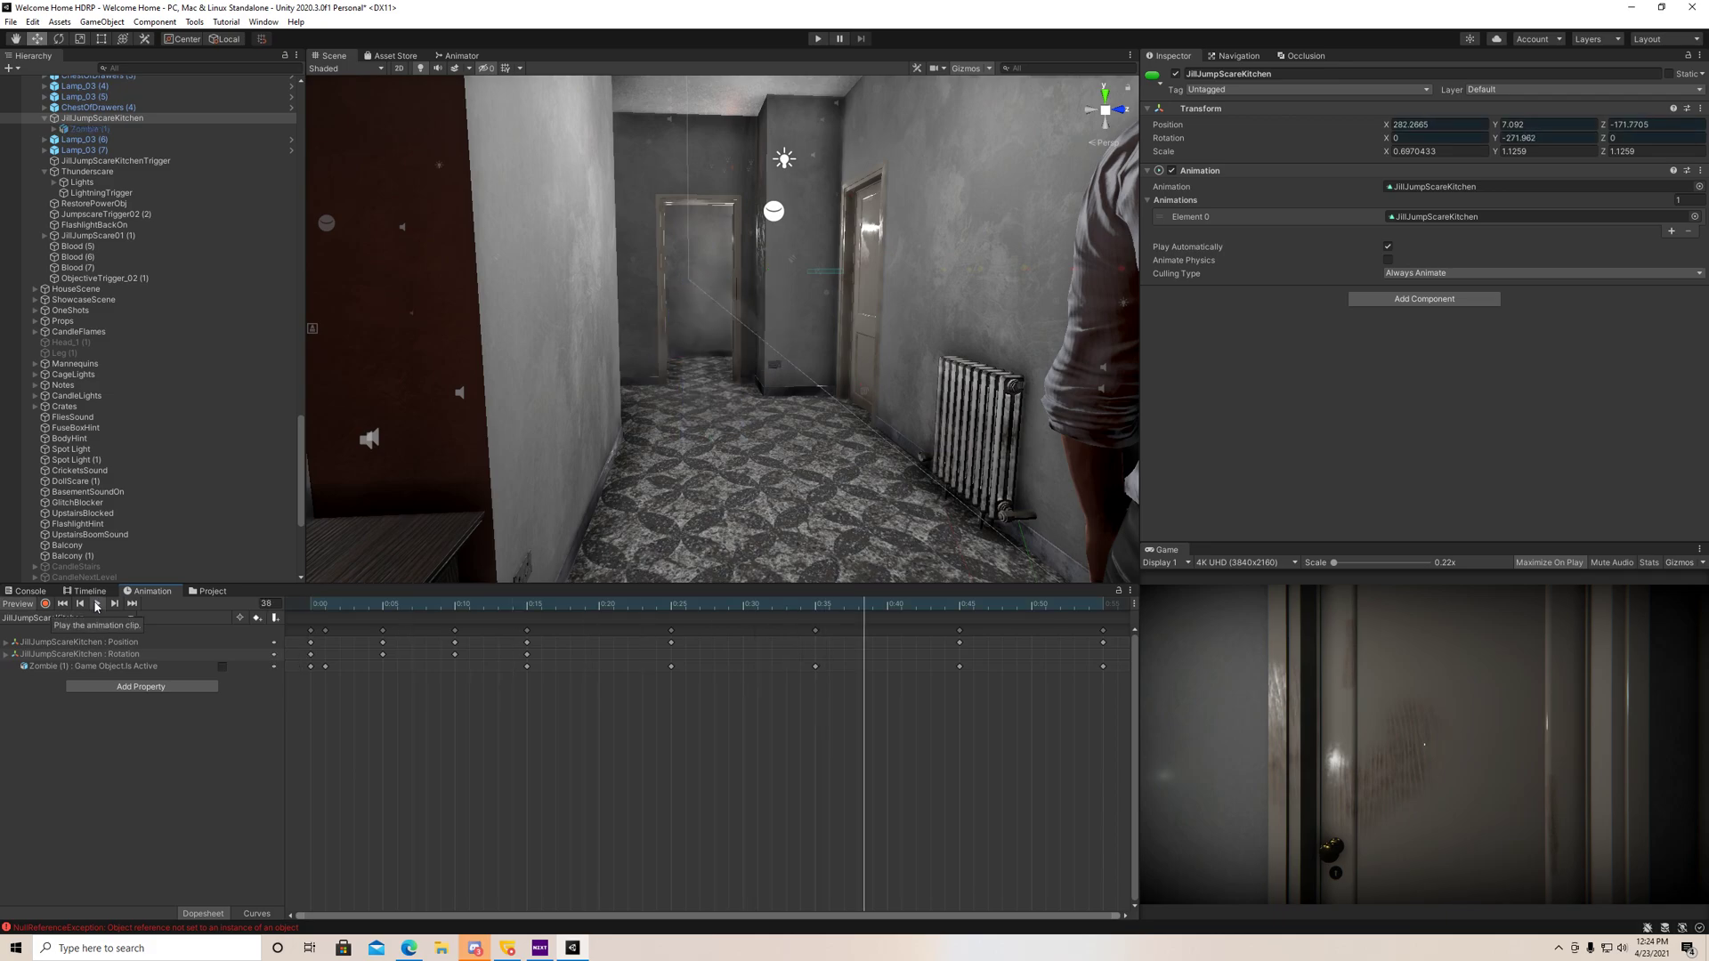
- Preview the JillJumpScareKitchen clip where the hidden zombie activates and moves down the hallway
left_click(96, 603)
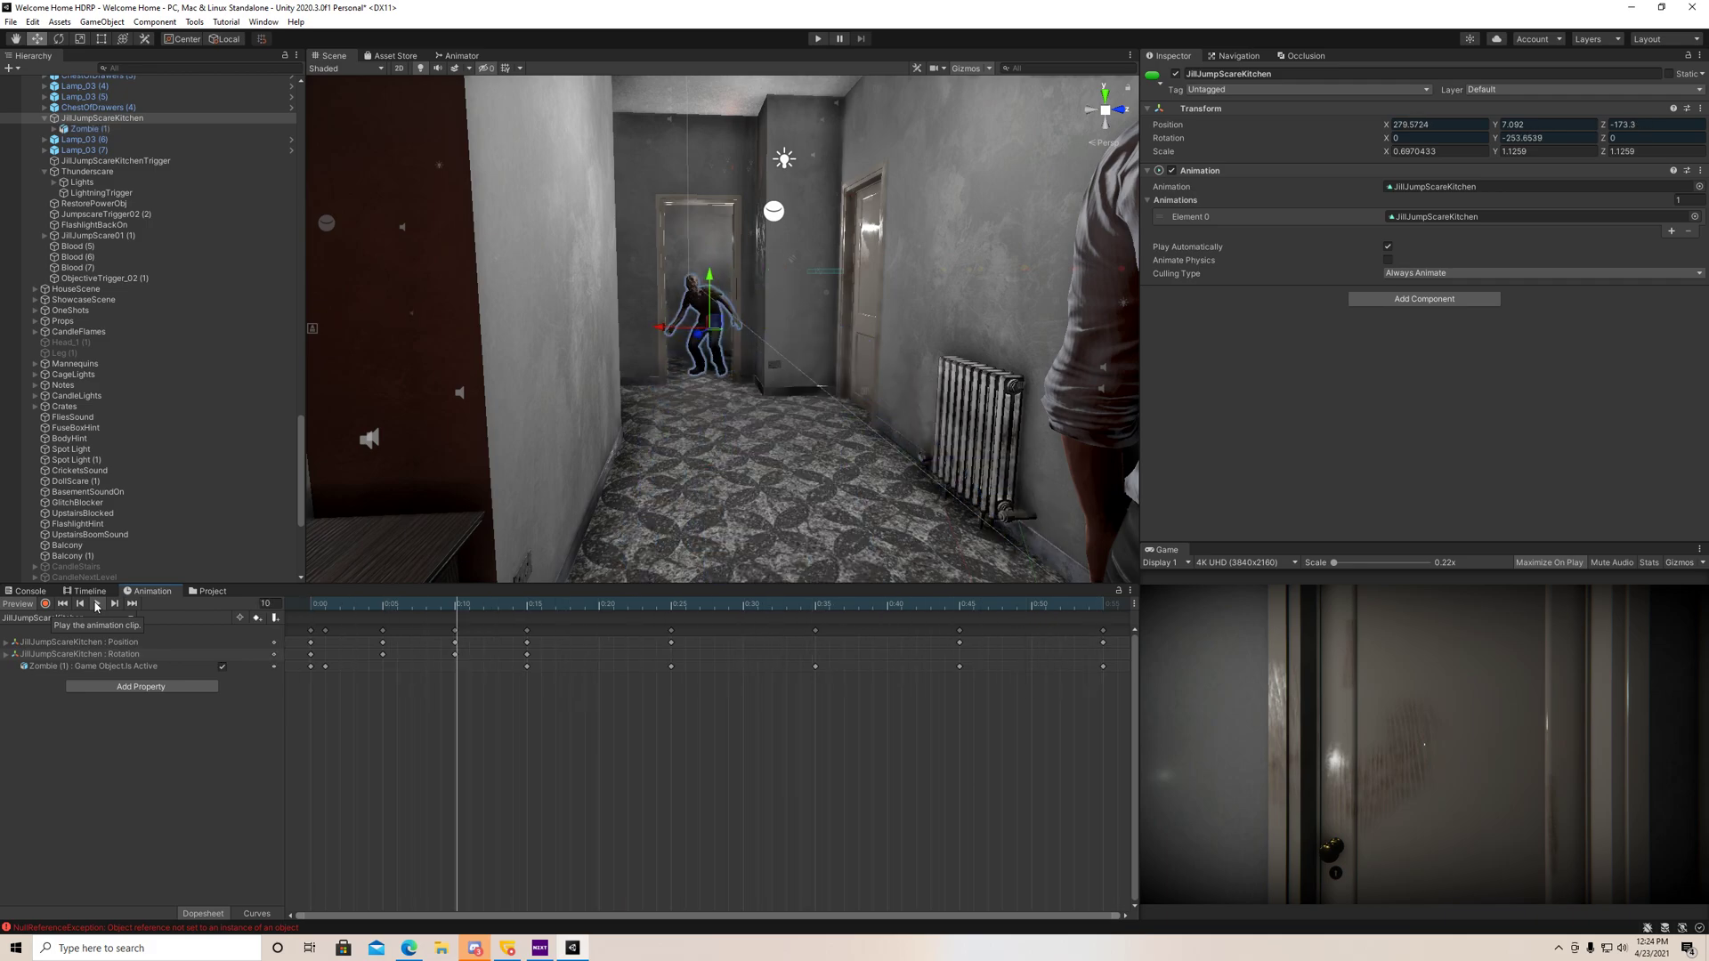
left_click(80, 603)
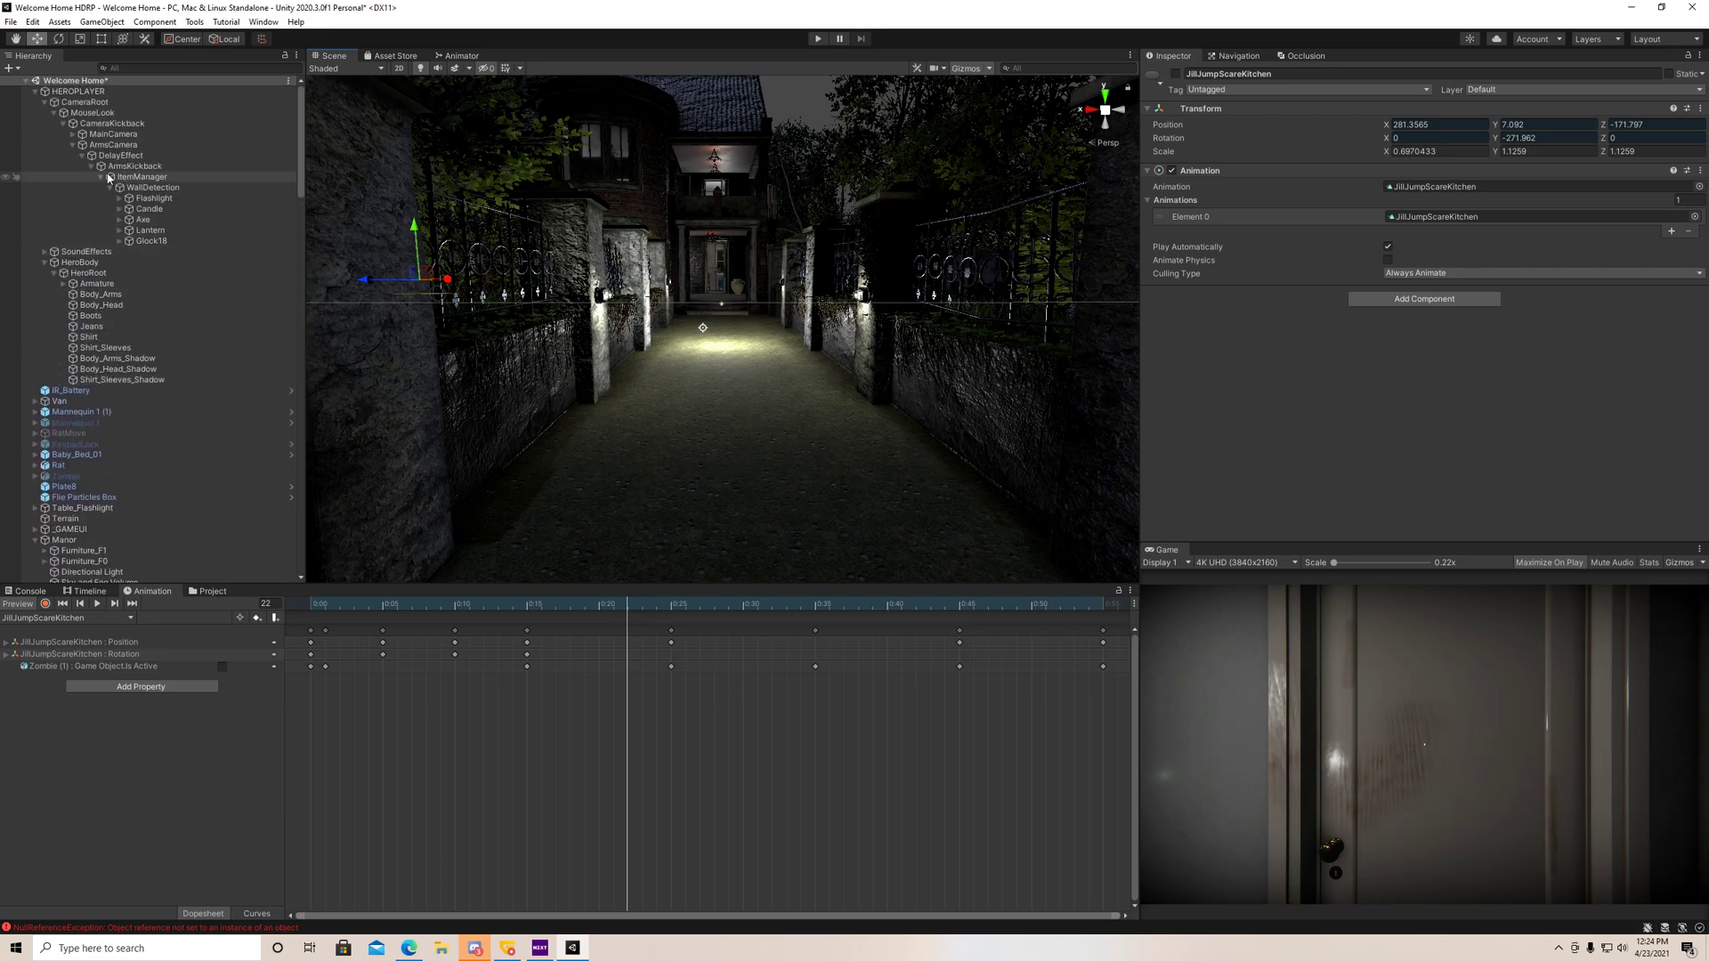
- Align HEROPLAYER with the view and raise it to stand on the alley path before the gate
left_click(102, 22)
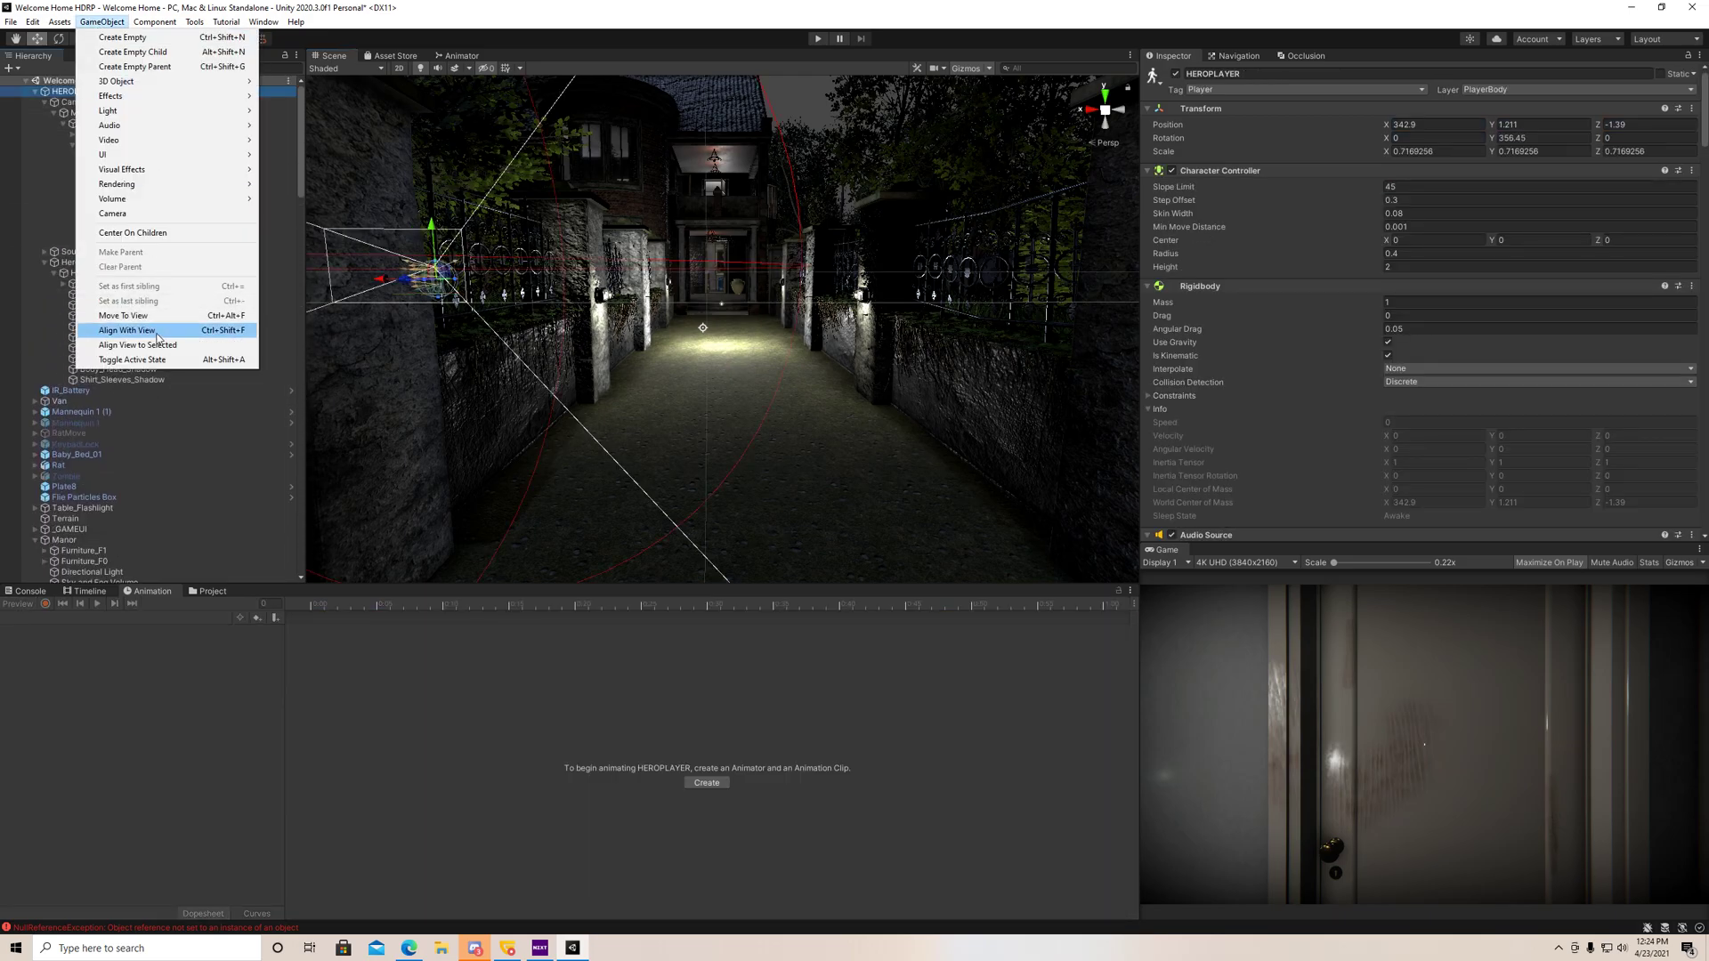
left_click(125, 331)
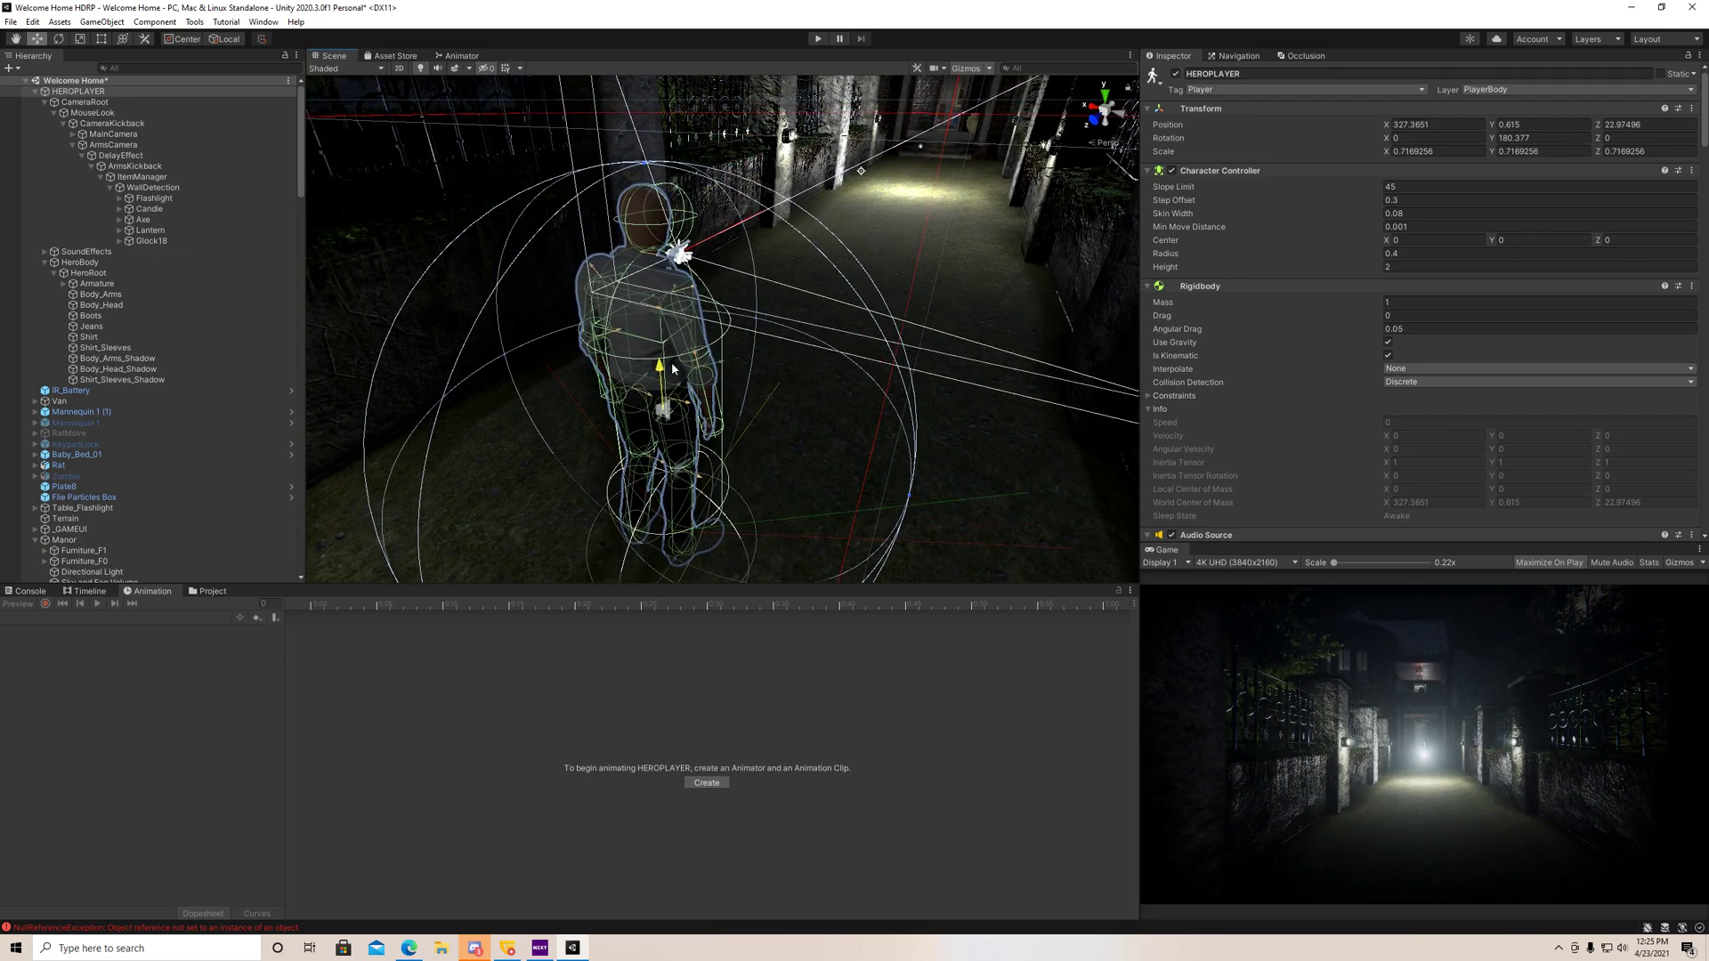
left_click_drag(660, 365, 663, 333)
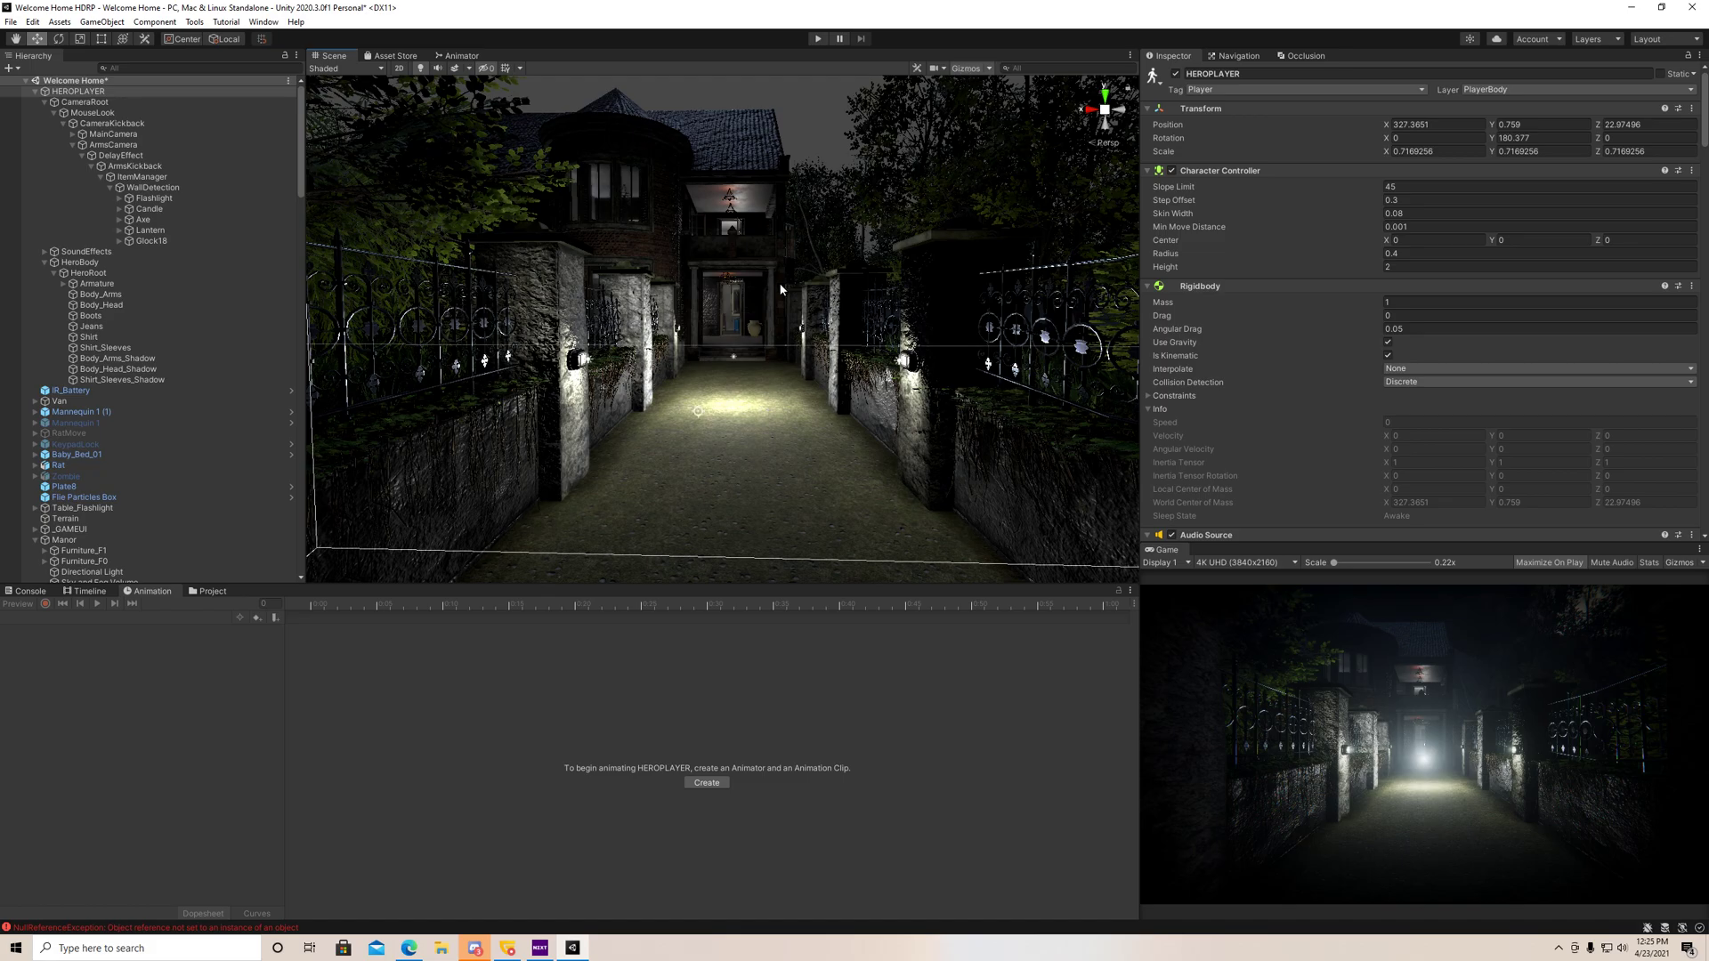
mouse_move(500, 233)
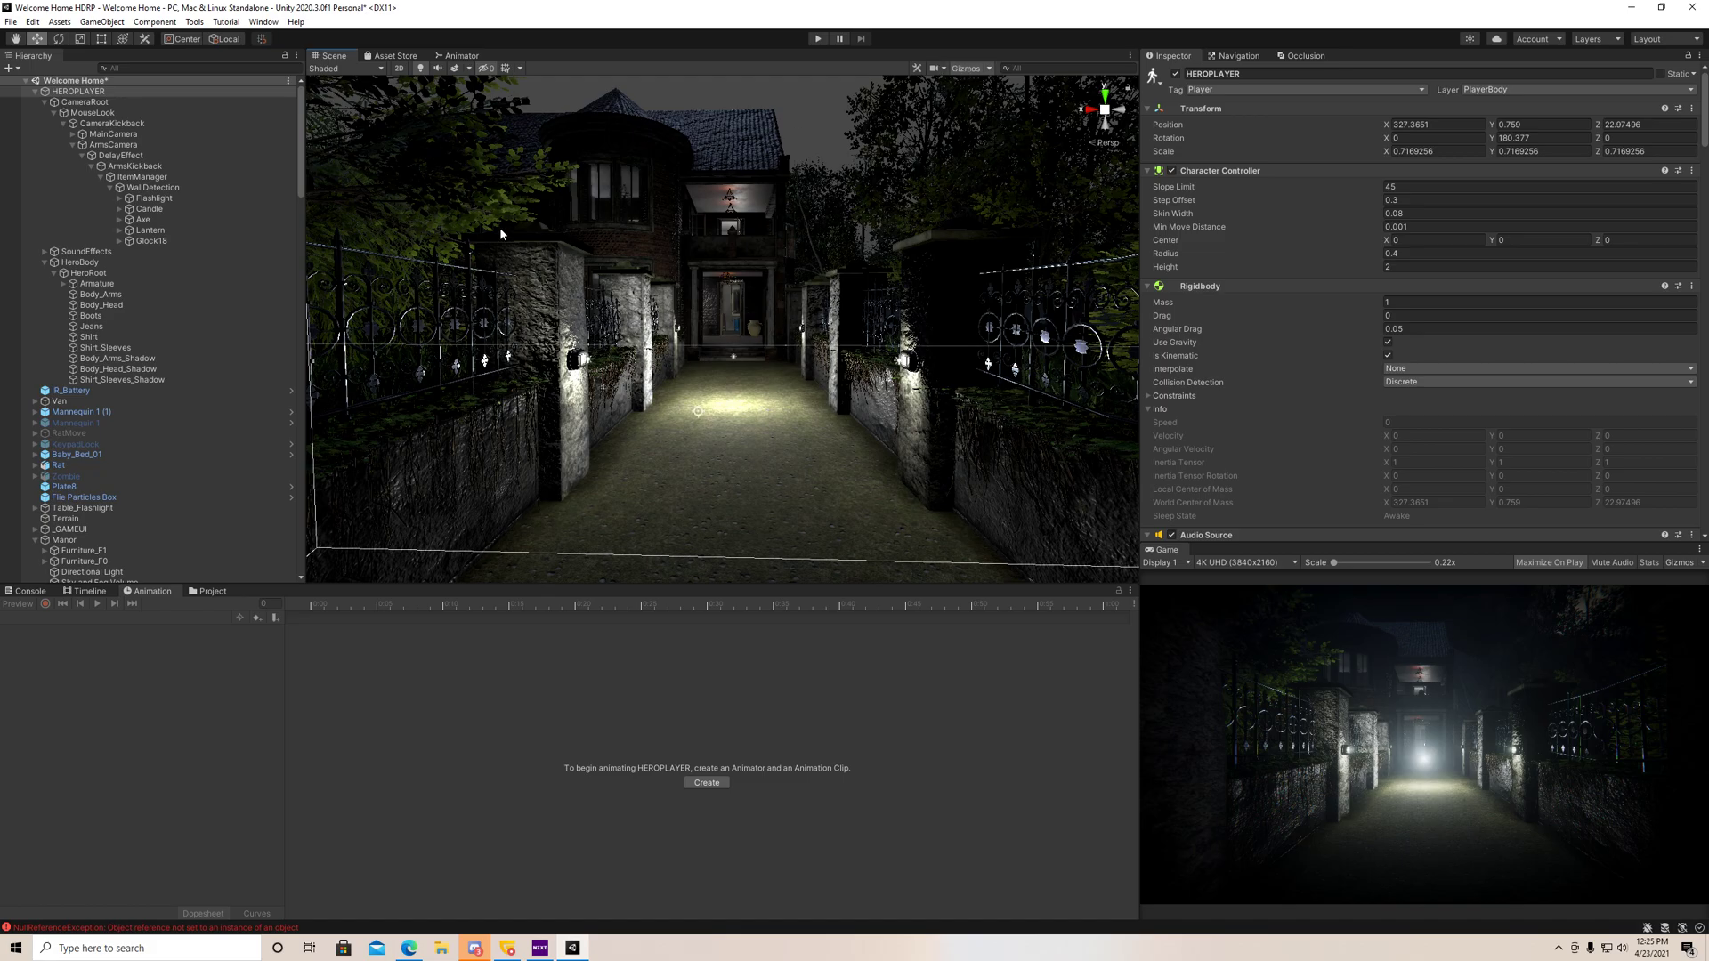
scroll("down", 3)
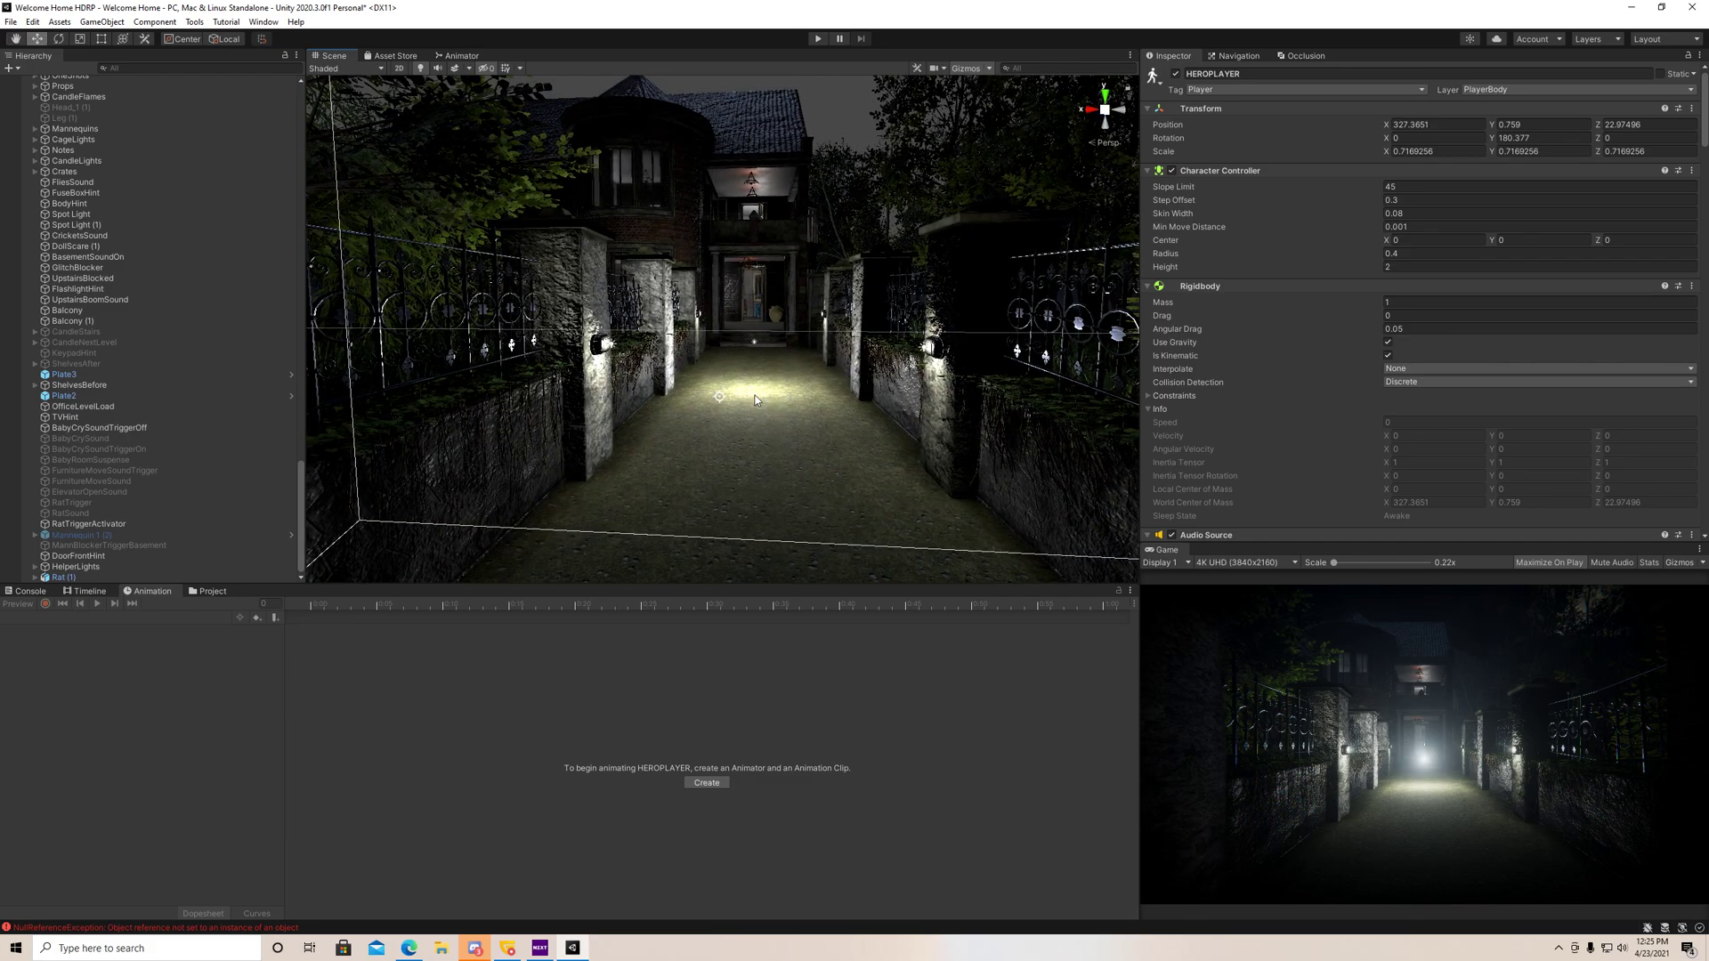
left_click(102, 22)
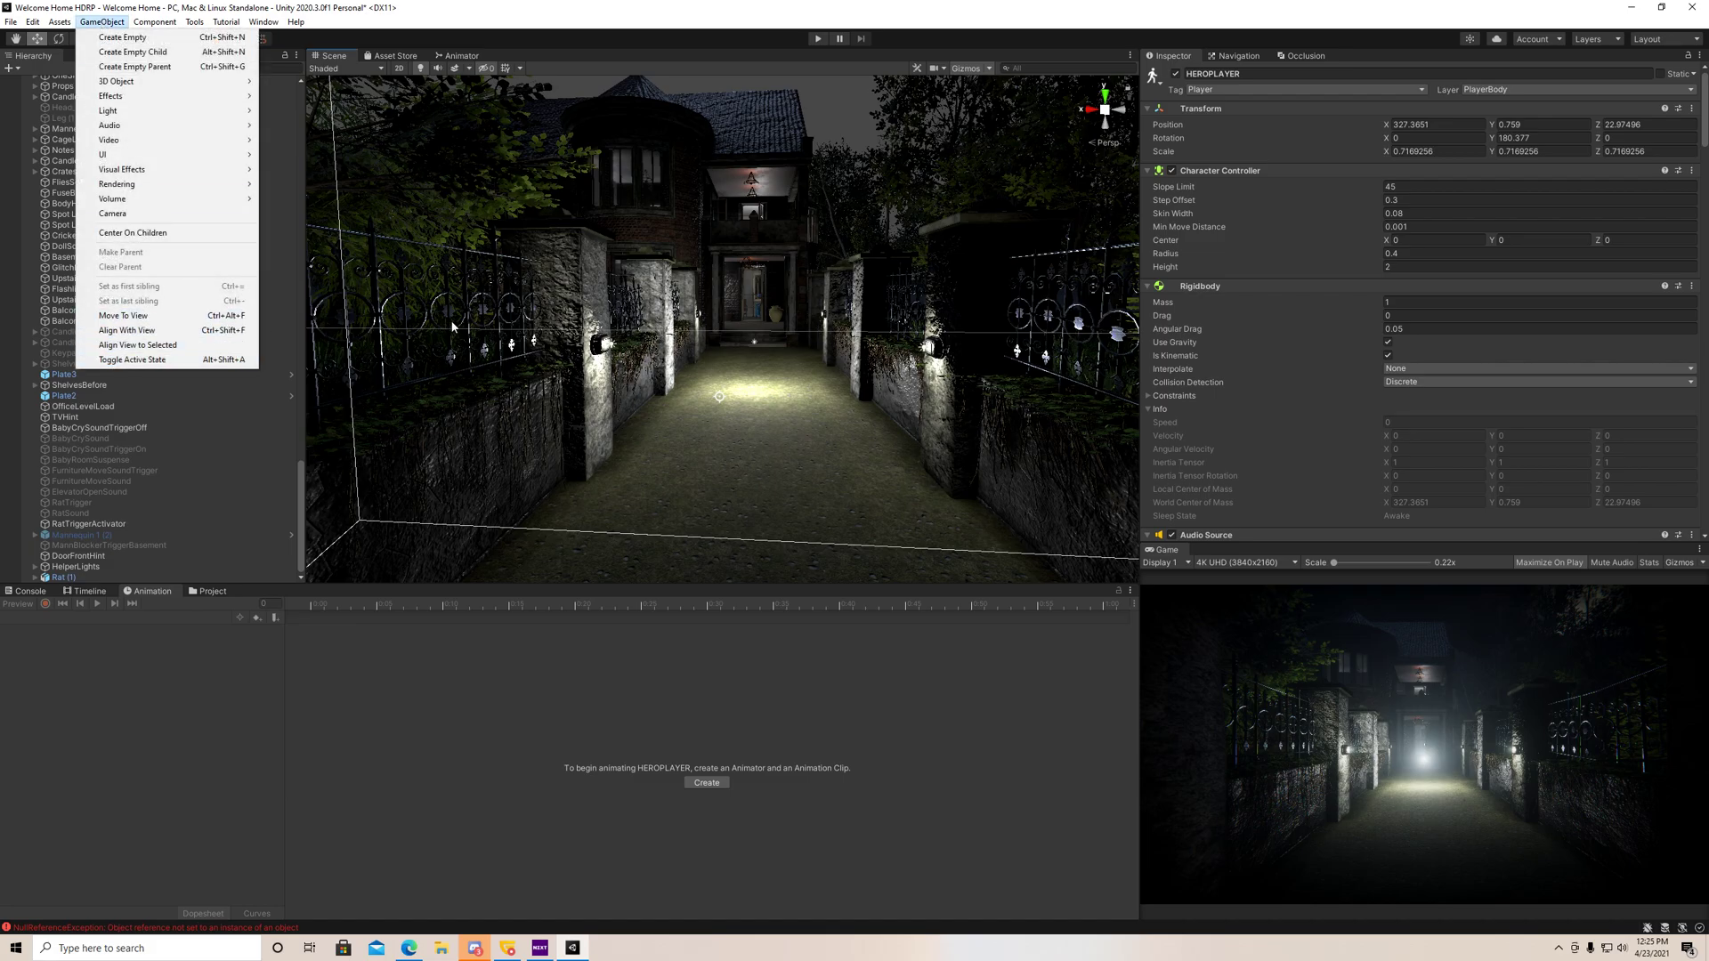
mouse_move(687, 395)
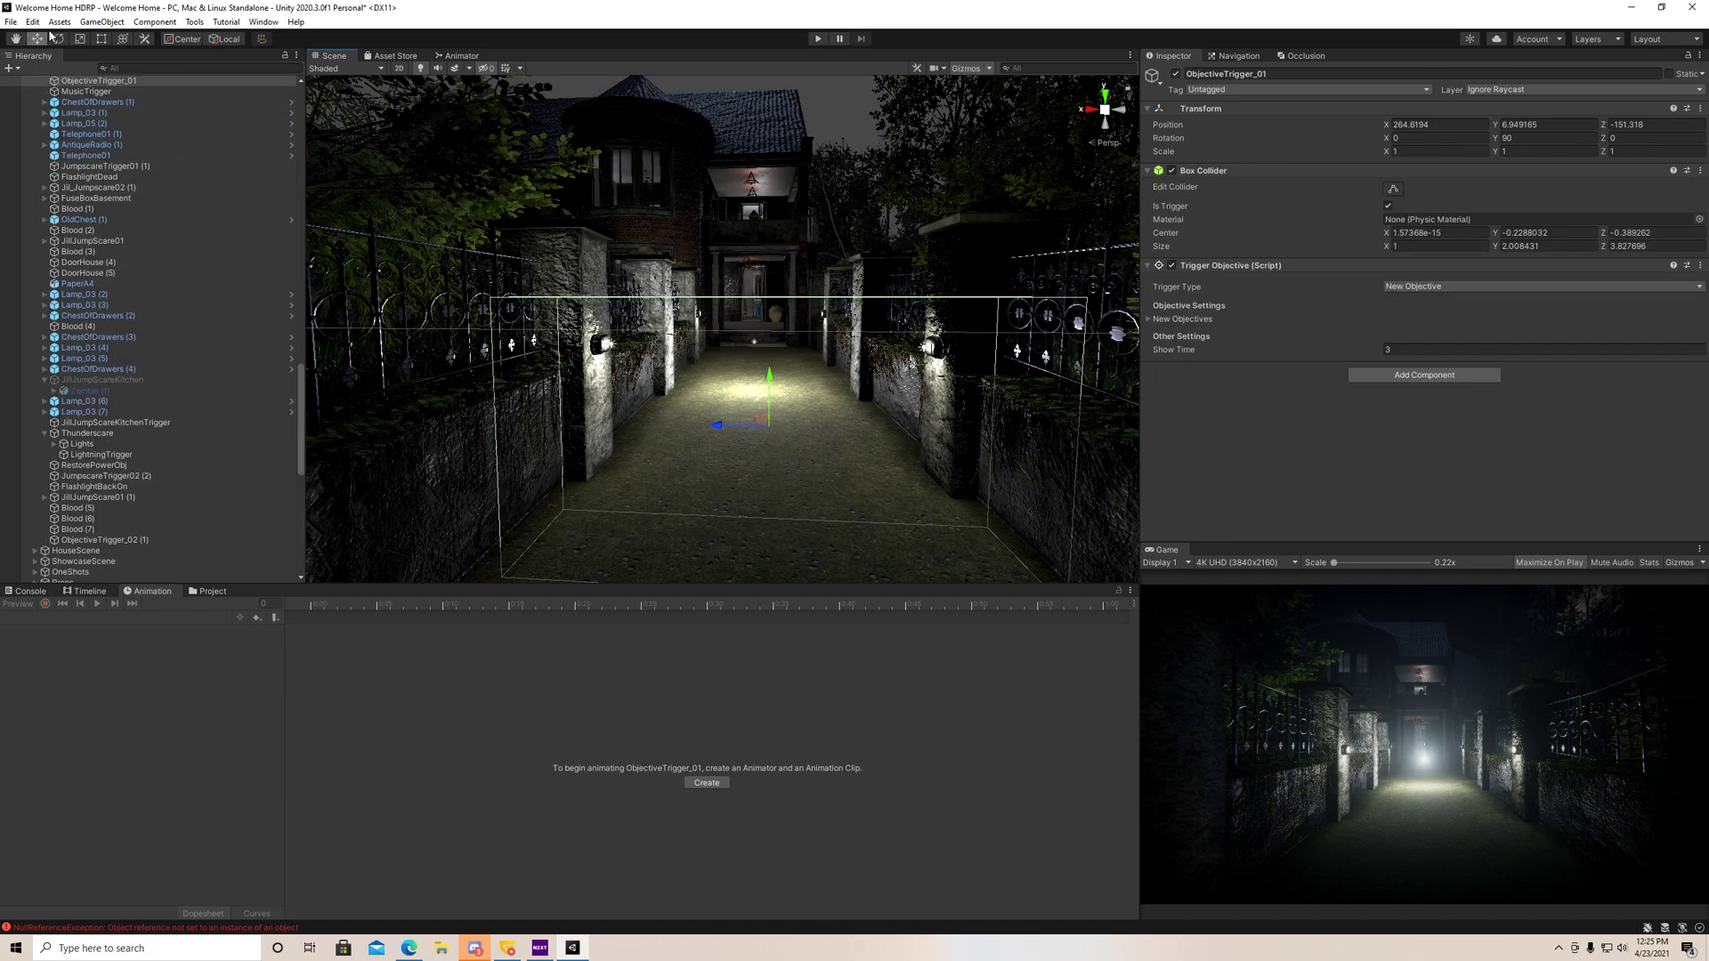
- Create a cube on the alley path, hide its mesh and widen its trigger collider across the alley
left_click(99, 22)
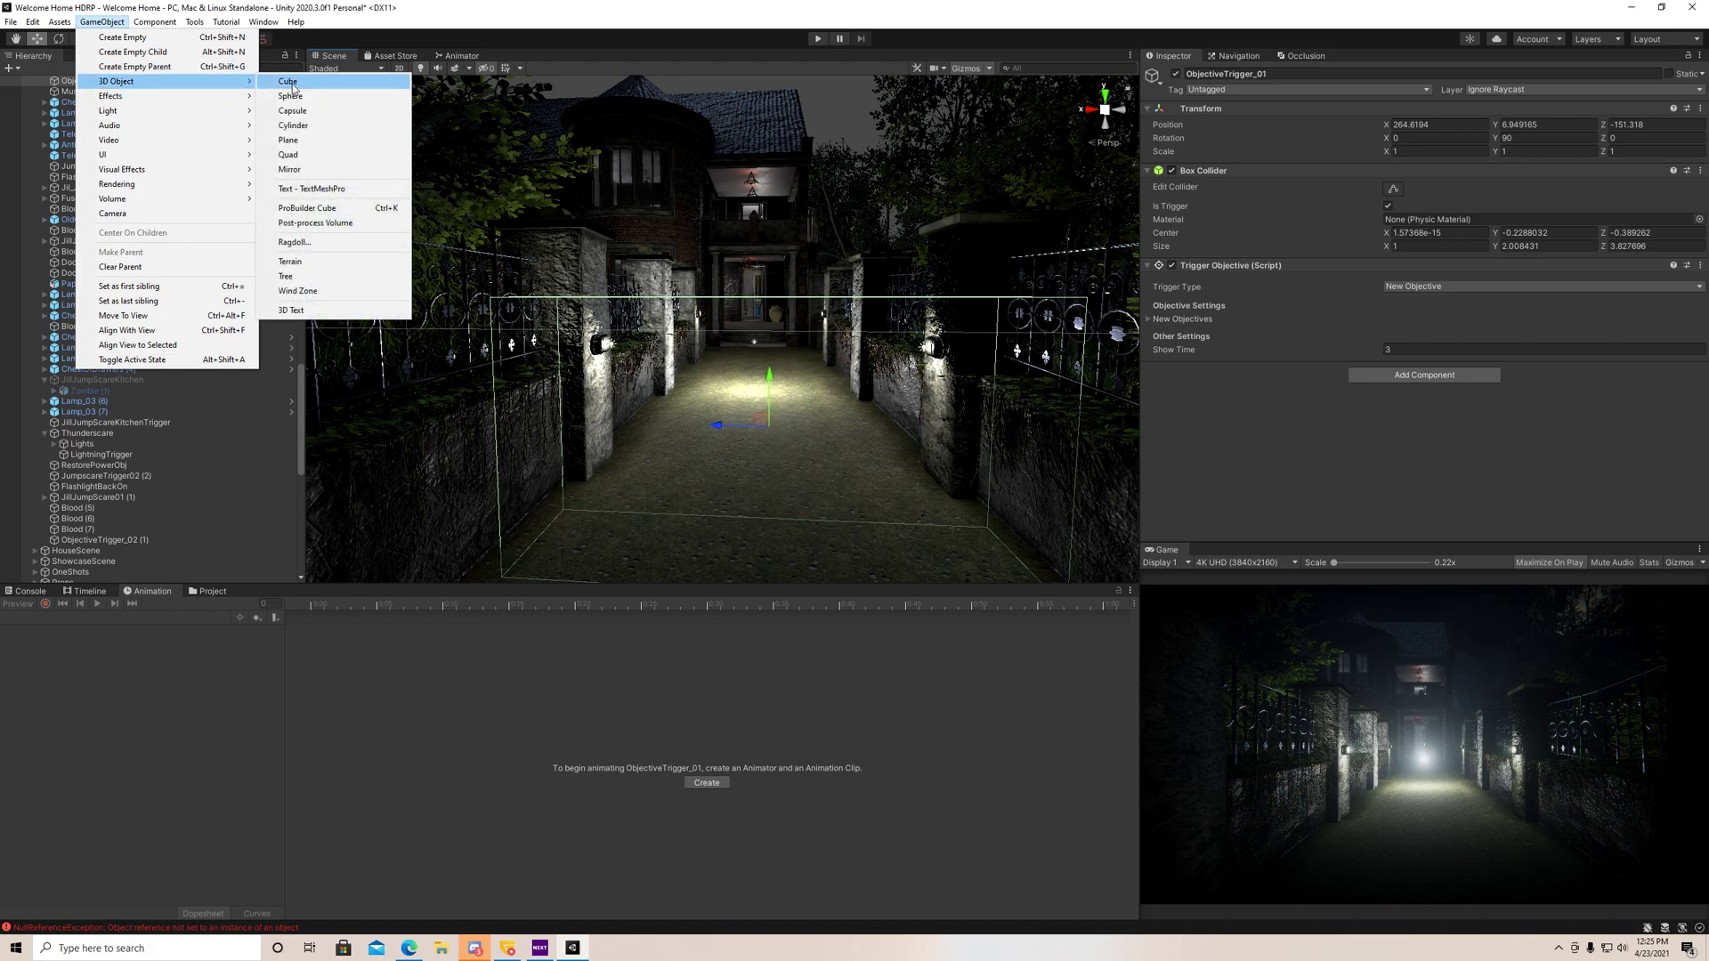
left_click(286, 80)
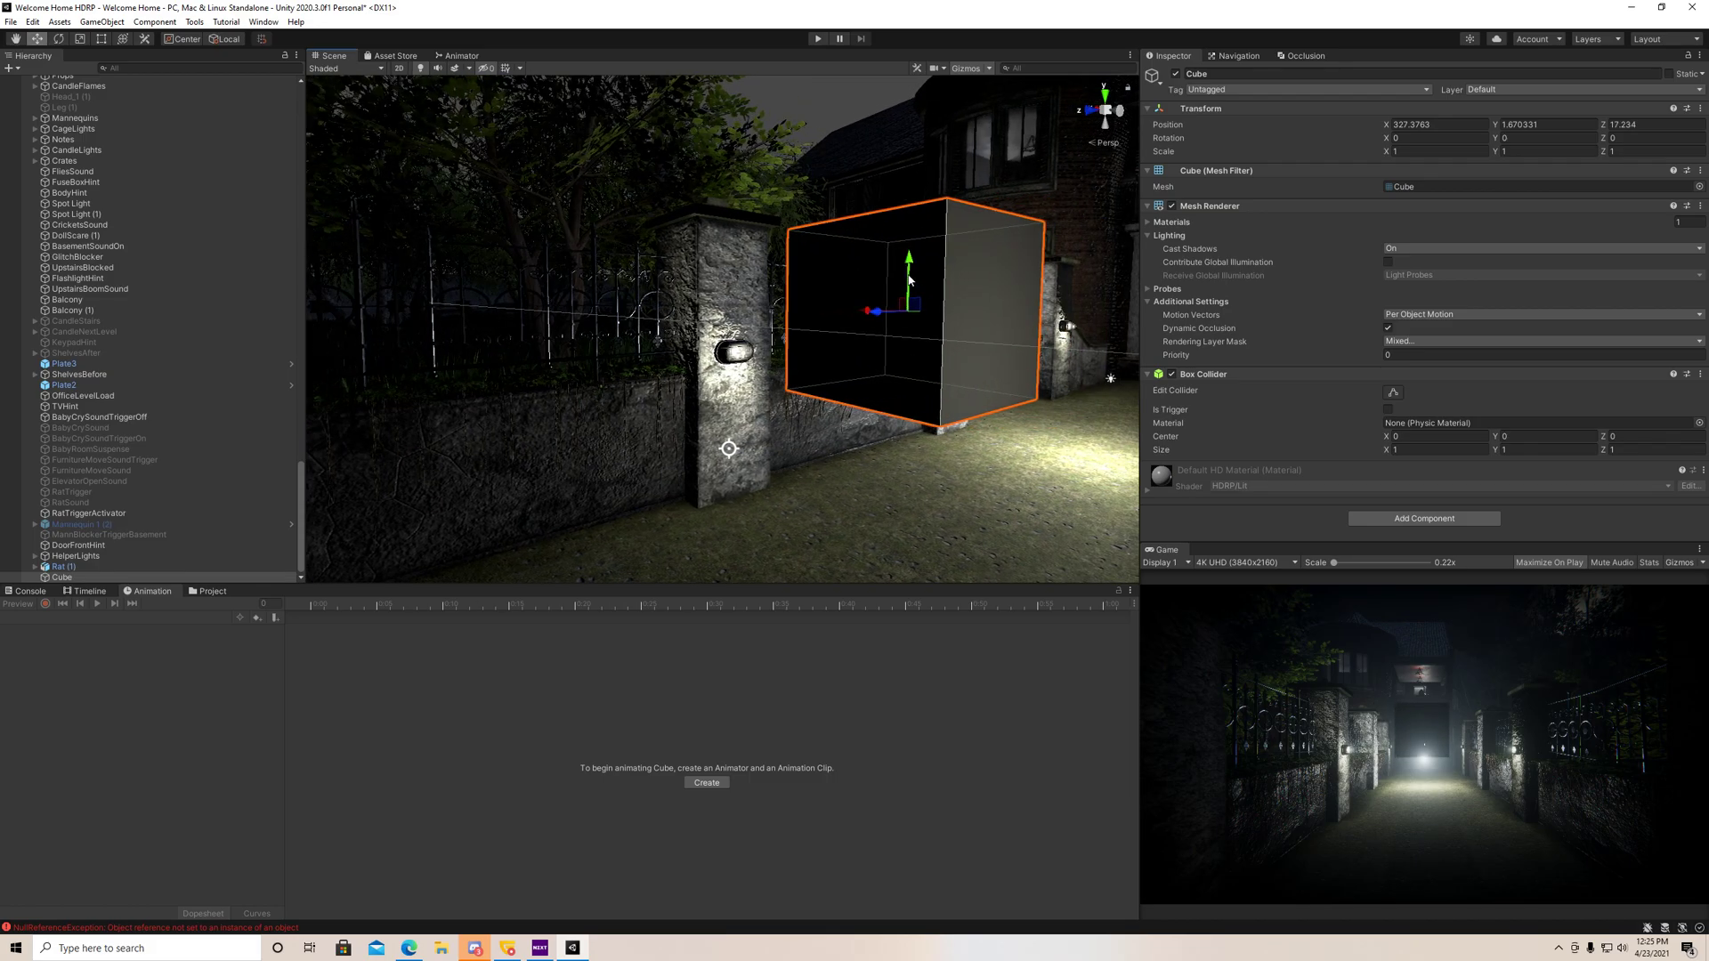
left_click_drag(908, 254, 856, 305)
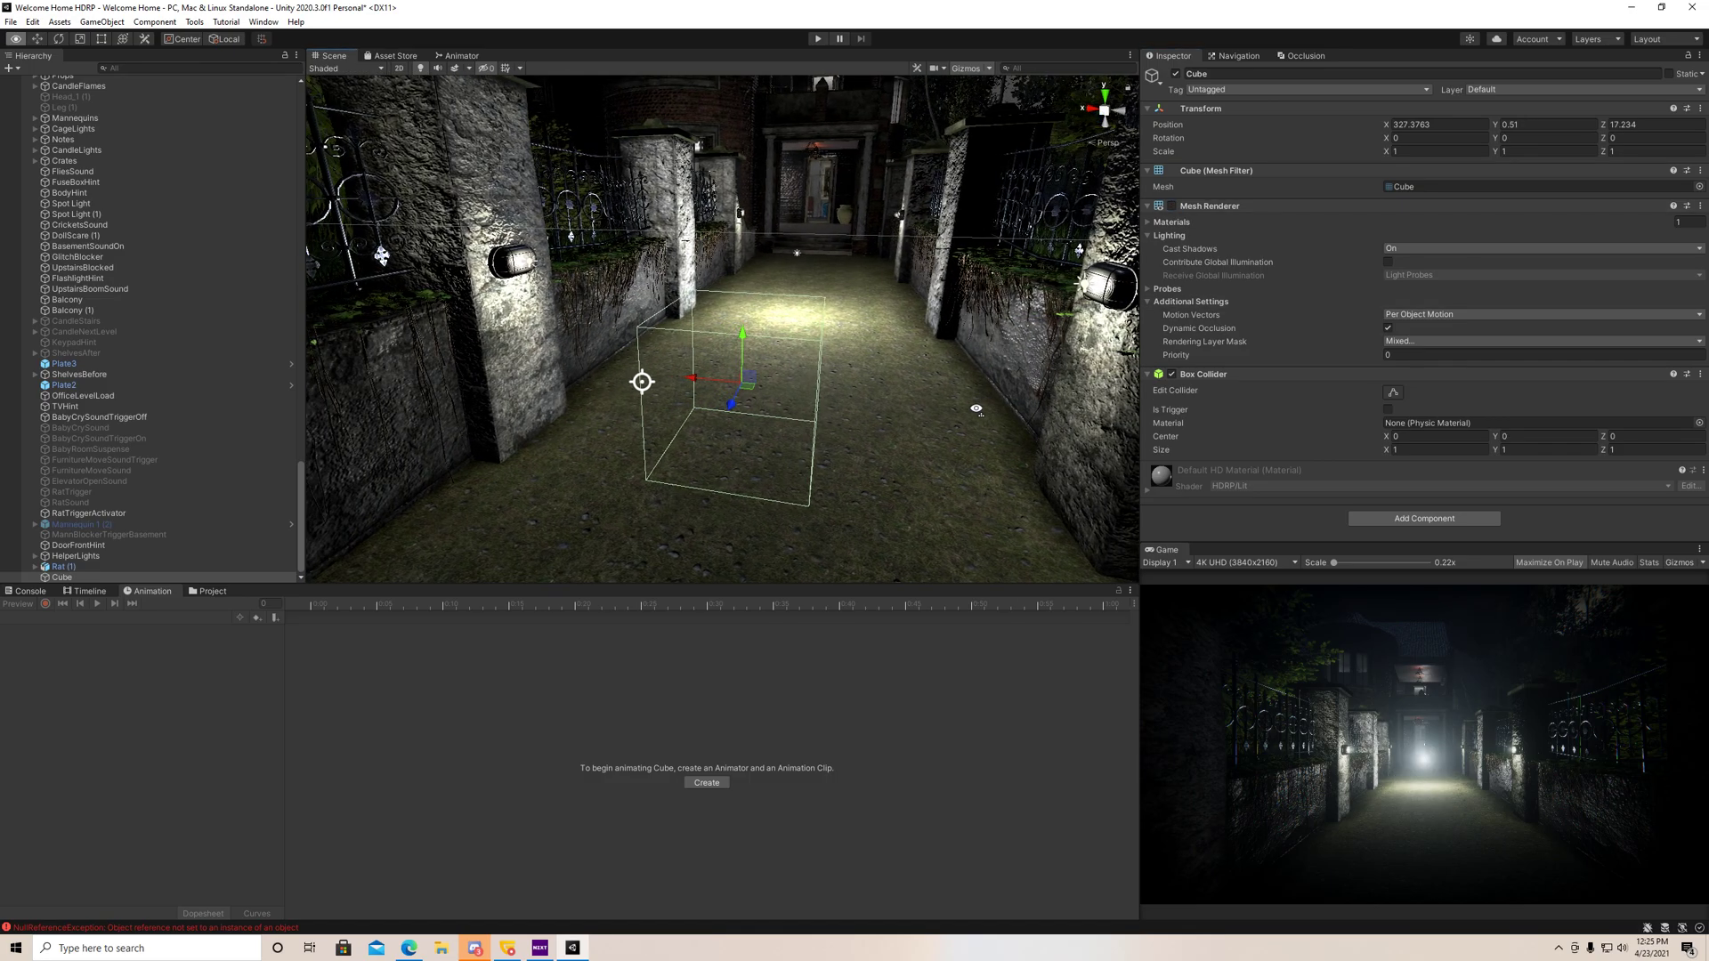
left_click(1389, 409)
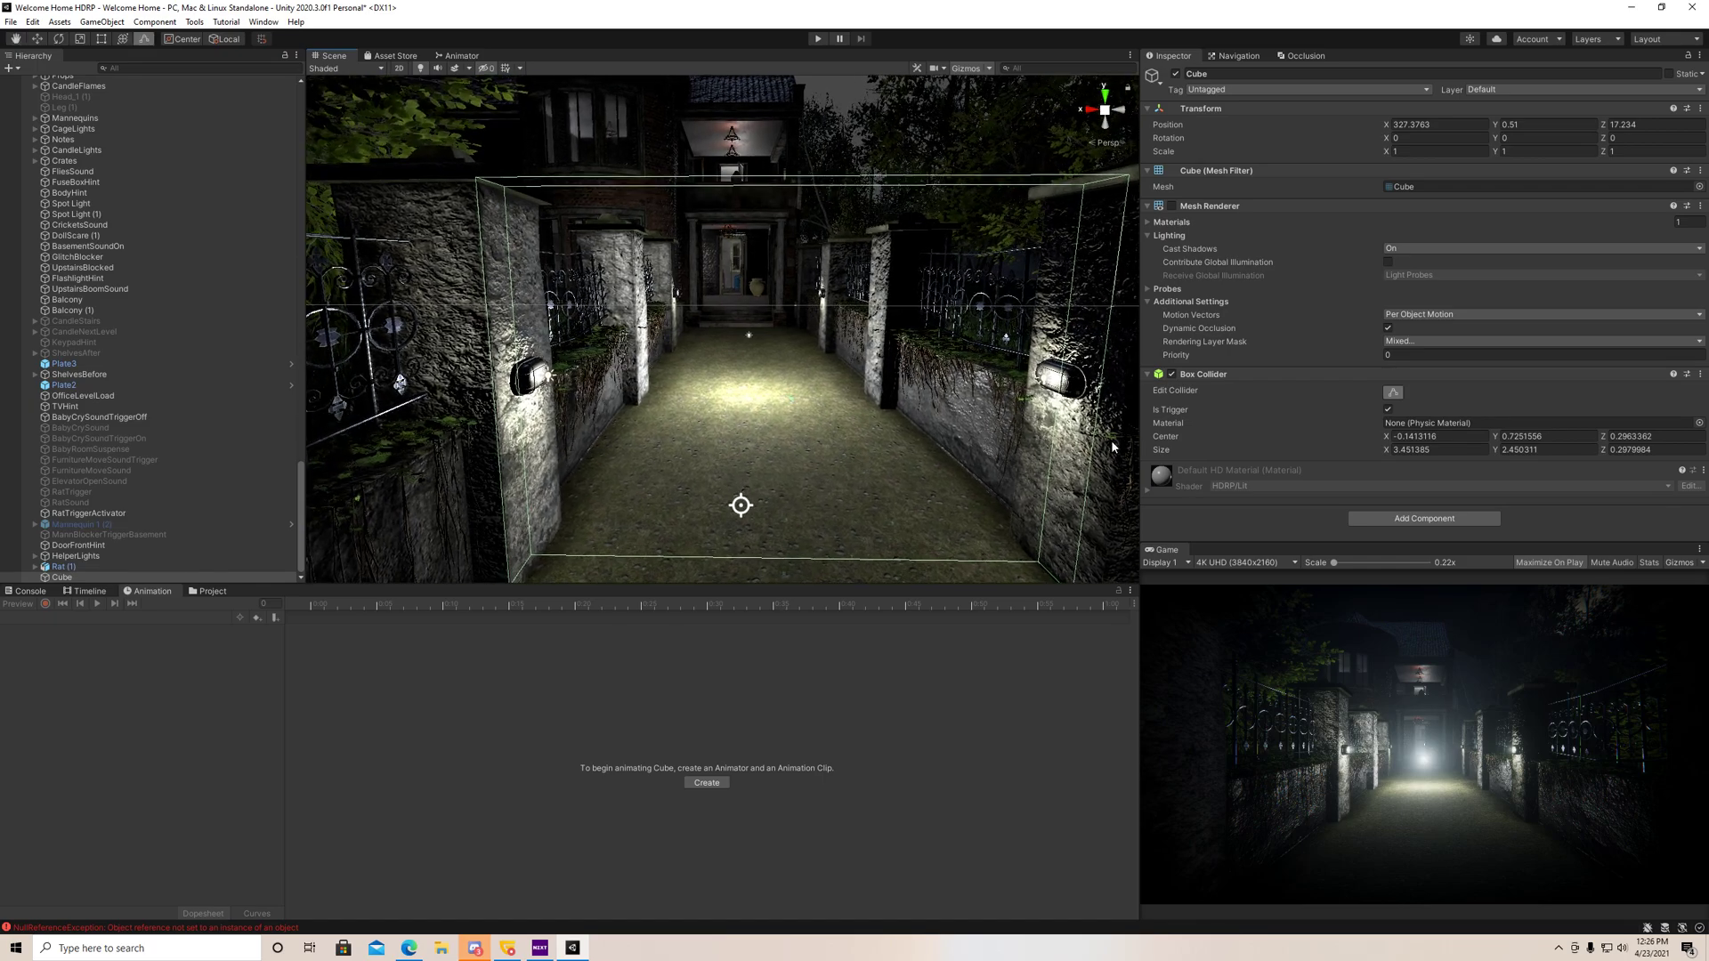
- Attach the Jumpscare Trigger script to the cube and review its default settings
left_click(1421, 518)
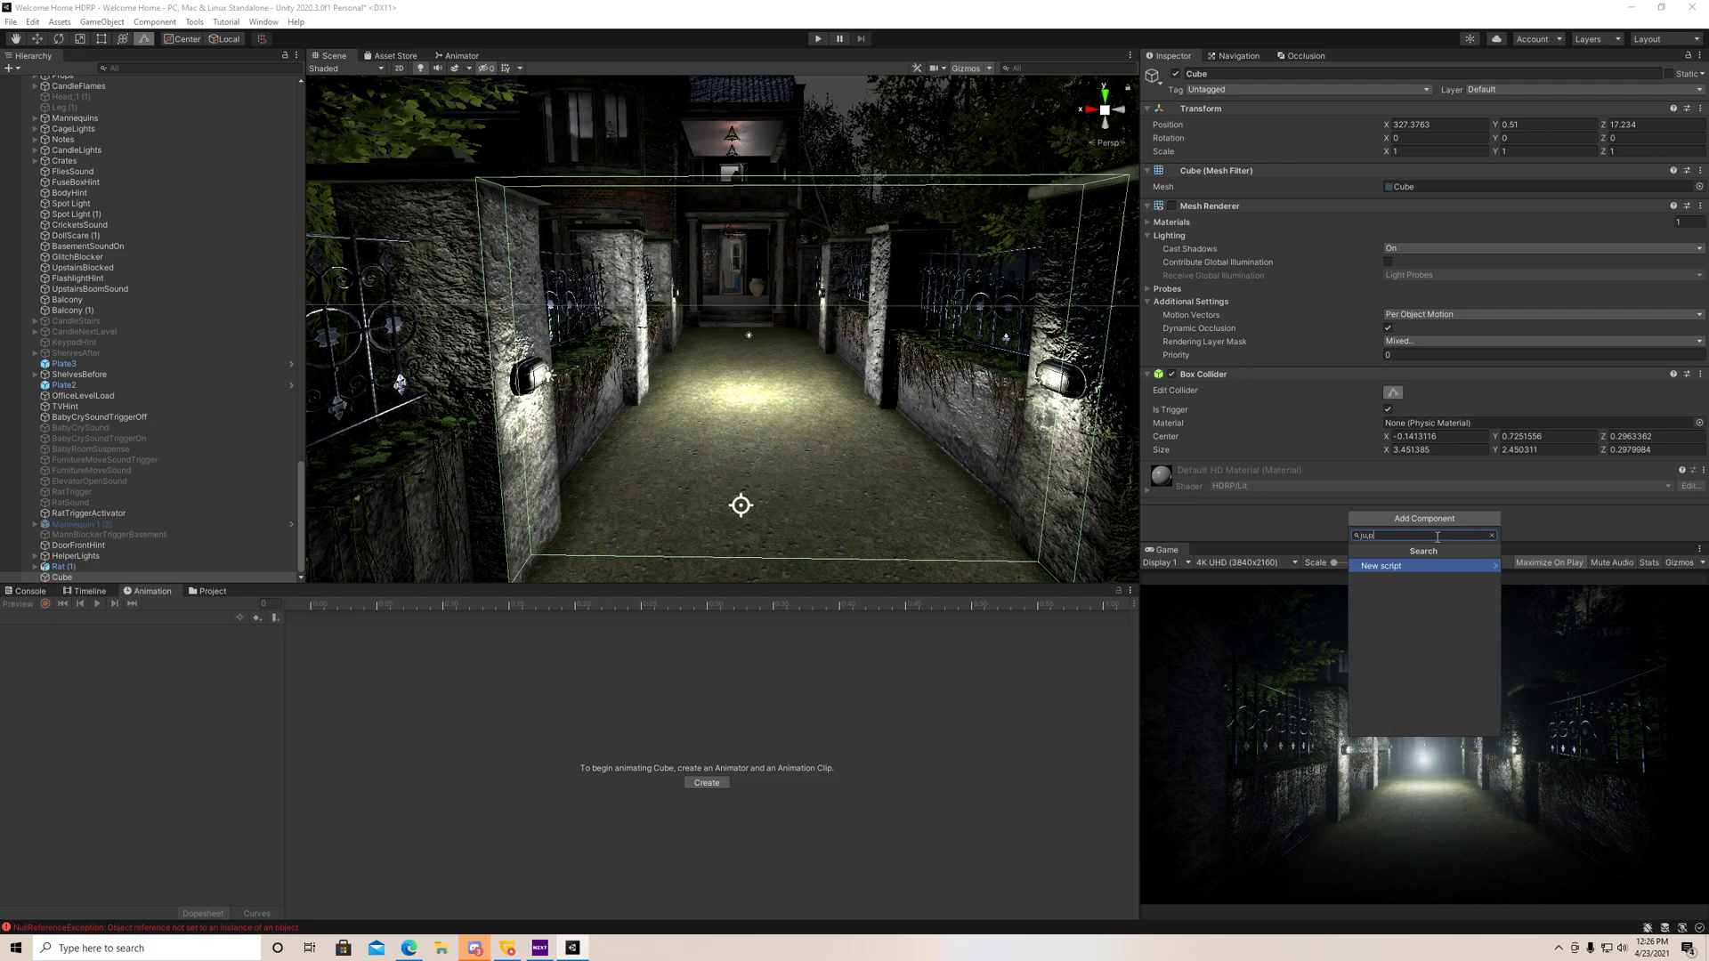
type("jump")
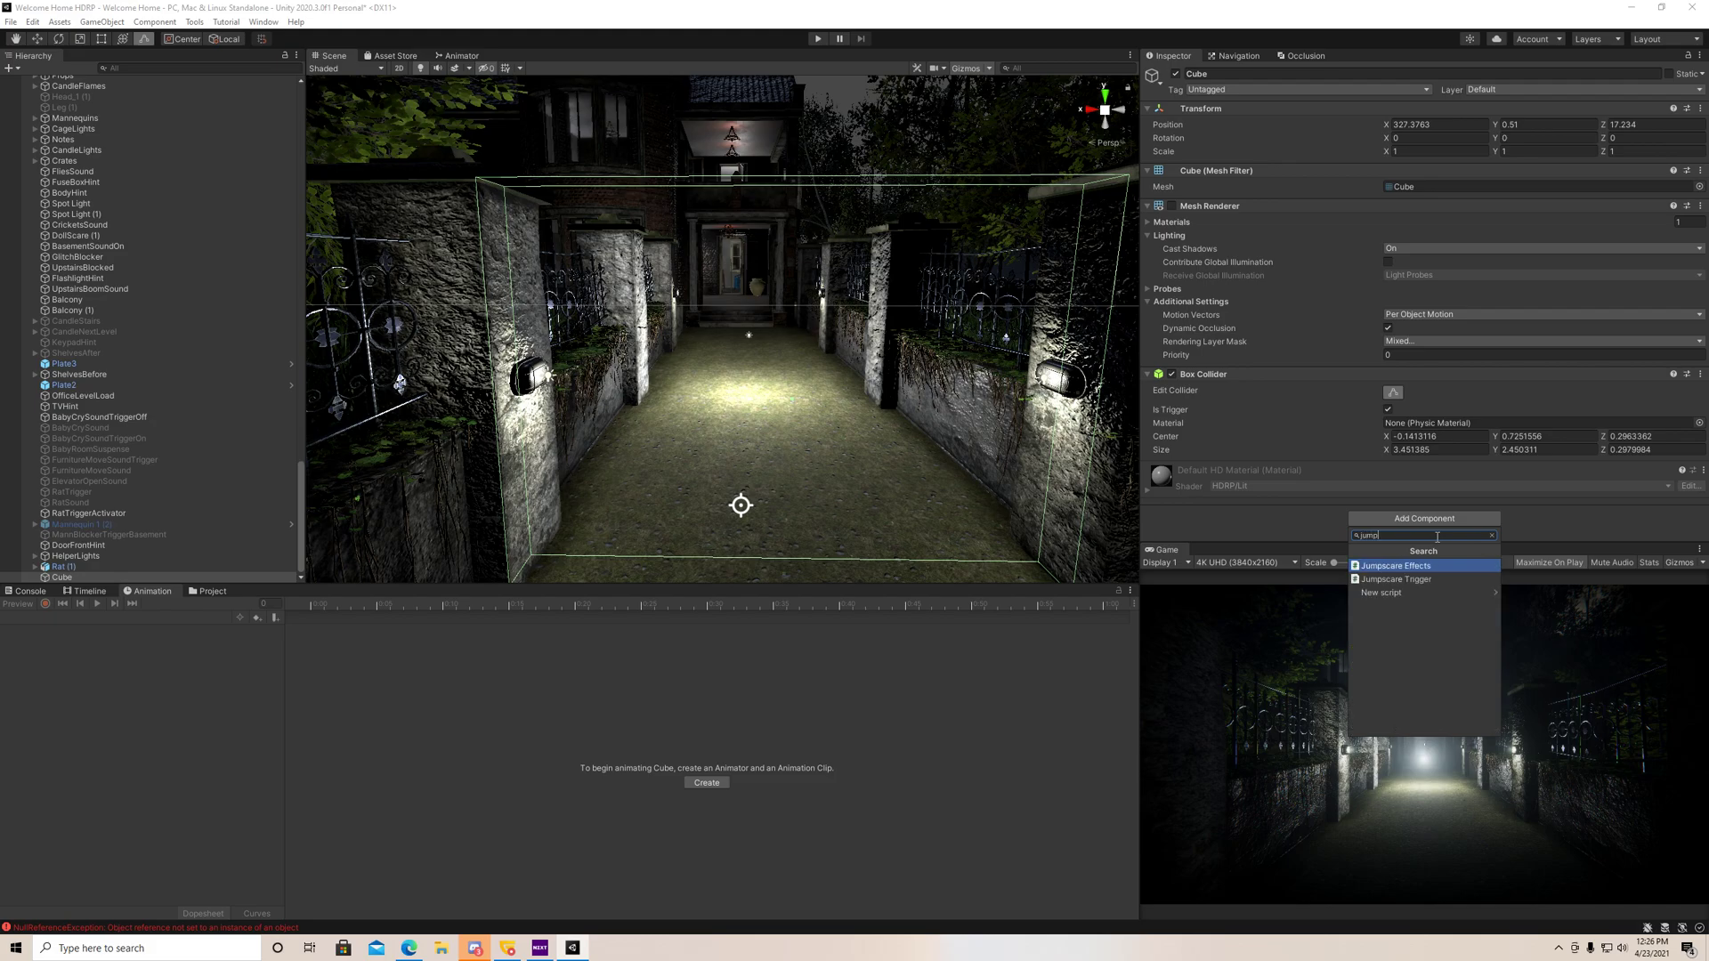
left_click(1395, 579)
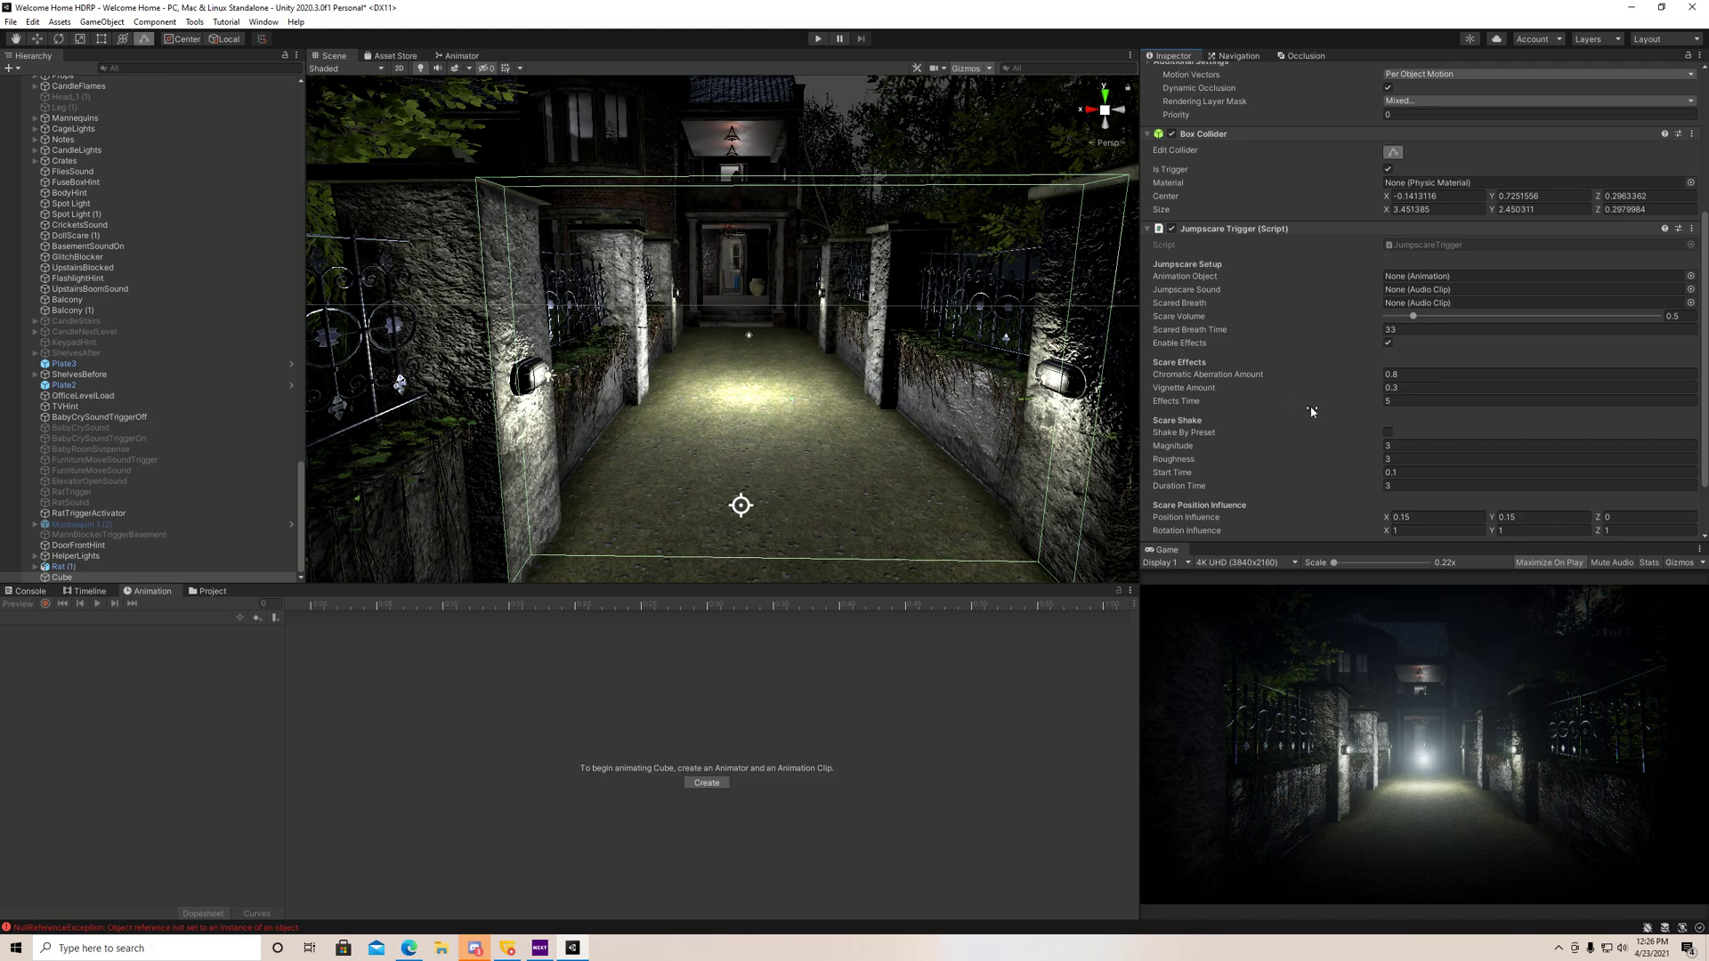
mouse_move(1376, 387)
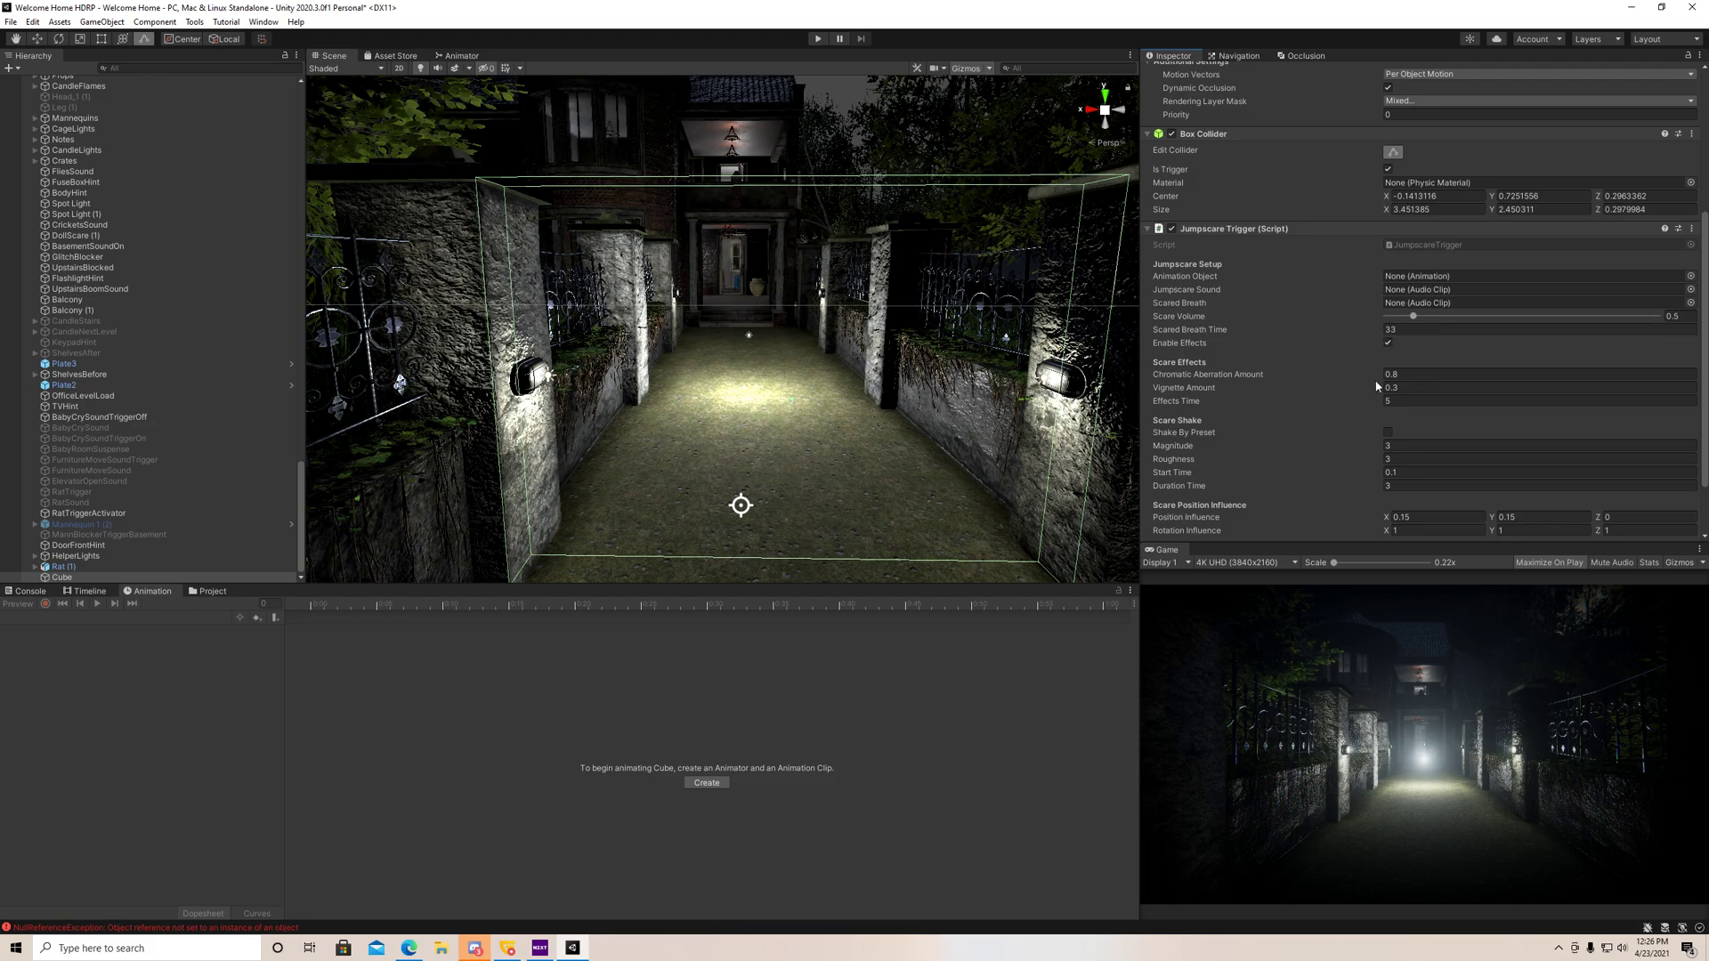
mouse_move(1241, 349)
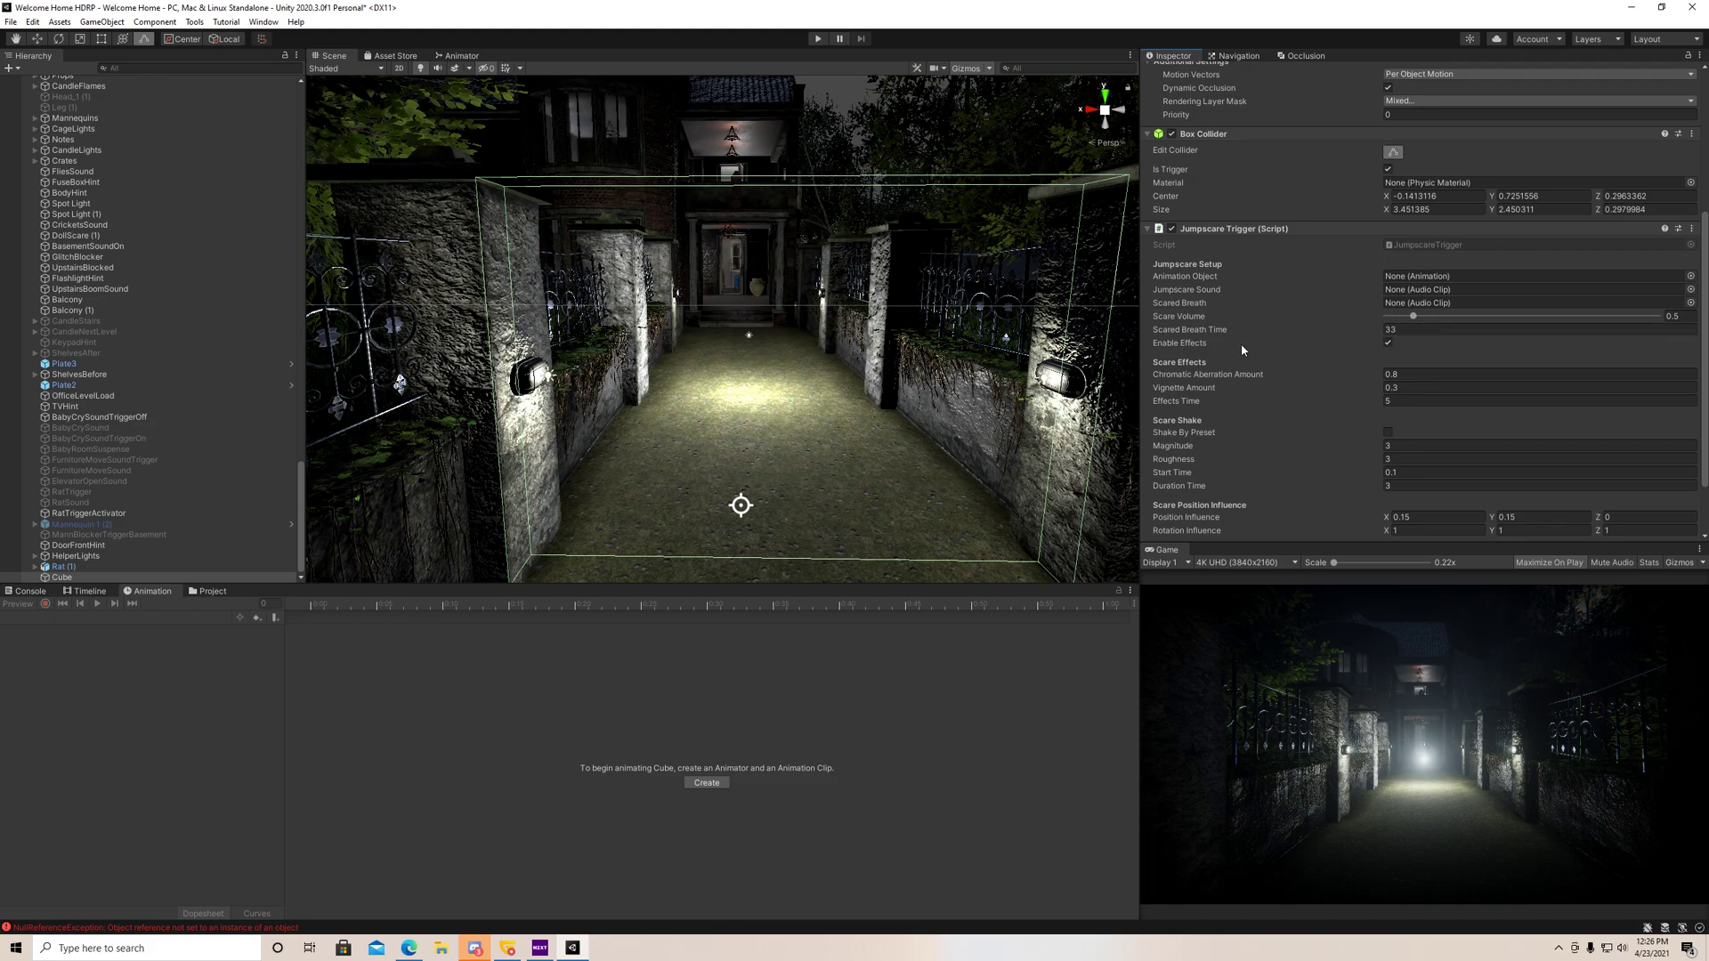
mouse_move(1319, 354)
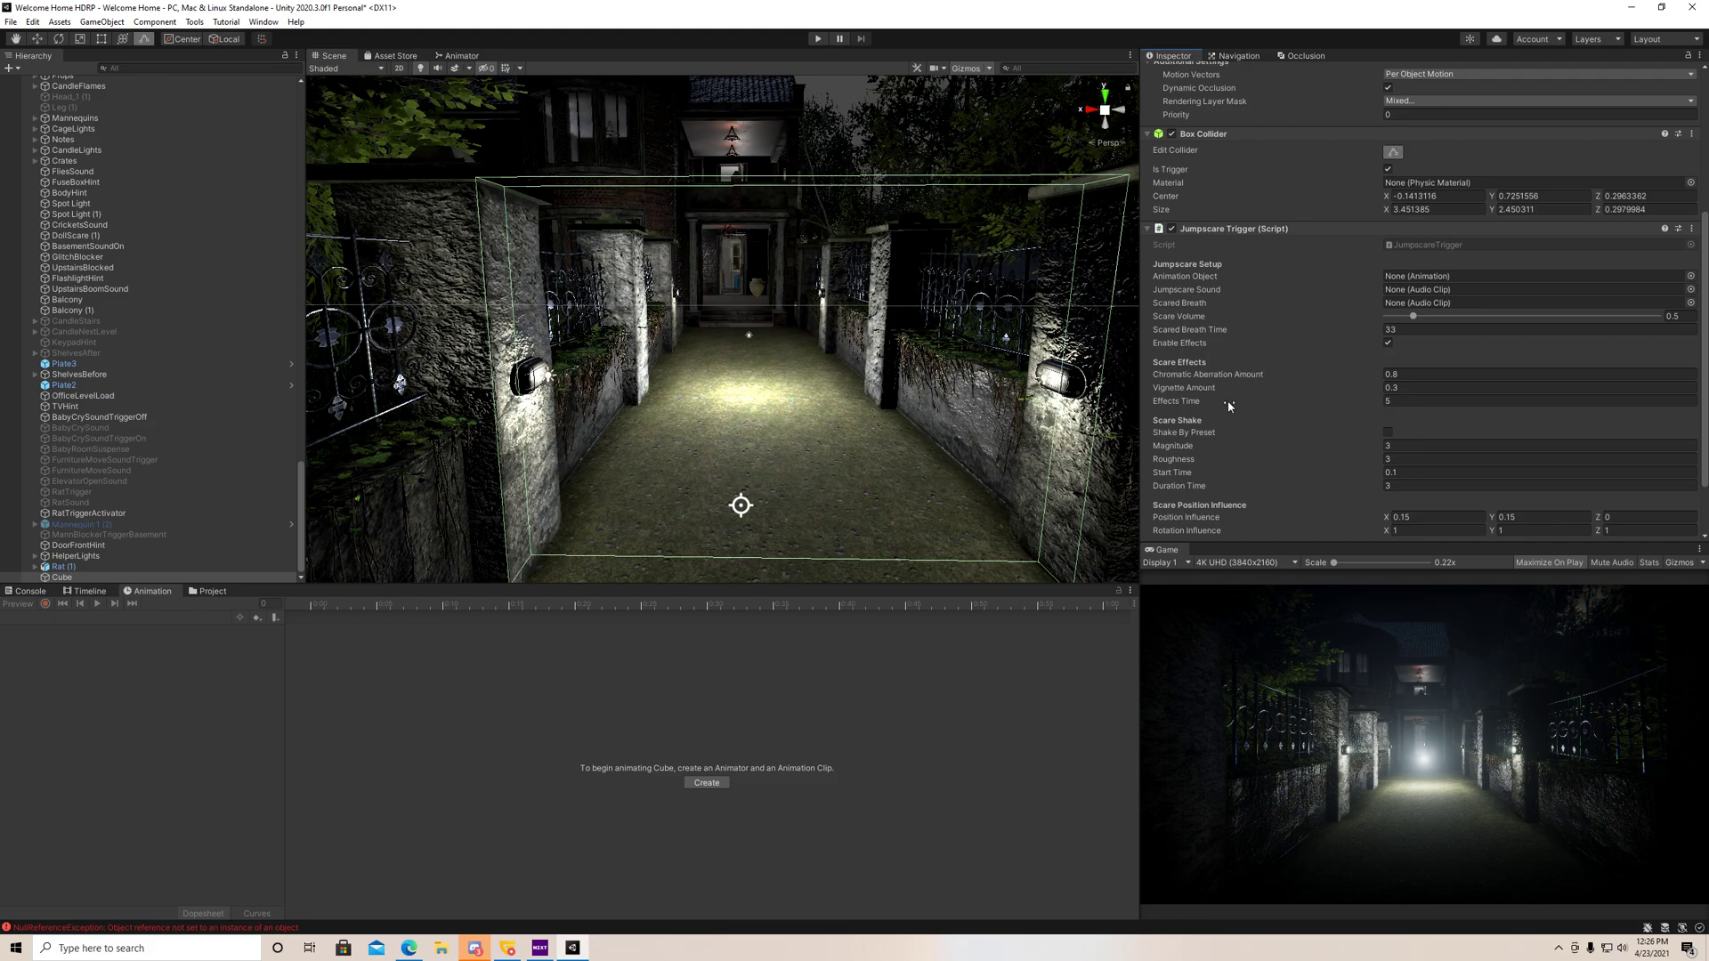
mouse_move(1193, 401)
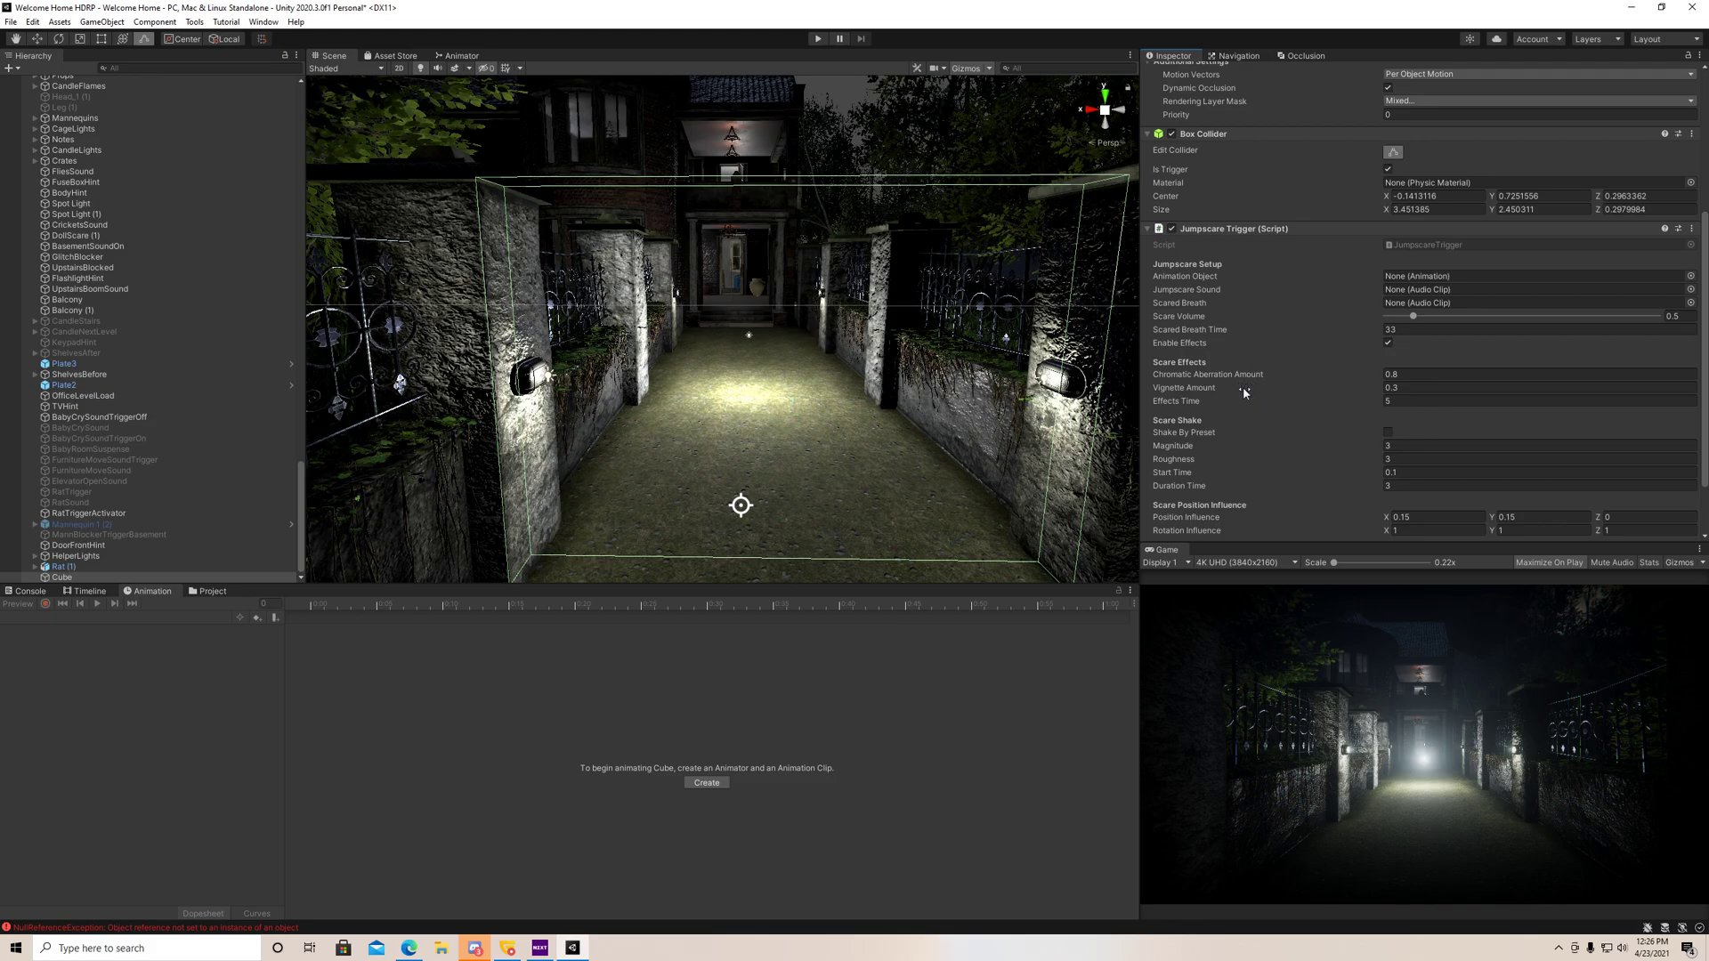
mouse_move(1299, 392)
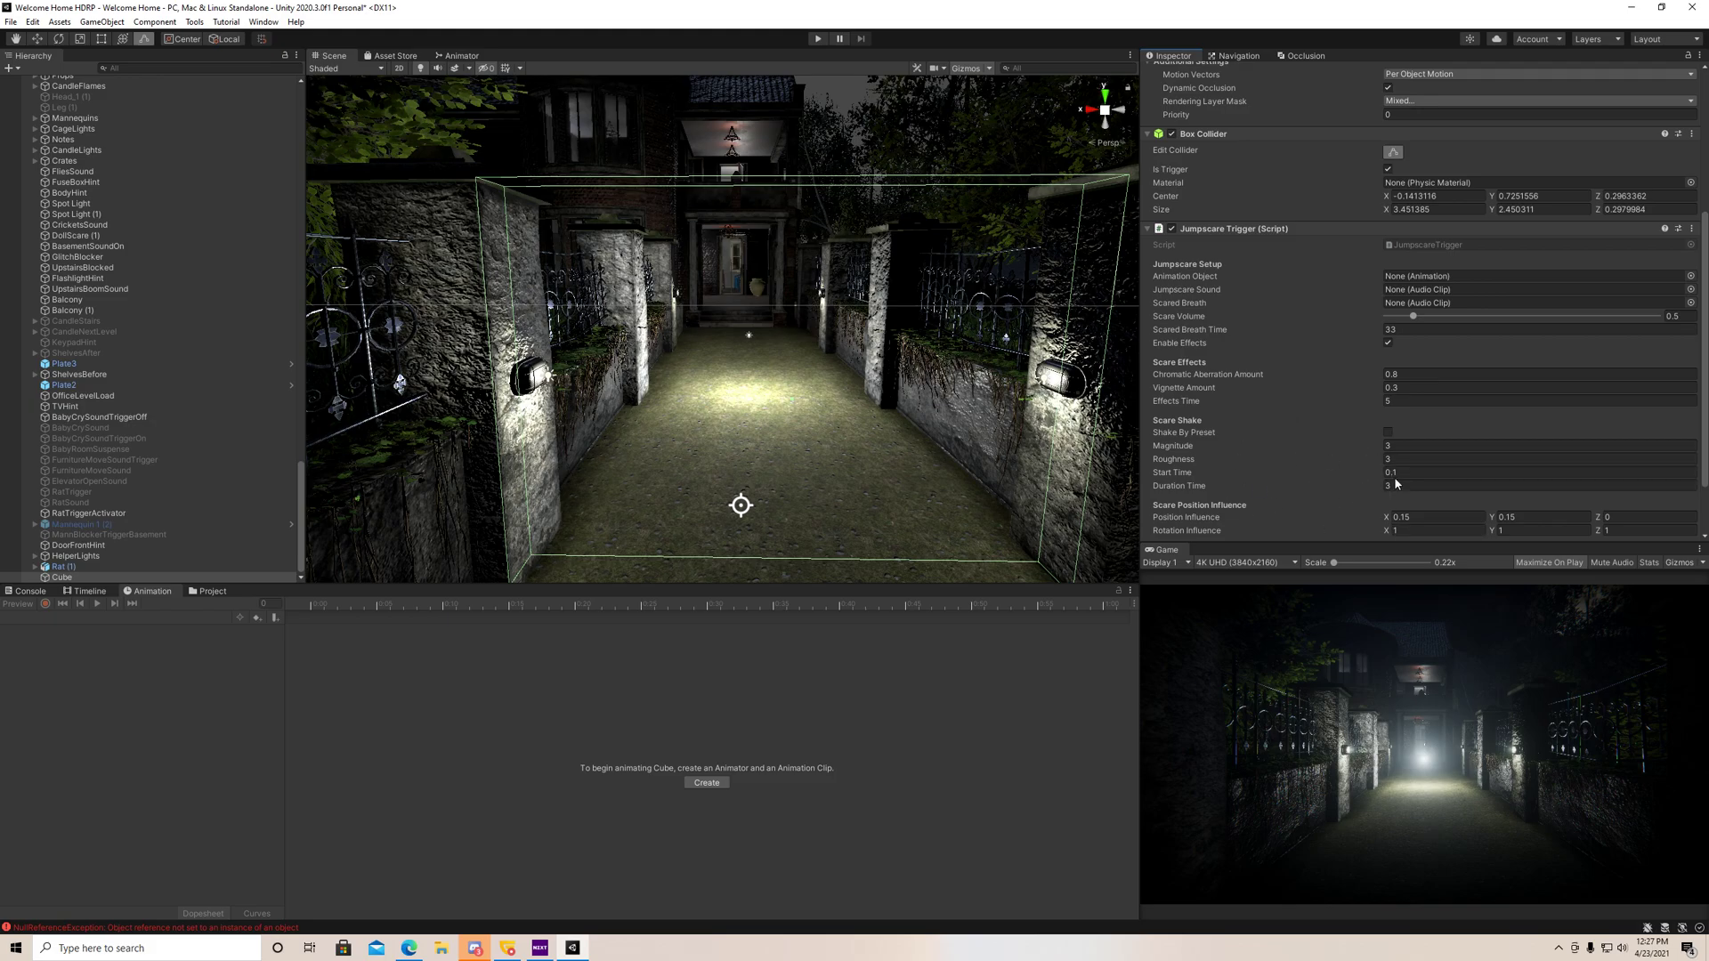
scroll("down", 3)
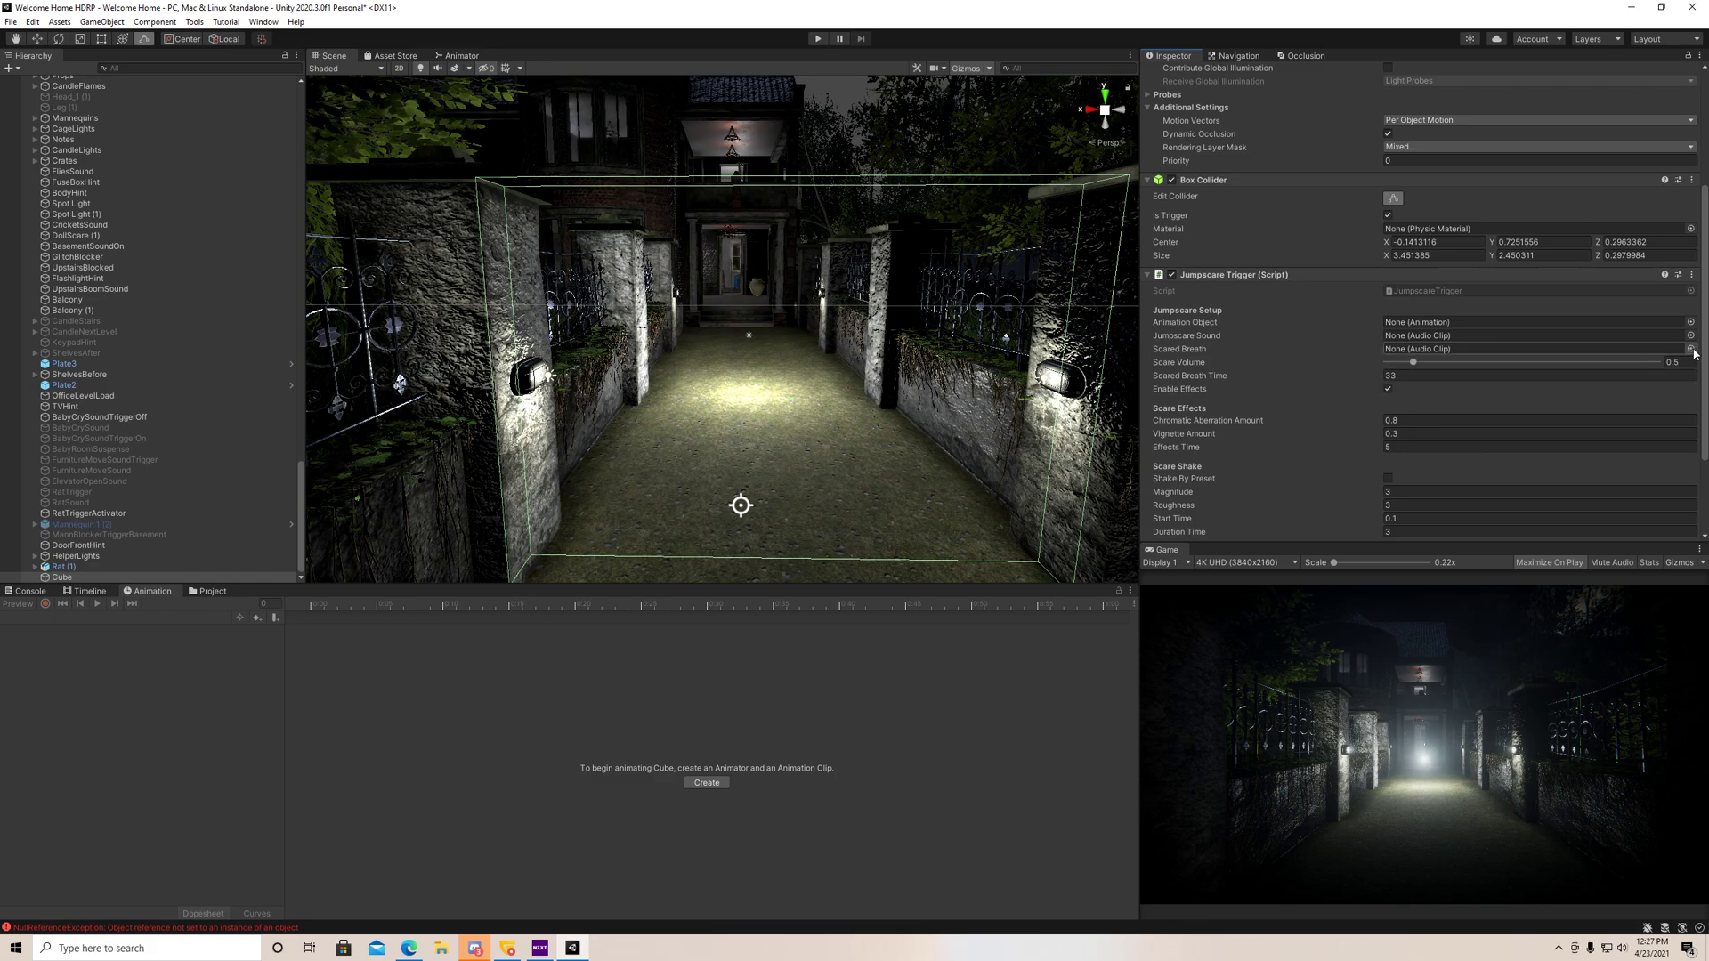
- Assign jumpscare_01 as the Jumpscare Sound with BreathScared as scared breath, previewing it
left_click(1691, 349)
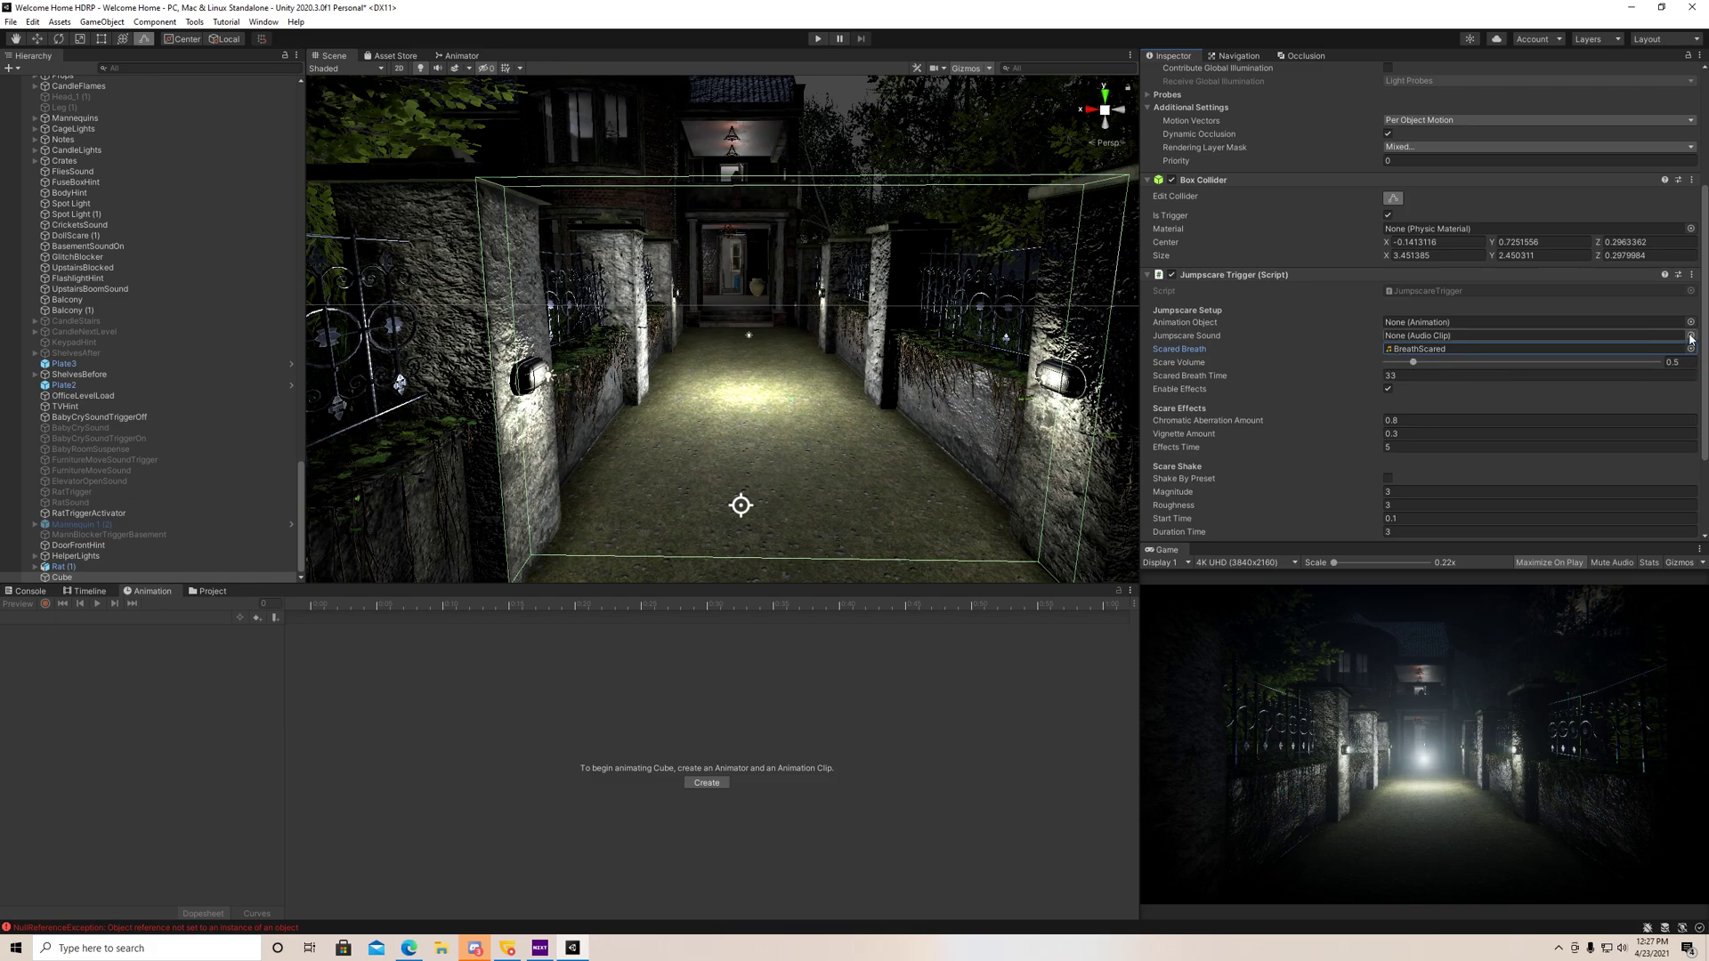
left_click(1691, 337)
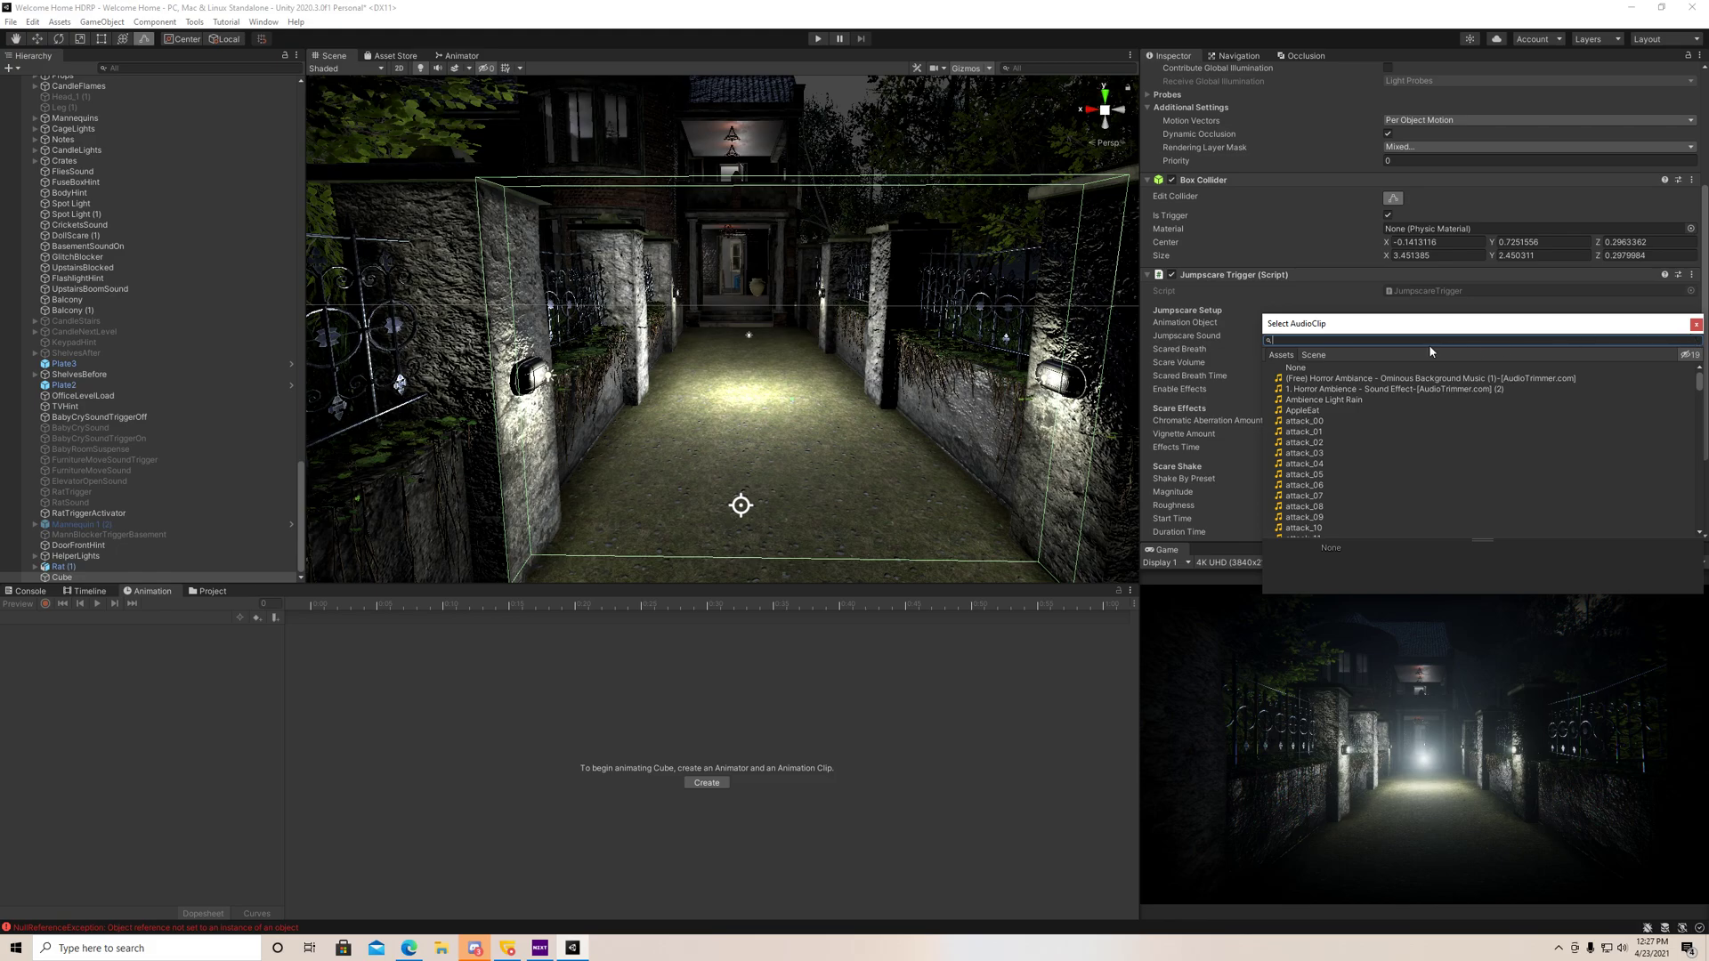
type("jump")
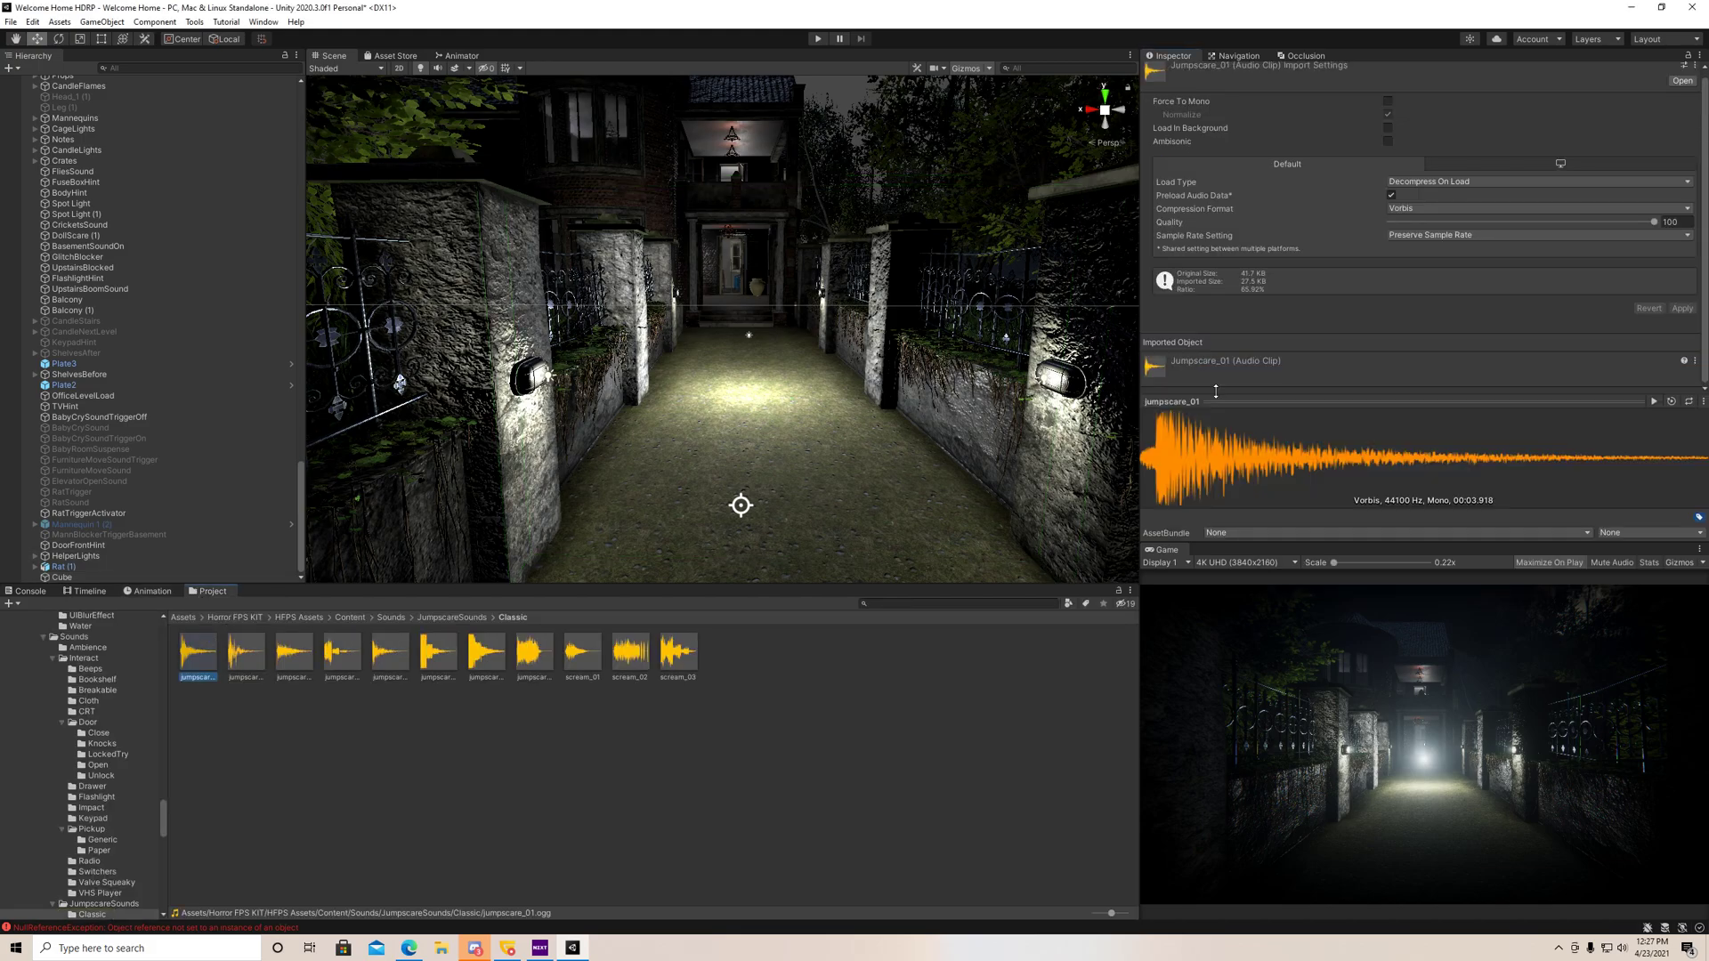
left_click(1652, 400)
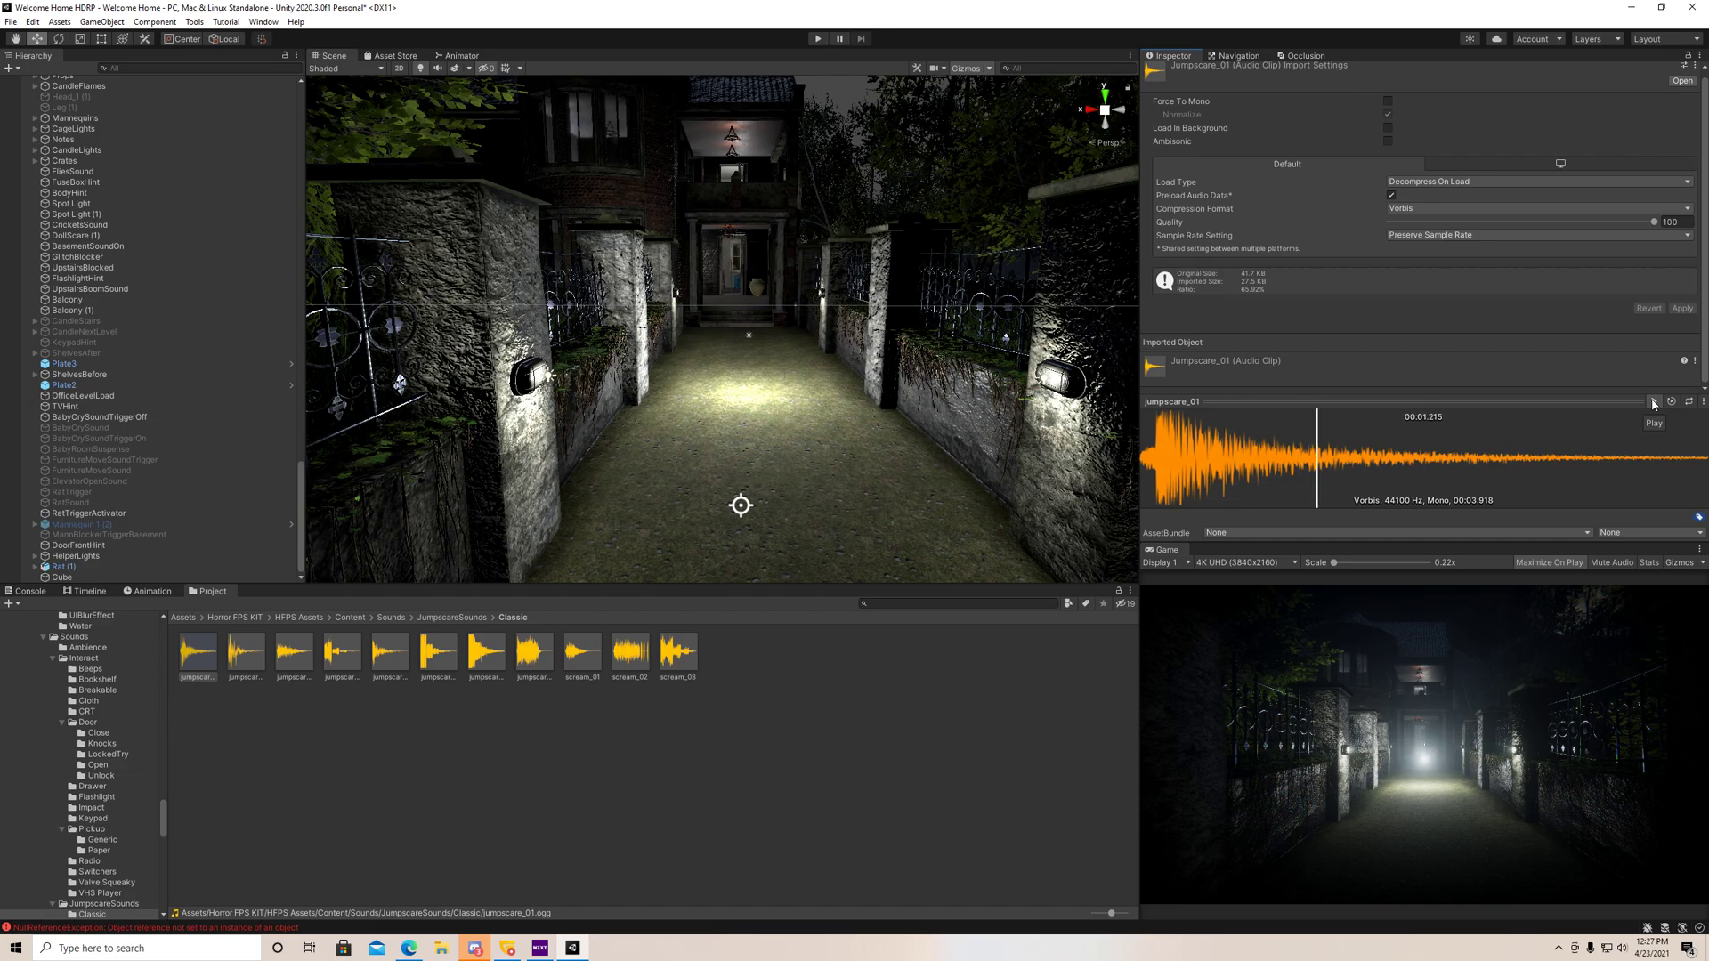
left_click(1654, 400)
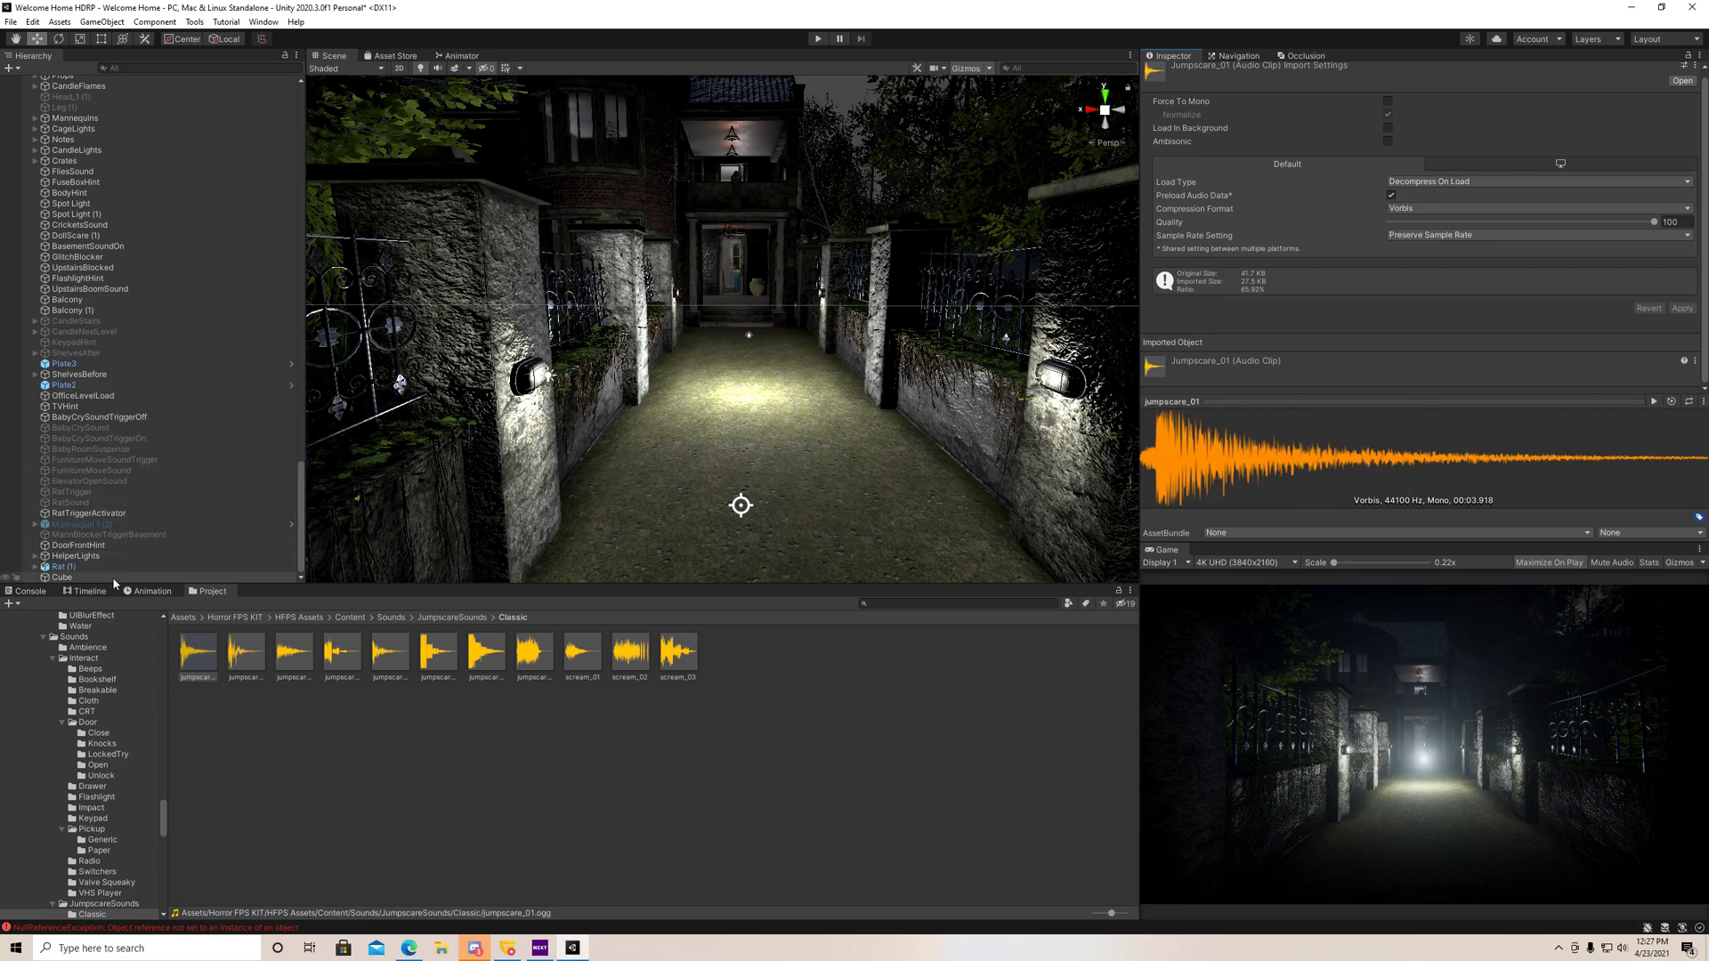
- Rename the trigger cube to JumpscareTrigger
left_click(60, 577)
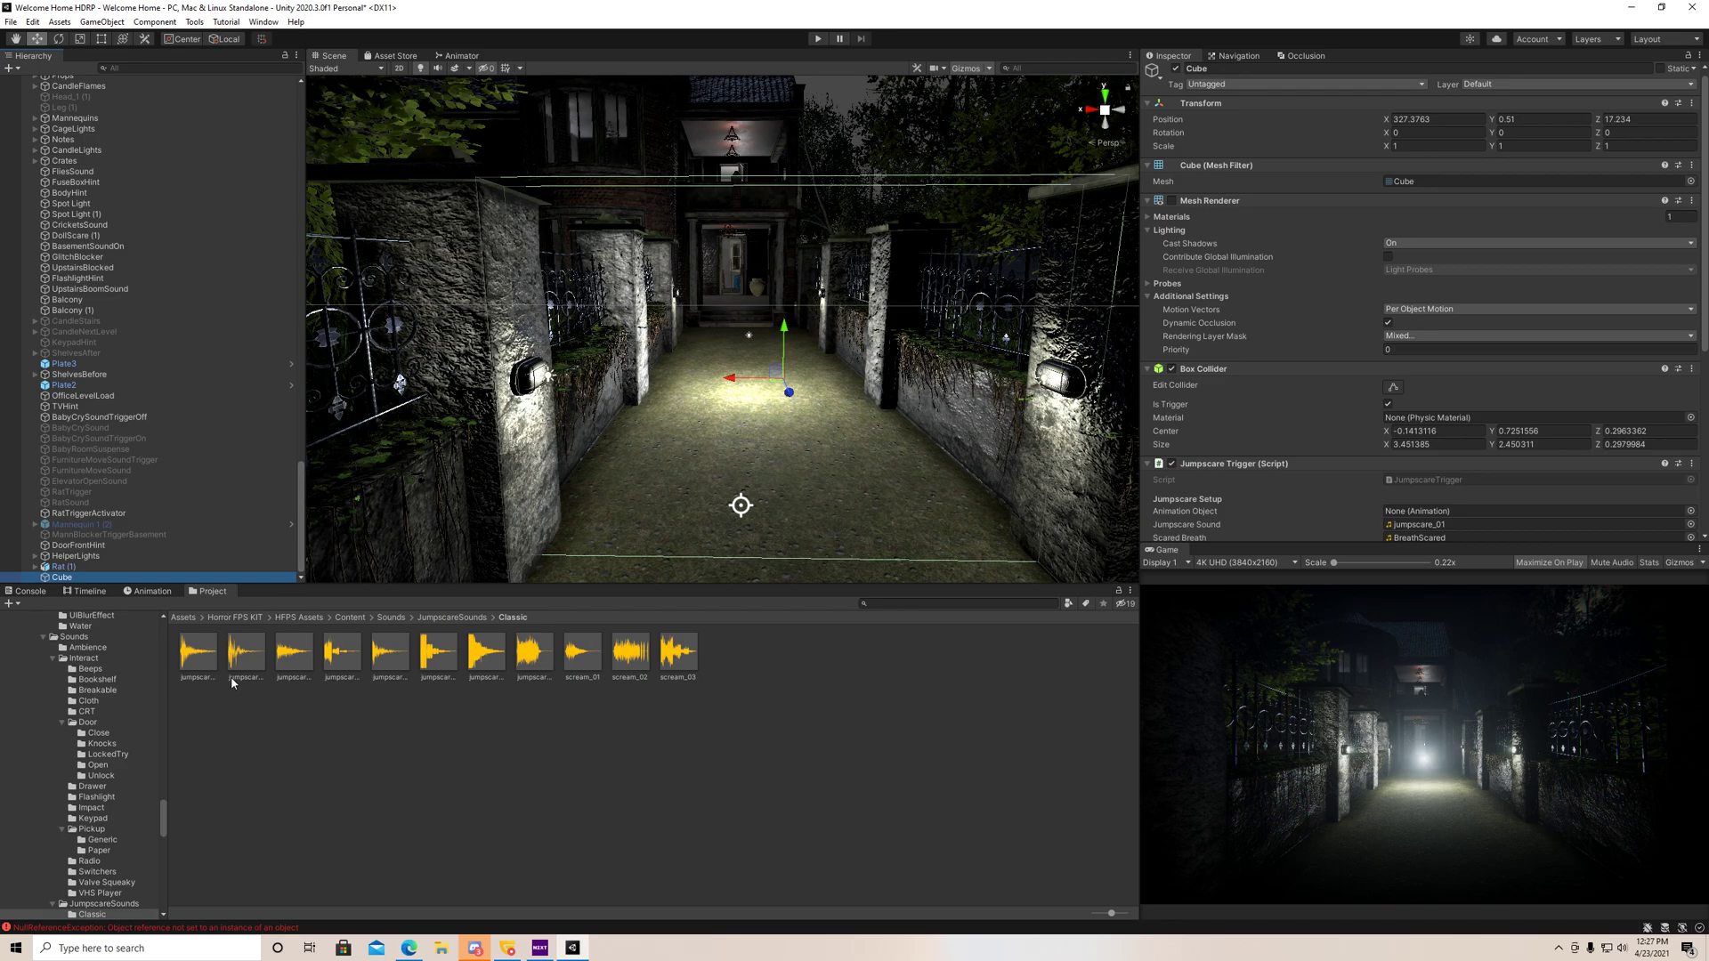
scroll("down", 3)
type("JumpscareTrigger")
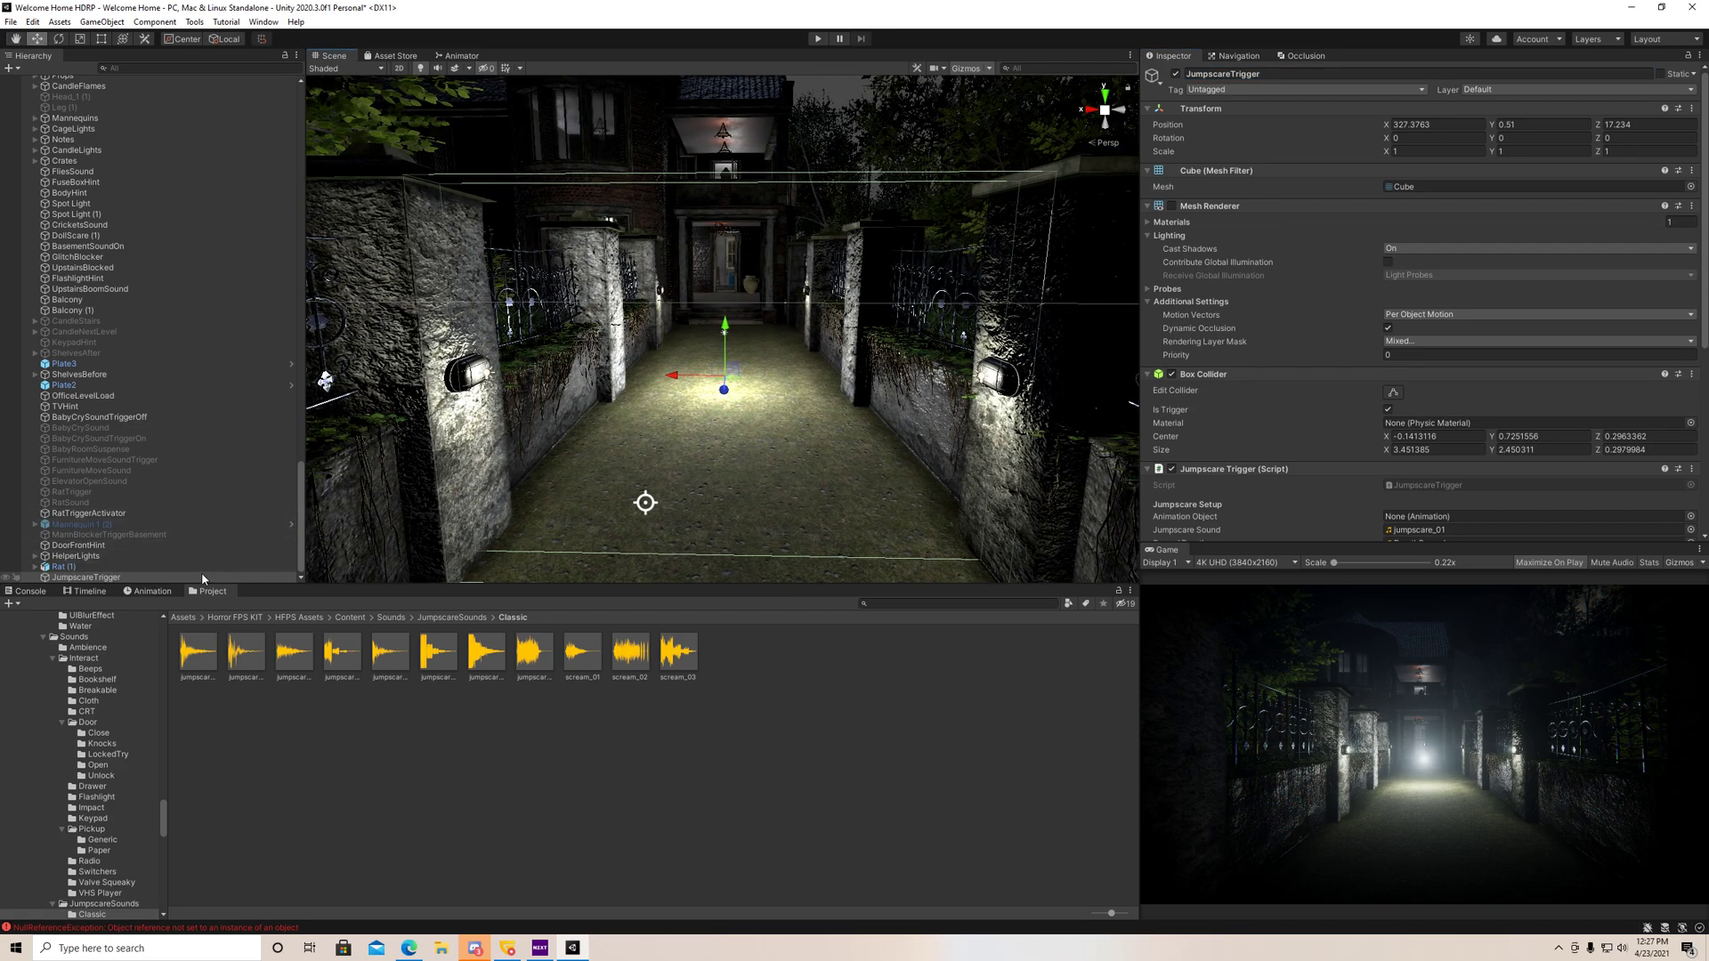
- Create an empty object named JumpScareBeginning and place a zombie asset on the alley path
left_click(102, 21)
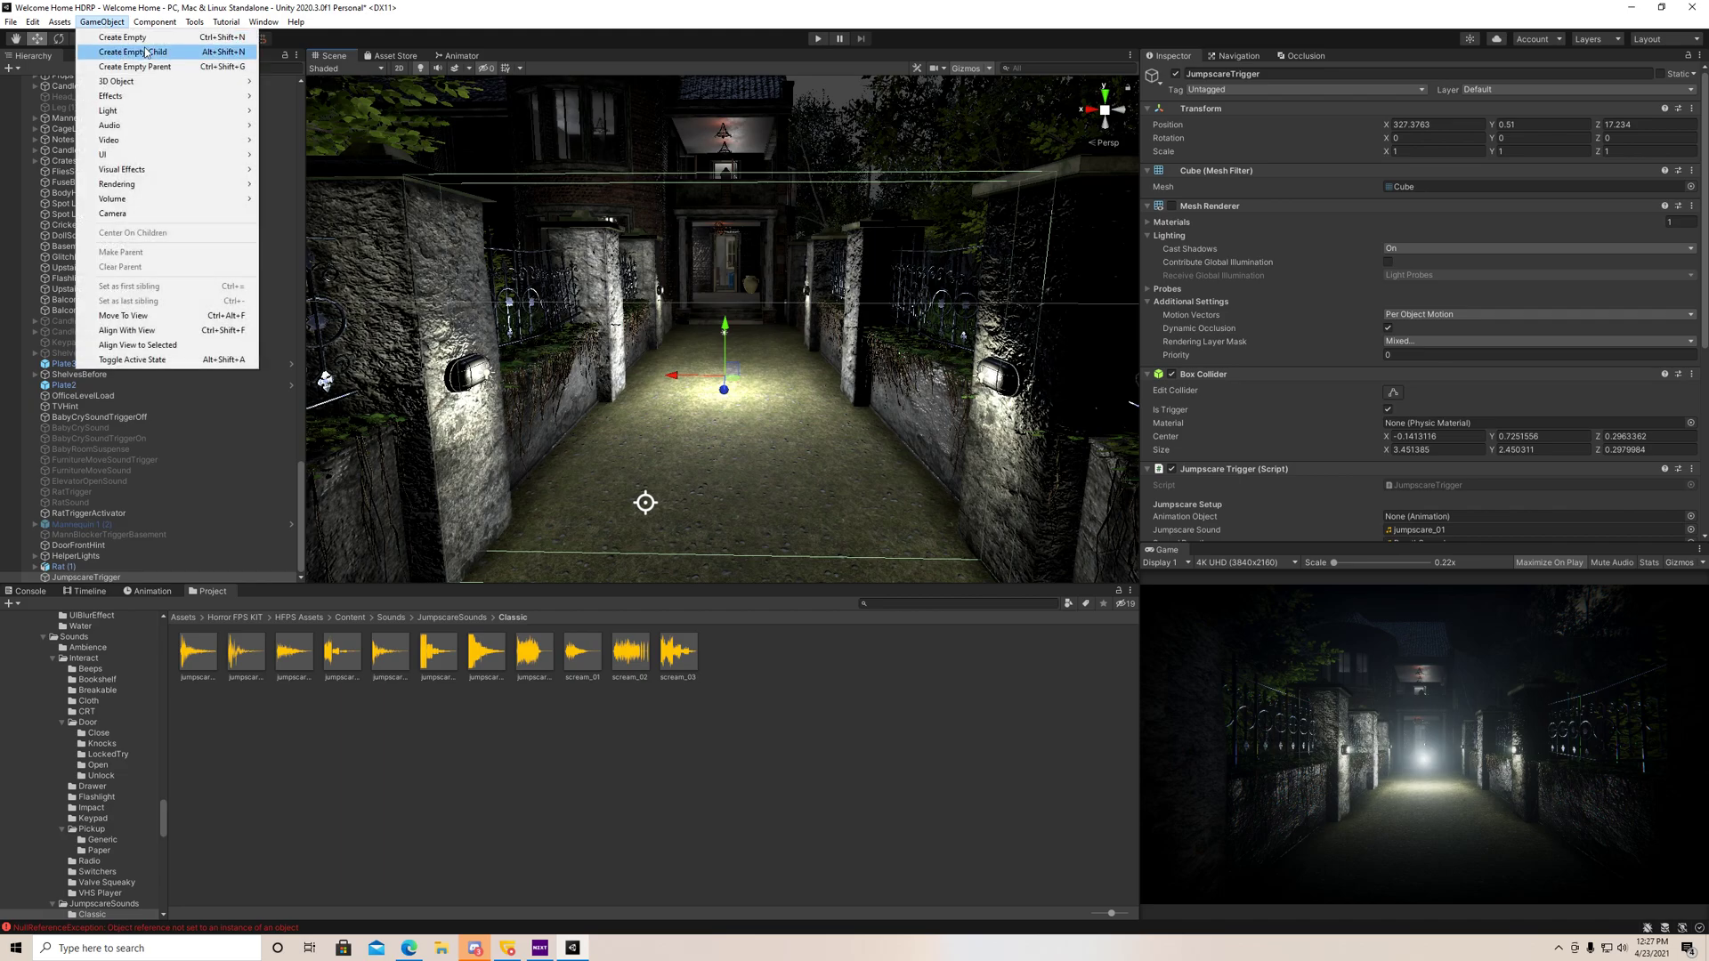
mouse_move(135, 66)
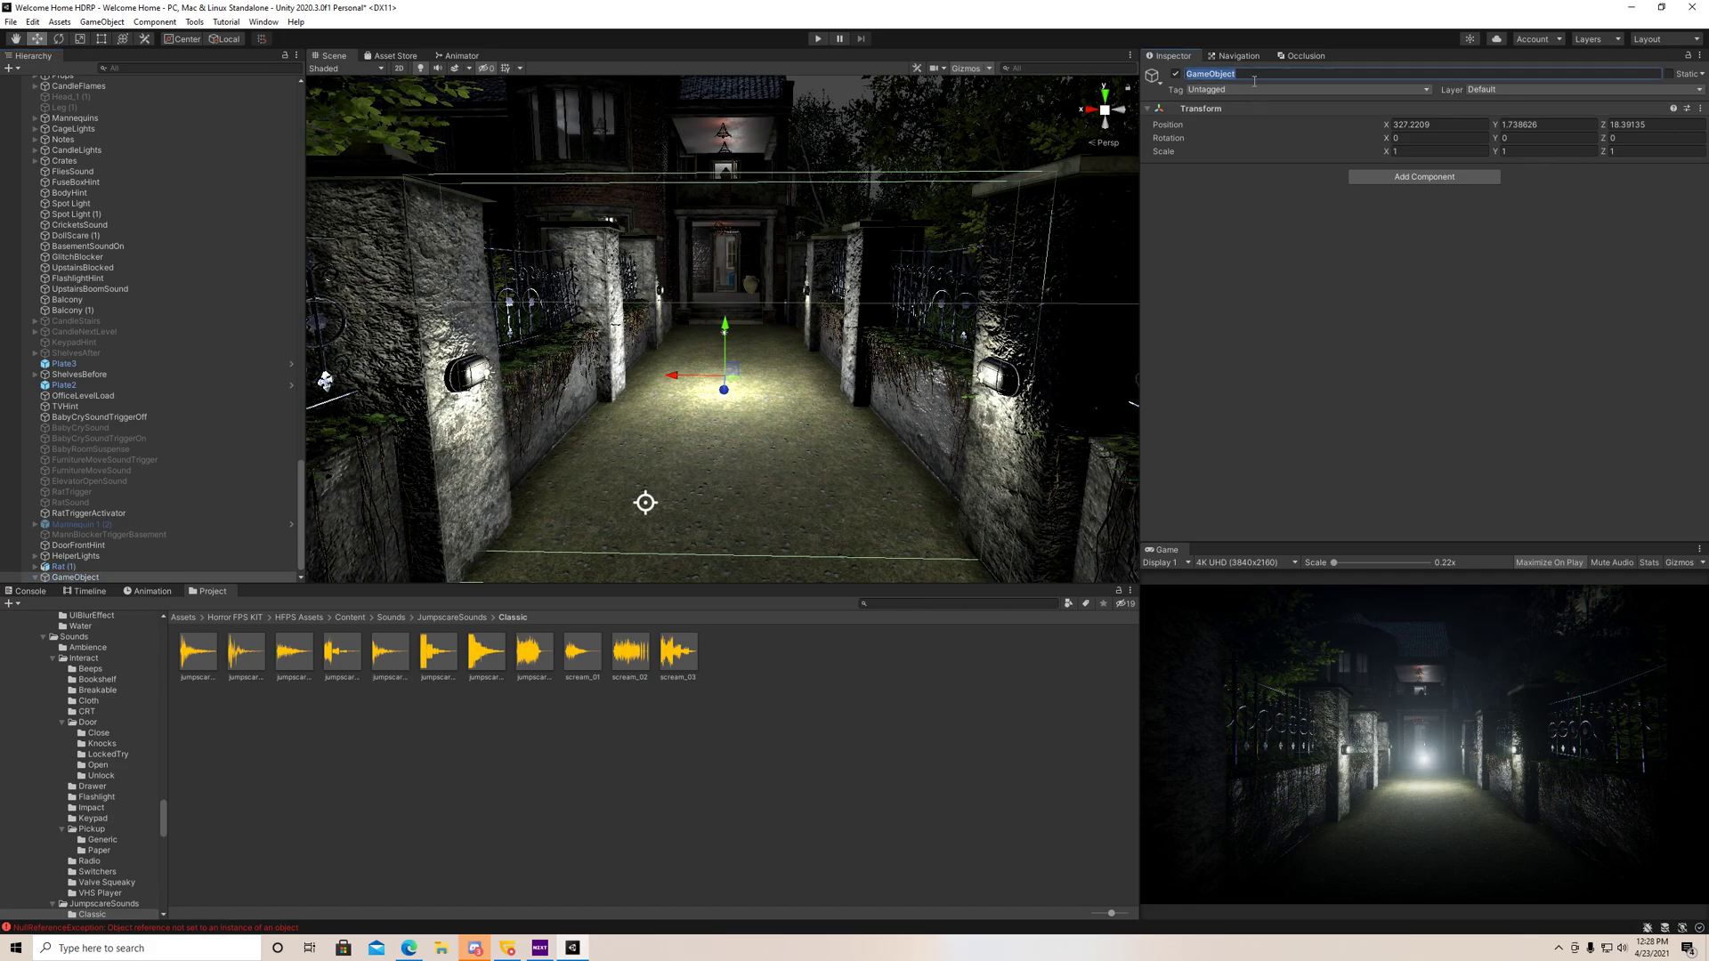
type("JumpScareBeginning")
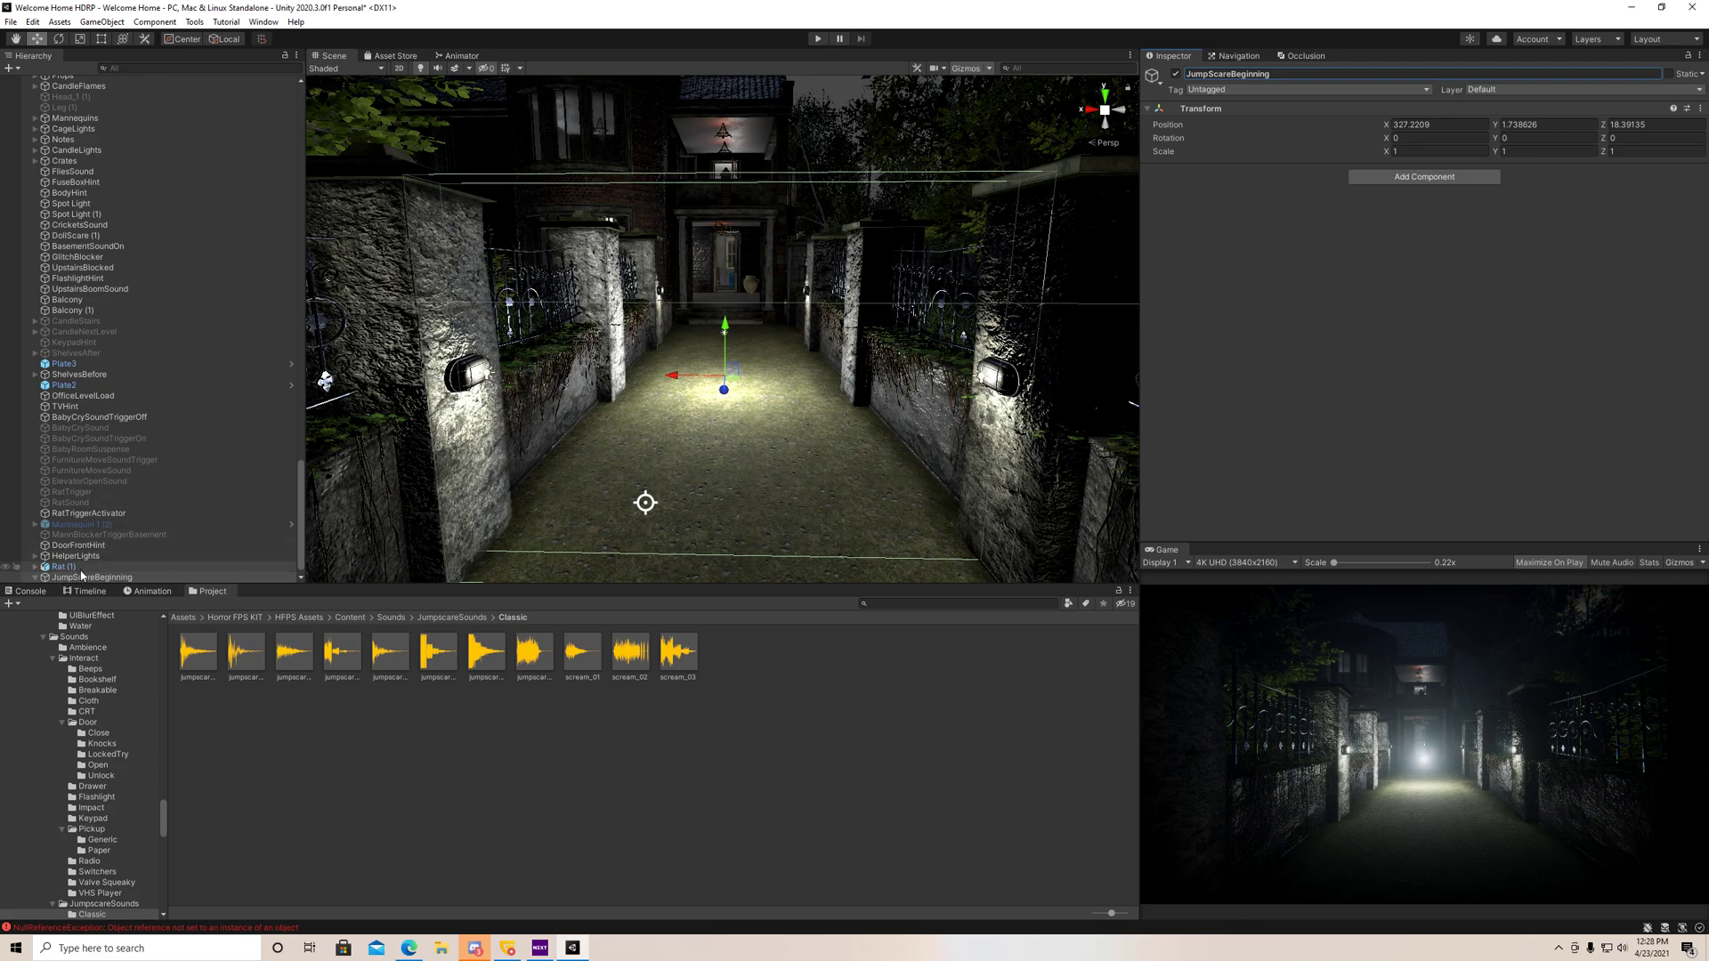
left_click(967, 605)
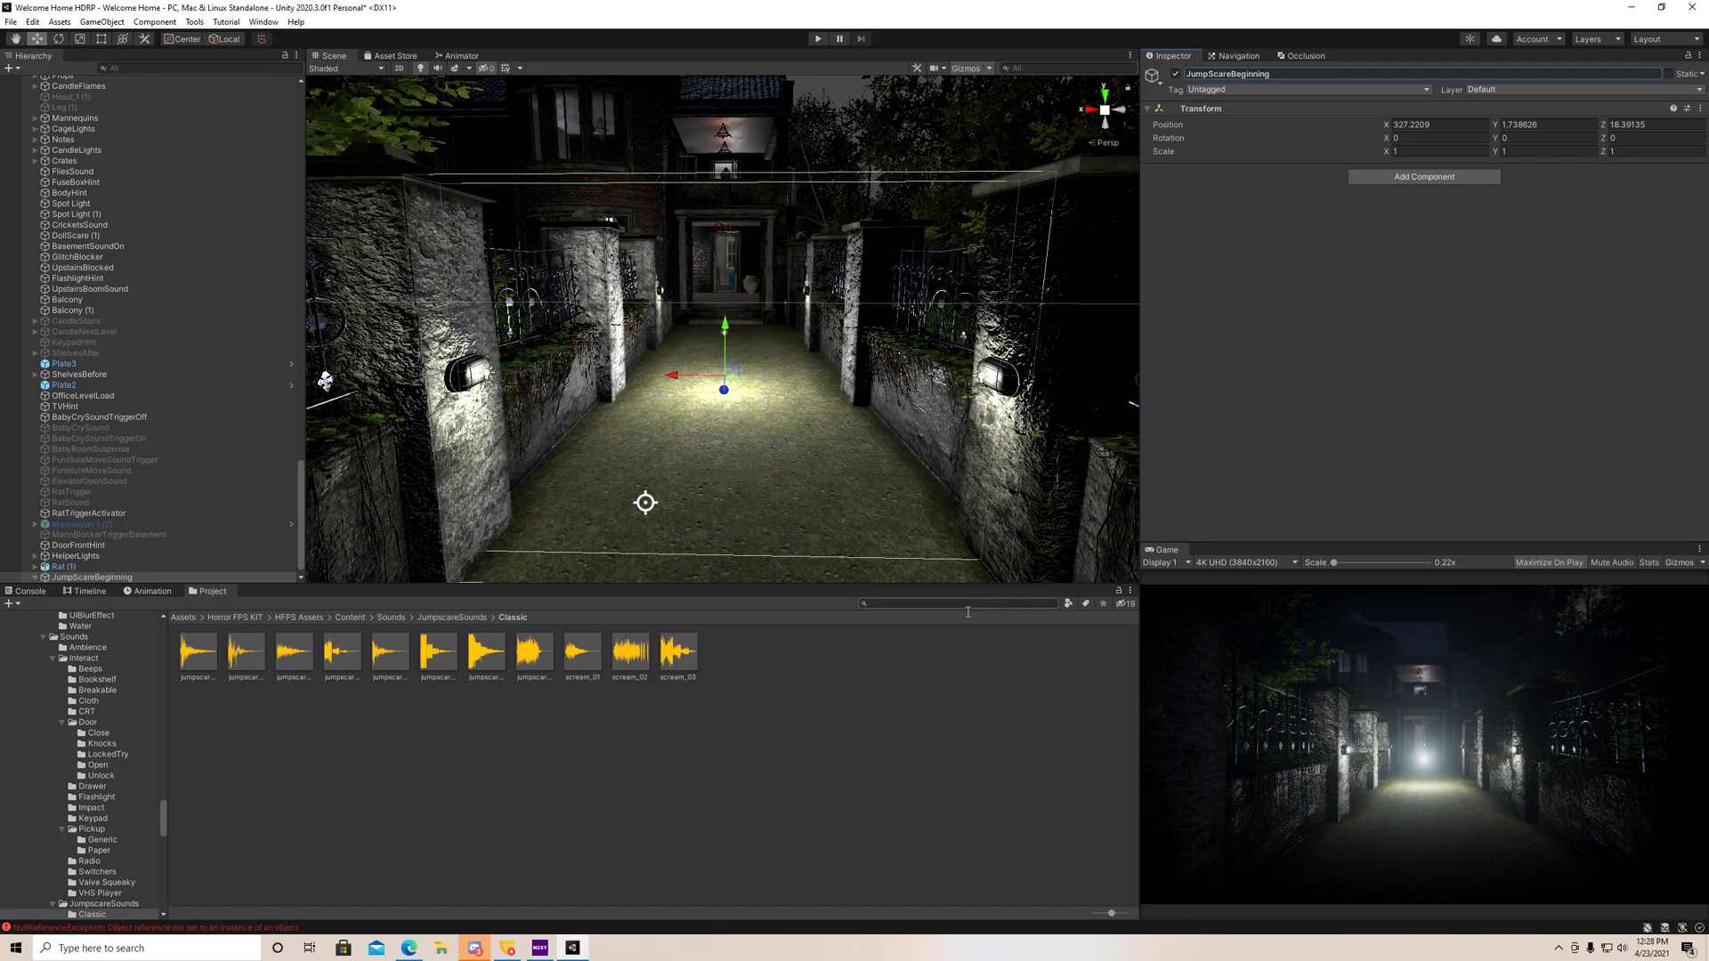
type("zombie")
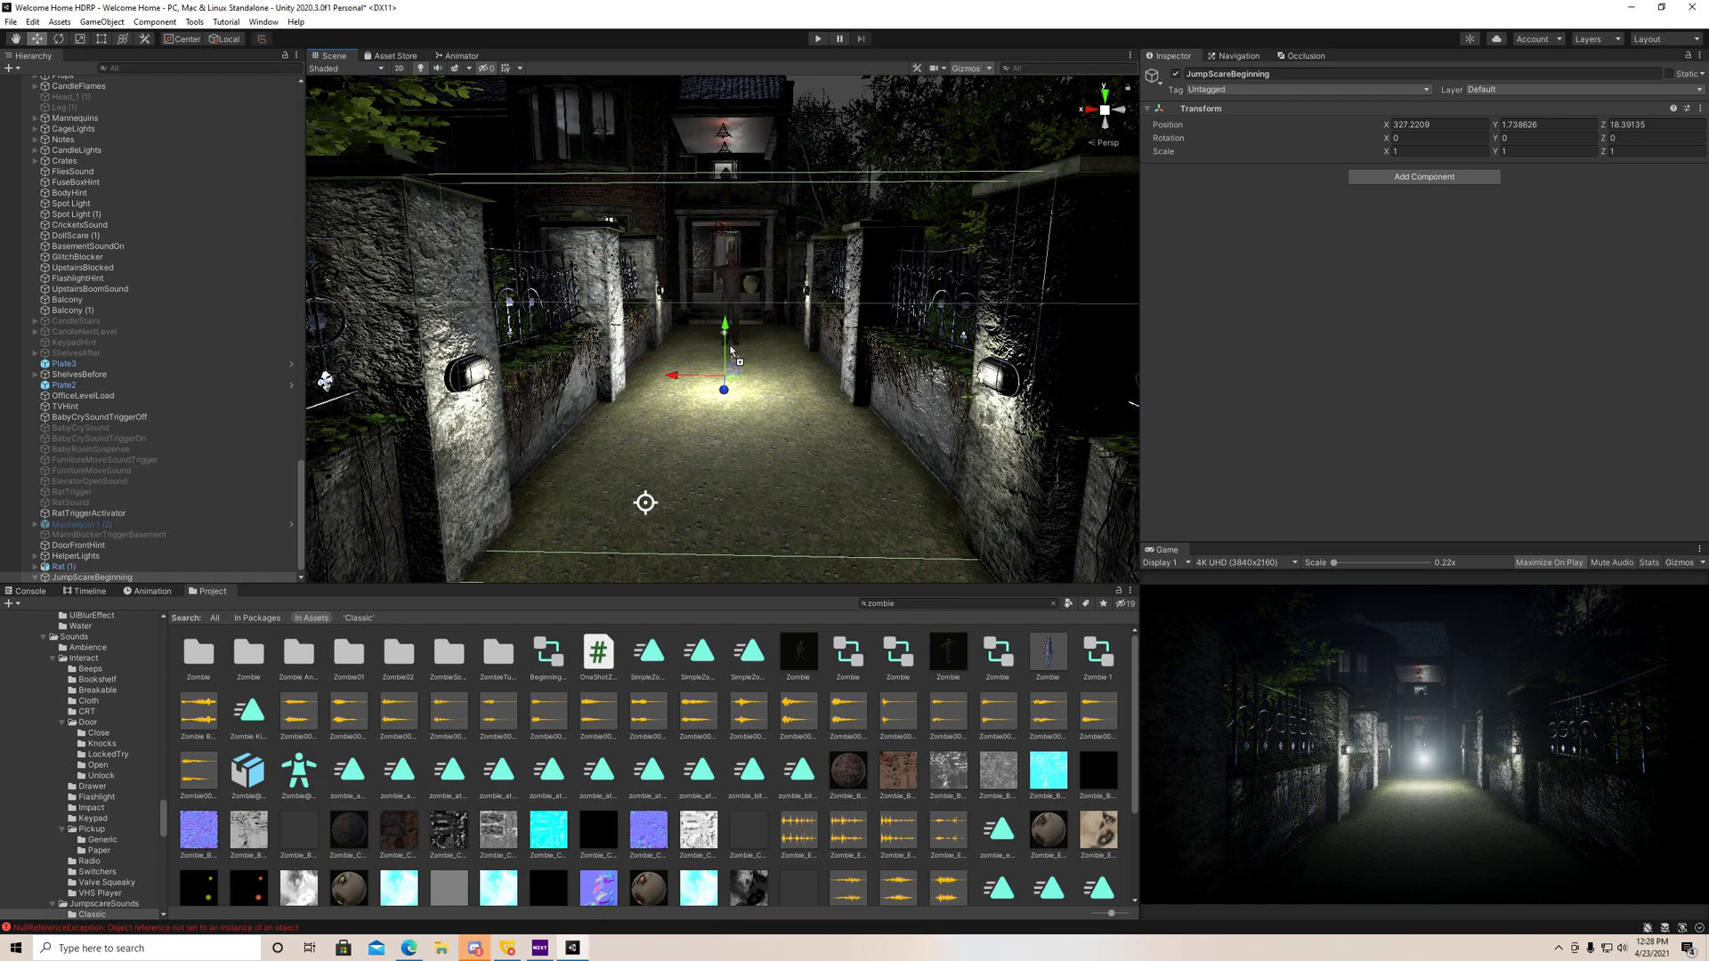
left_click(72, 80)
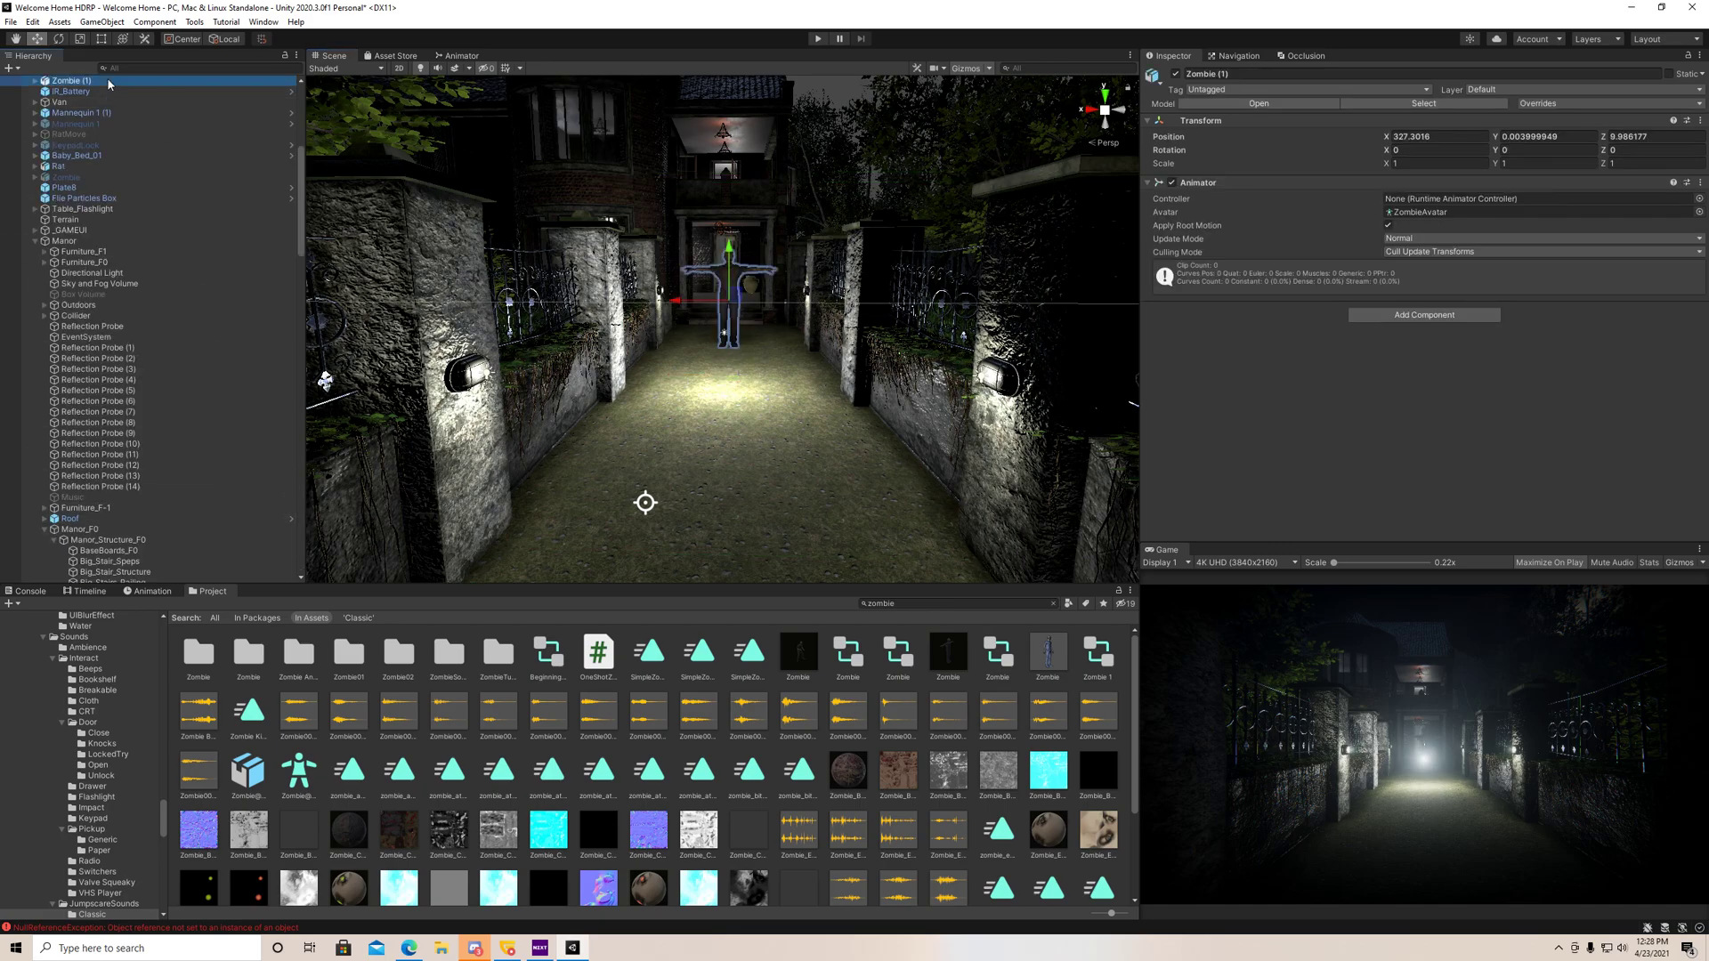
scroll("down", 3)
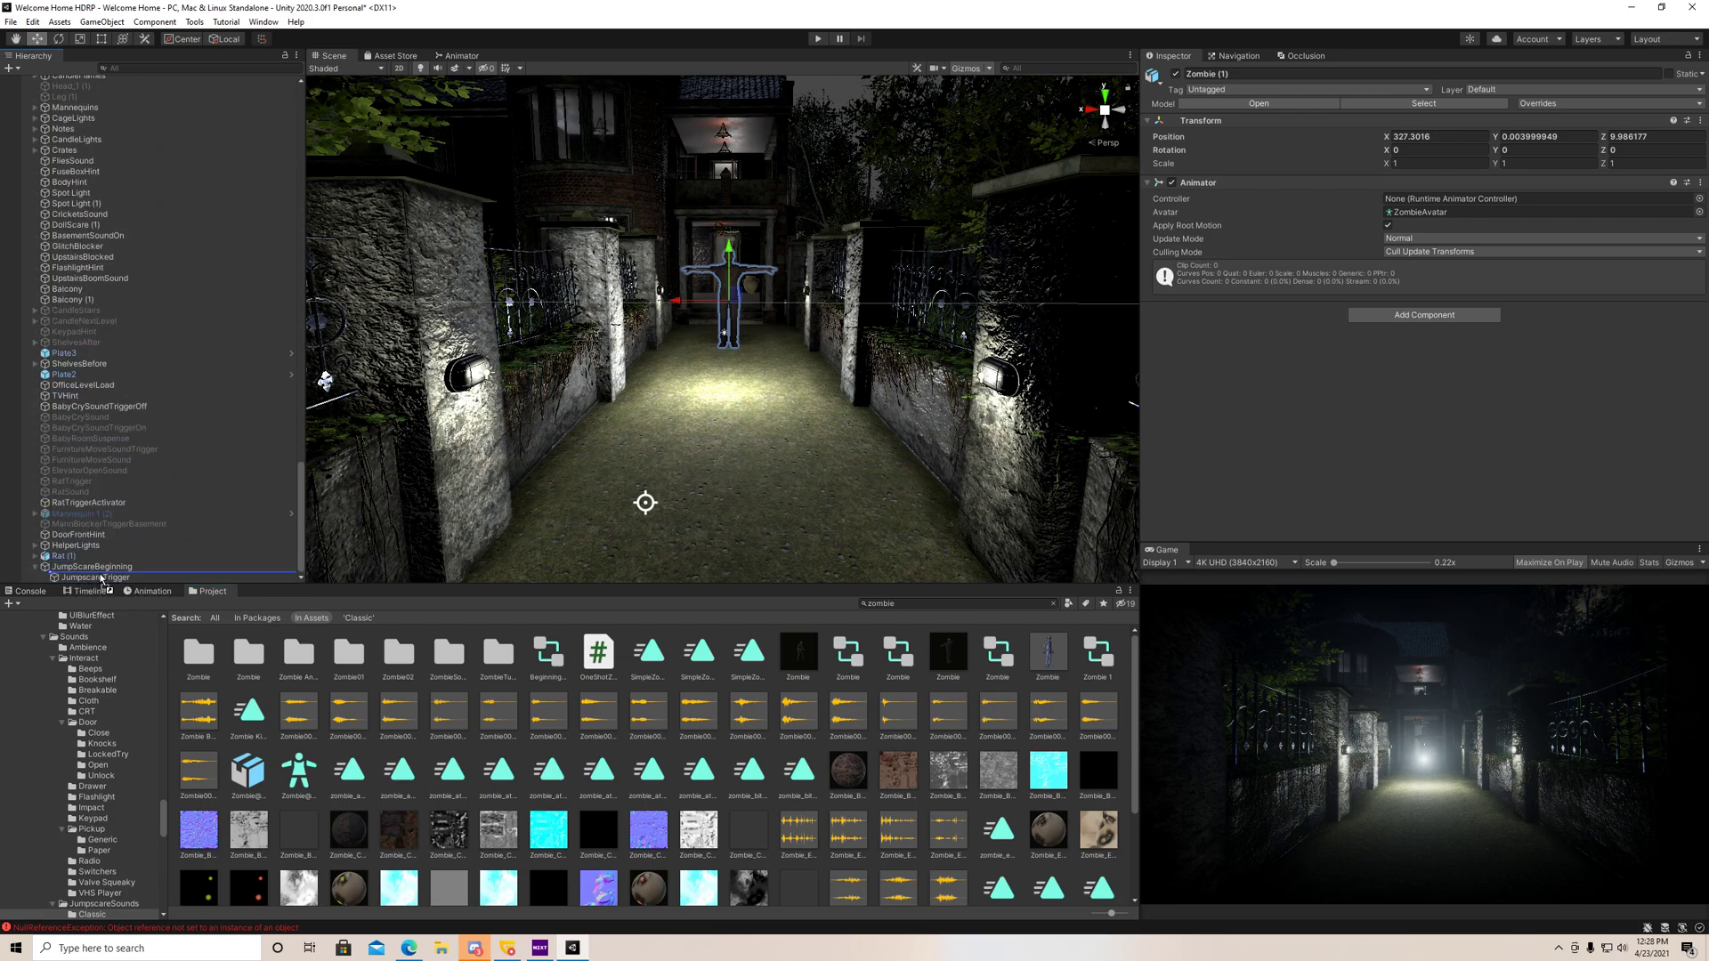
- Parent Zombie (1) under JumpScareBeginning while keeping JumpscareTrigger outside the group
left_click(92, 577)
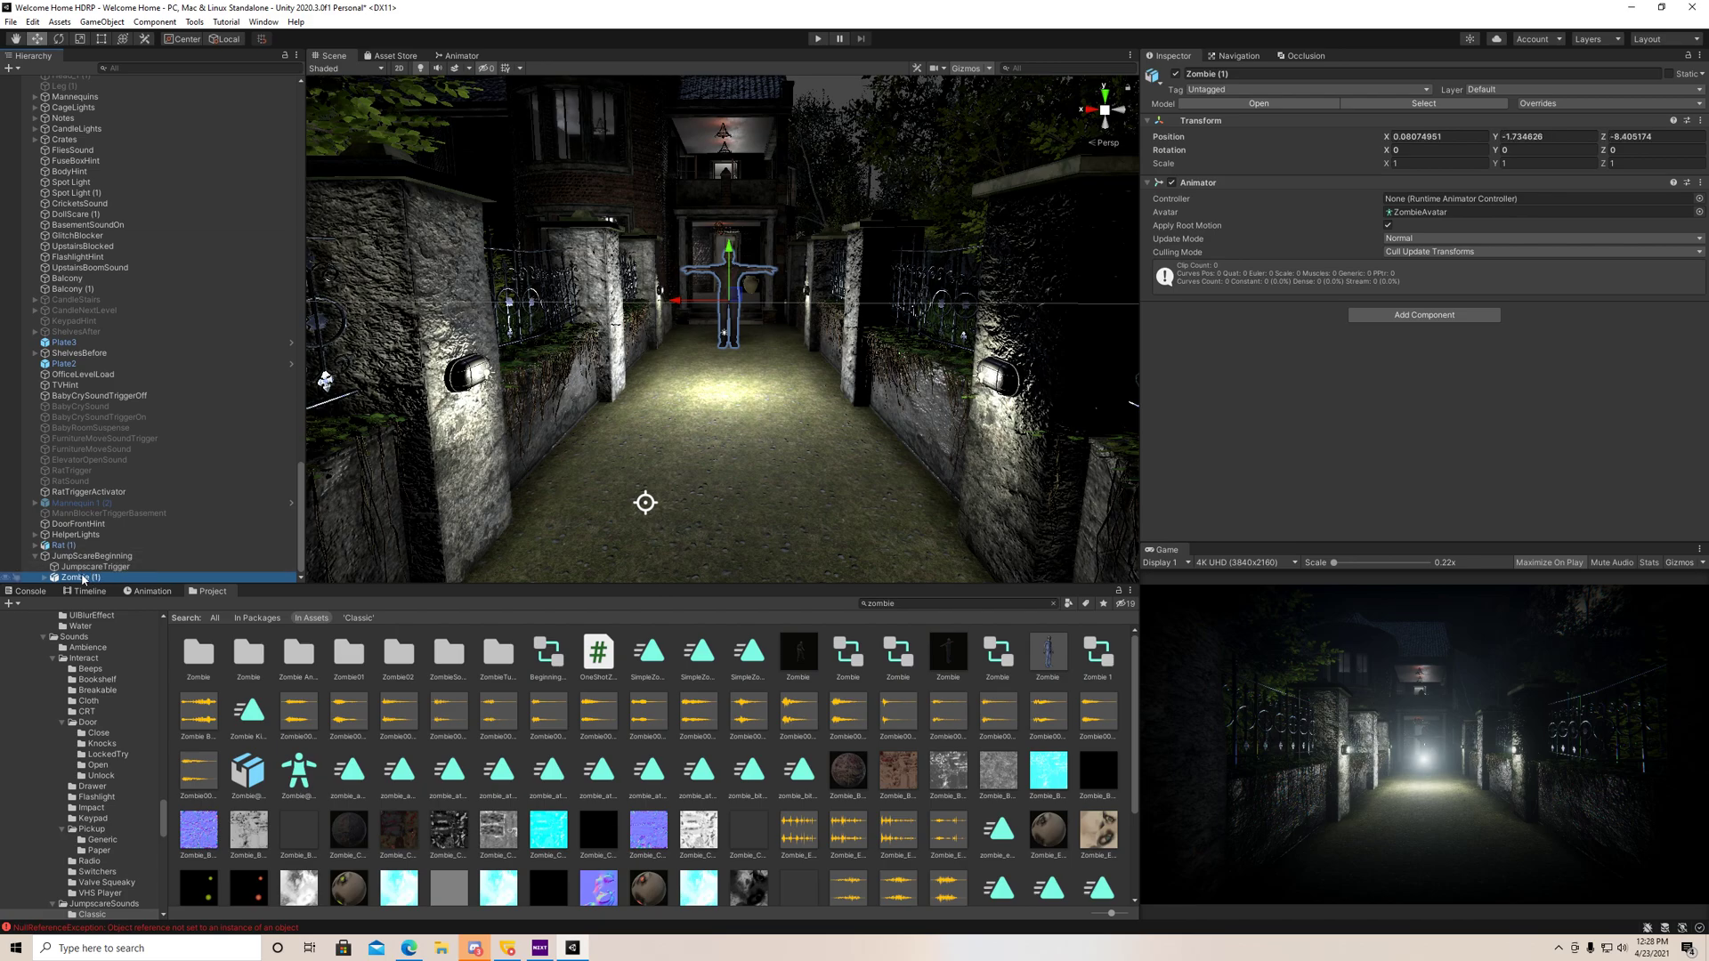
left_click(96, 566)
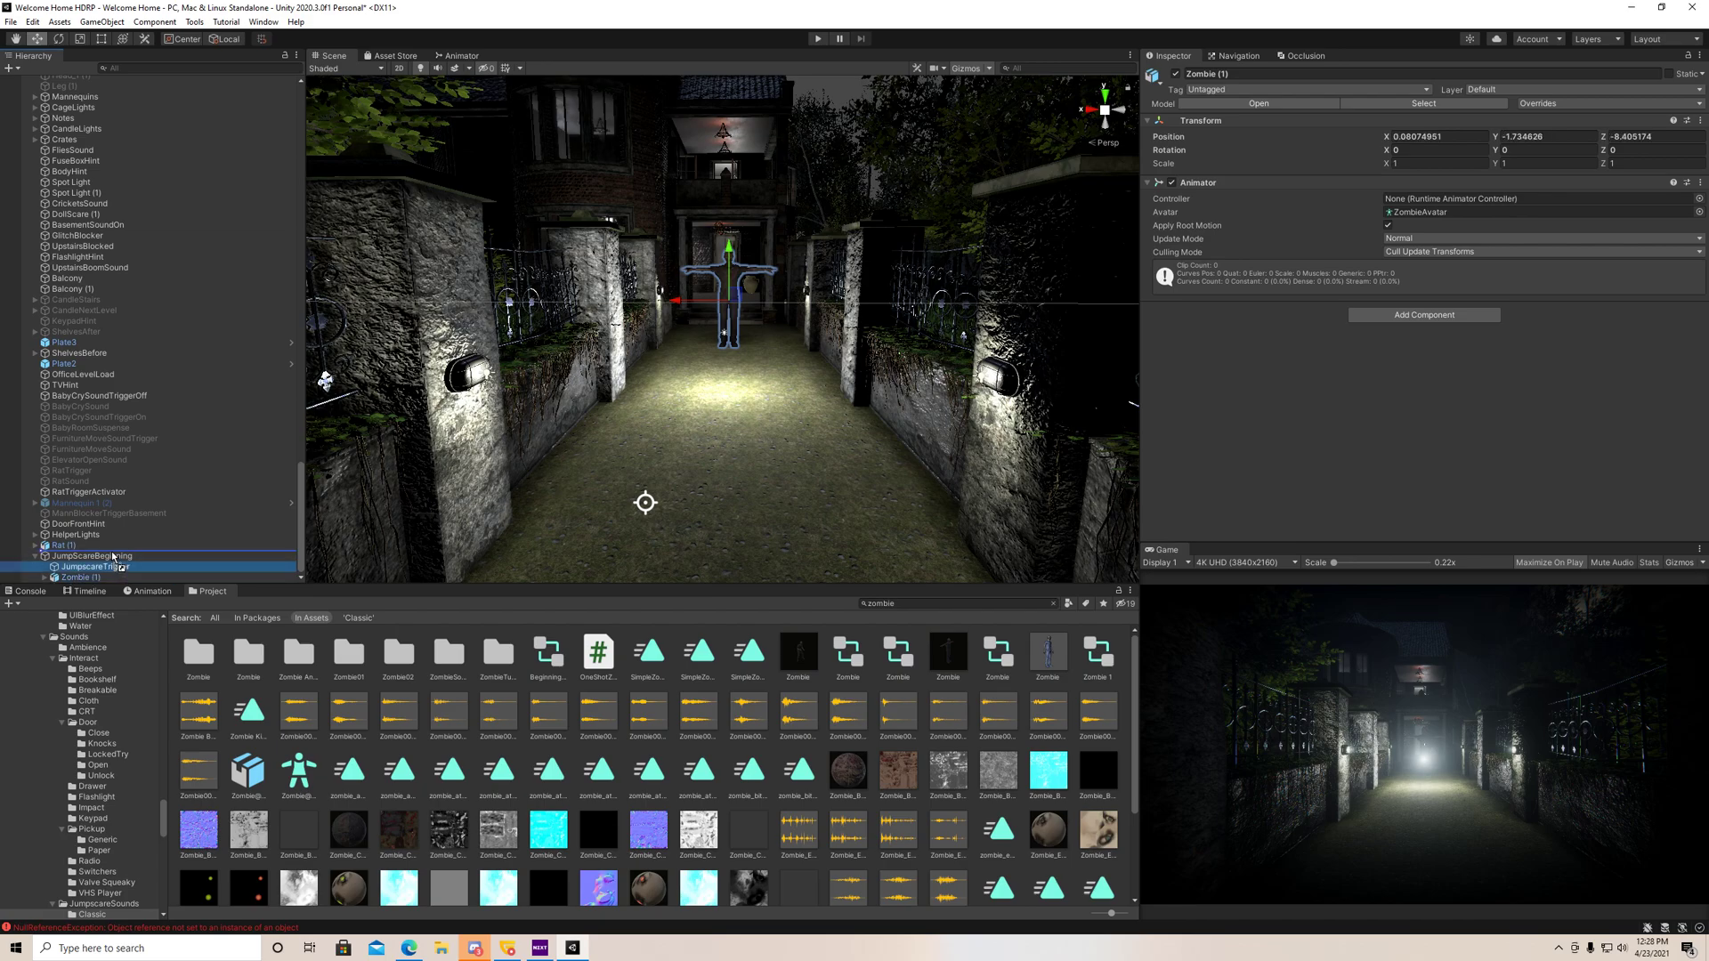
left_click(91, 555)
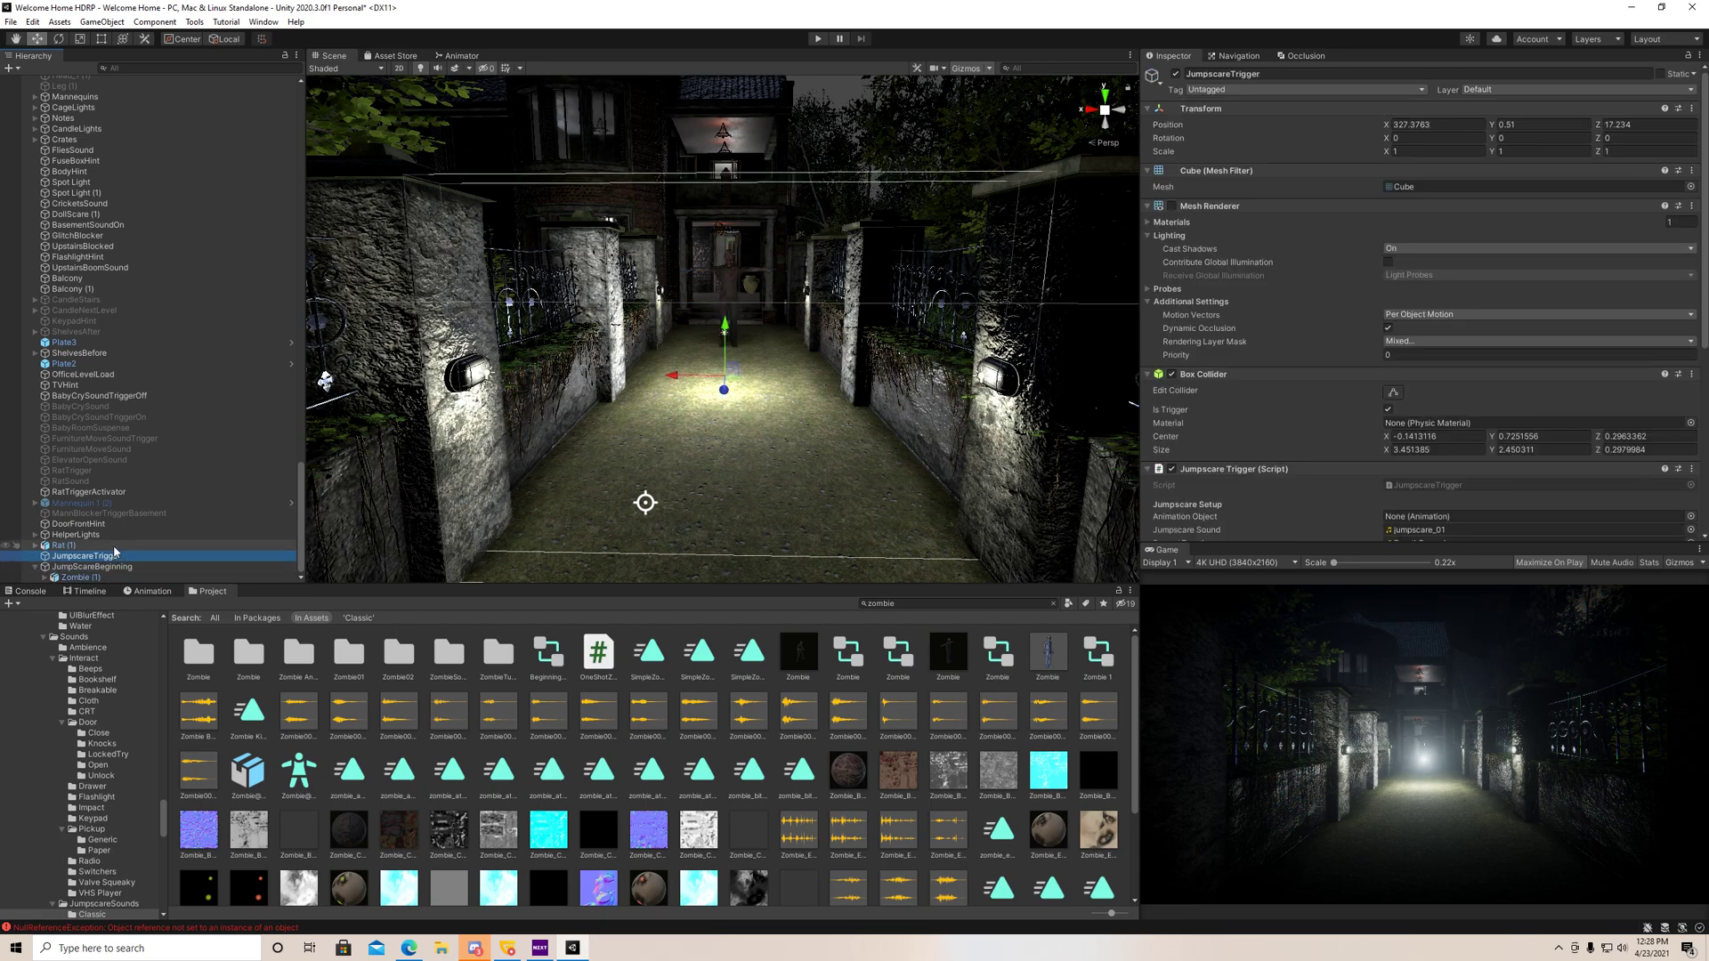
left_click(89, 566)
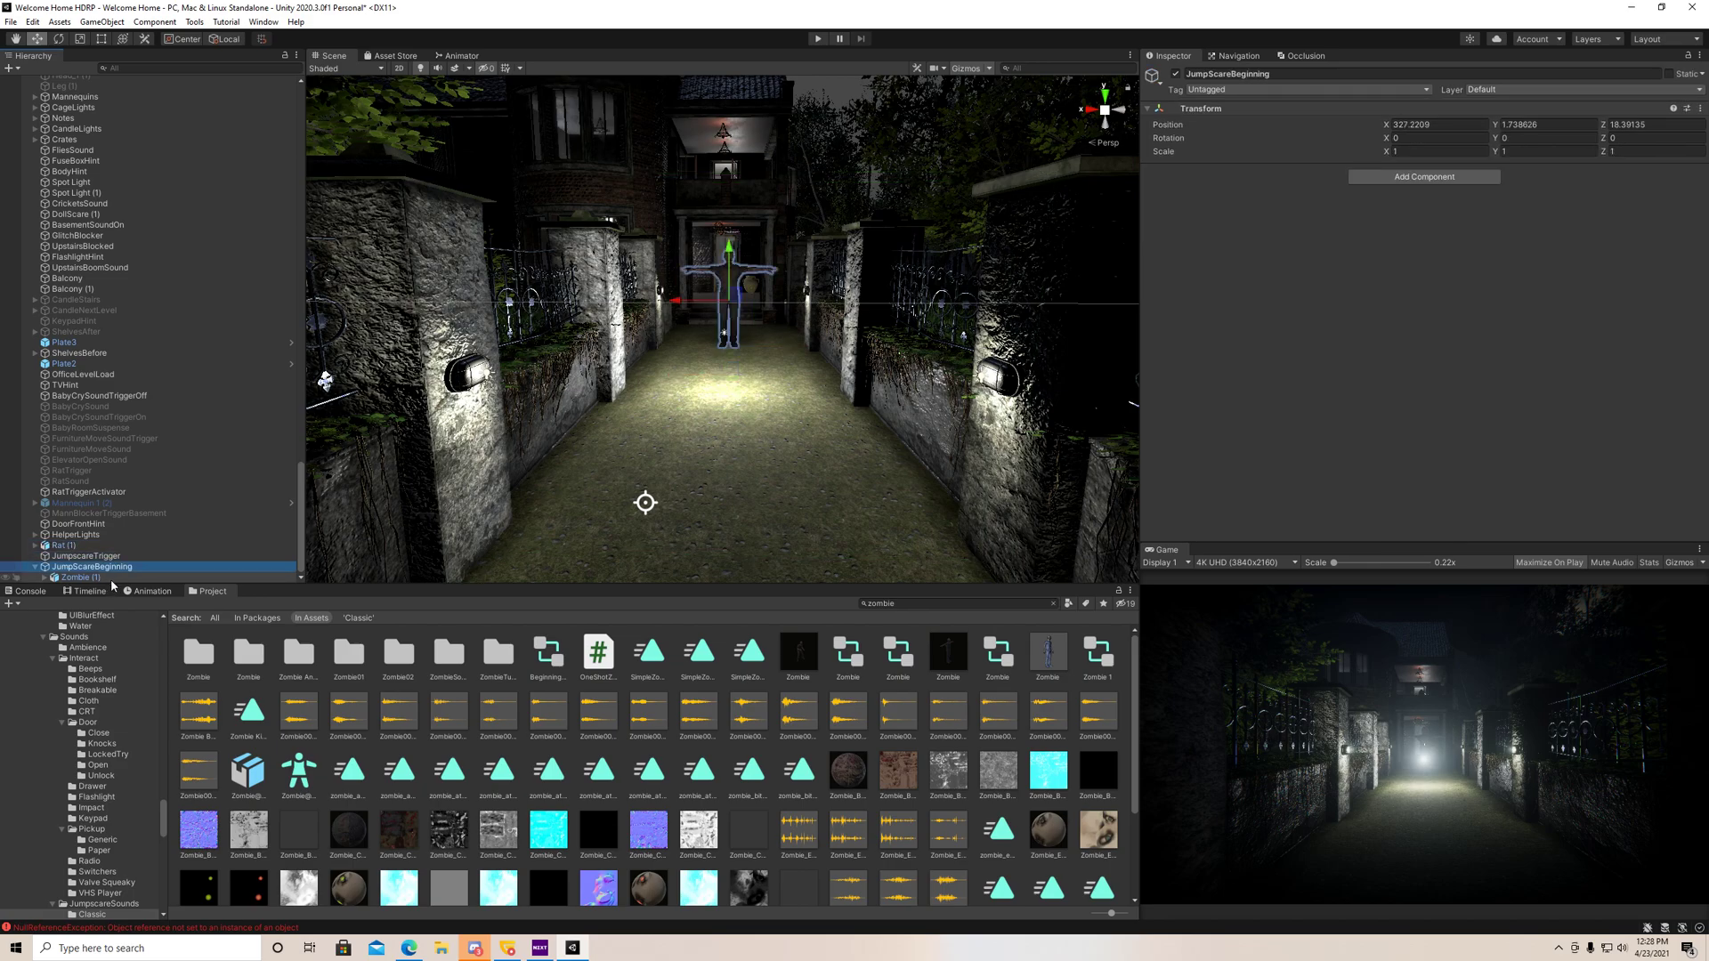
left_click(89, 577)
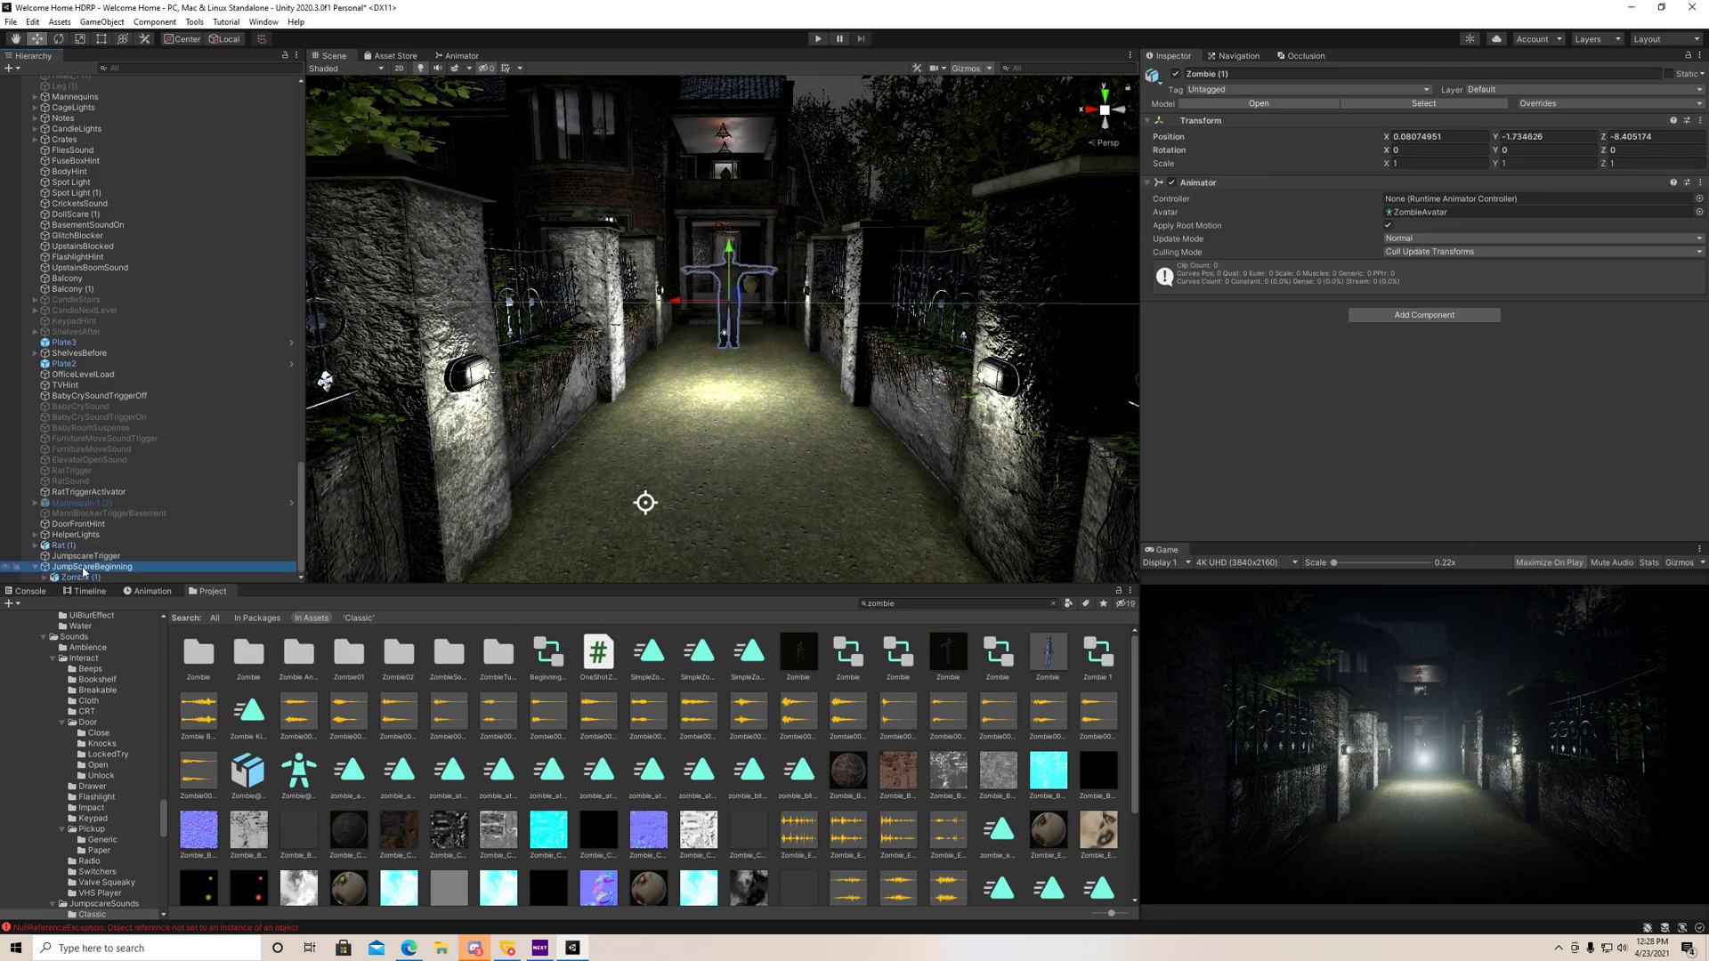
left_click(89, 566)
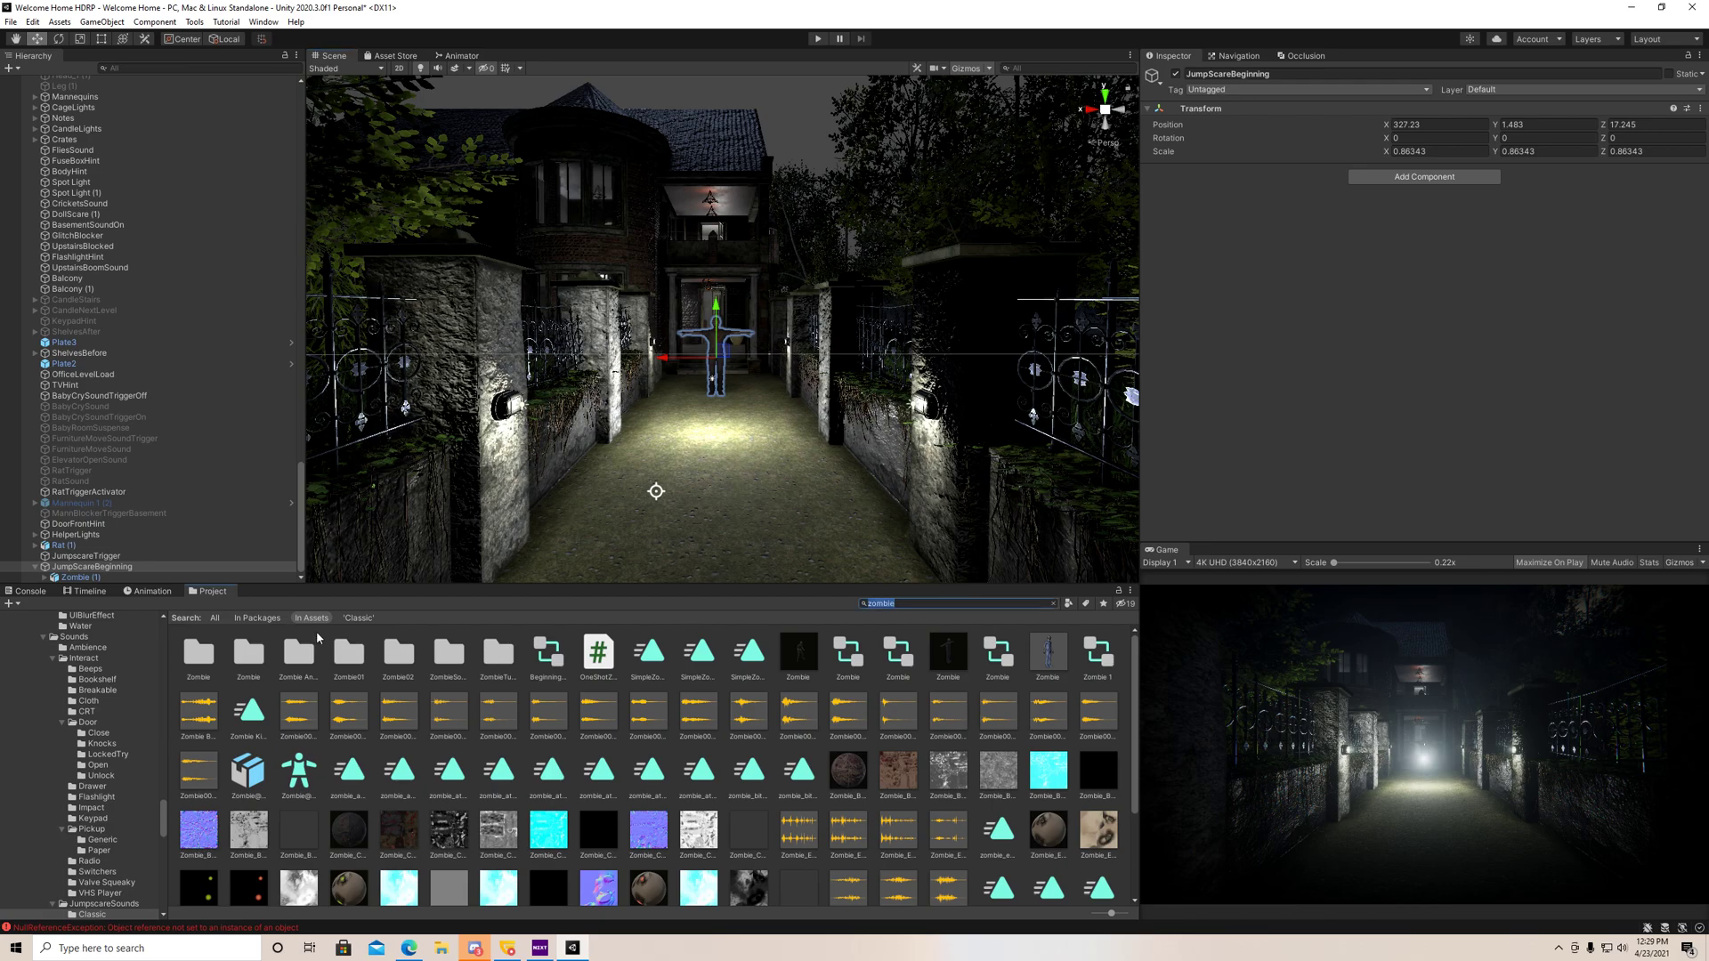
- Browse the zombie In Place animations including InPlace_Run, then select JumpScareBeginning in the Animation window
left_click(297, 653)
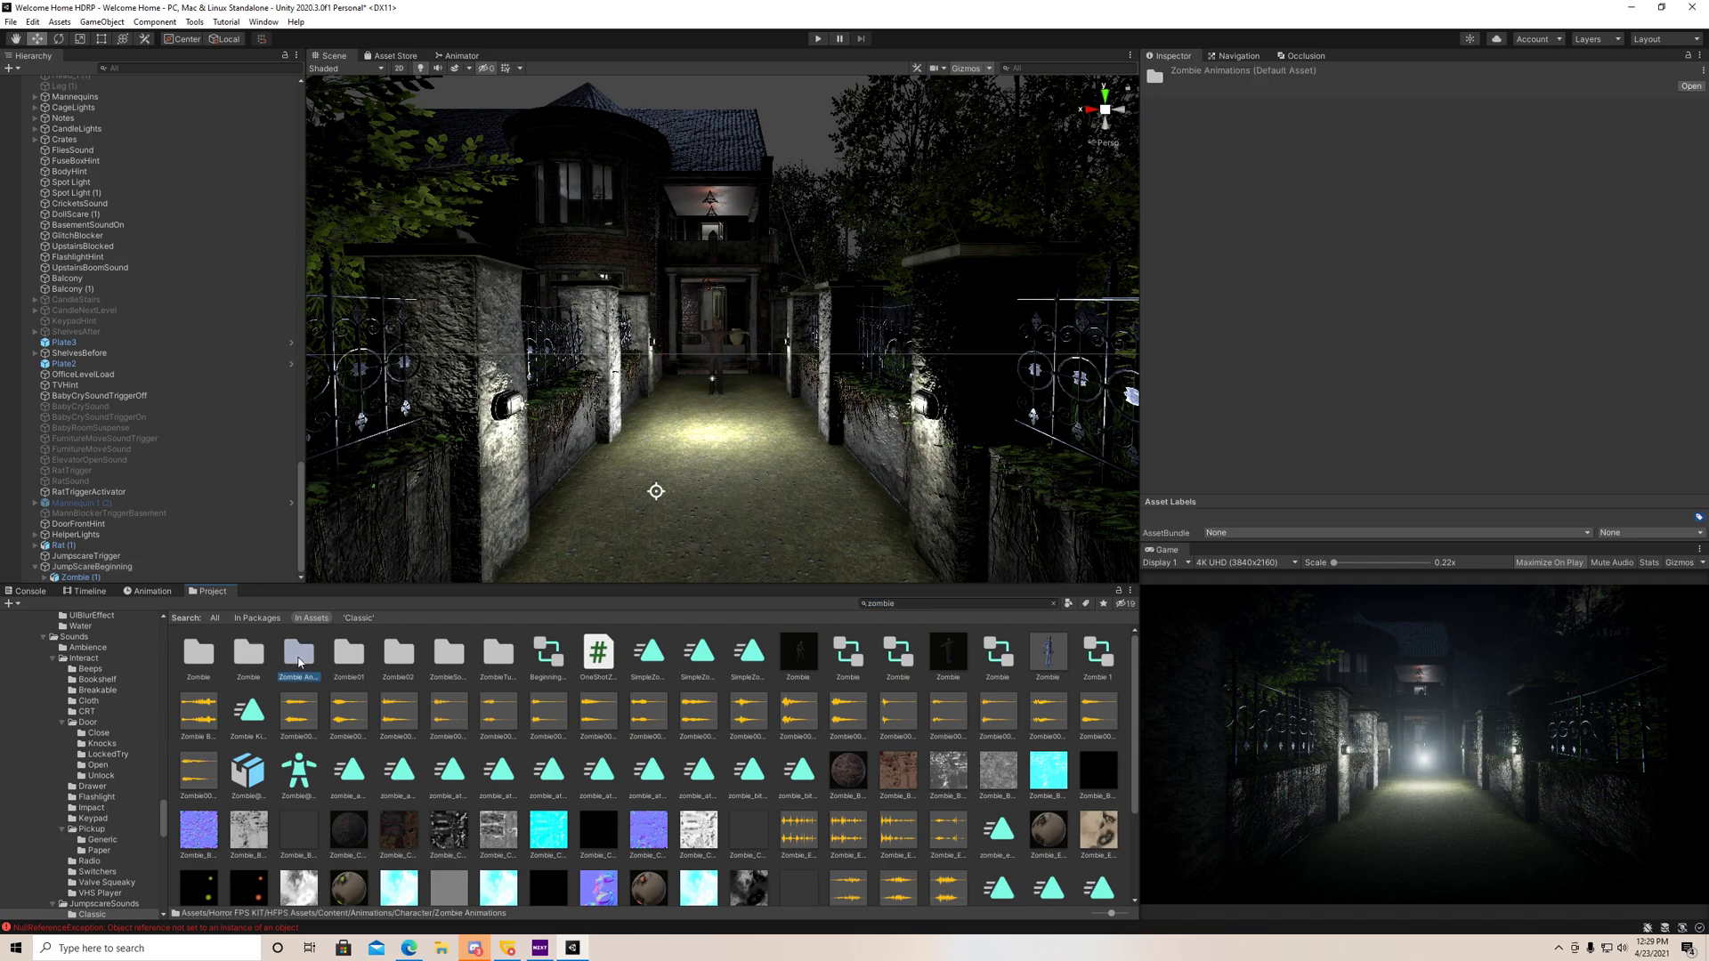
double_click(297, 655)
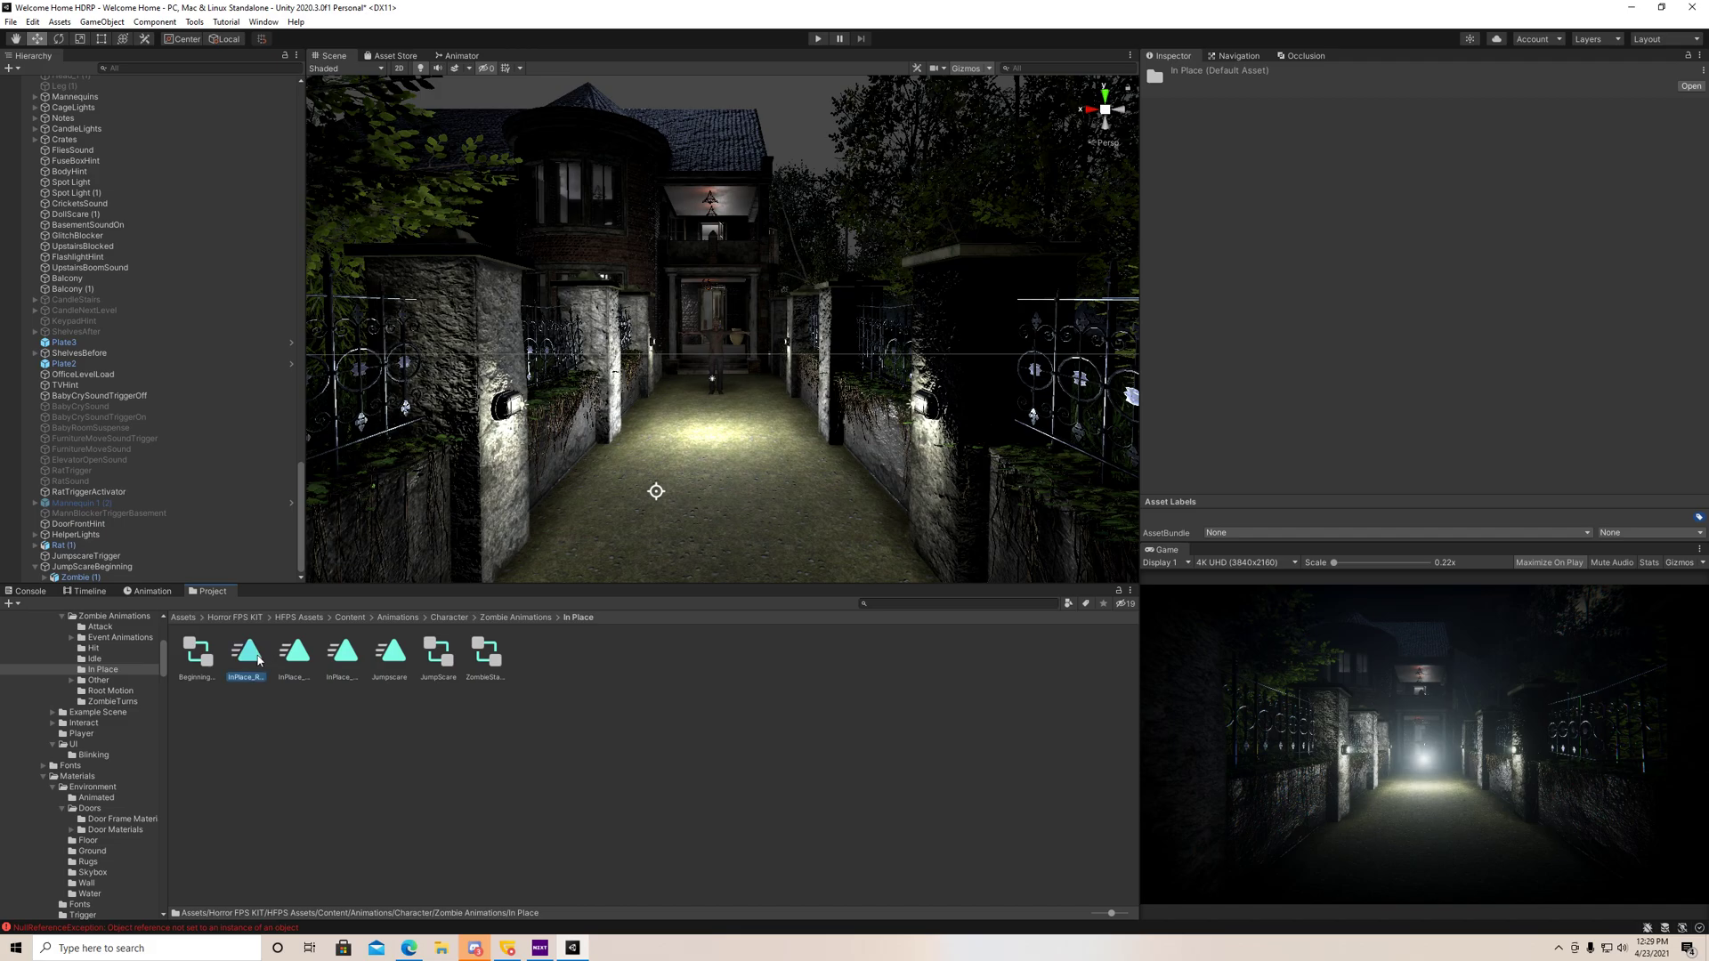
left_click(245, 651)
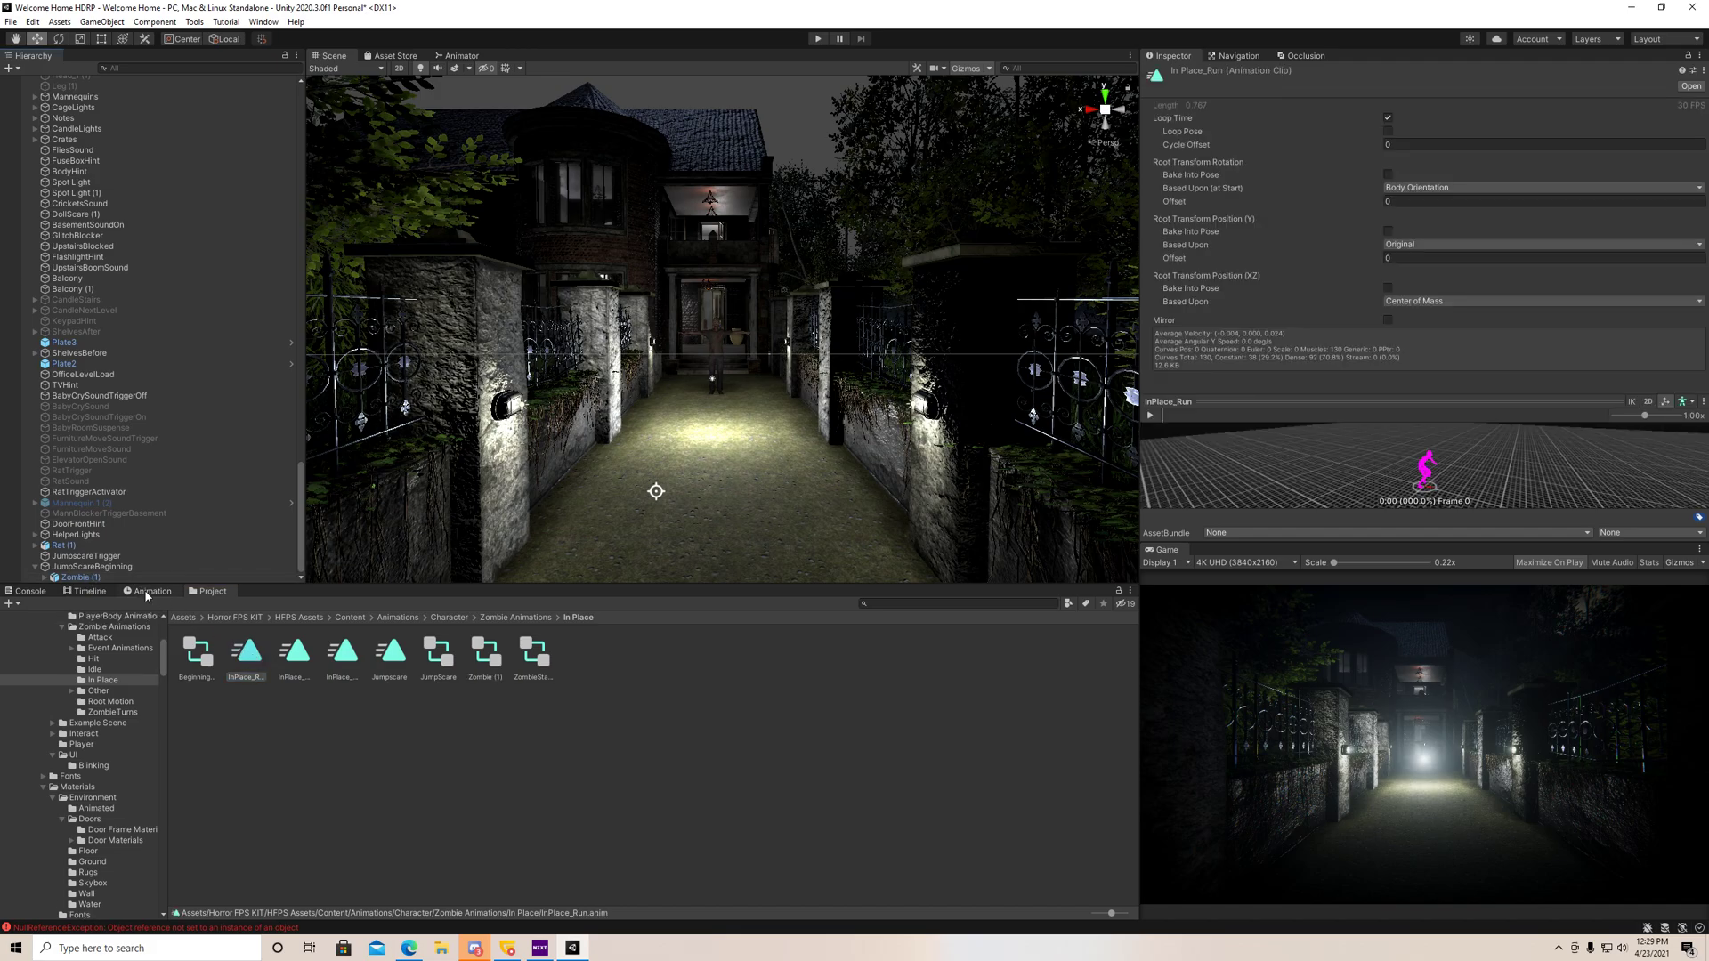
left_click(150, 590)
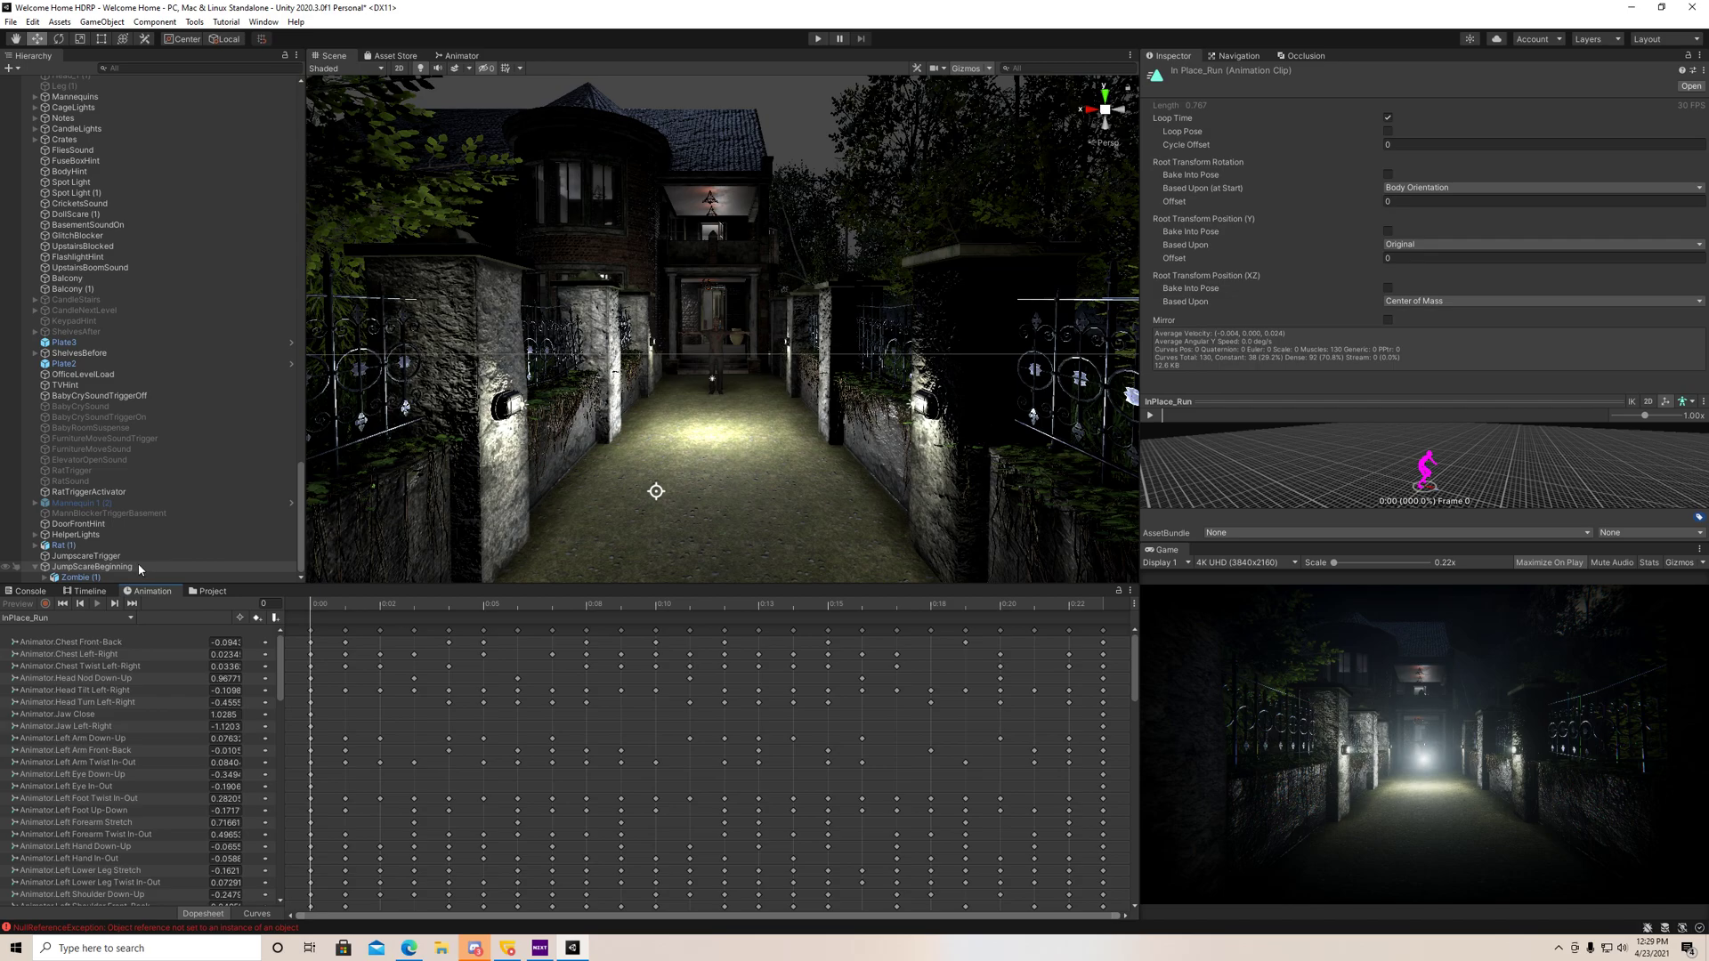
left_click(91, 566)
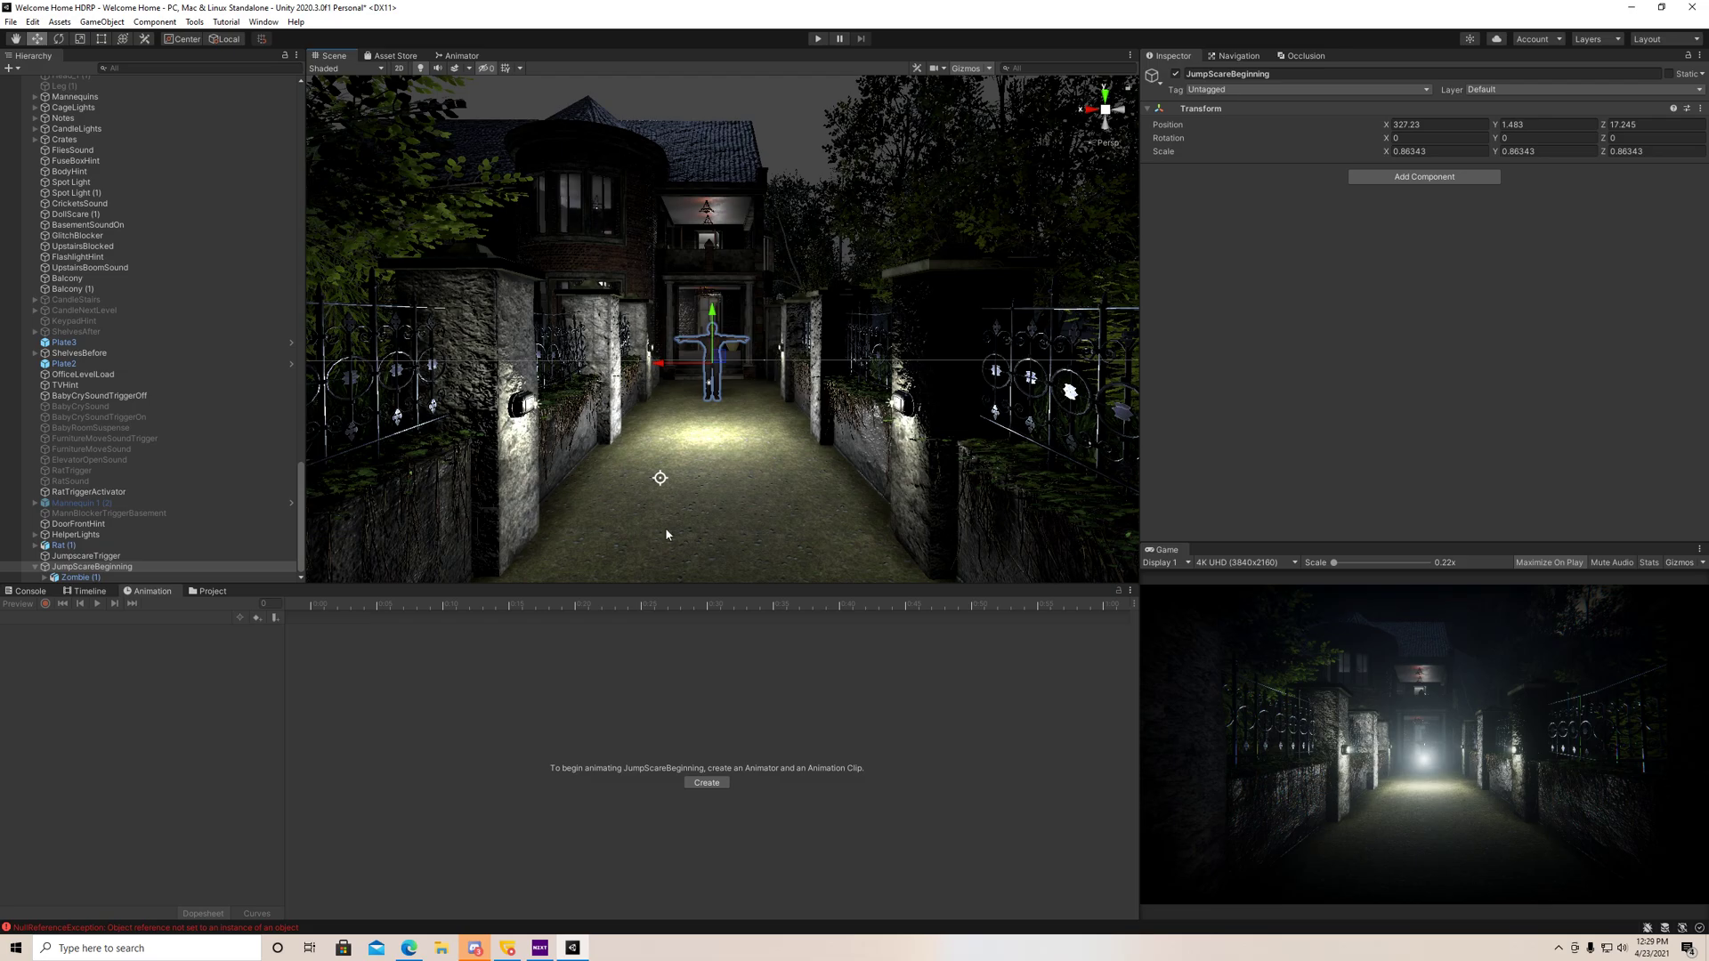
- Create a new animation clip named JumpScareBeginning saved in the In Place folder
left_click(705, 781)
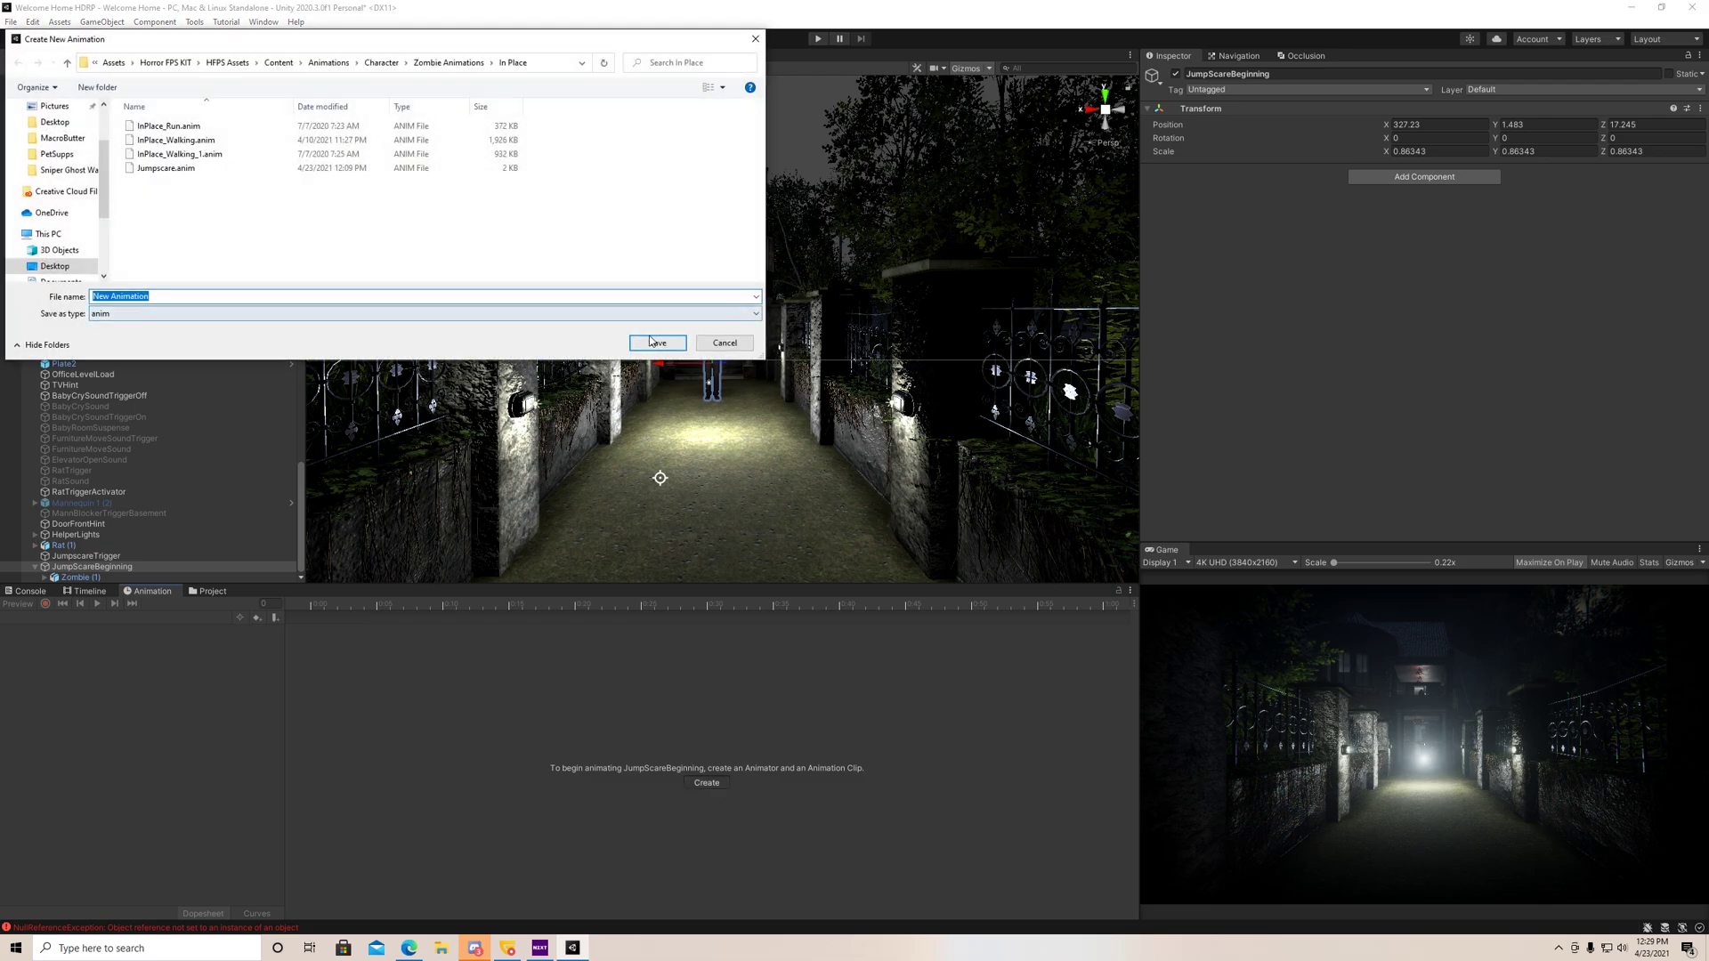
type("JumpScareBeg")
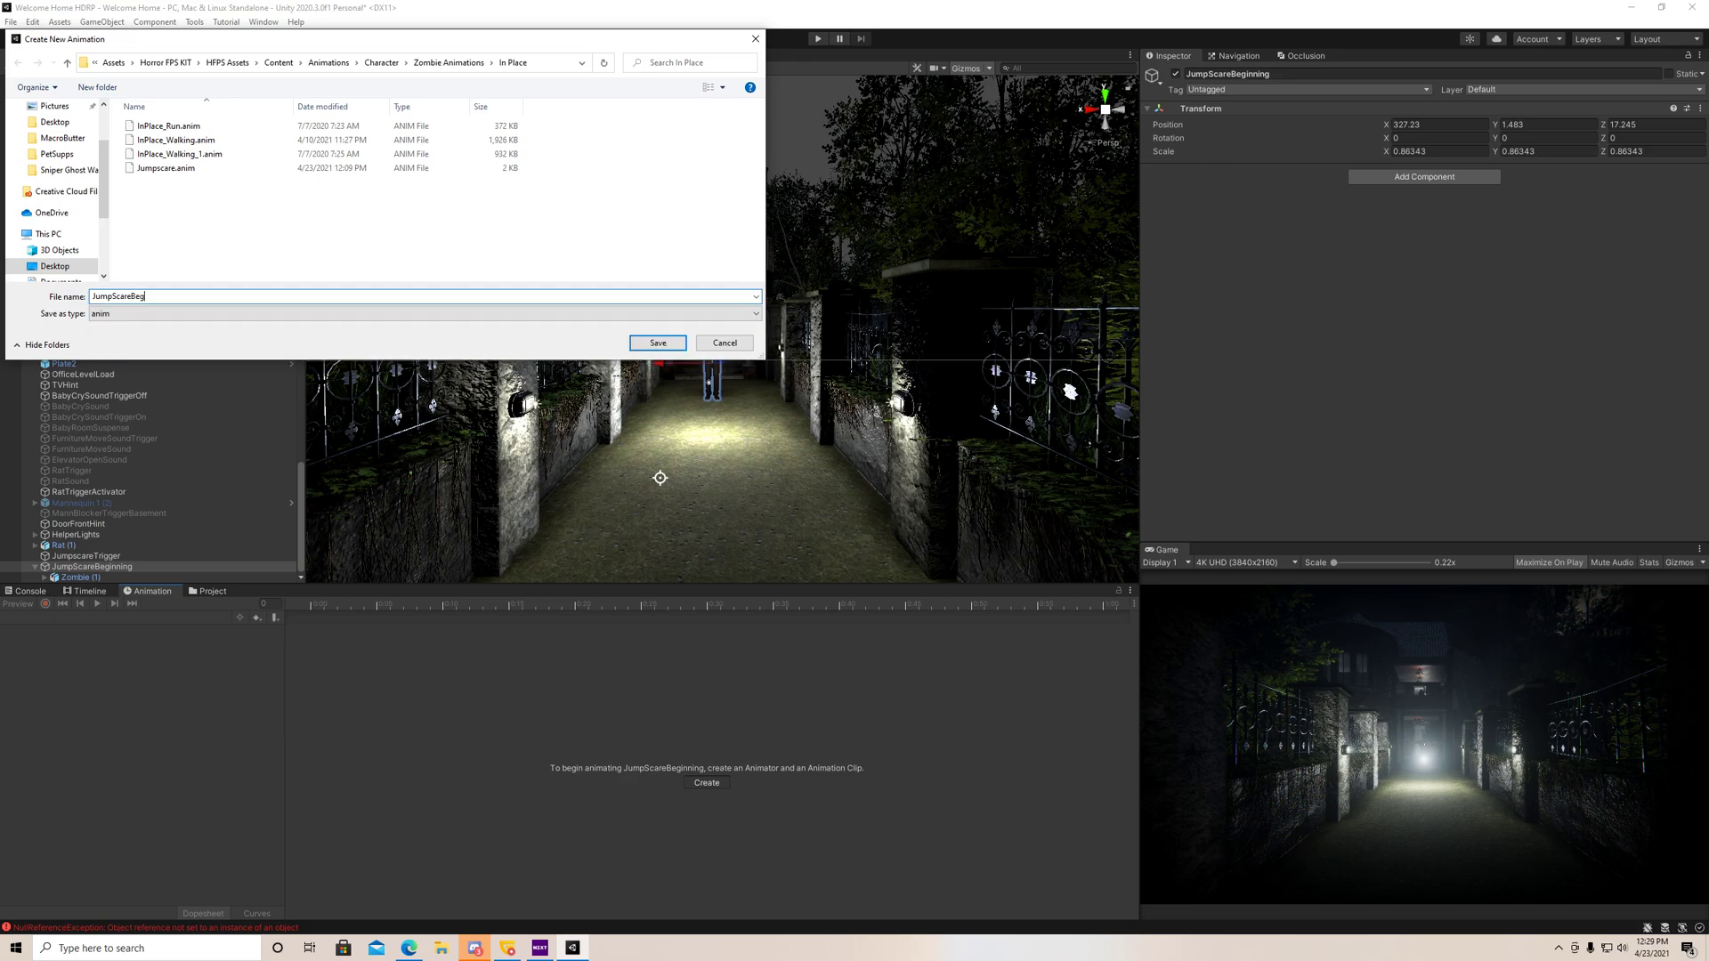
left_click(657, 342)
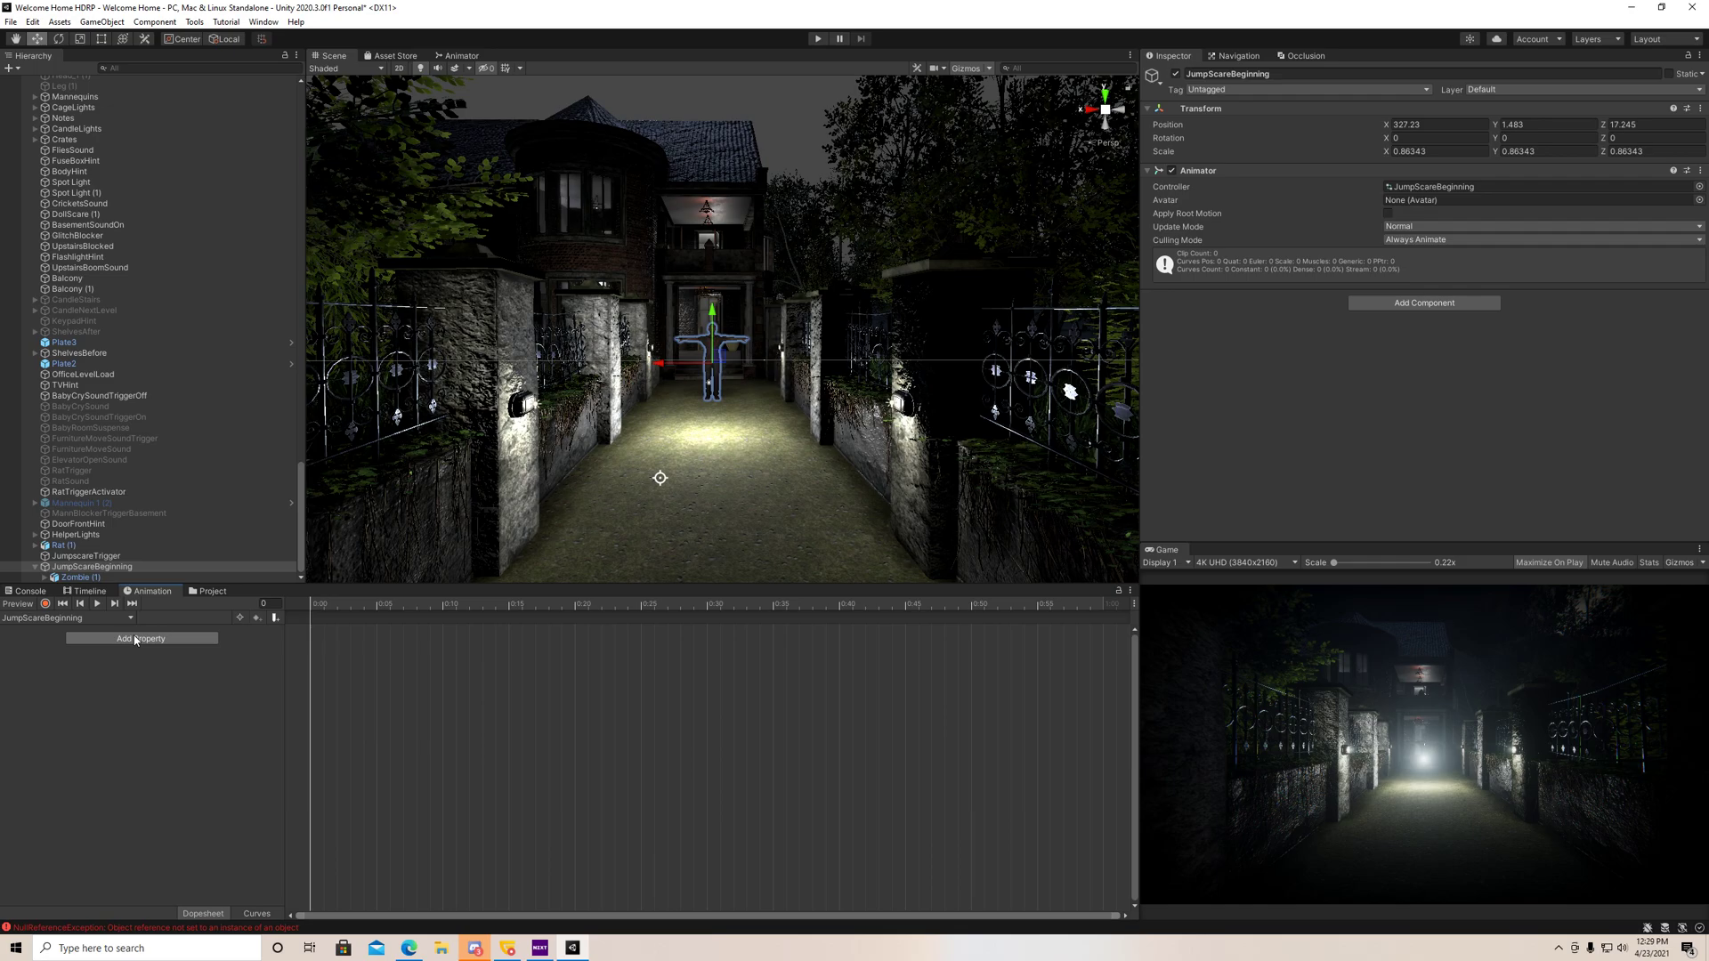
- Add Zombie (1) Is Active to the clip, keyed off at the start through frame 60
left_click(139, 637)
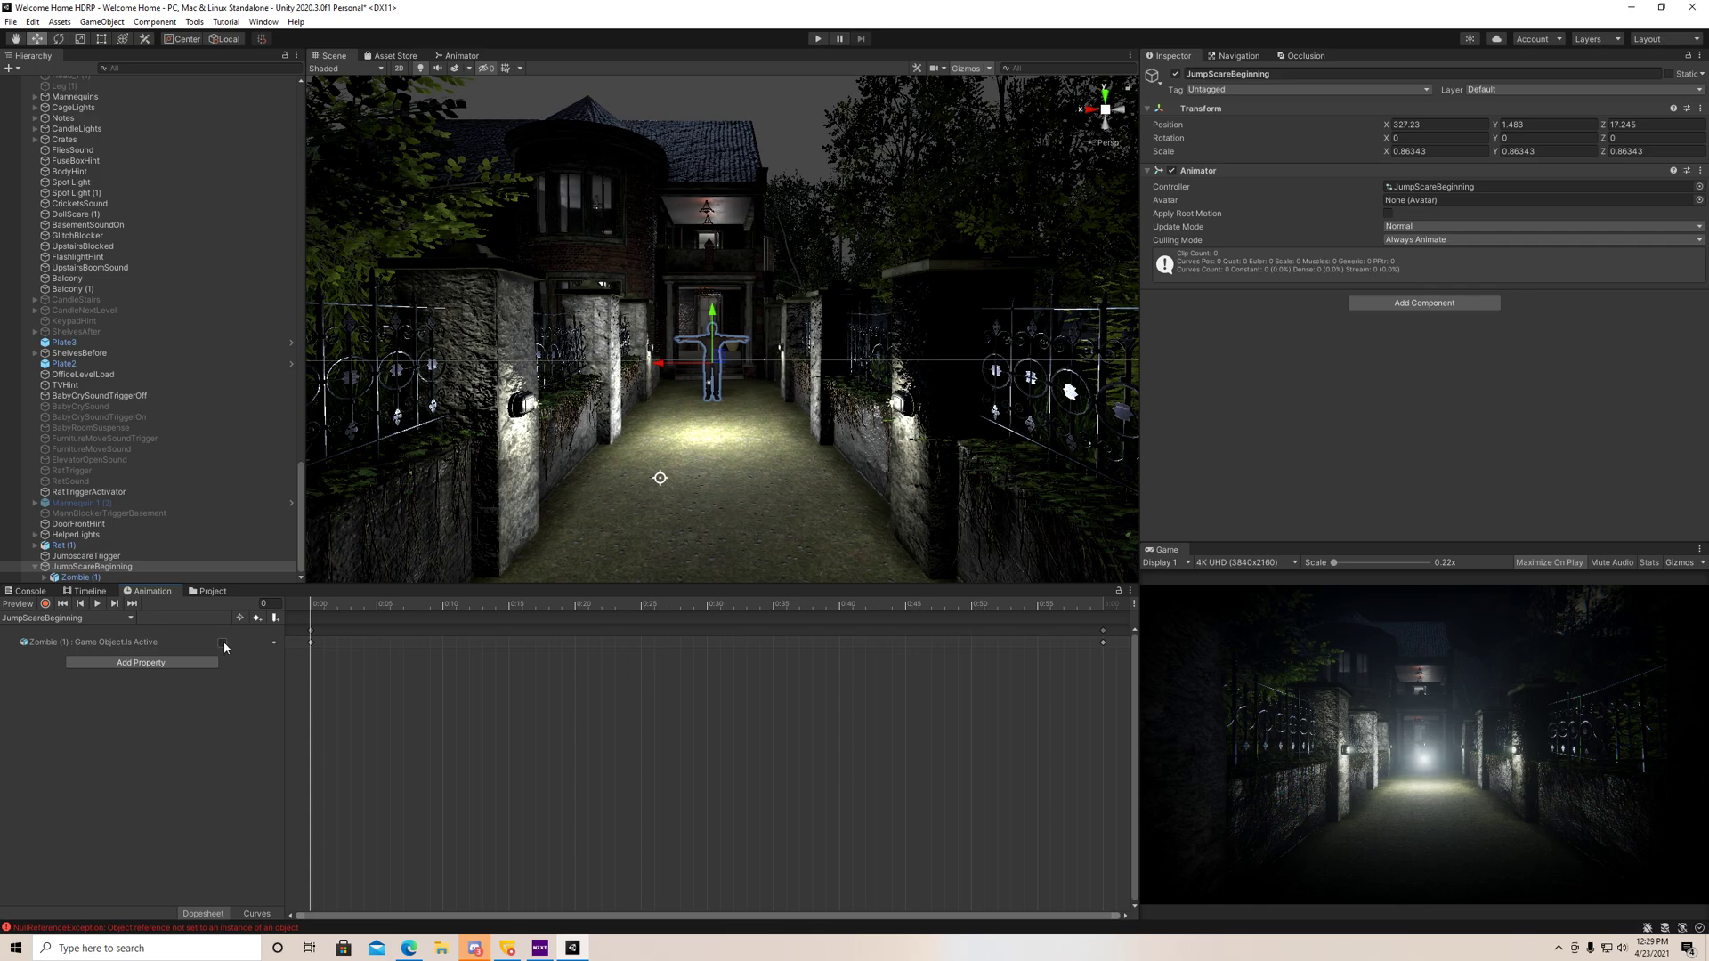
left_click(222, 643)
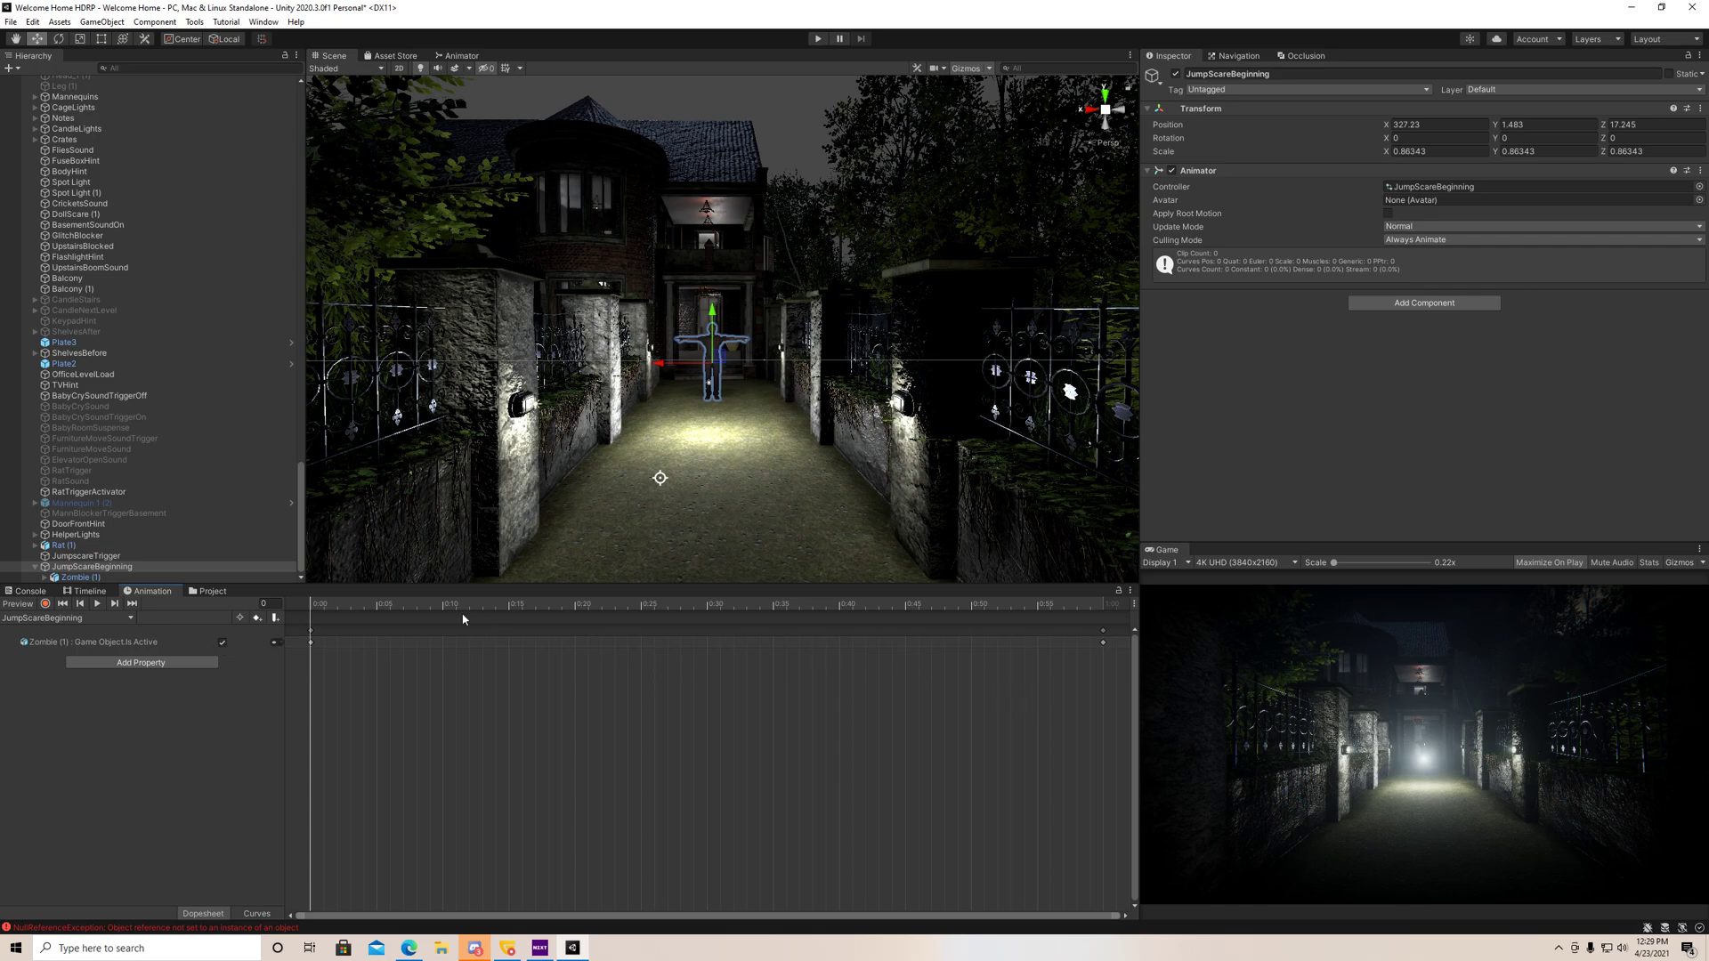
mouse_move(1064, 621)
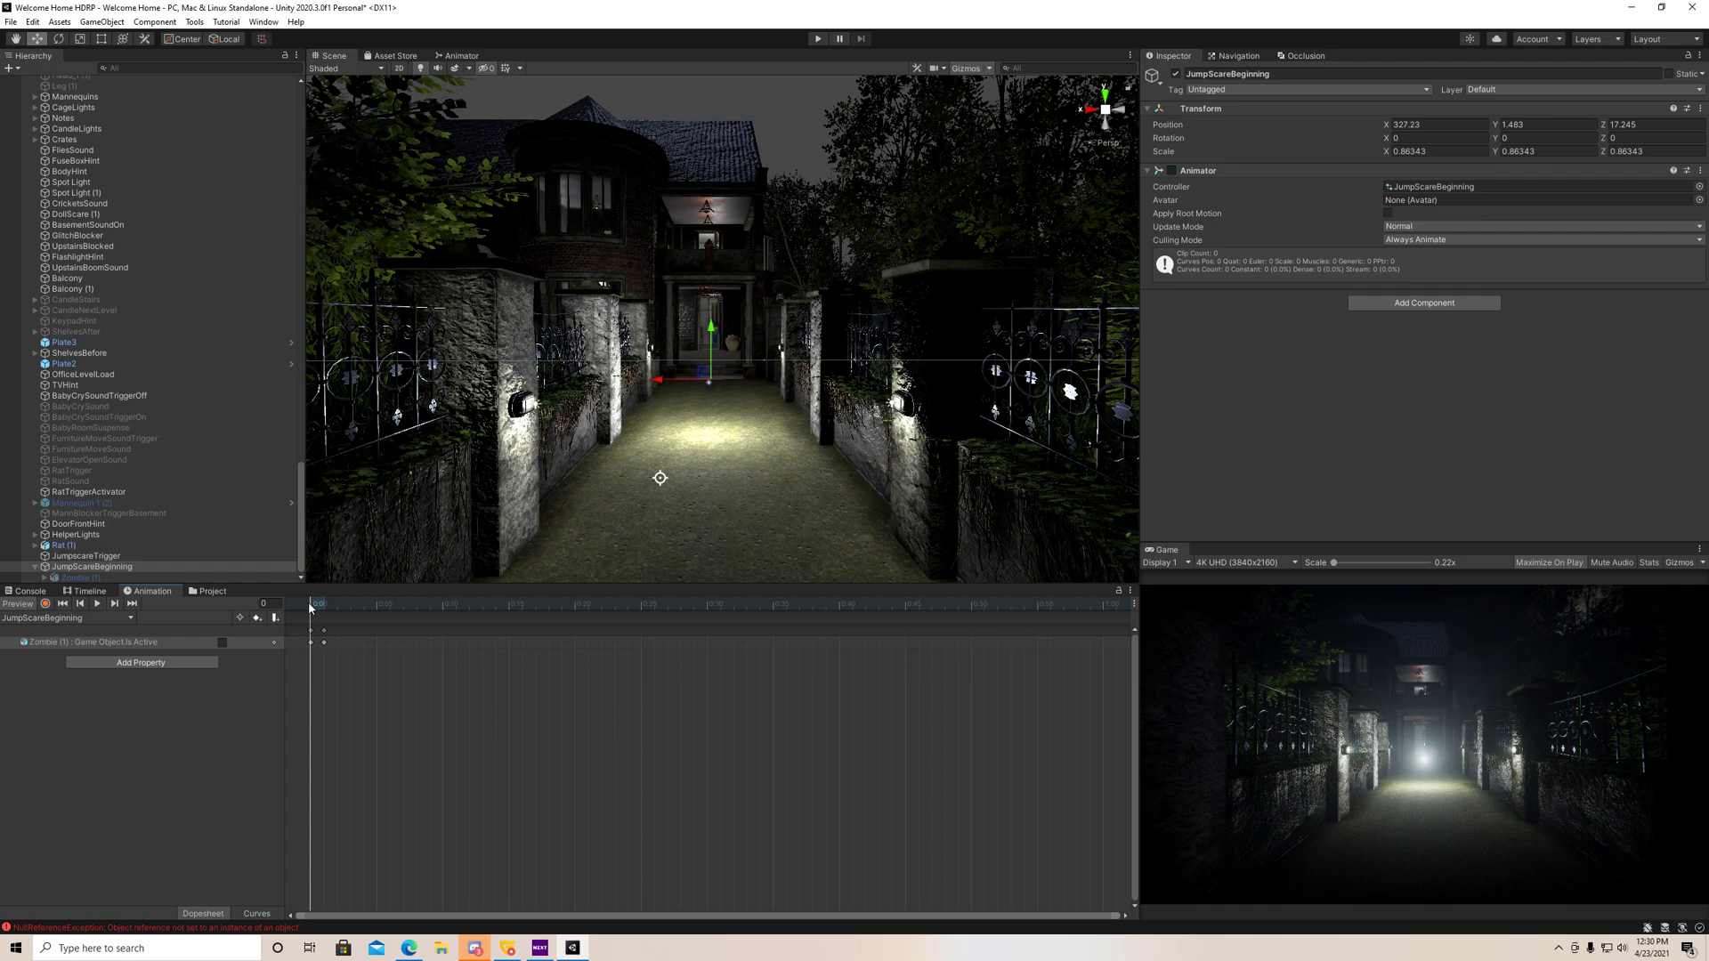
left_click(223, 642)
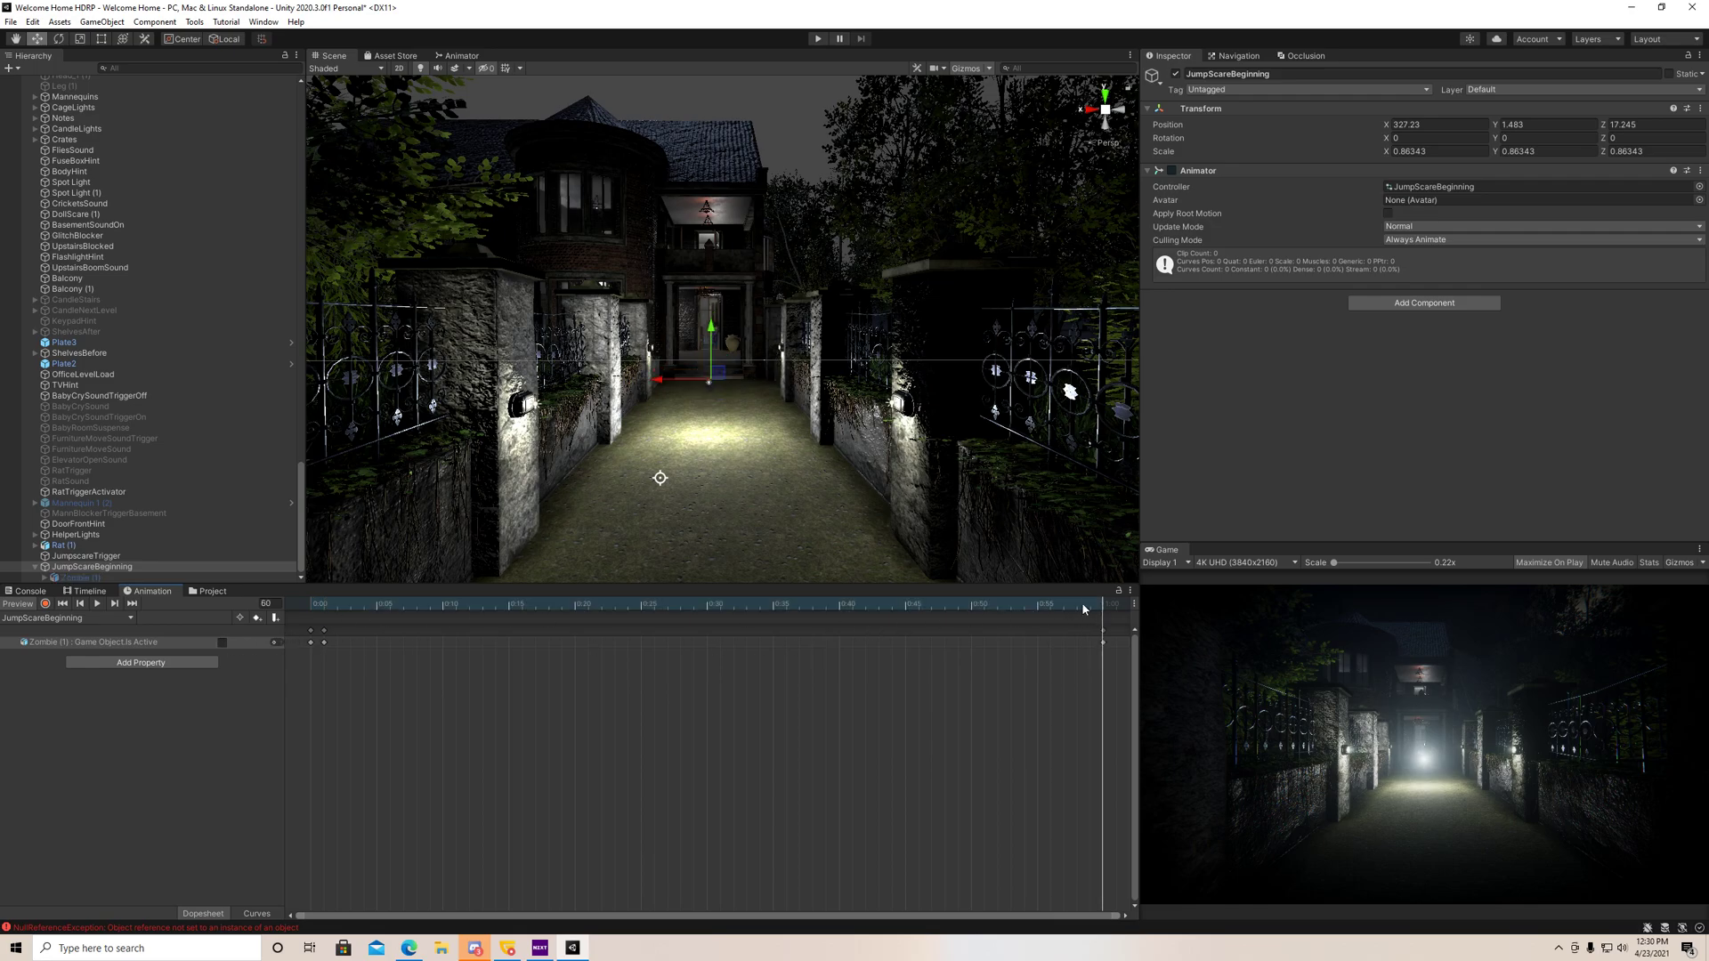
mouse_move(1056, 575)
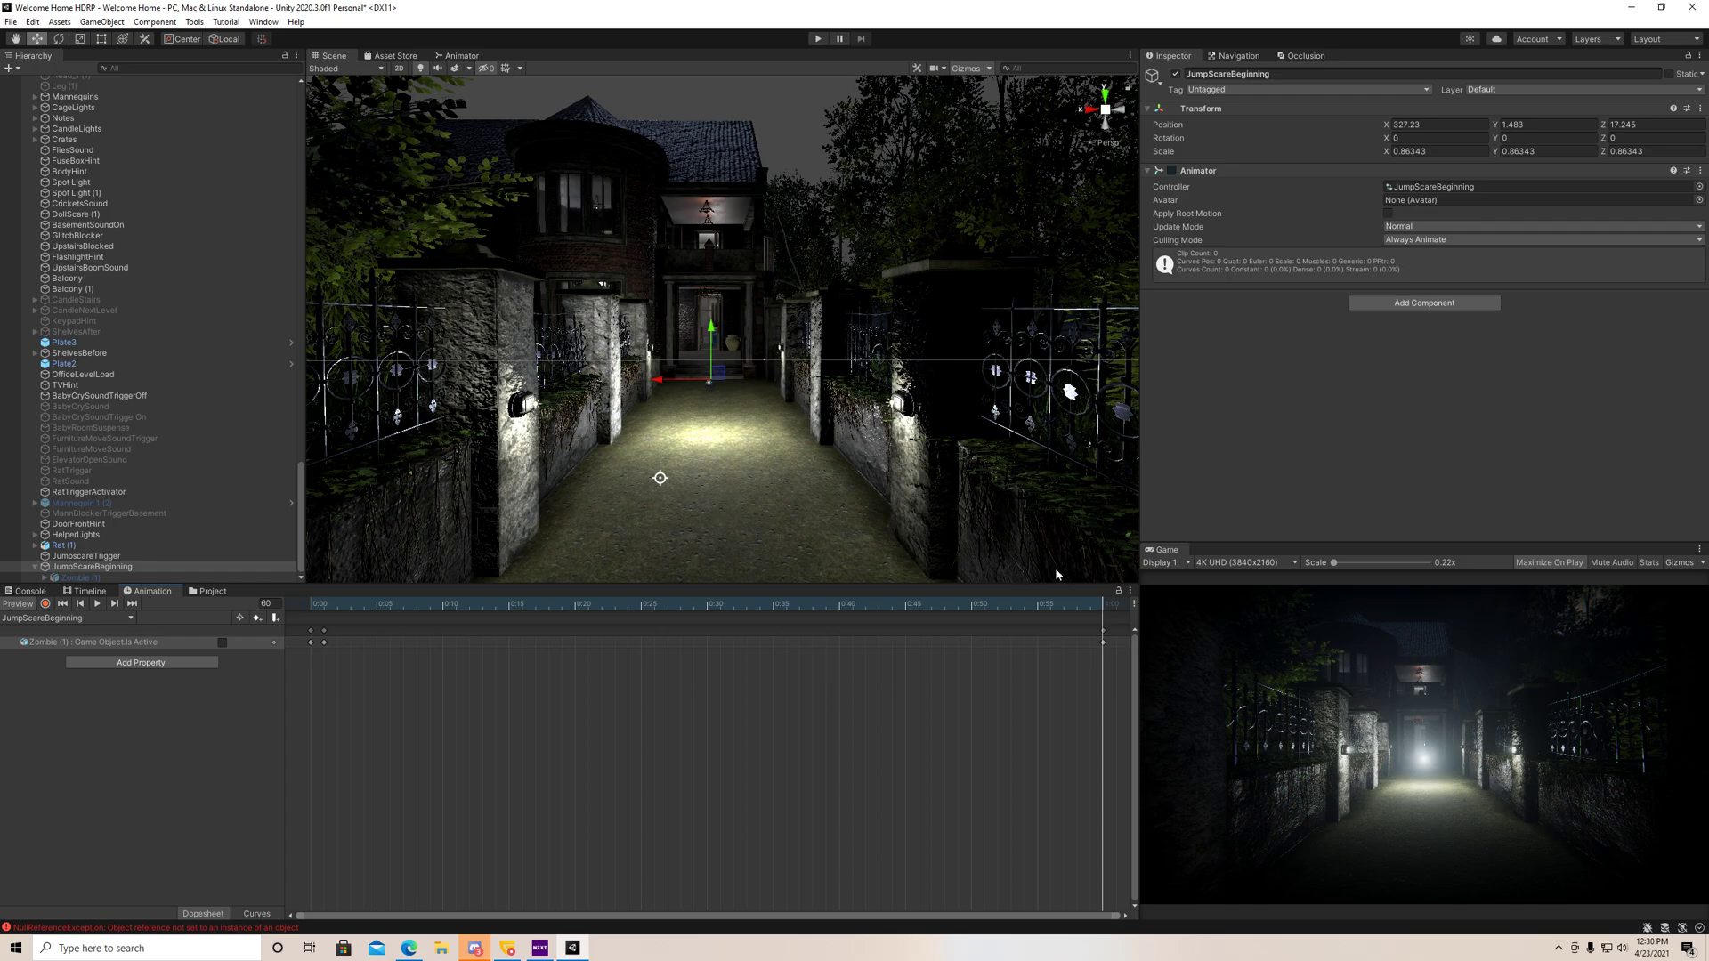
mouse_move(1104, 609)
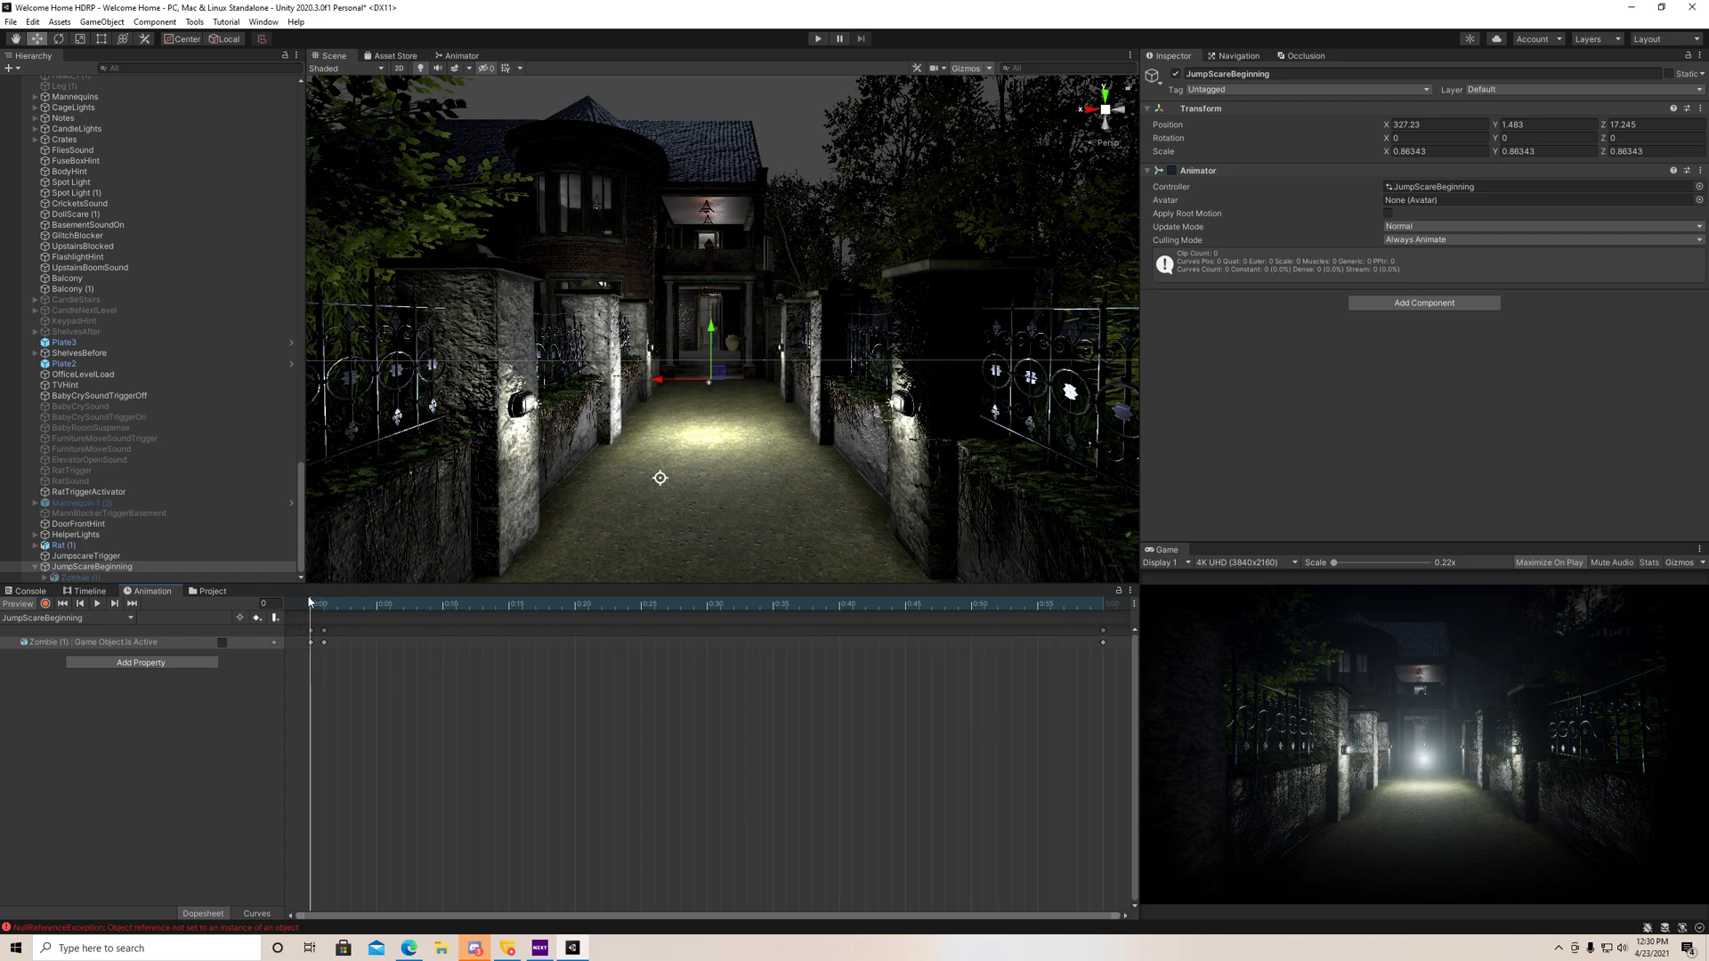
- With recording on, key JumpScareBeginning's position forward along the alley at successive frames of the clip
left_click(45, 603)
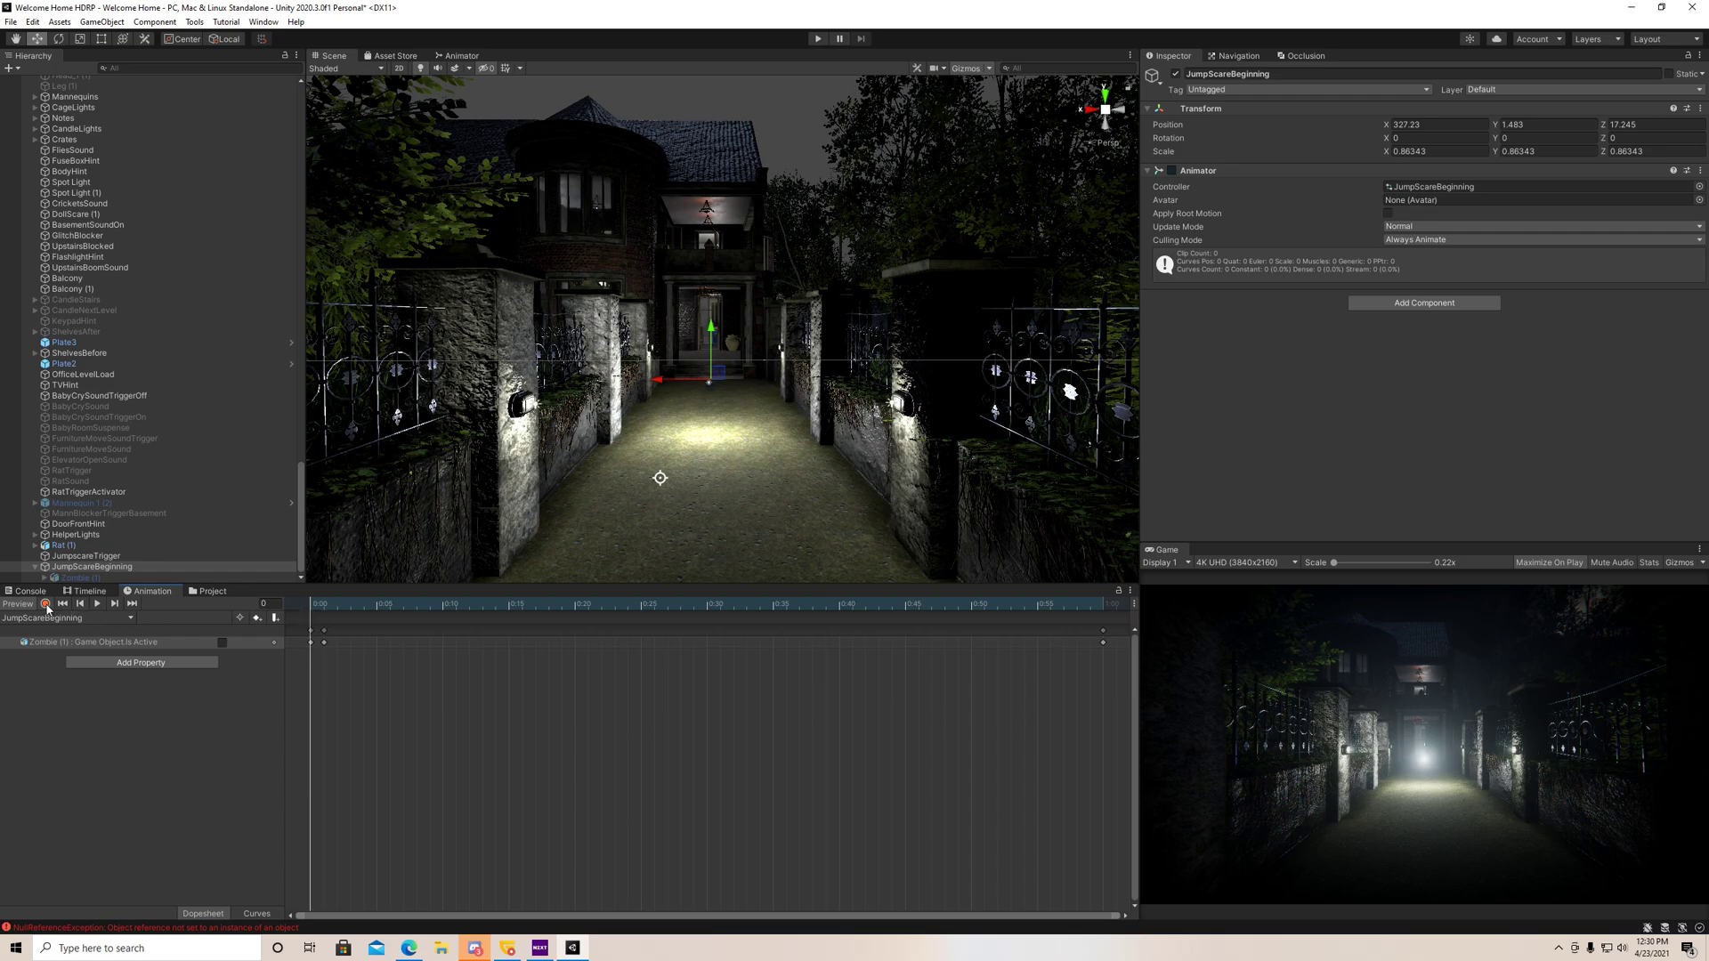
left_click(46, 603)
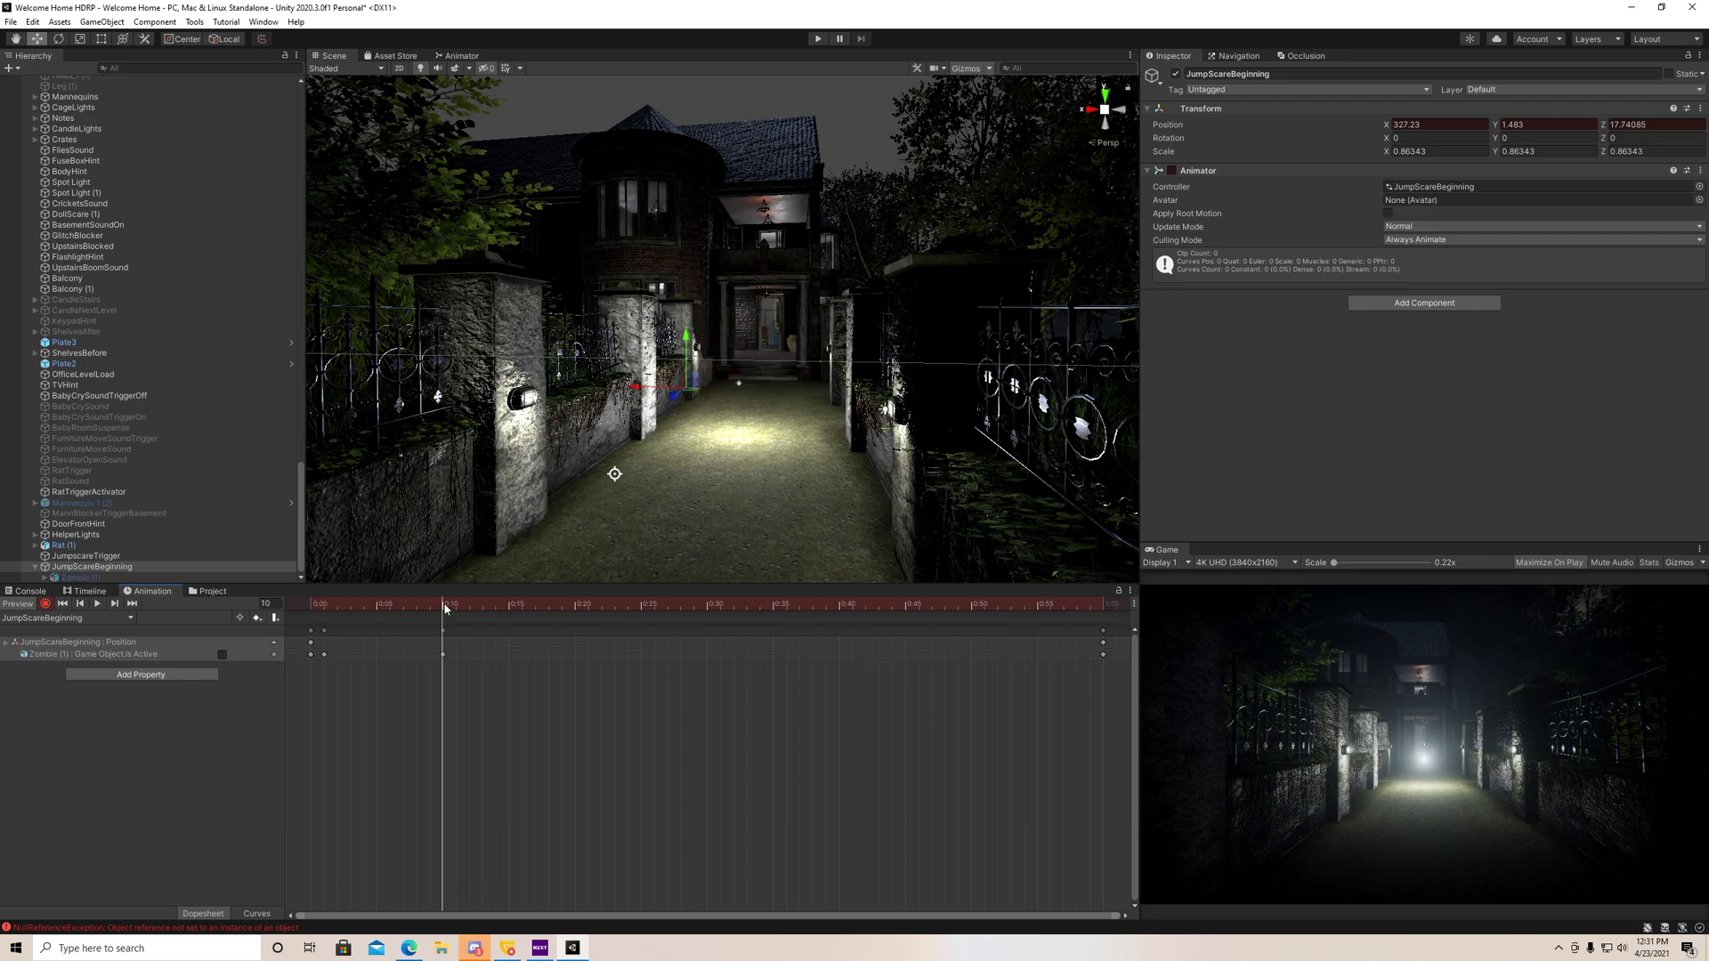
left_click(575, 603)
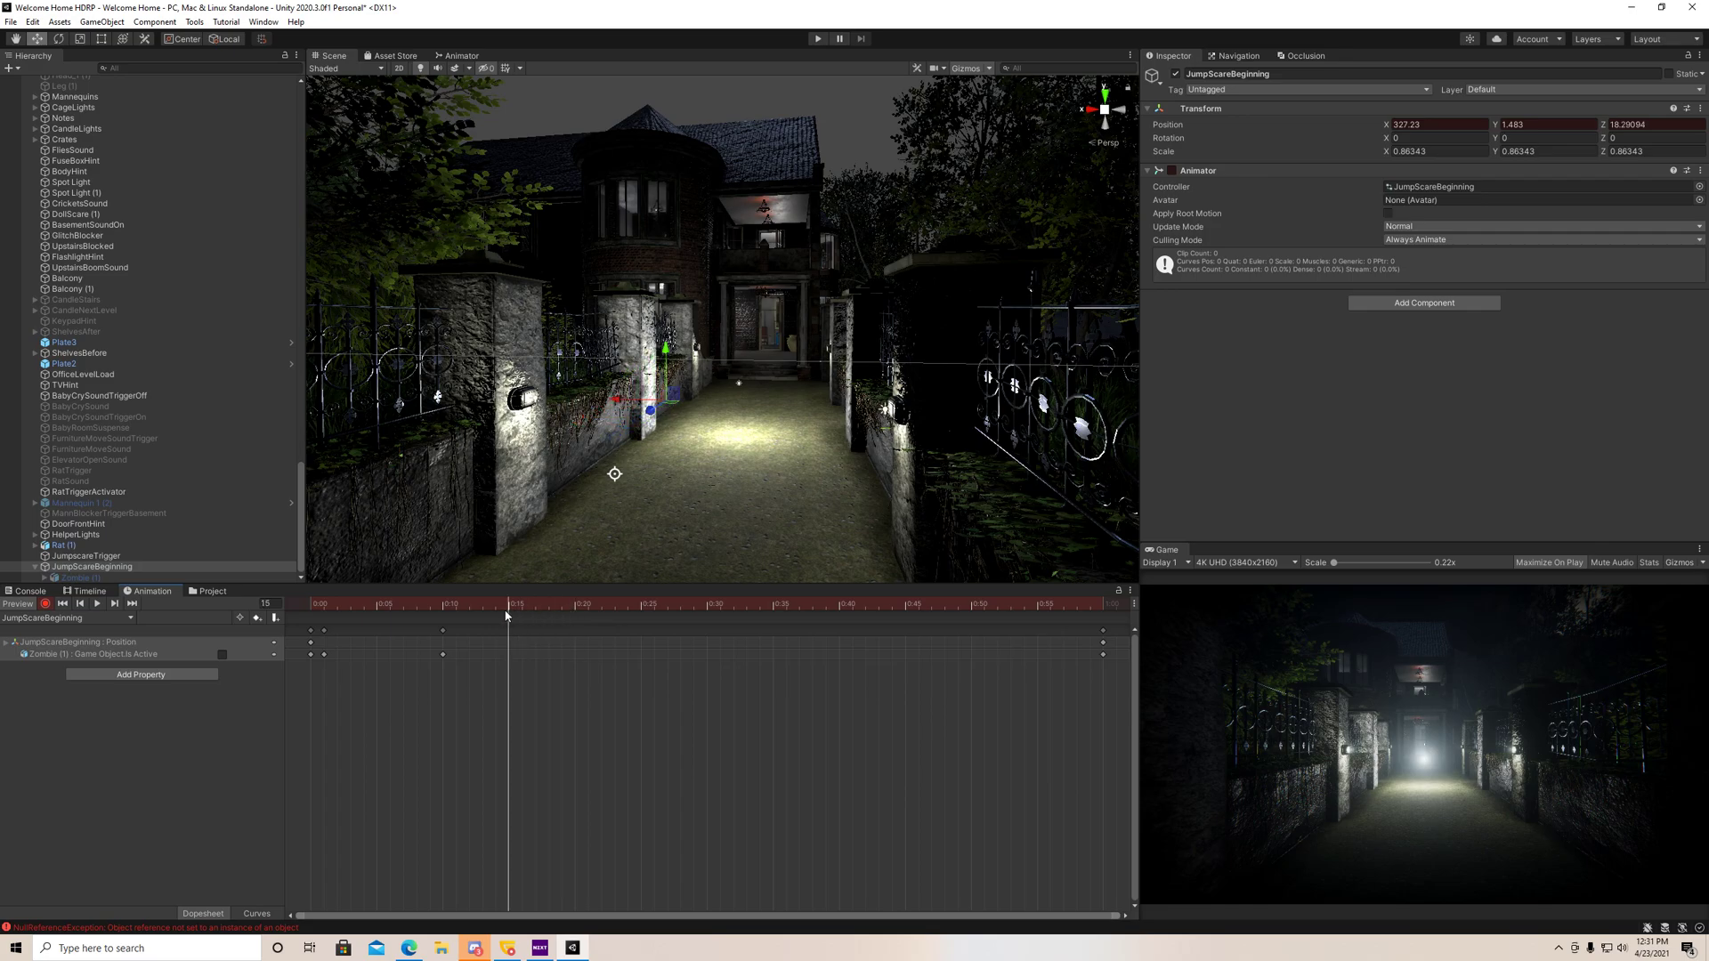
mouse_move(511, 612)
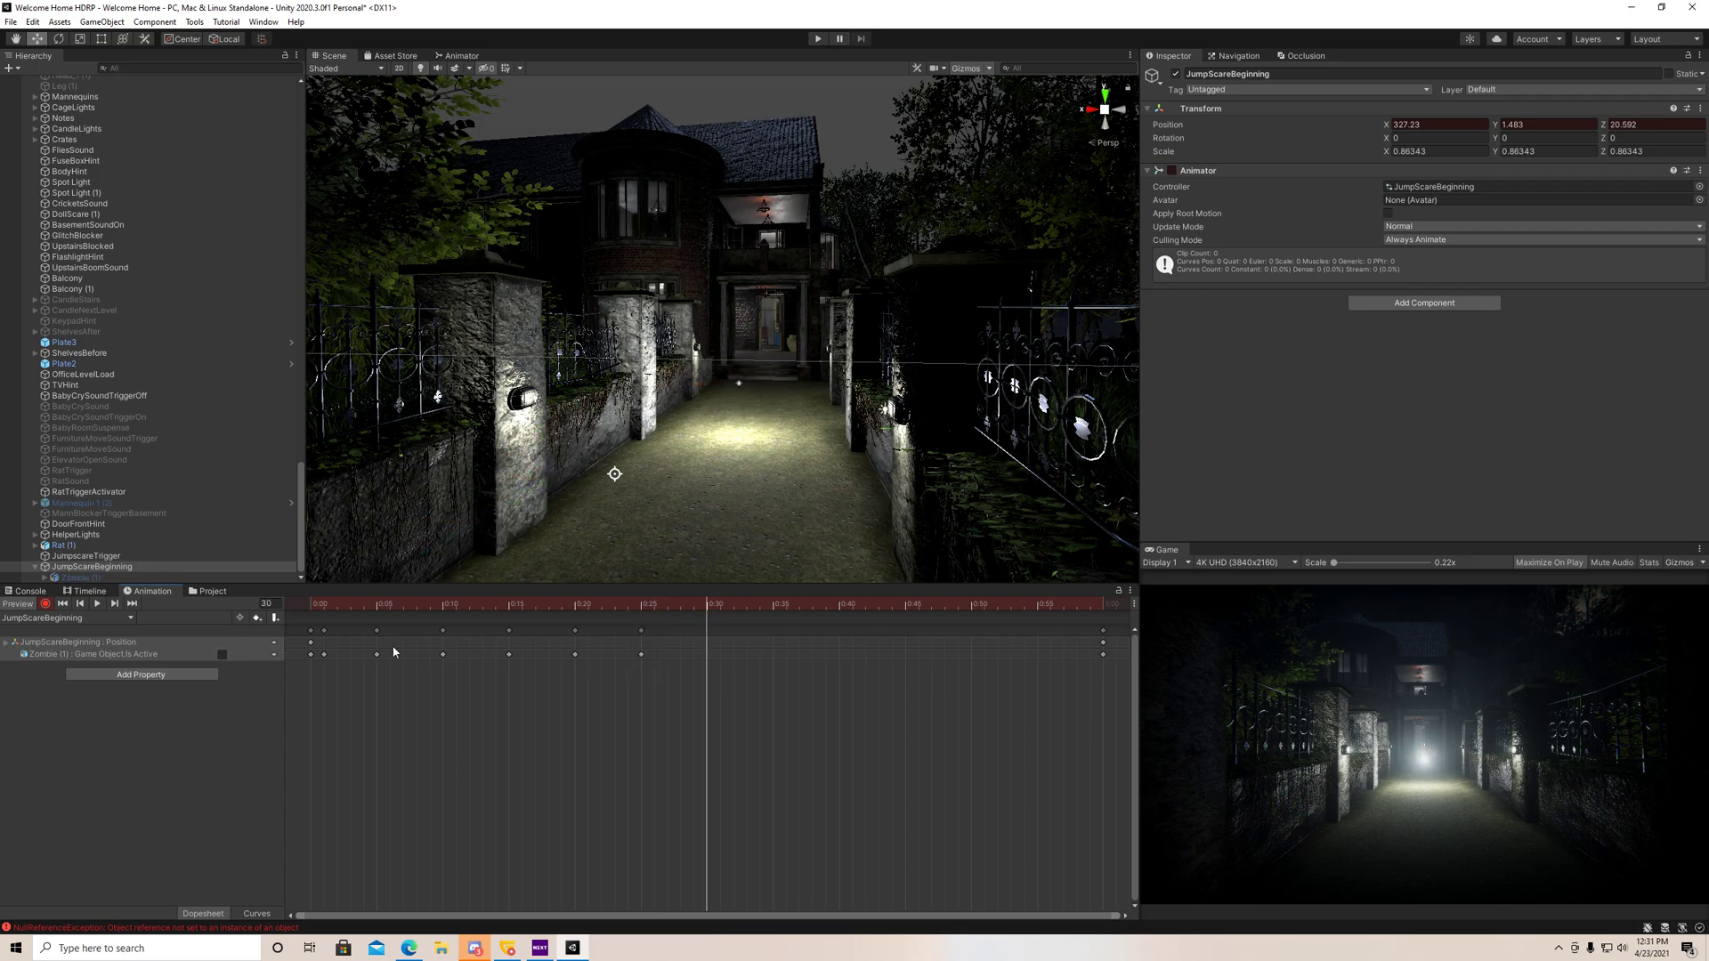
left_click(760, 604)
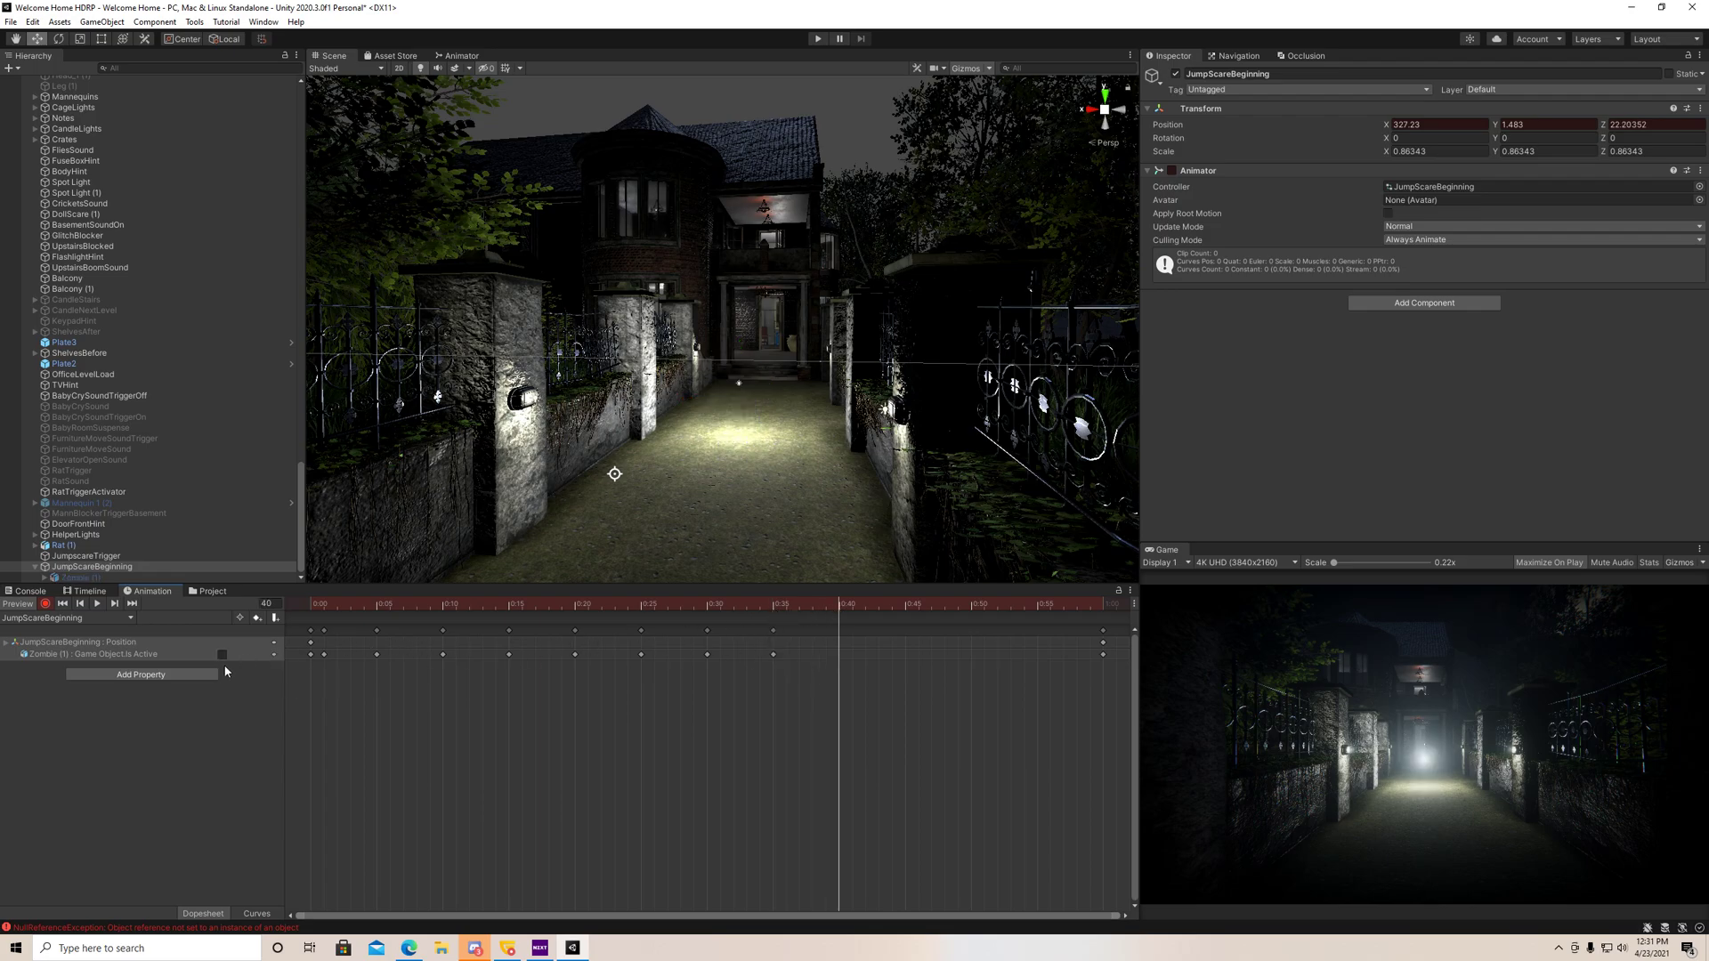
left_click(223, 653)
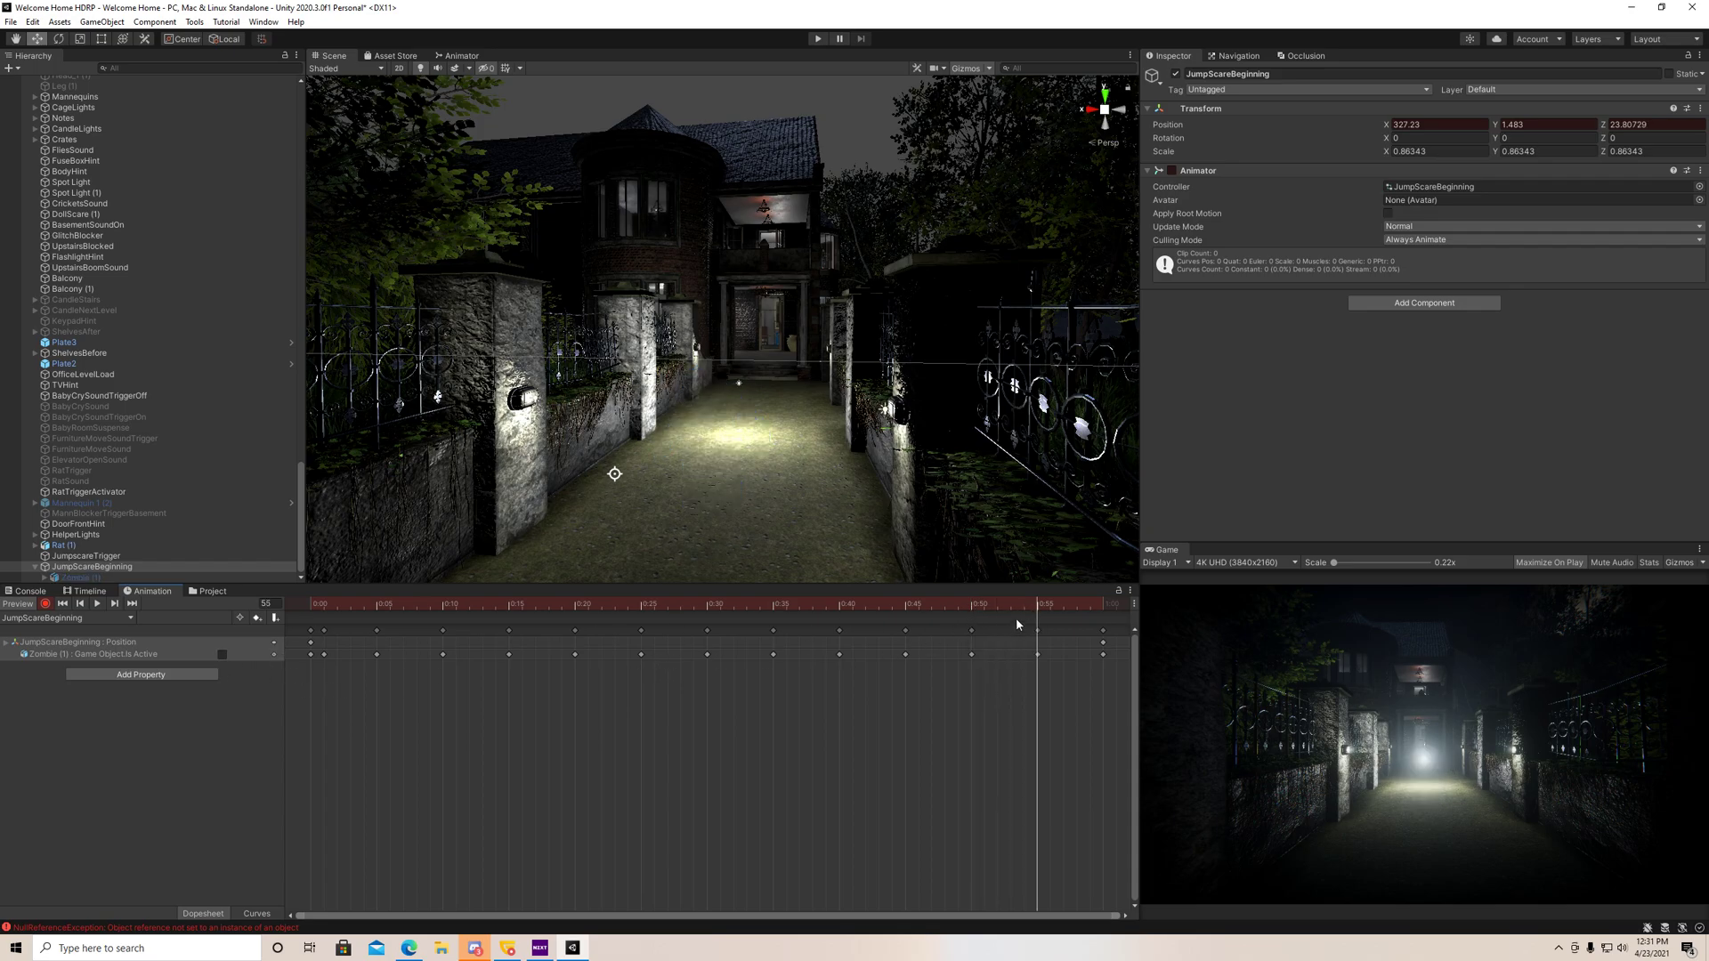
left_click(50, 603)
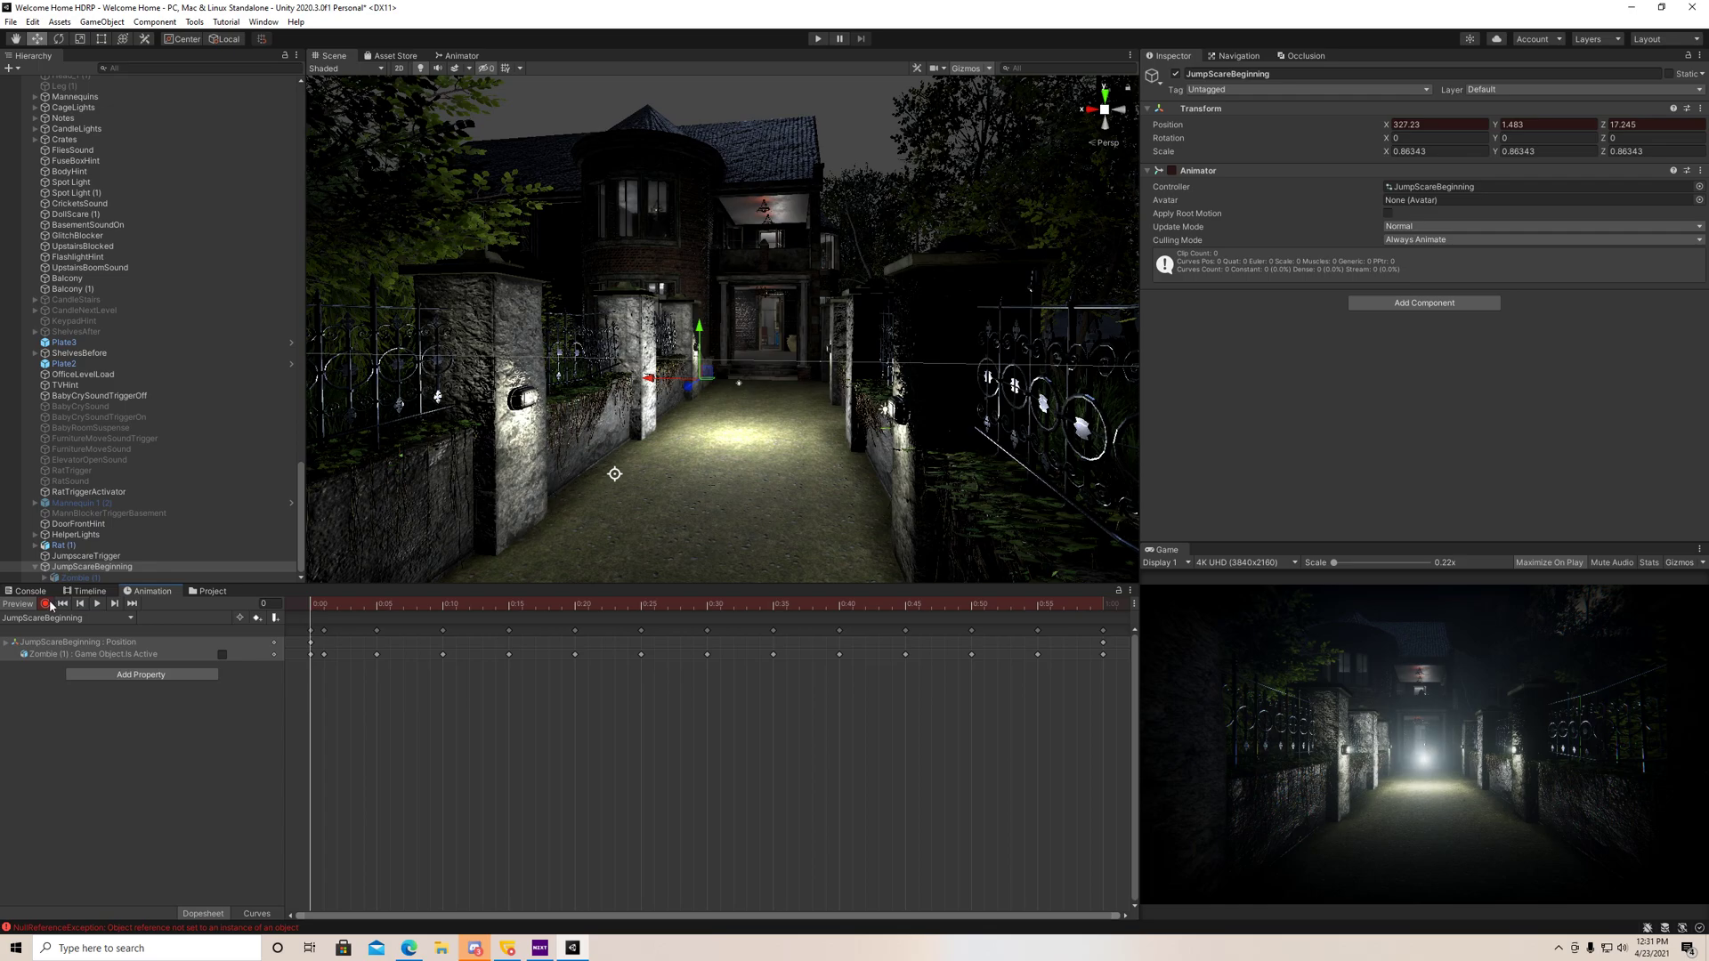
- Stop keyframe recording and select JumpScareBeginning in the Hierarchy
left_click(96, 603)
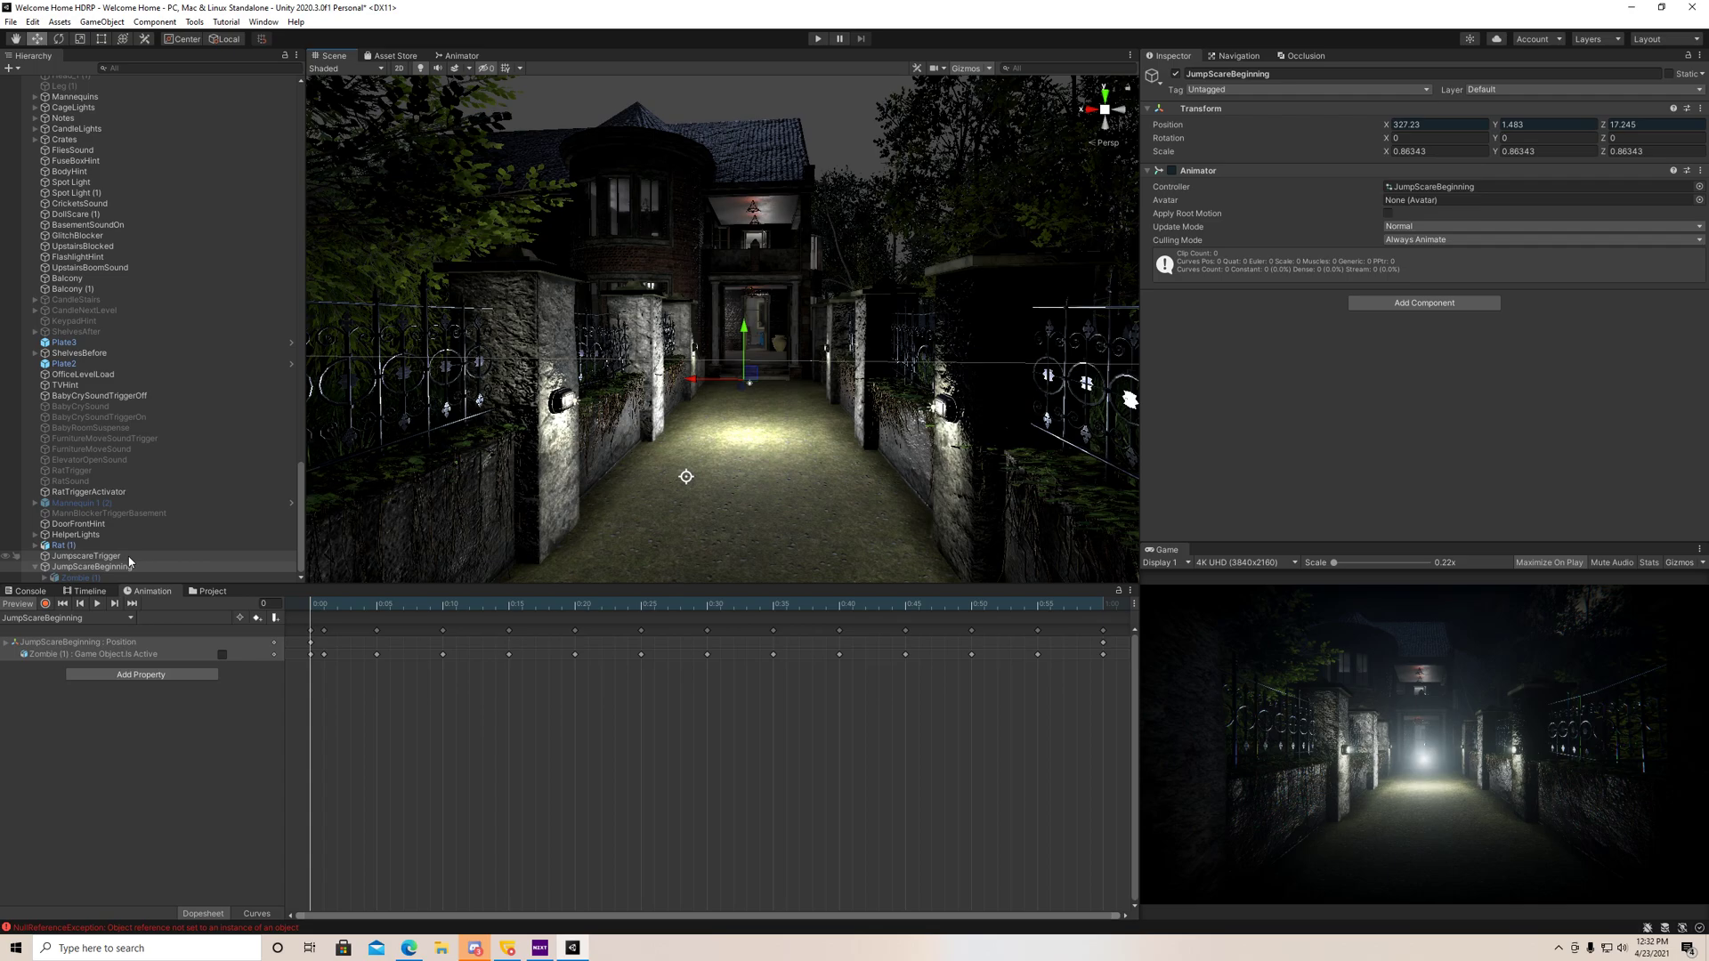
left_click(89, 566)
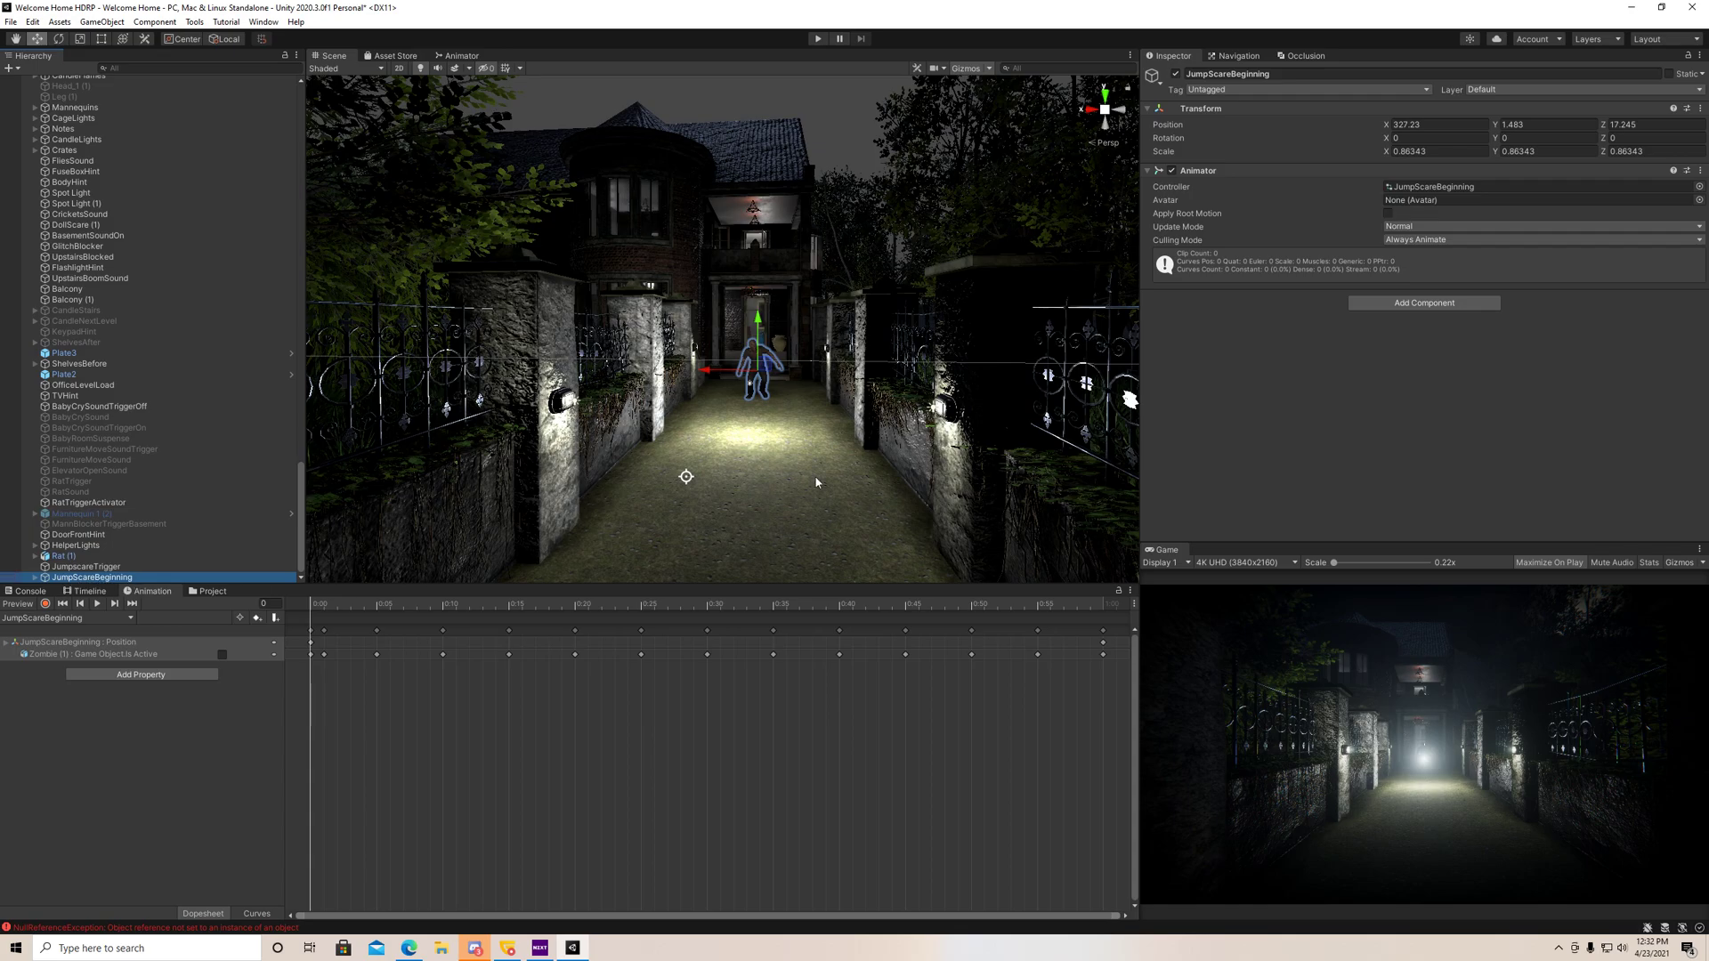
- Add an Animation component to JumpScareBeginning with Play Automatically off and a new animations slot
left_click(1422, 302)
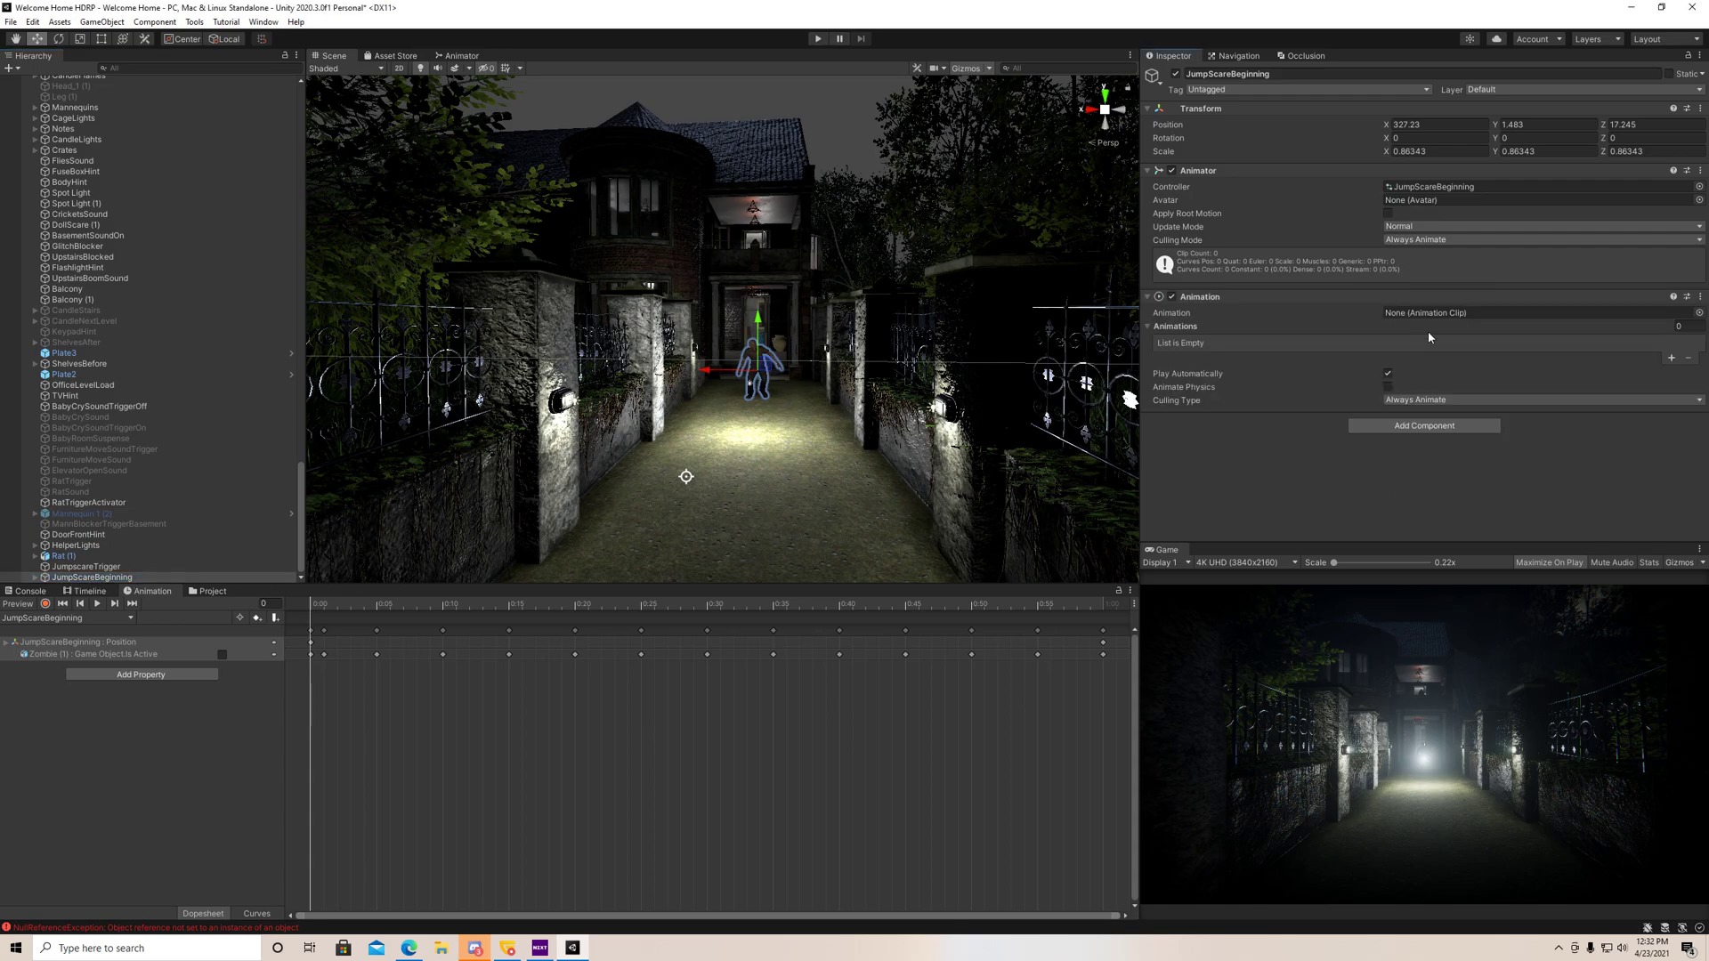
left_click(1386, 374)
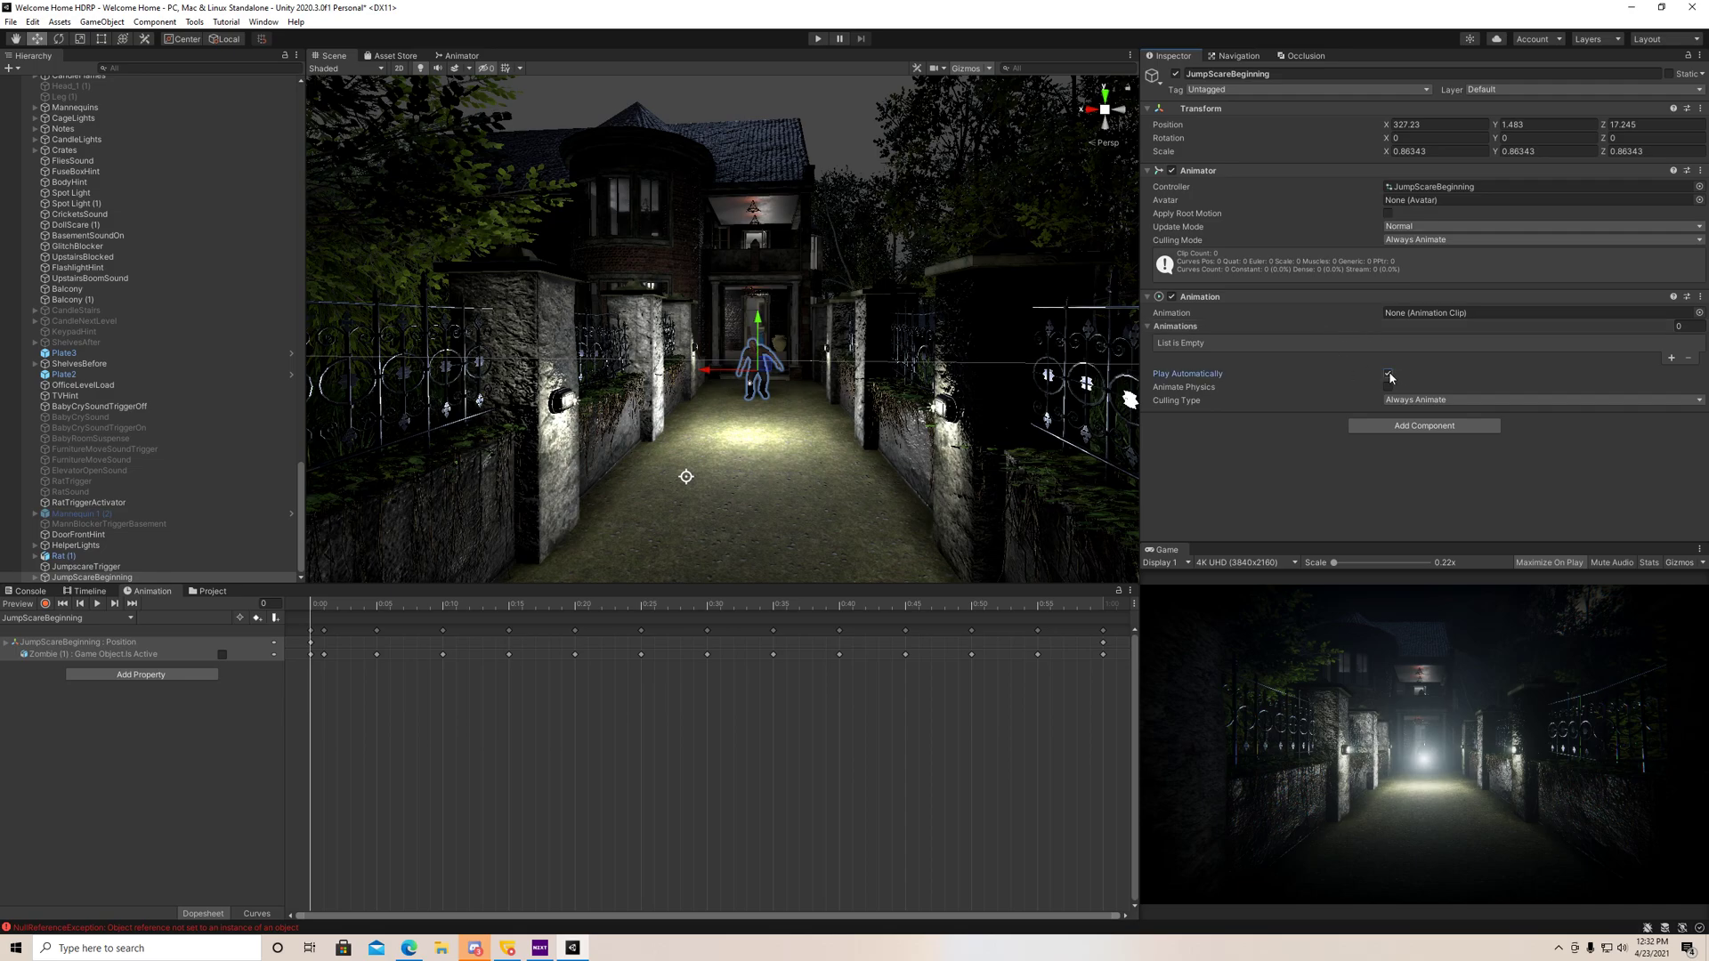
left_click(1387, 374)
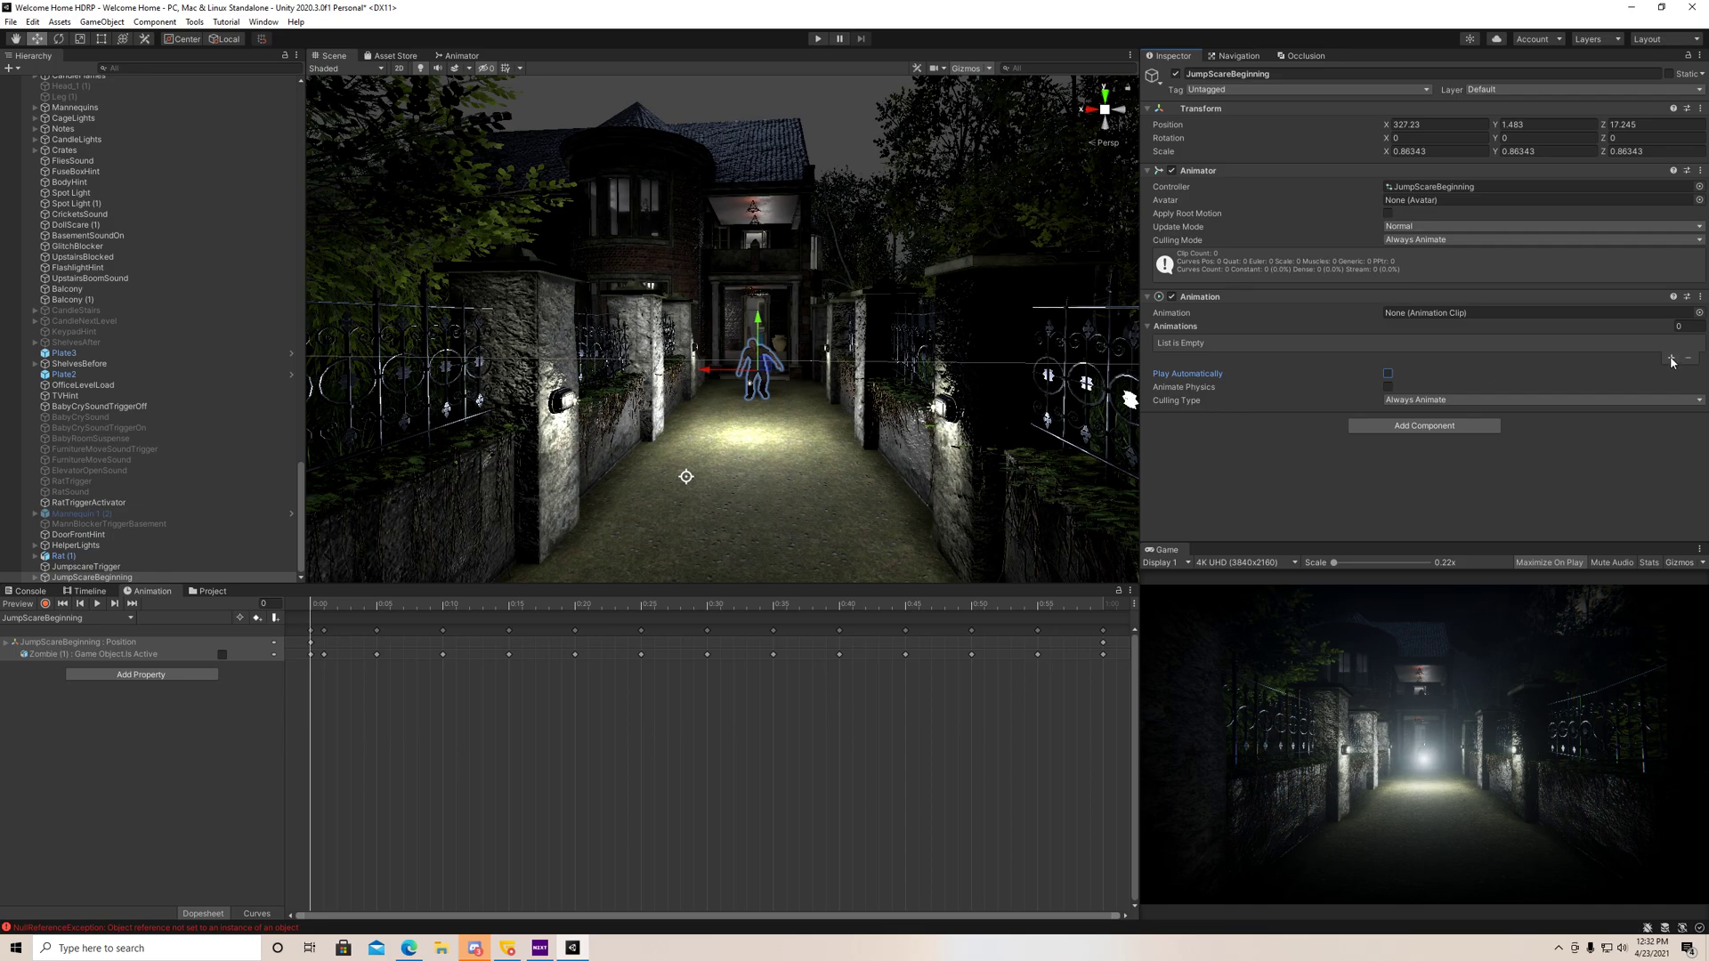
left_click(1671, 357)
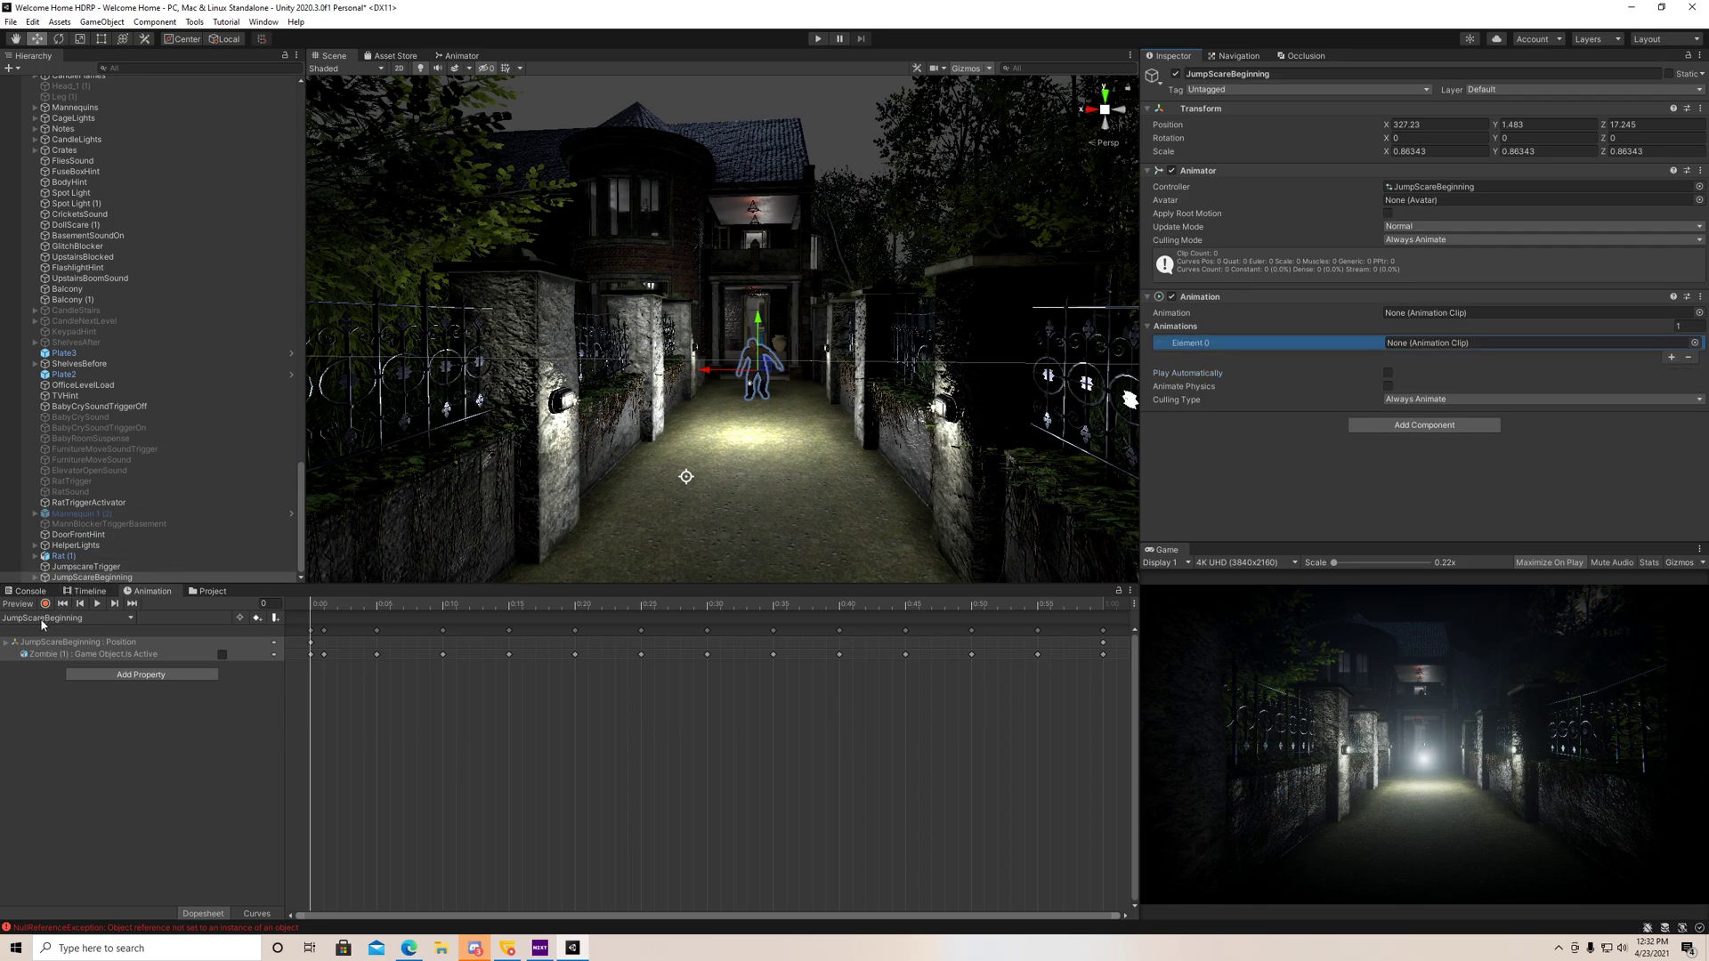
- Find the JumpScareBeginning clip in Project assets by searching 'jumps' and assign it to the component
left_click(210, 590)
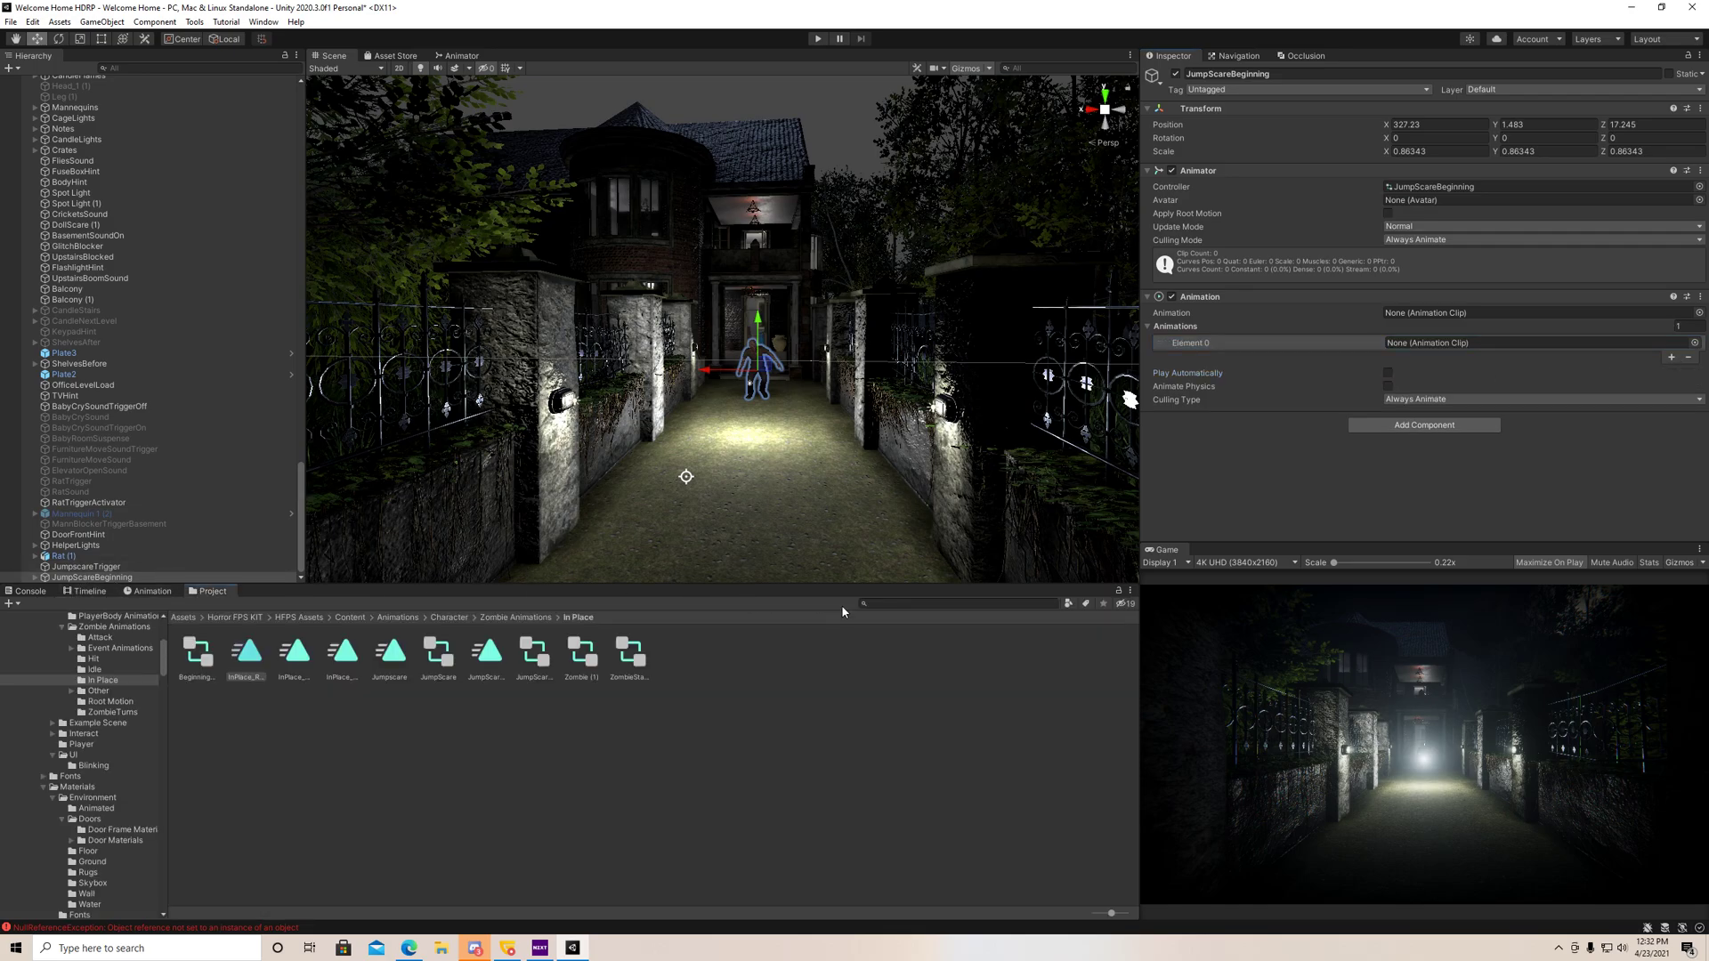
left_click(959, 604)
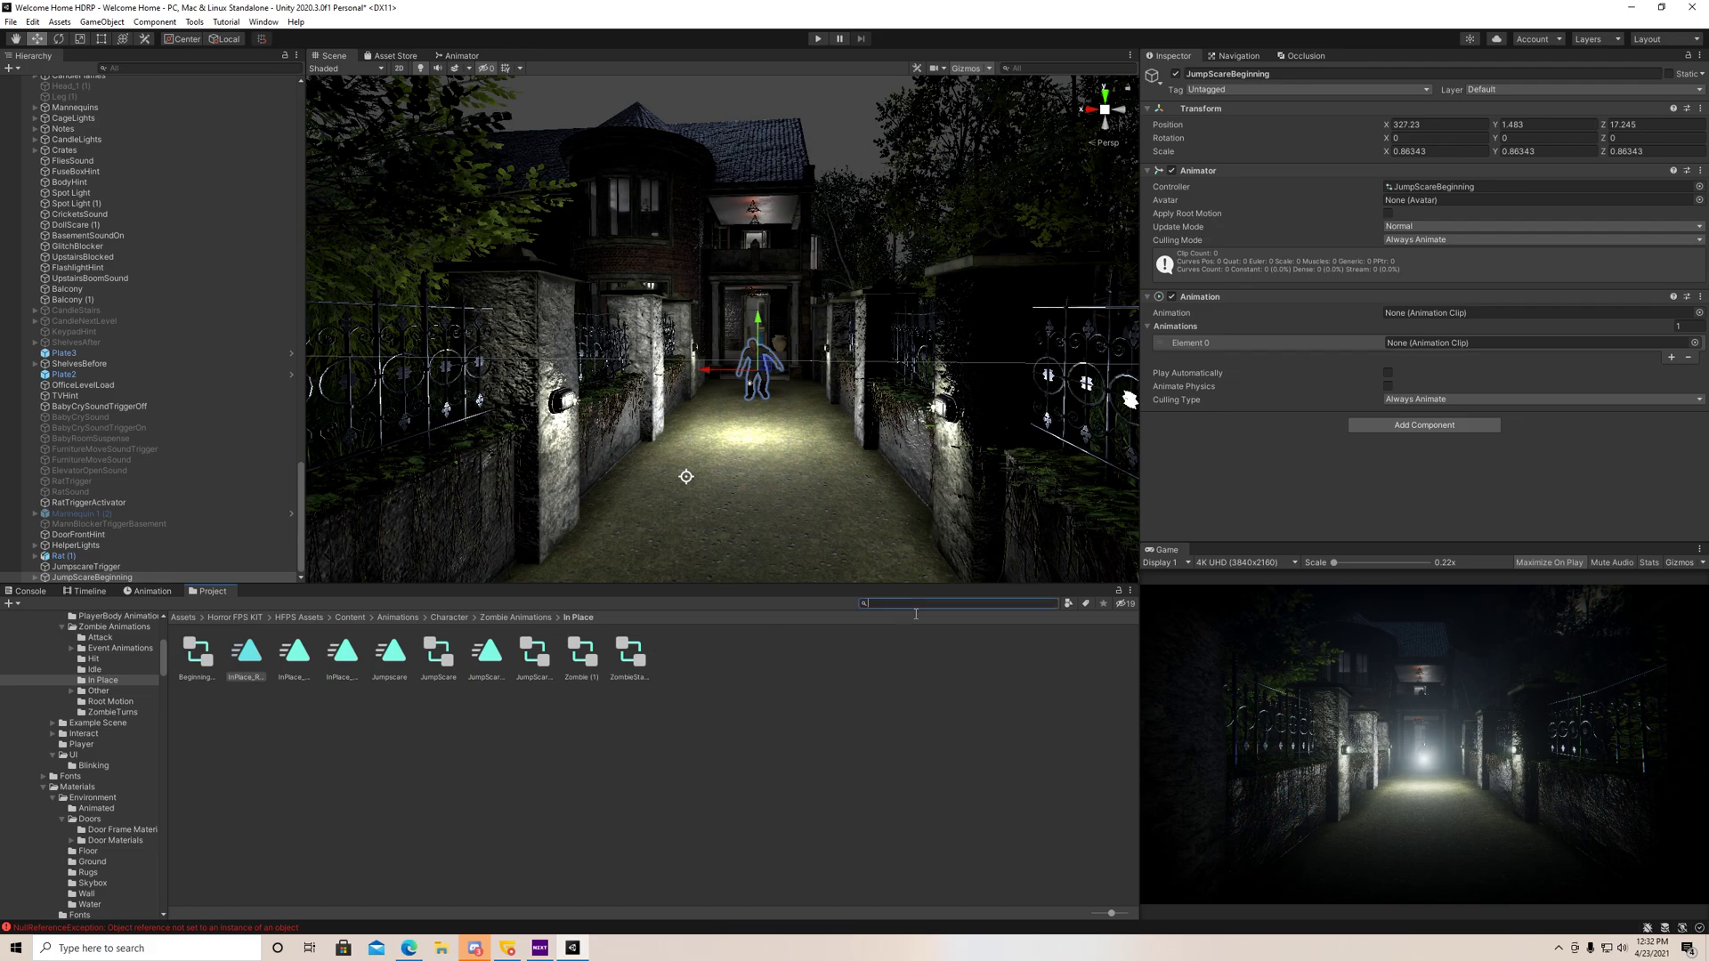
type("zombiescare")
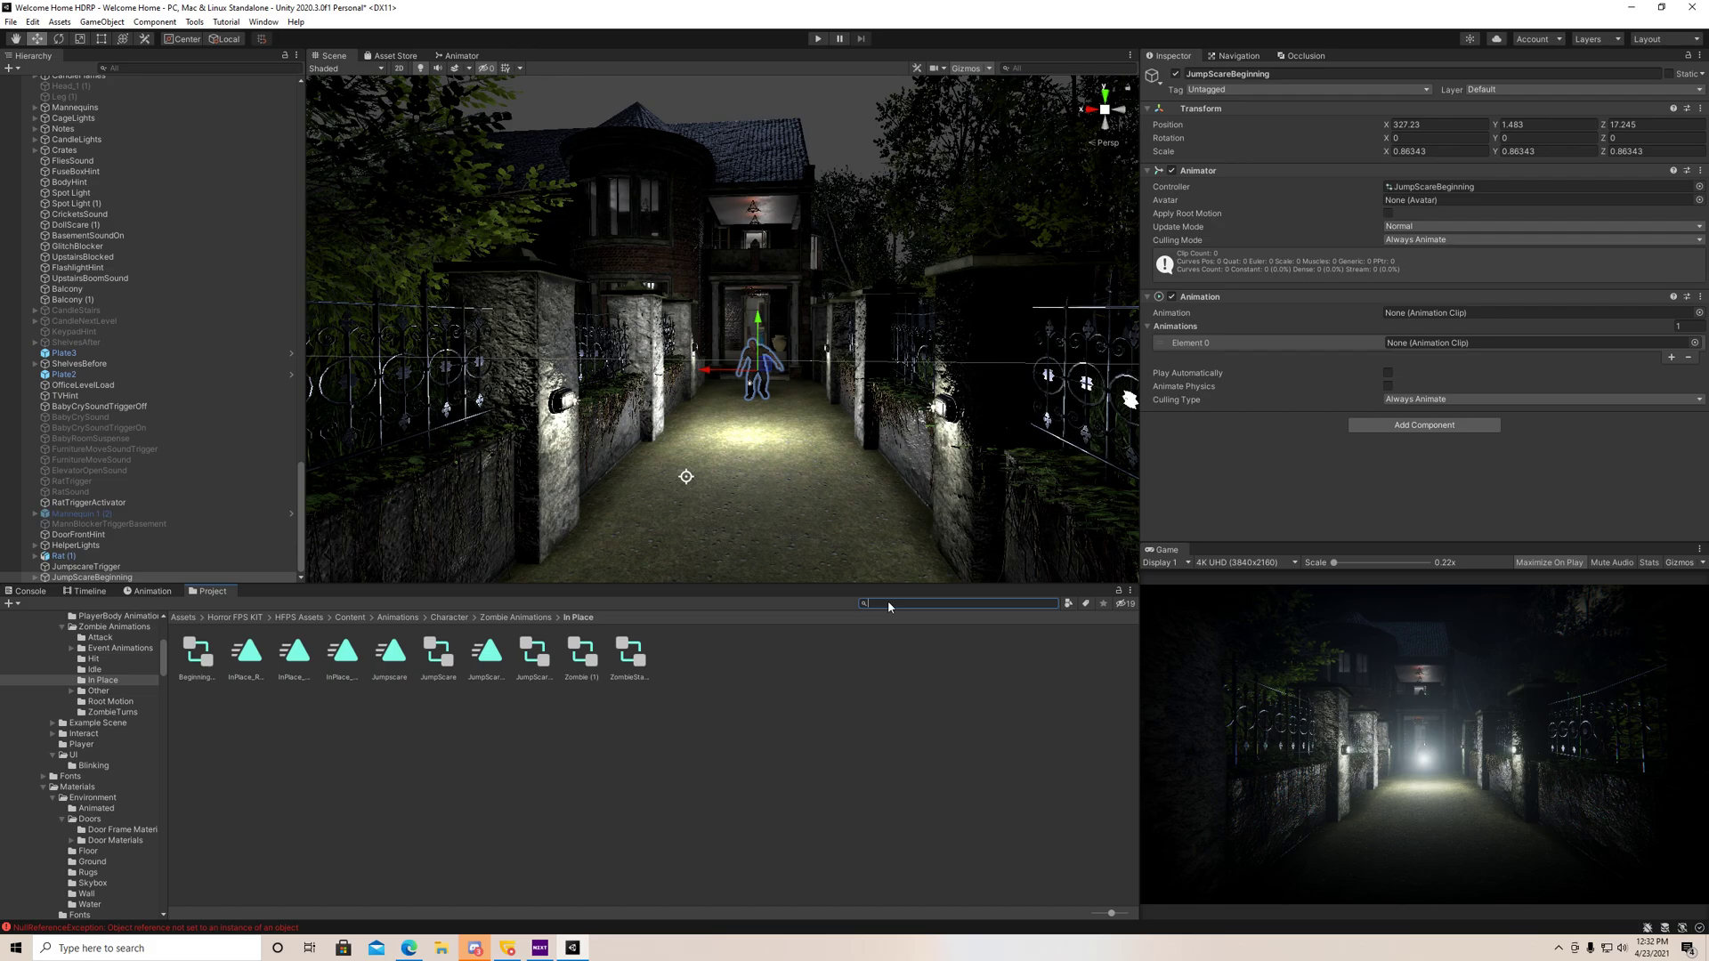
type("jumpscarebe")
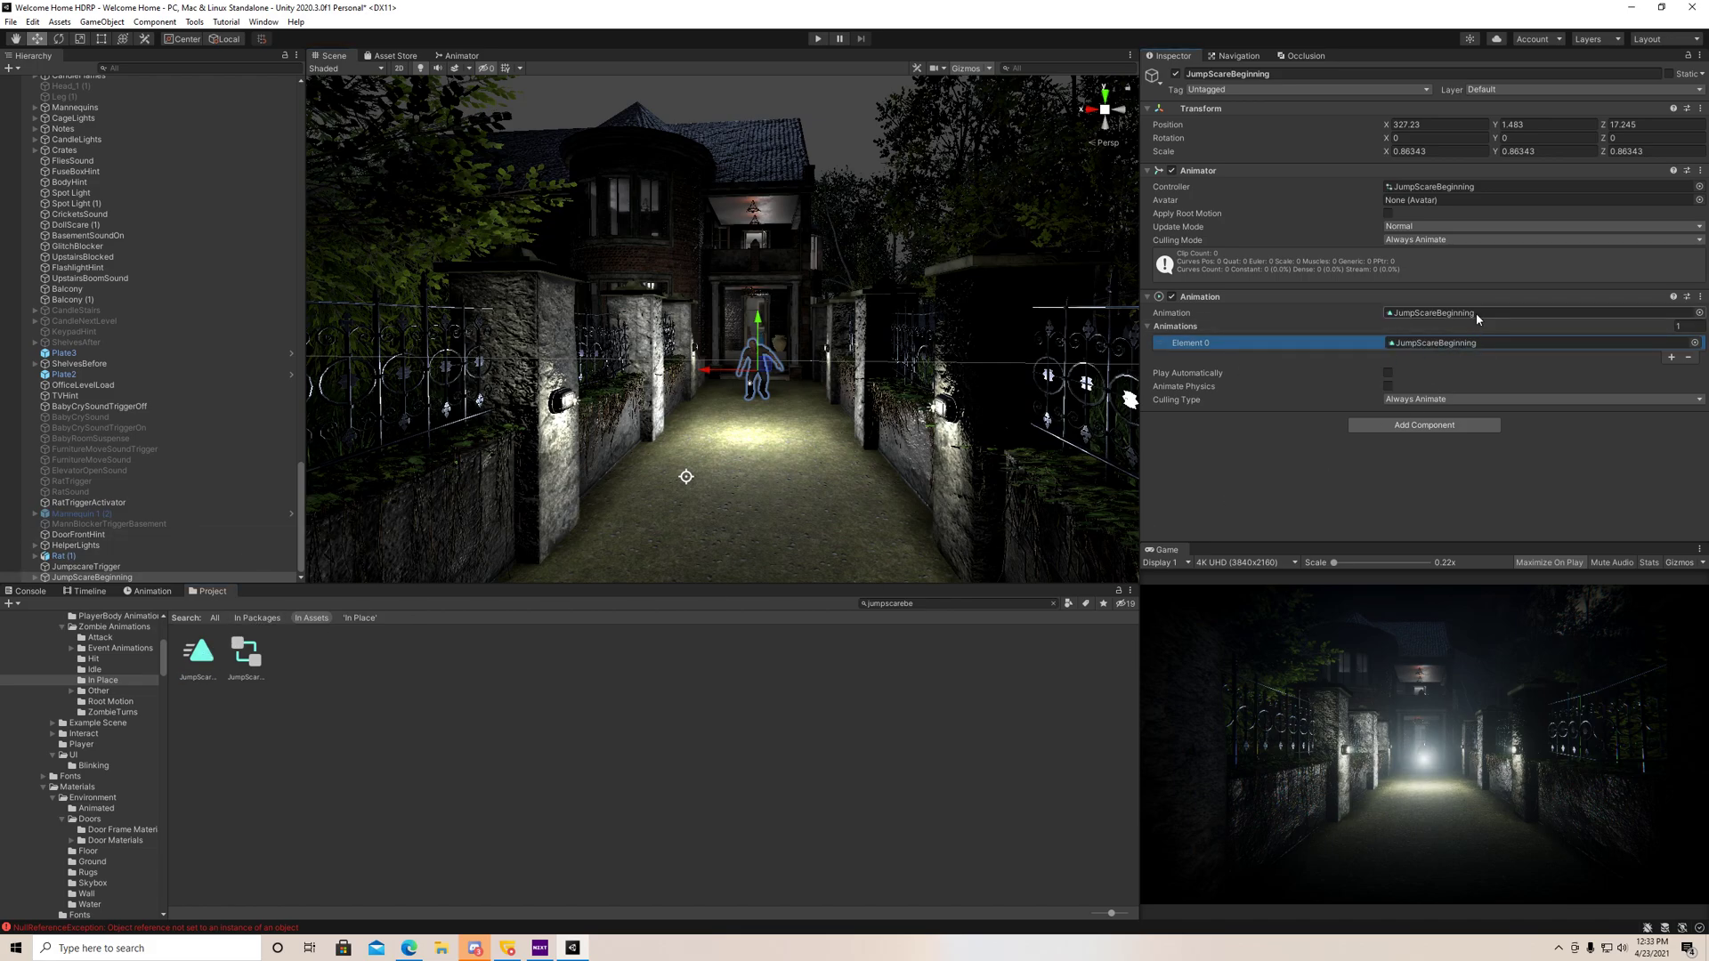
left_click(197, 651)
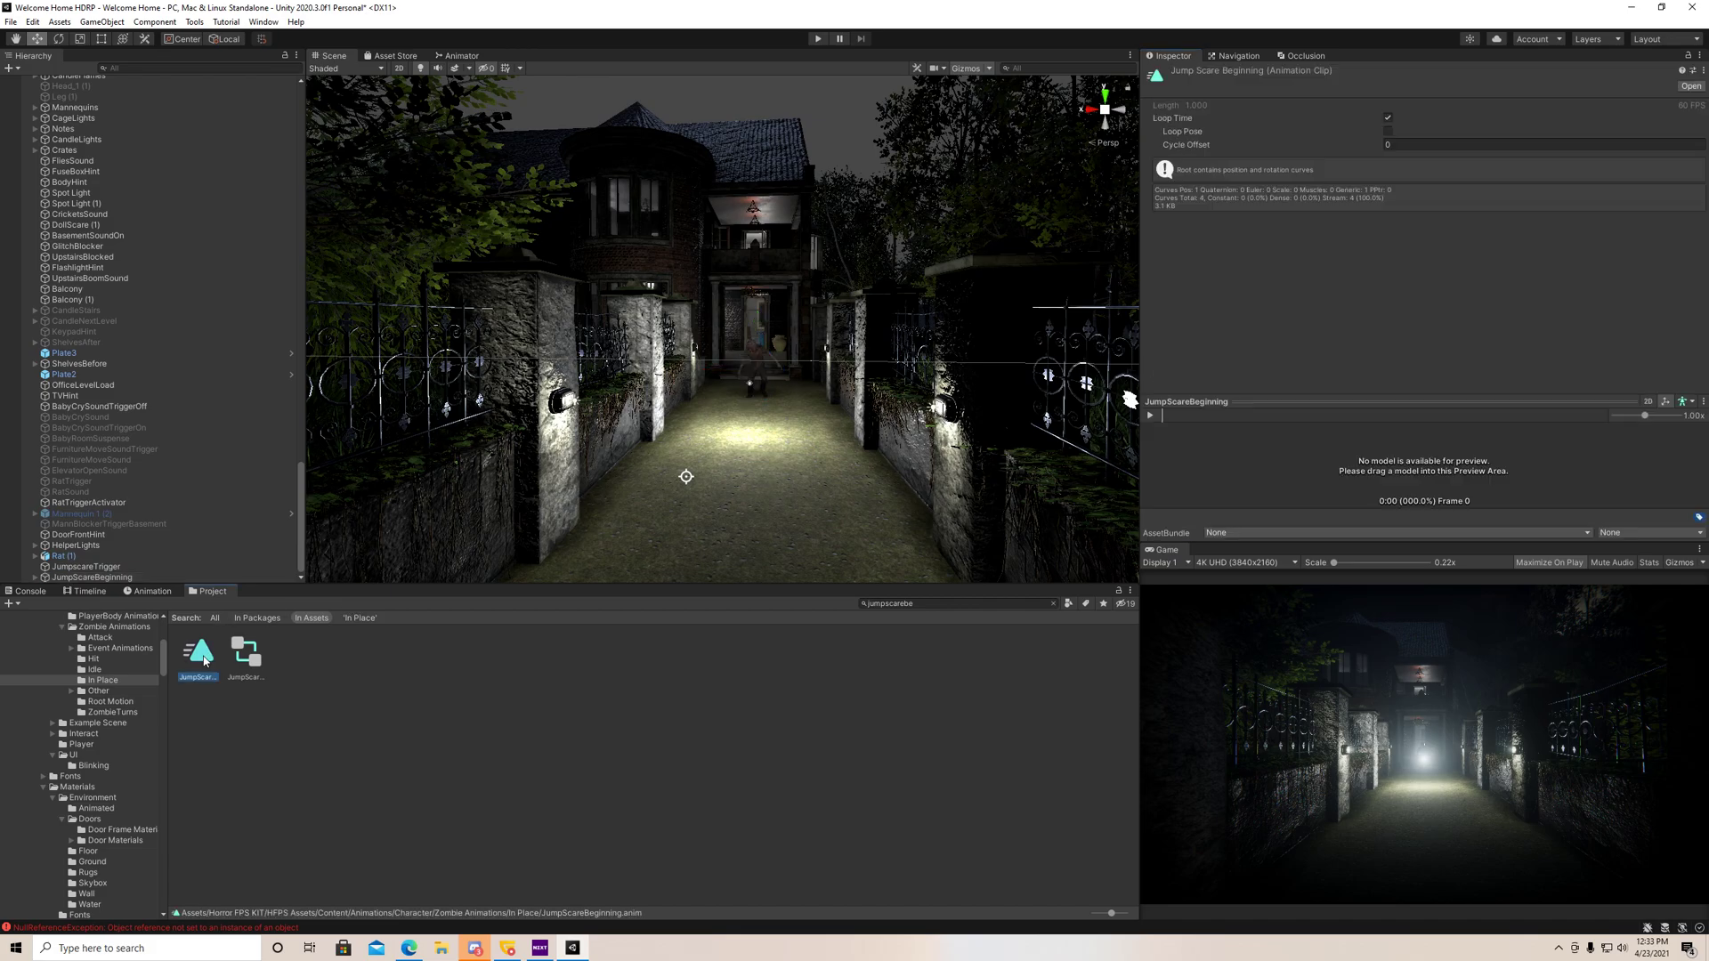
mouse_move(1351, 171)
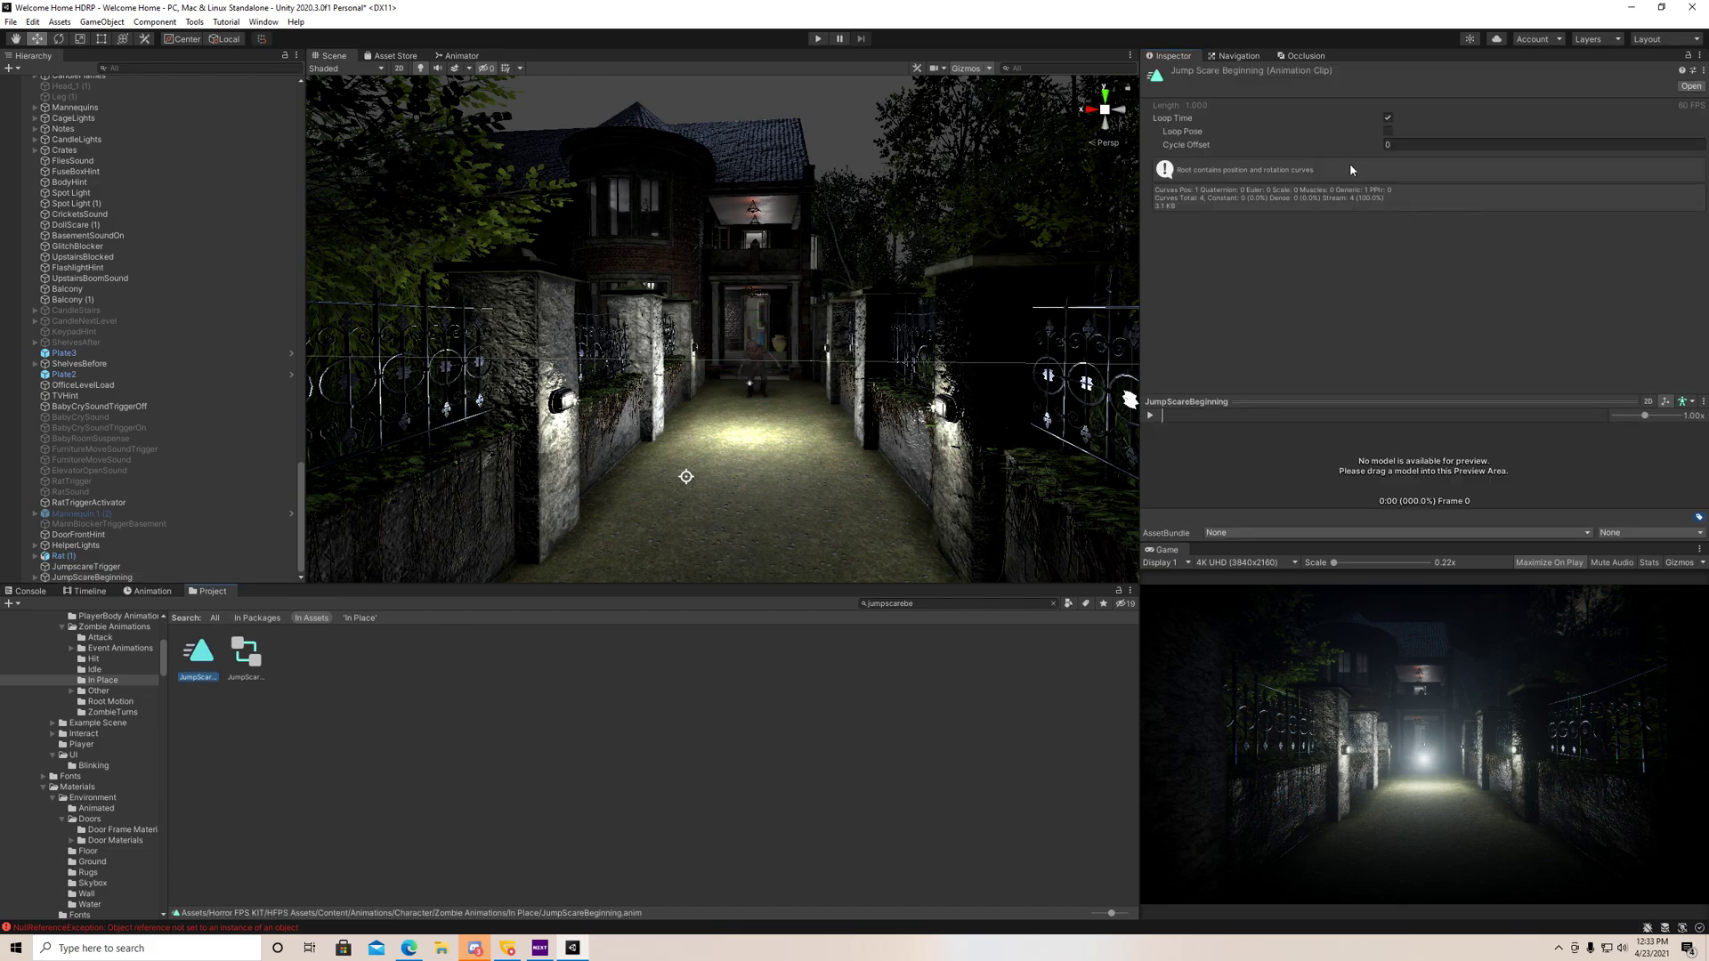
- Turn off Loop Time on the JumpScareBeginning clip and show its Debug inspector to mark it Legacy
left_click(1387, 117)
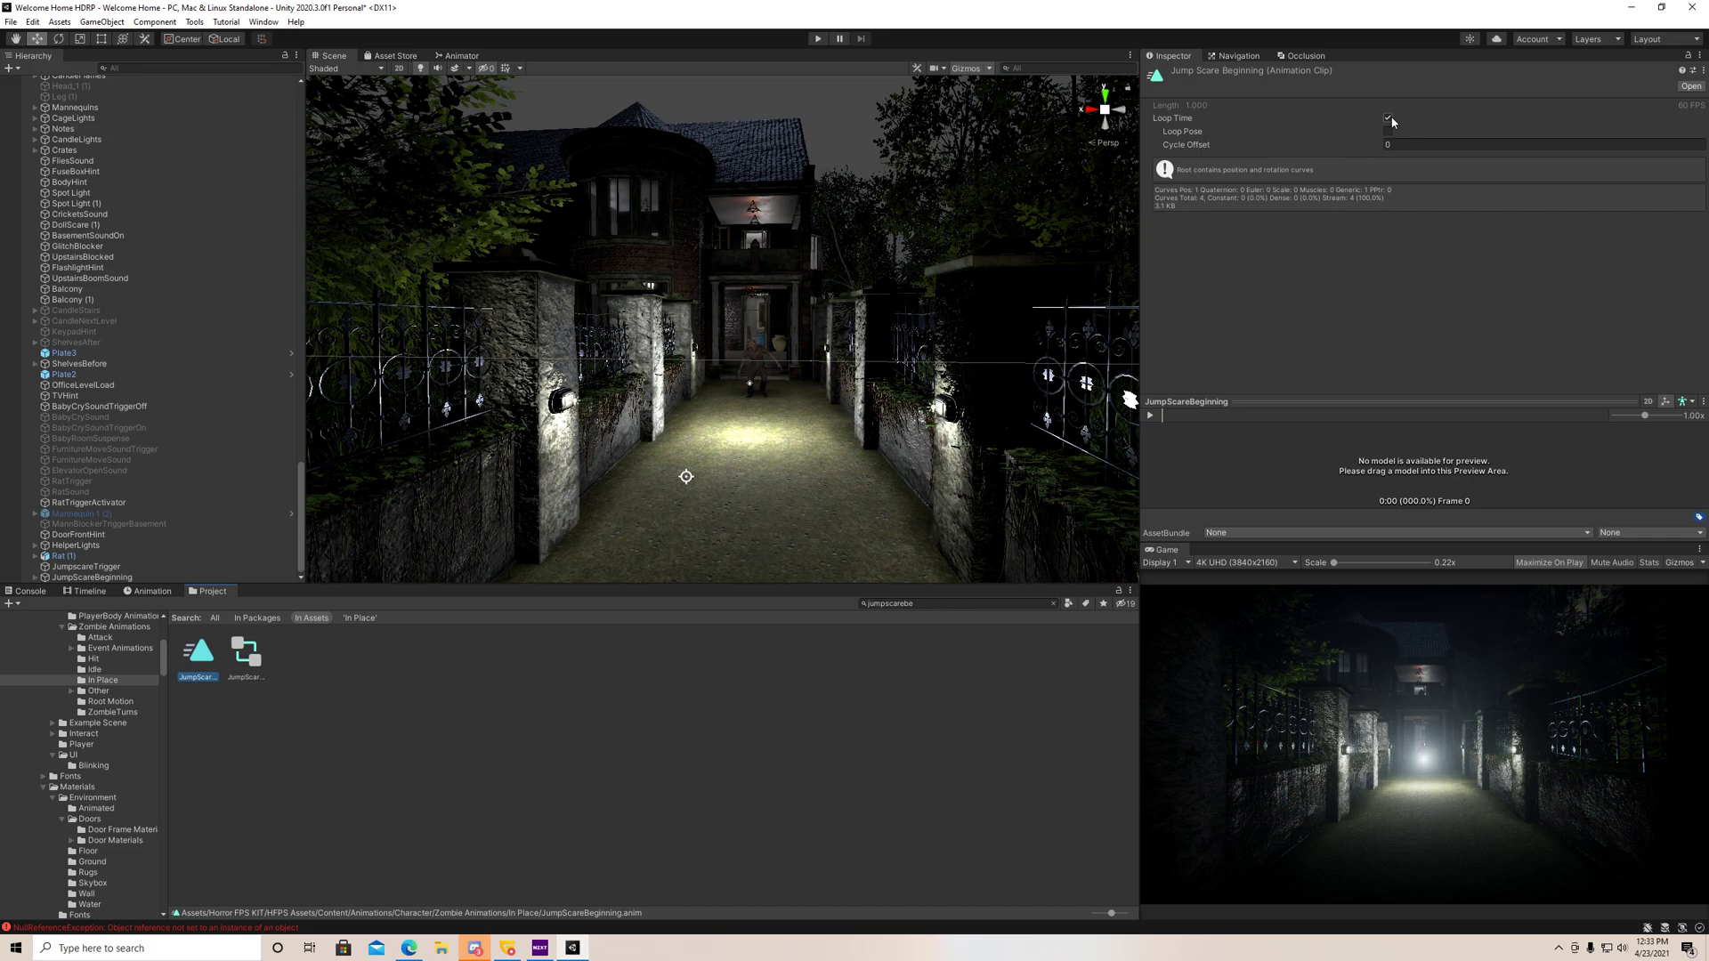
left_click(1390, 119)
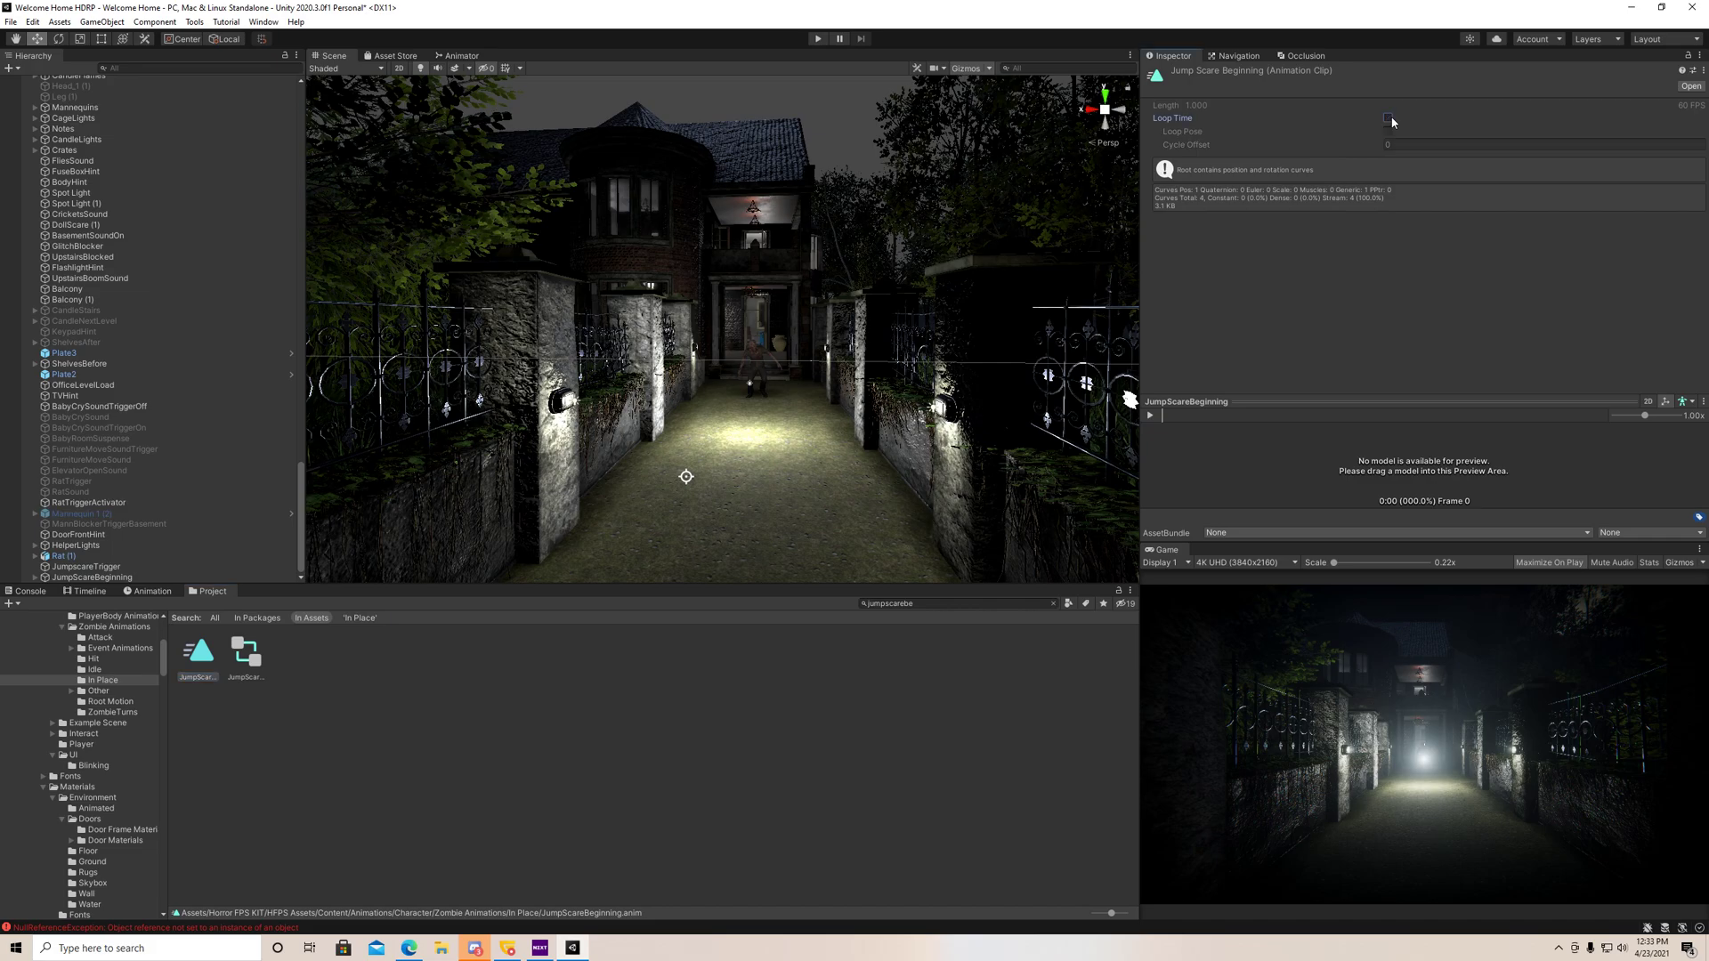
left_click(1386, 117)
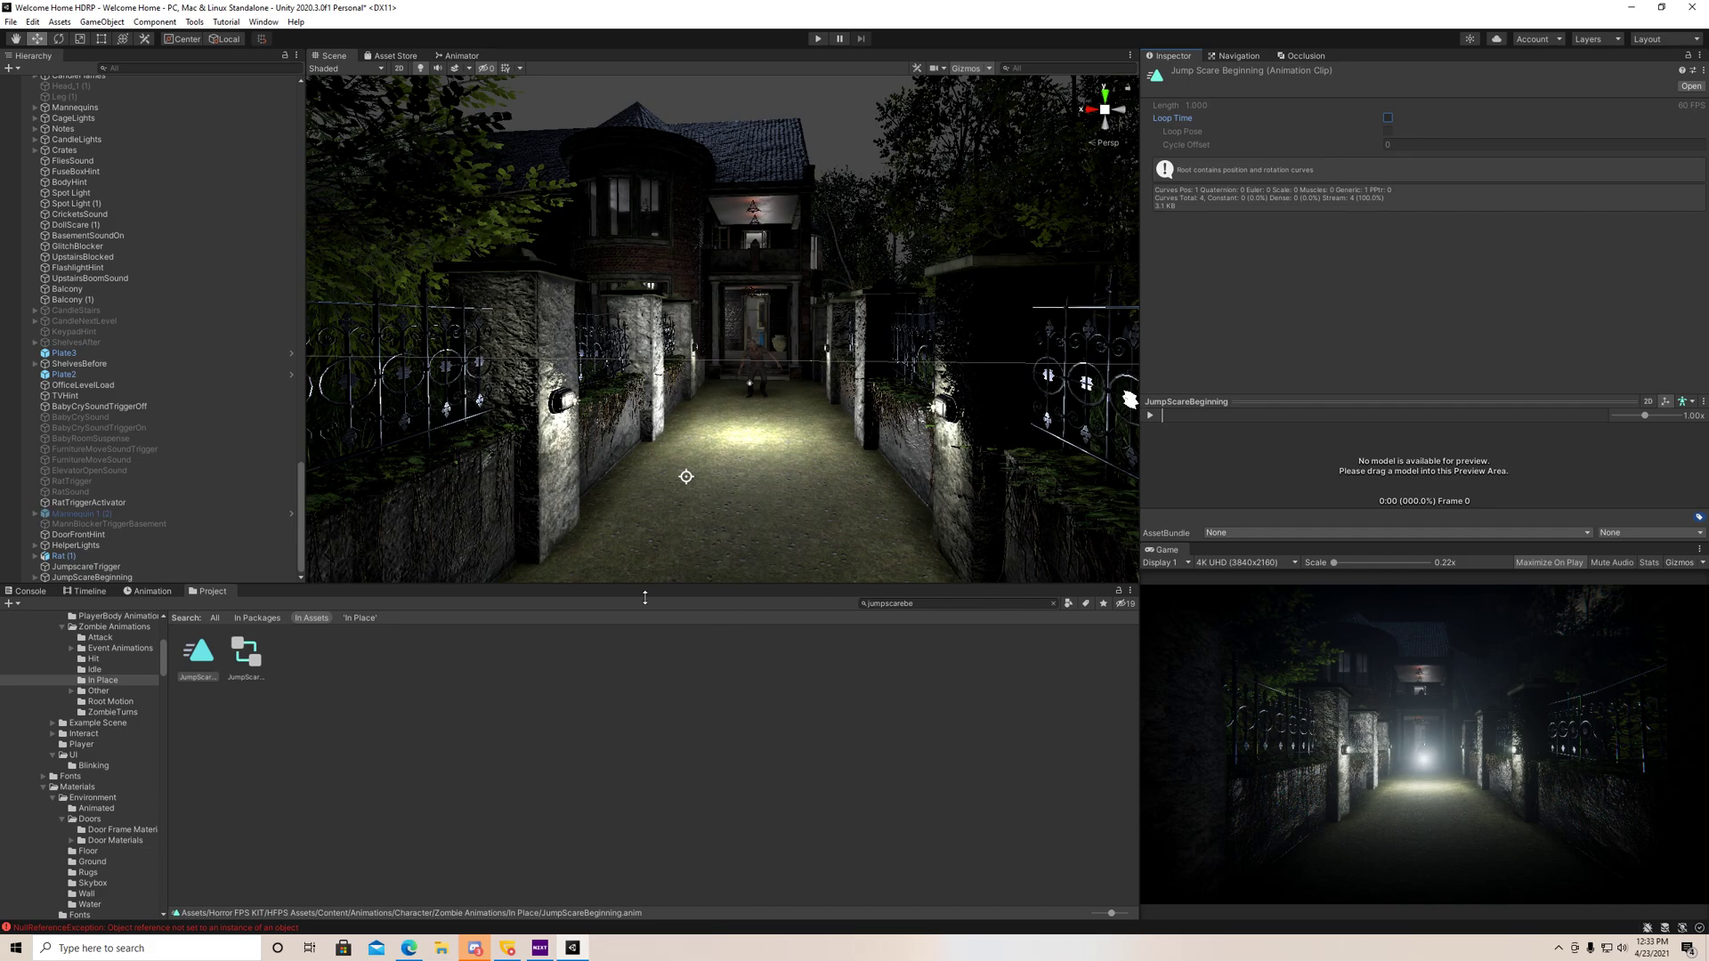
left_click(1698, 55)
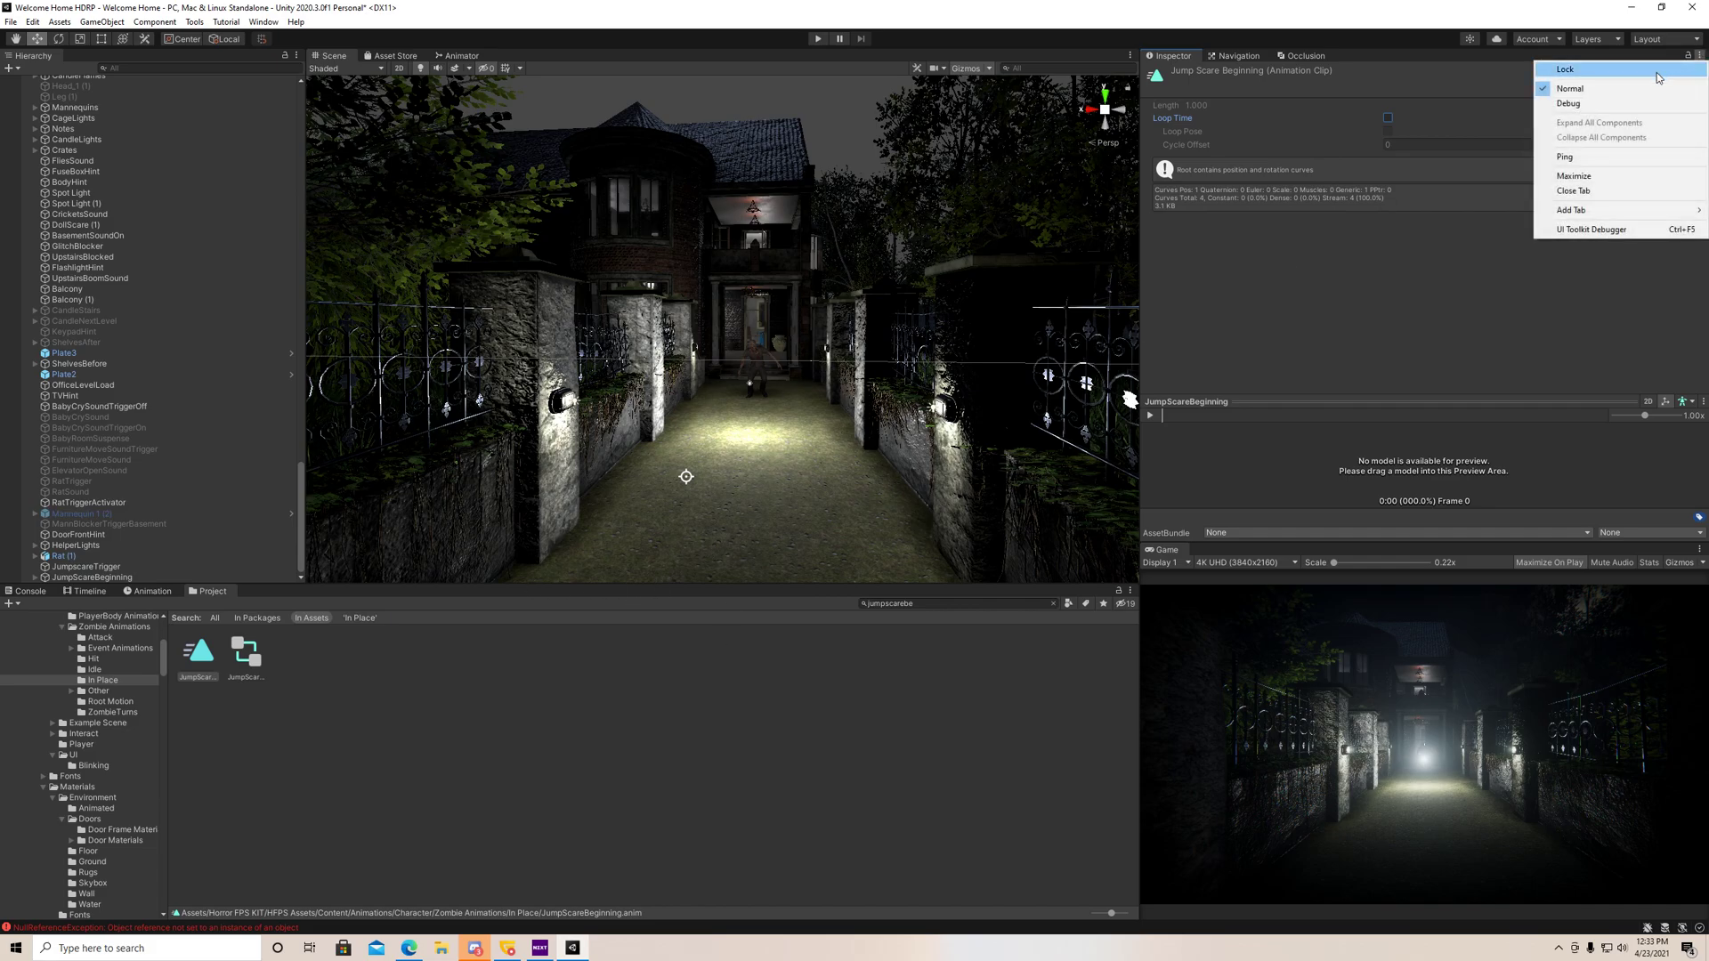
left_click(1568, 103)
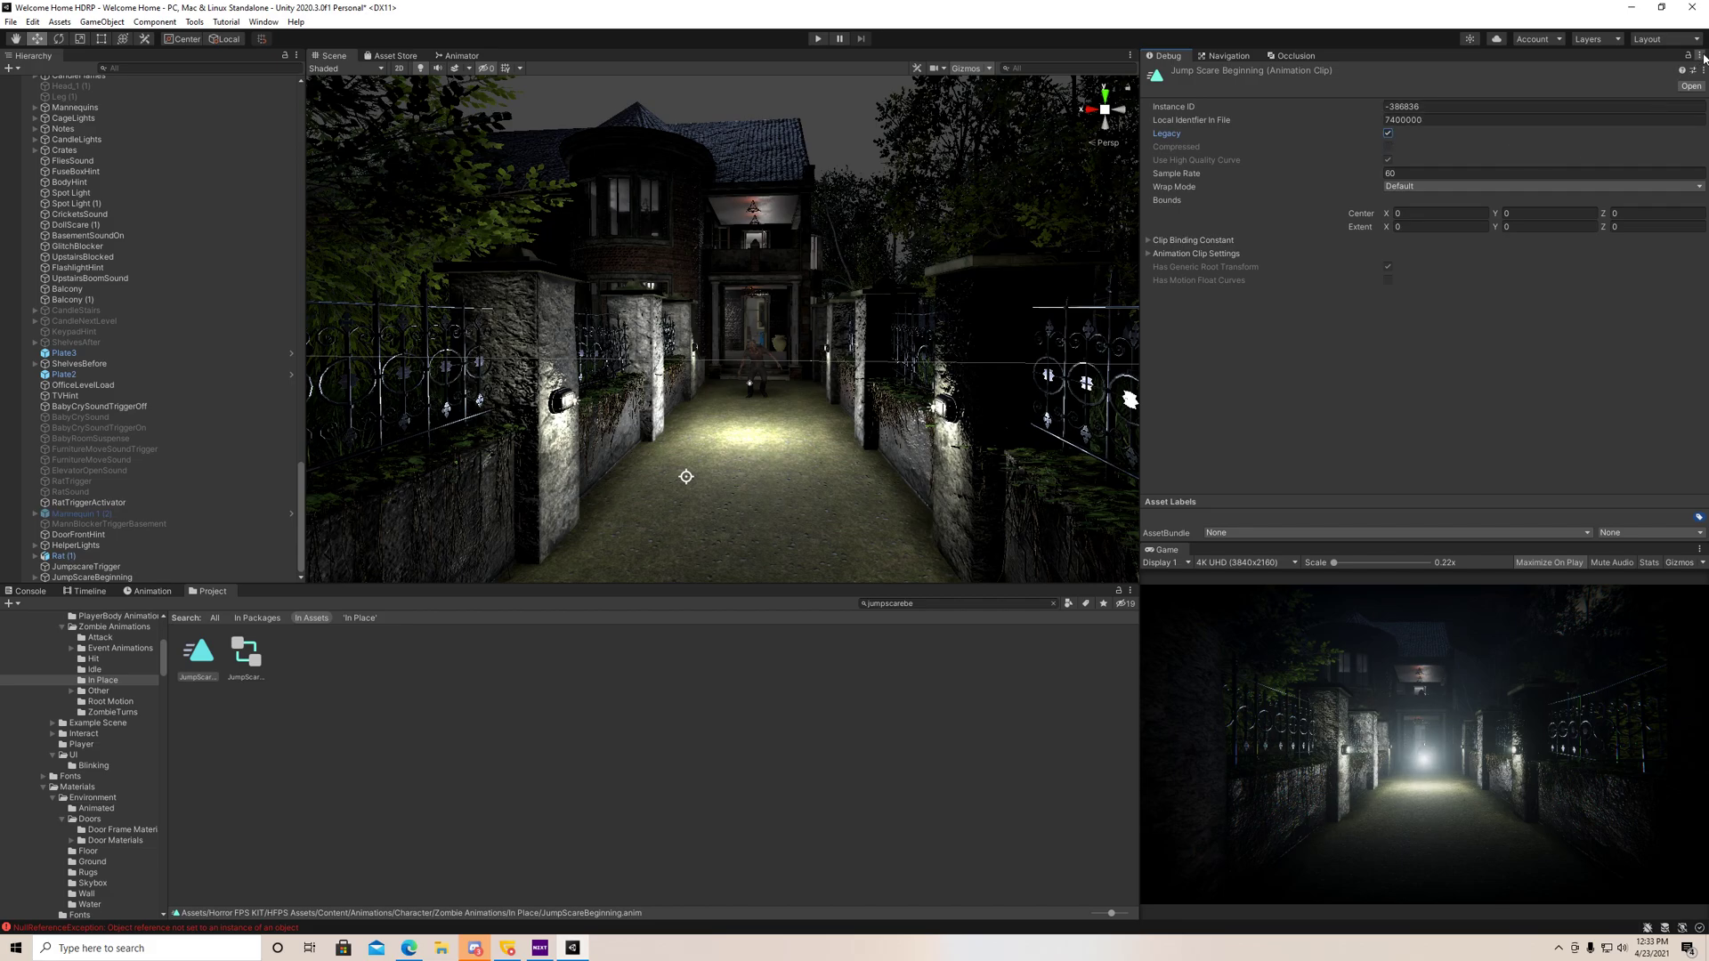
mouse_move(1457, 159)
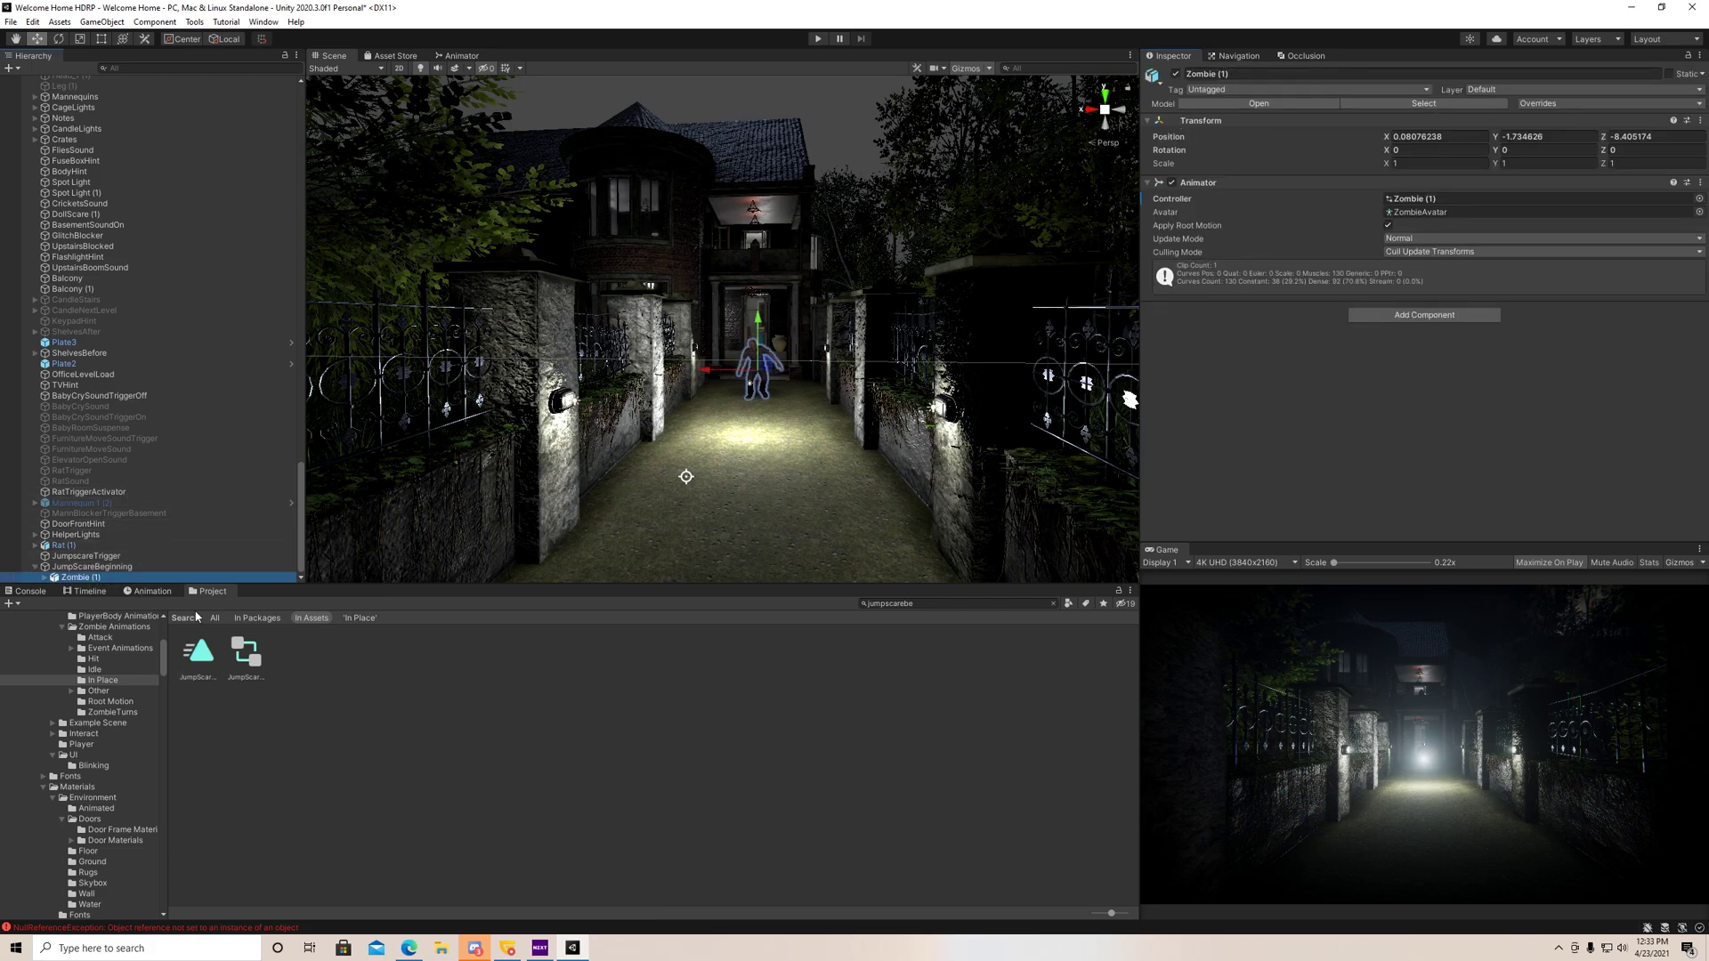
left_click(152, 591)
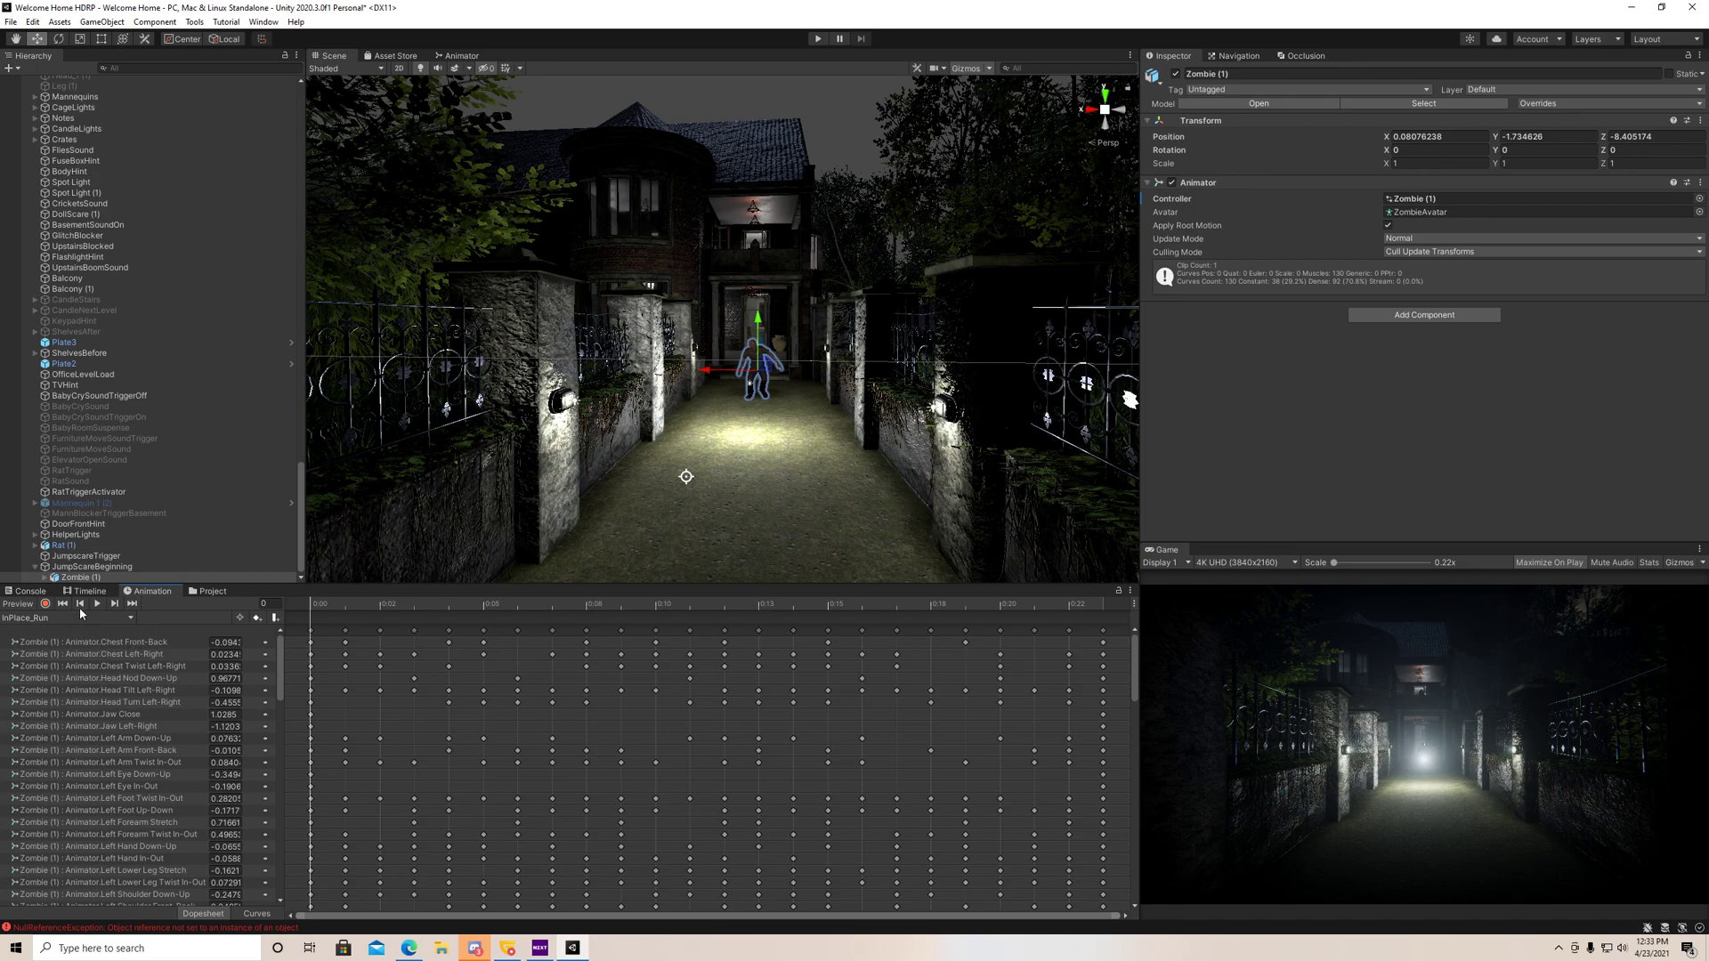
left_click(463, 56)
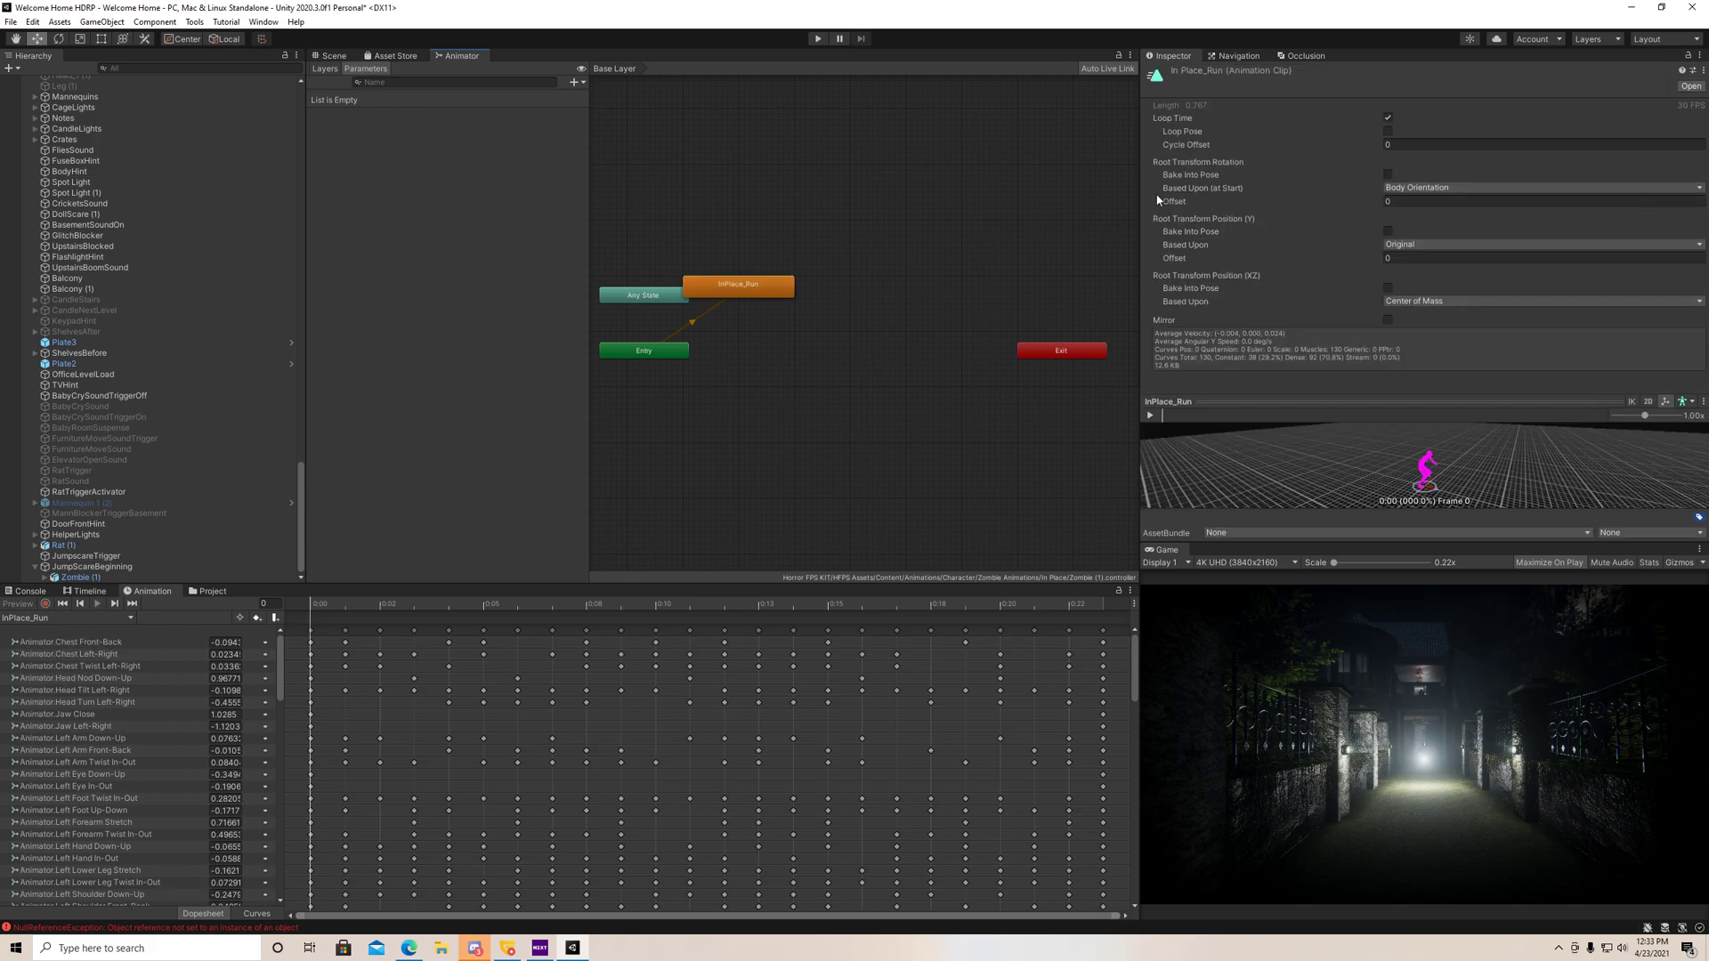
left_click(454, 81)
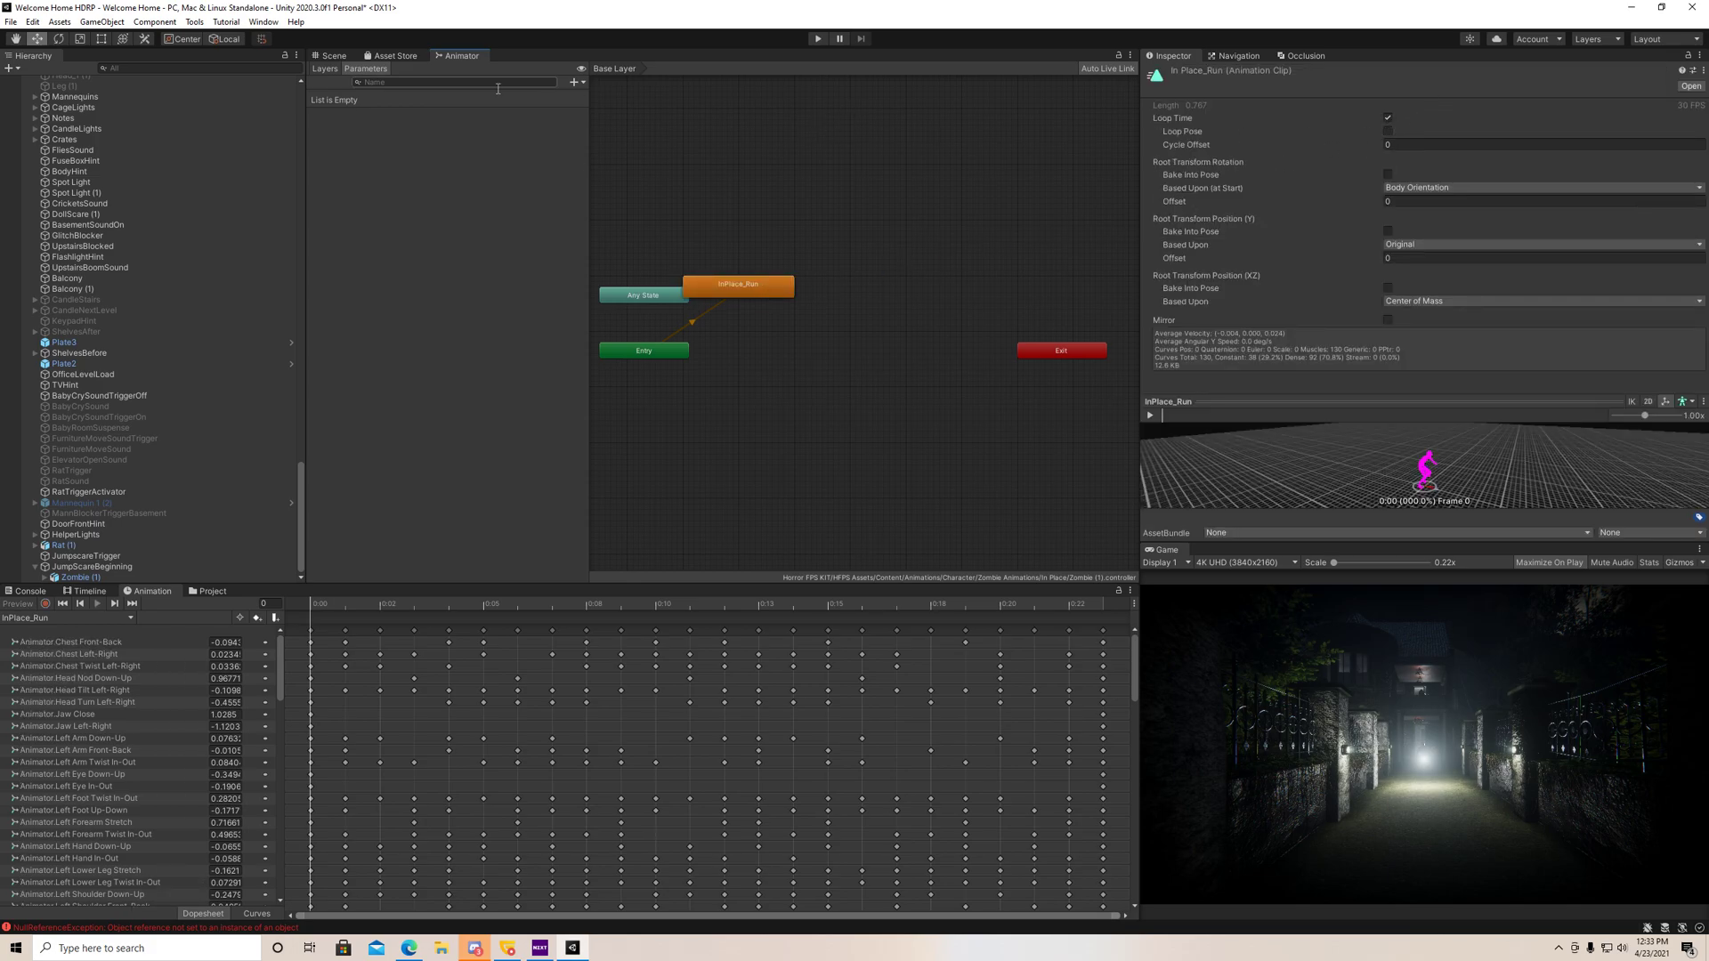
left_click(333, 55)
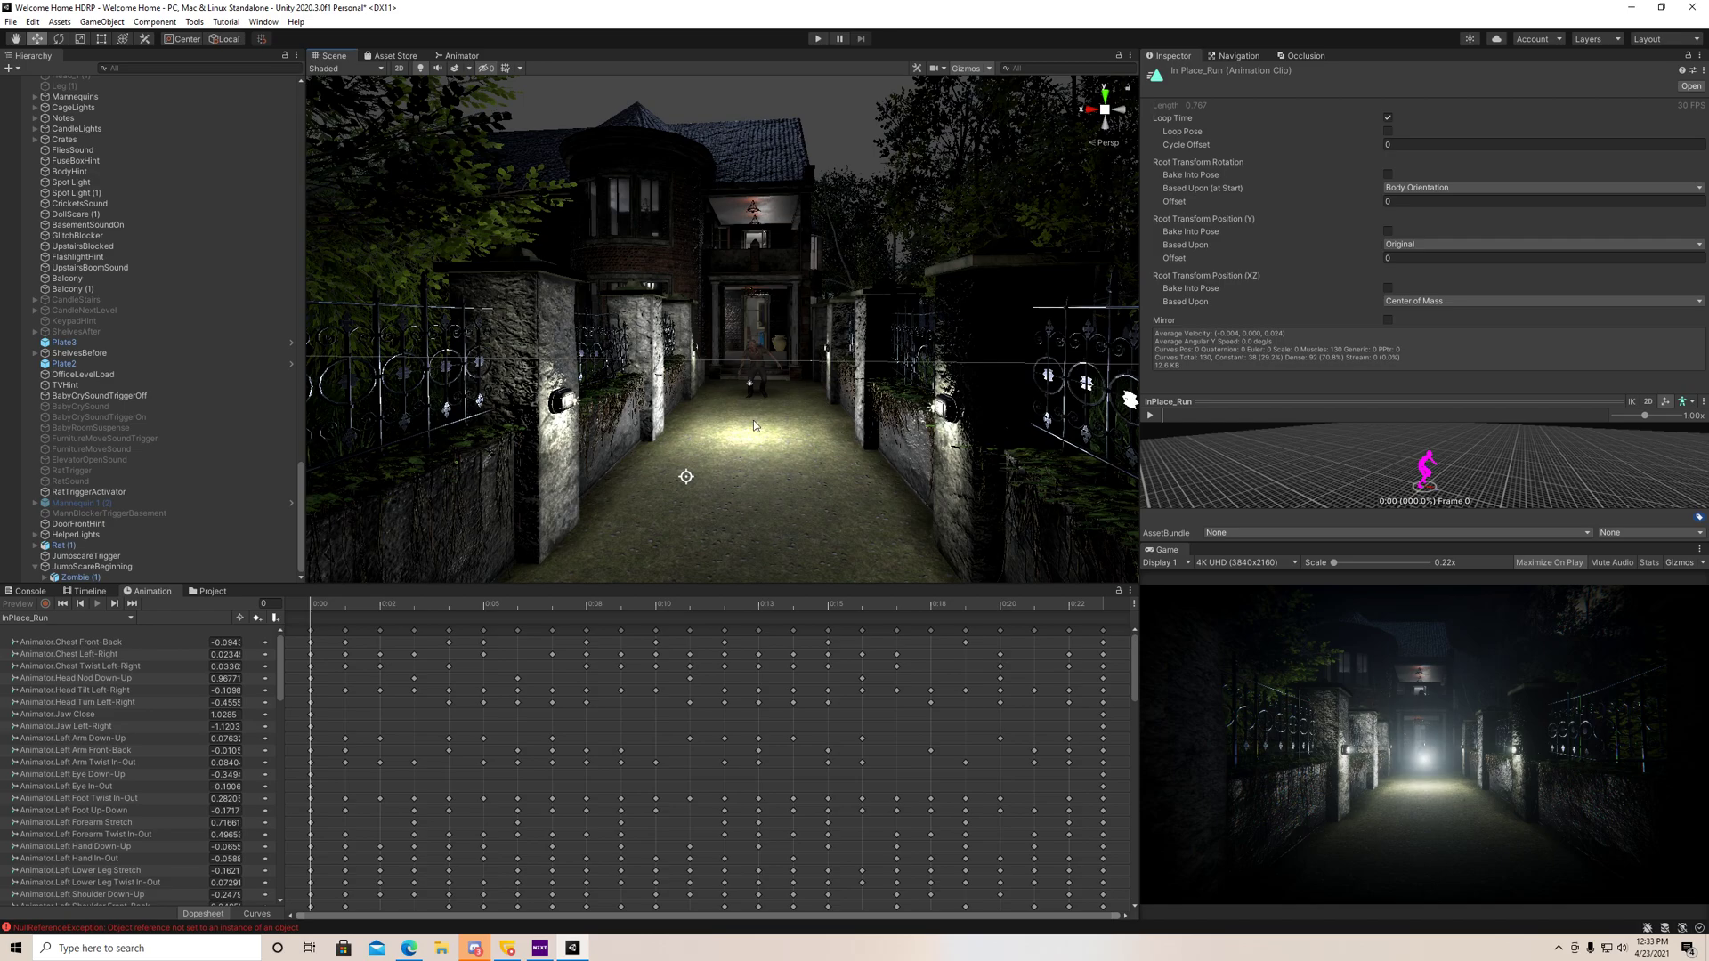
left_click(91, 566)
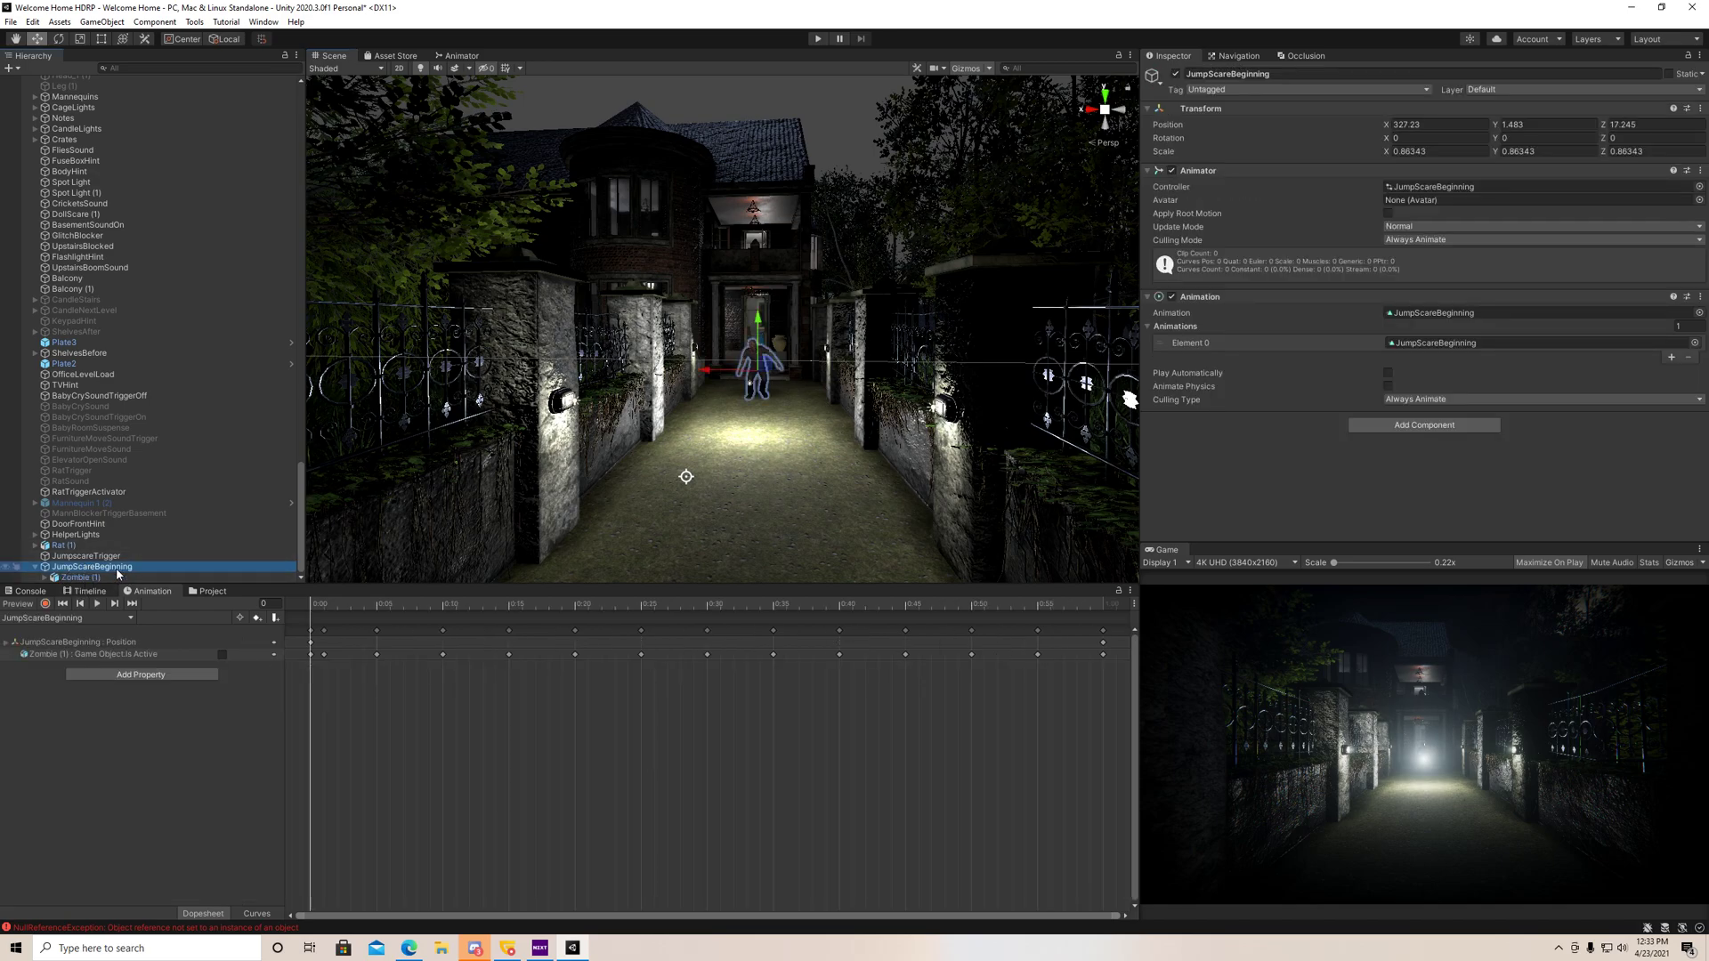
left_click(86, 576)
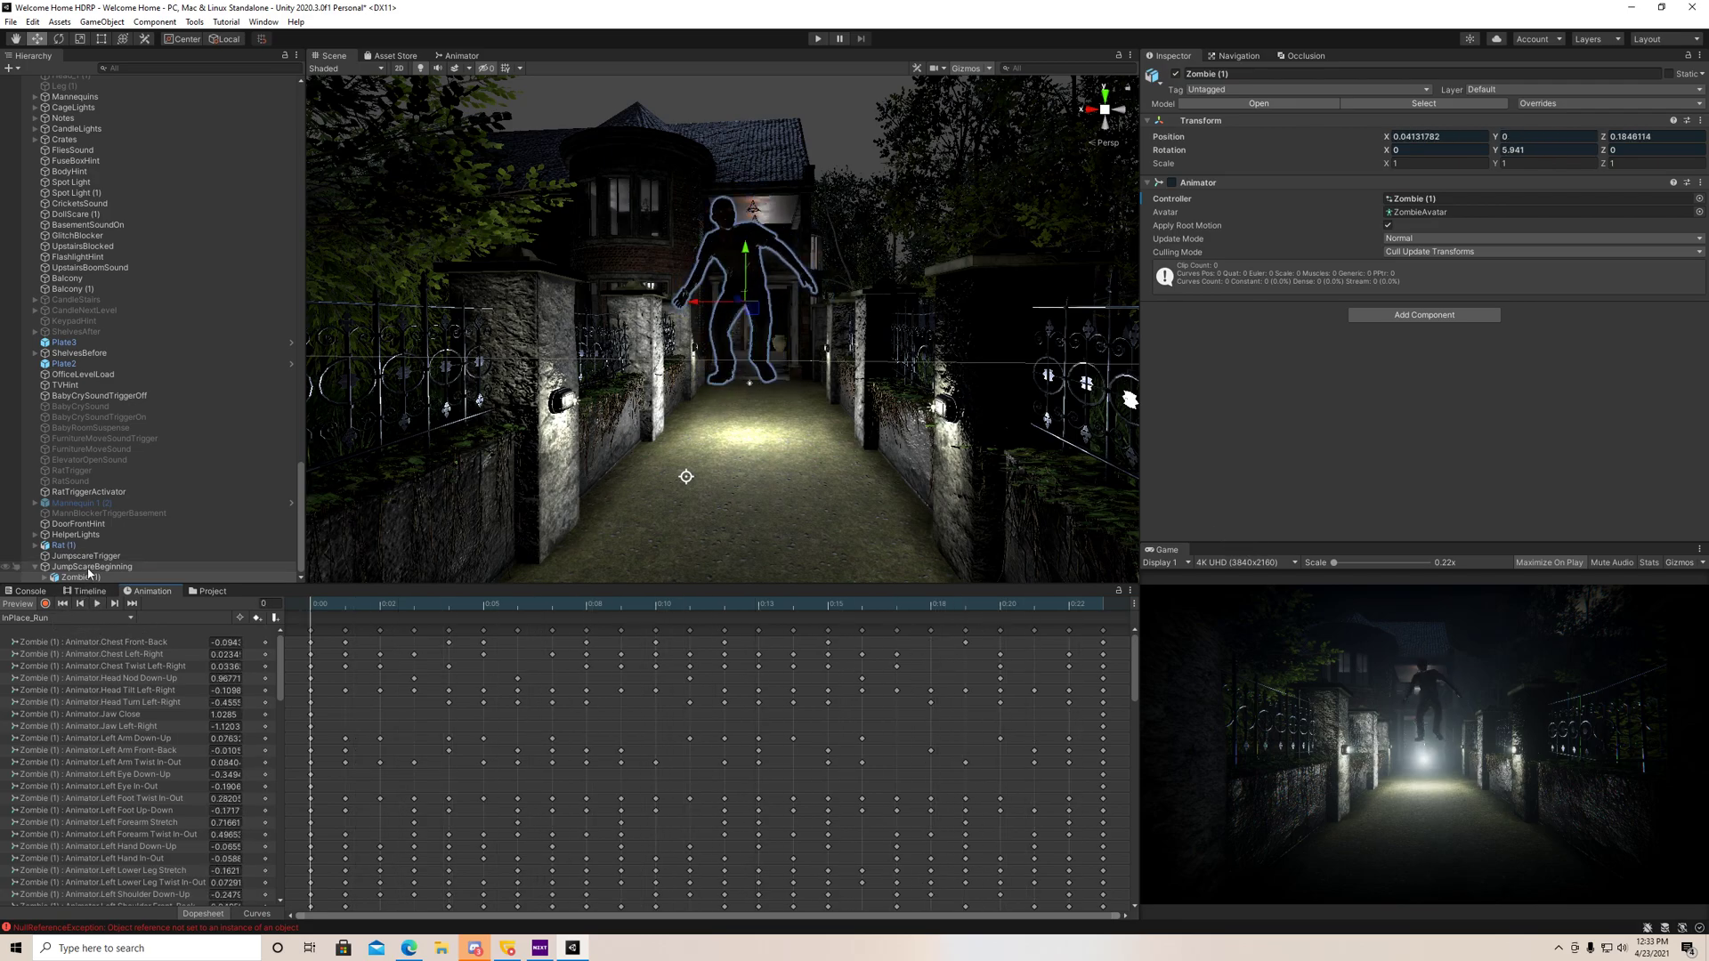
left_click(91, 566)
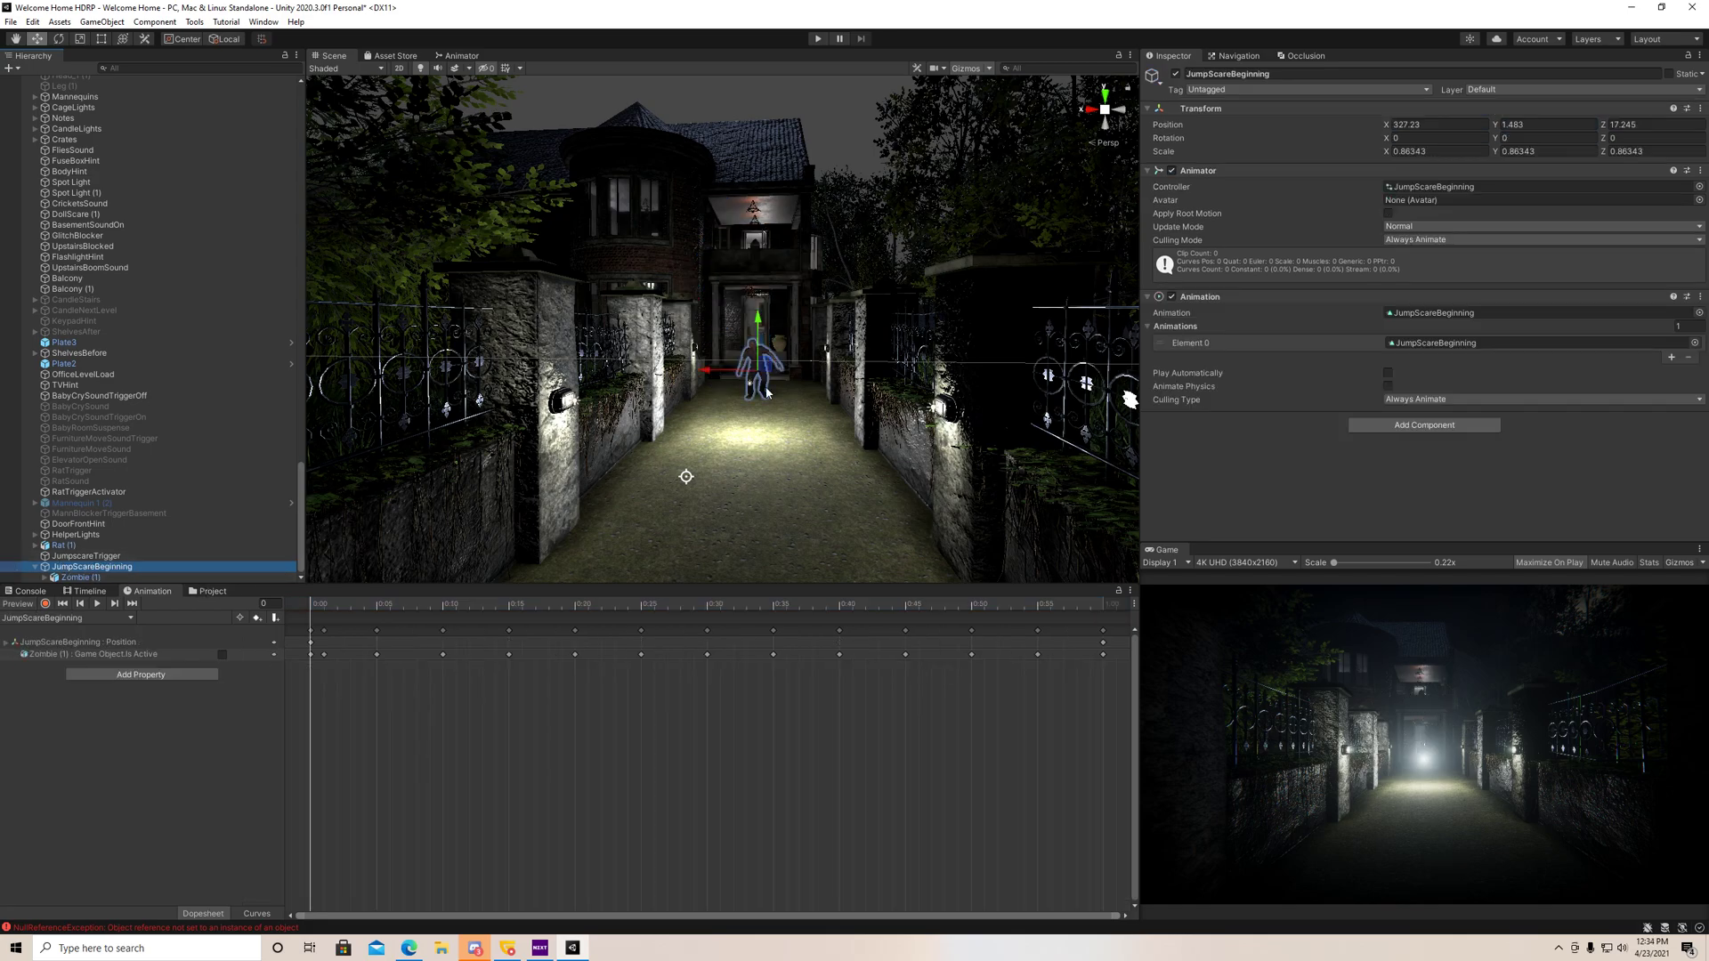
left_click(78, 577)
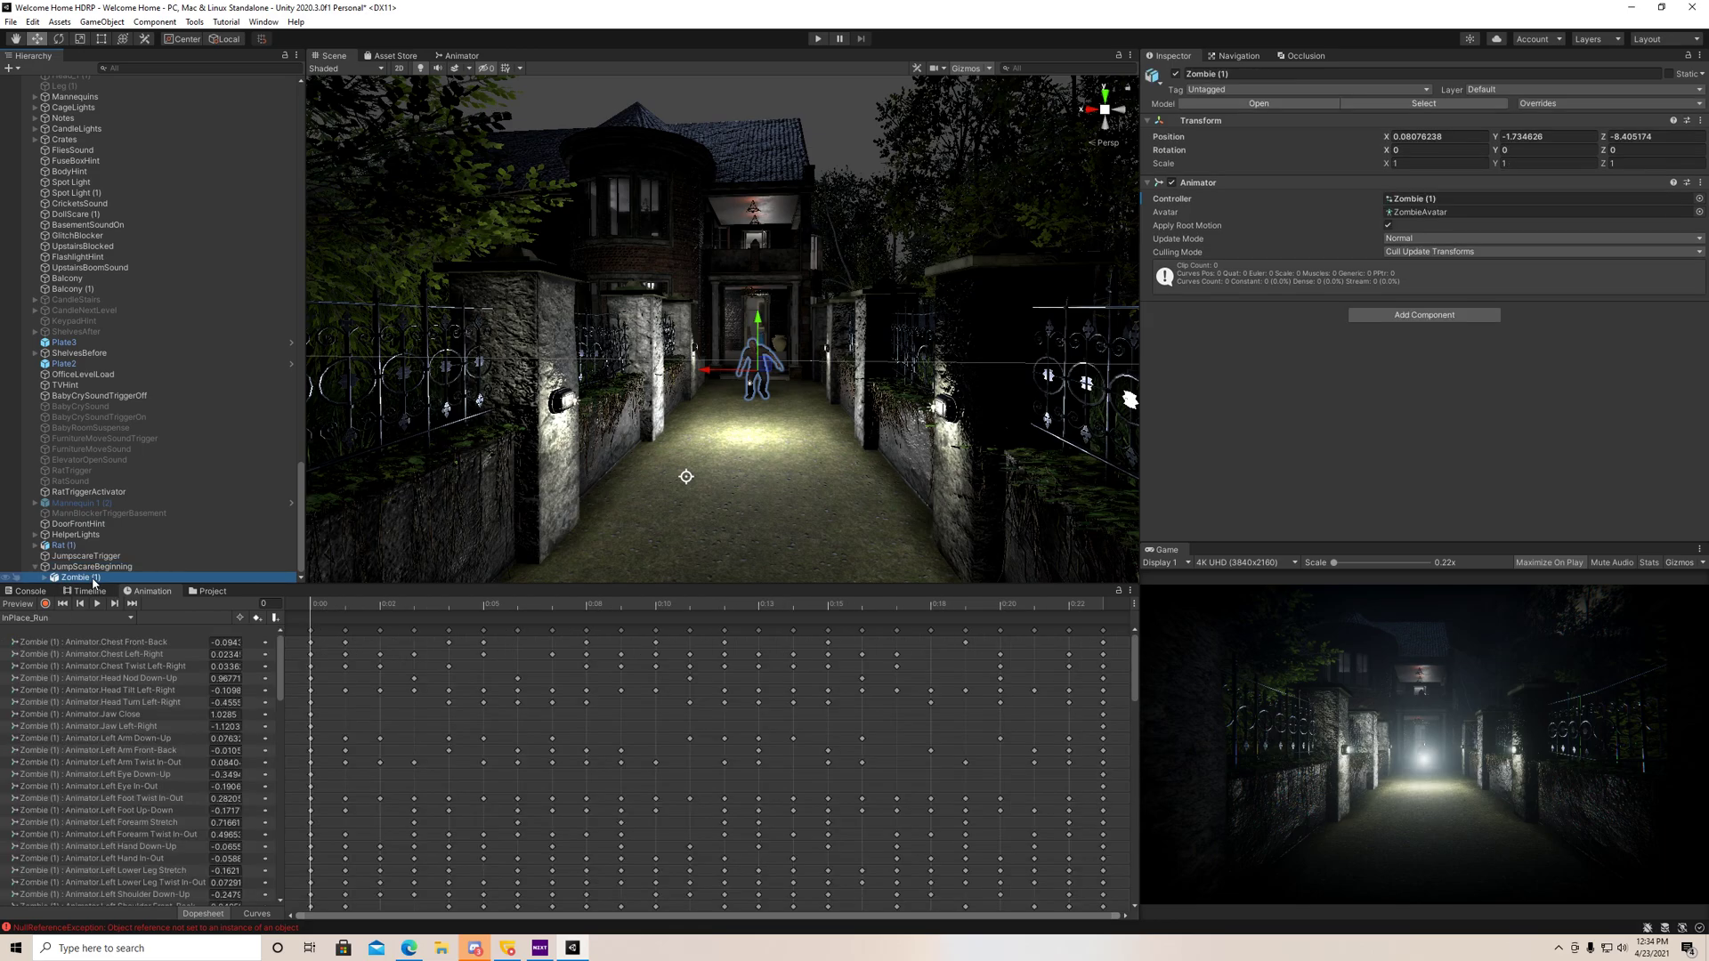
left_click(91, 566)
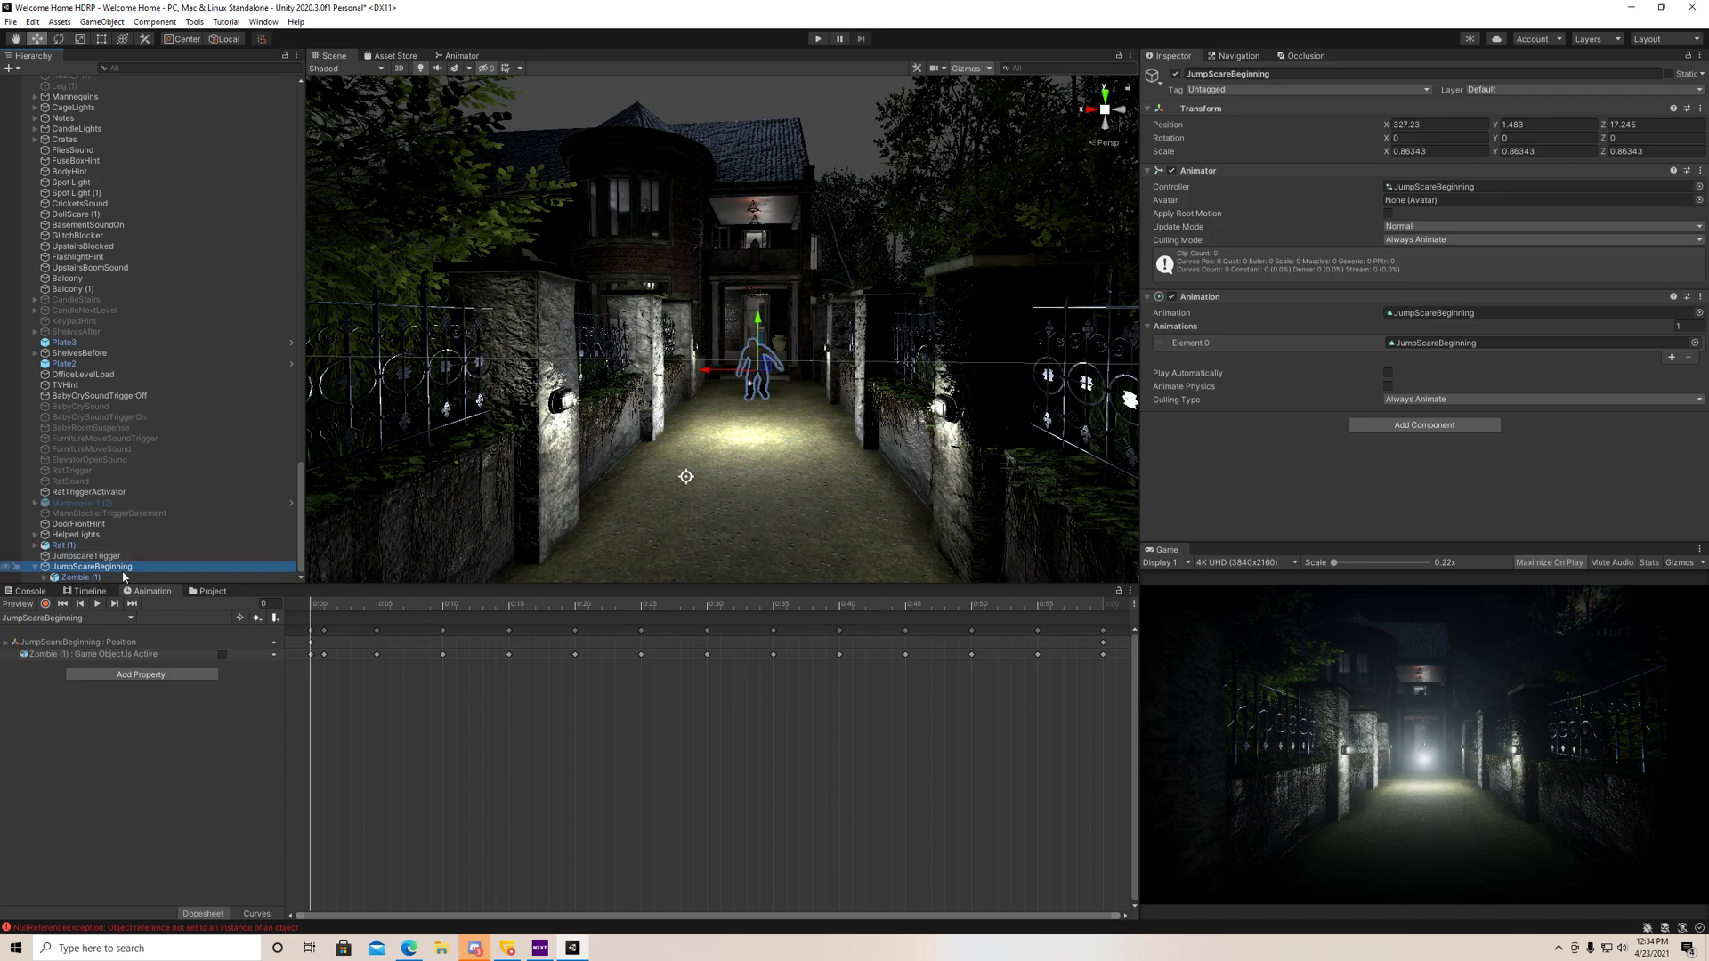
- Set JumpscareTrigger's Animation Object field to JumpScareBeginning
left_click(85, 555)
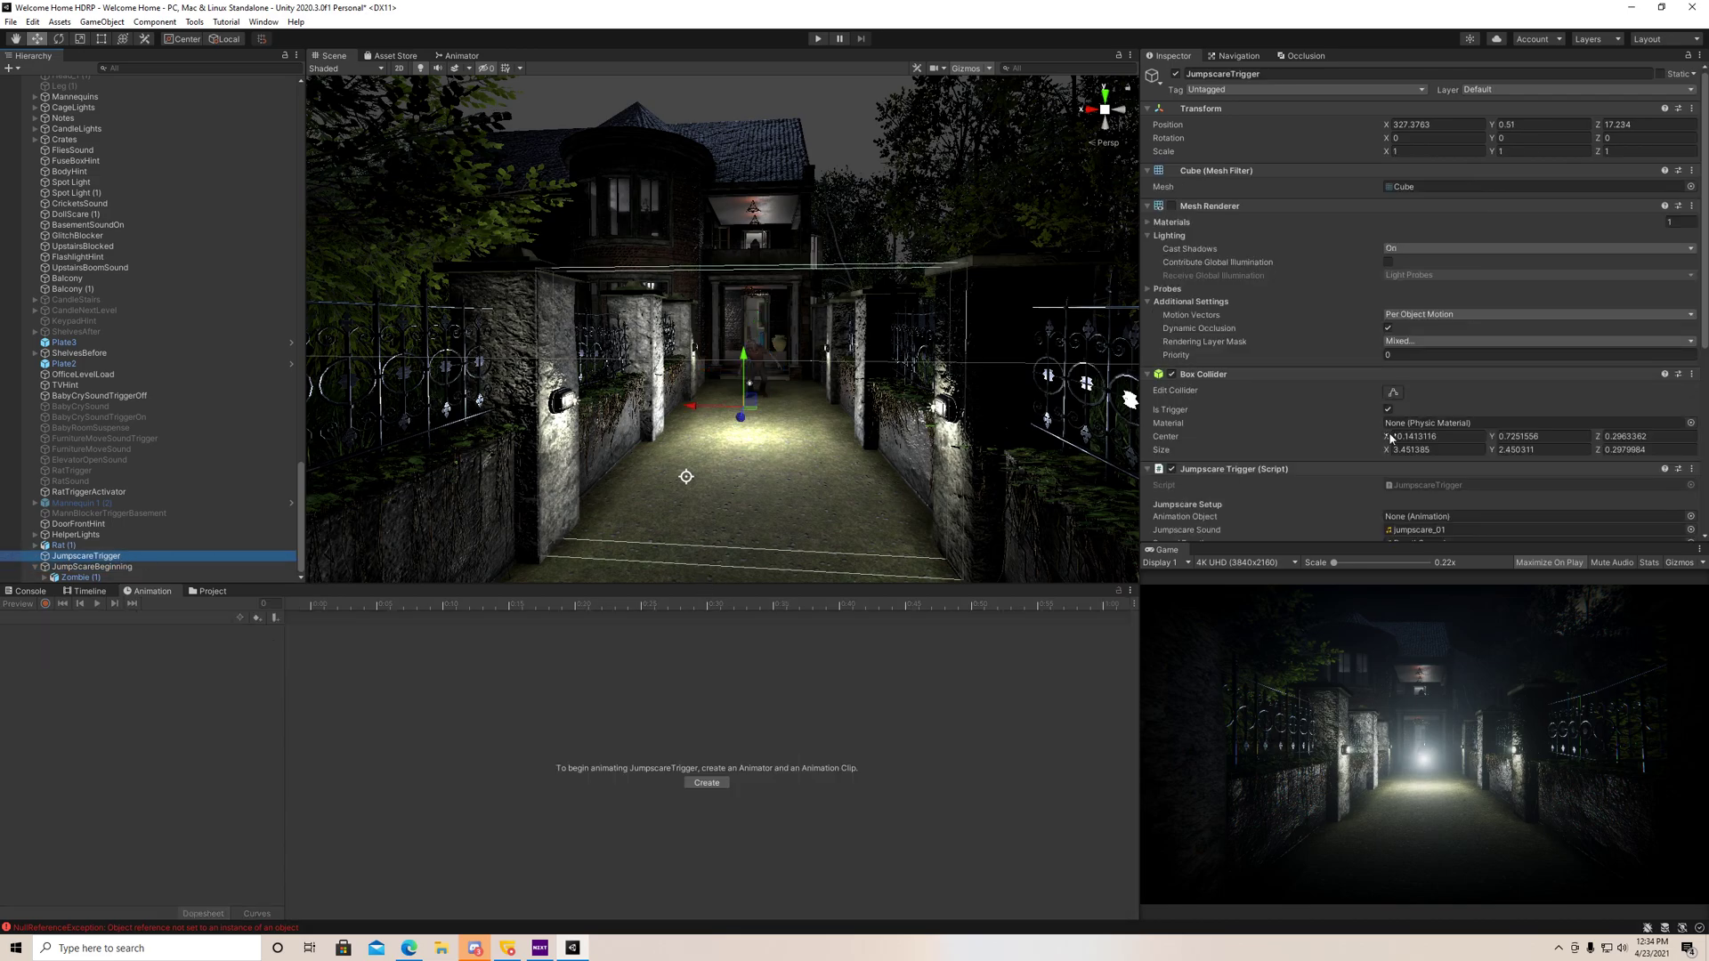
scroll("down", 3)
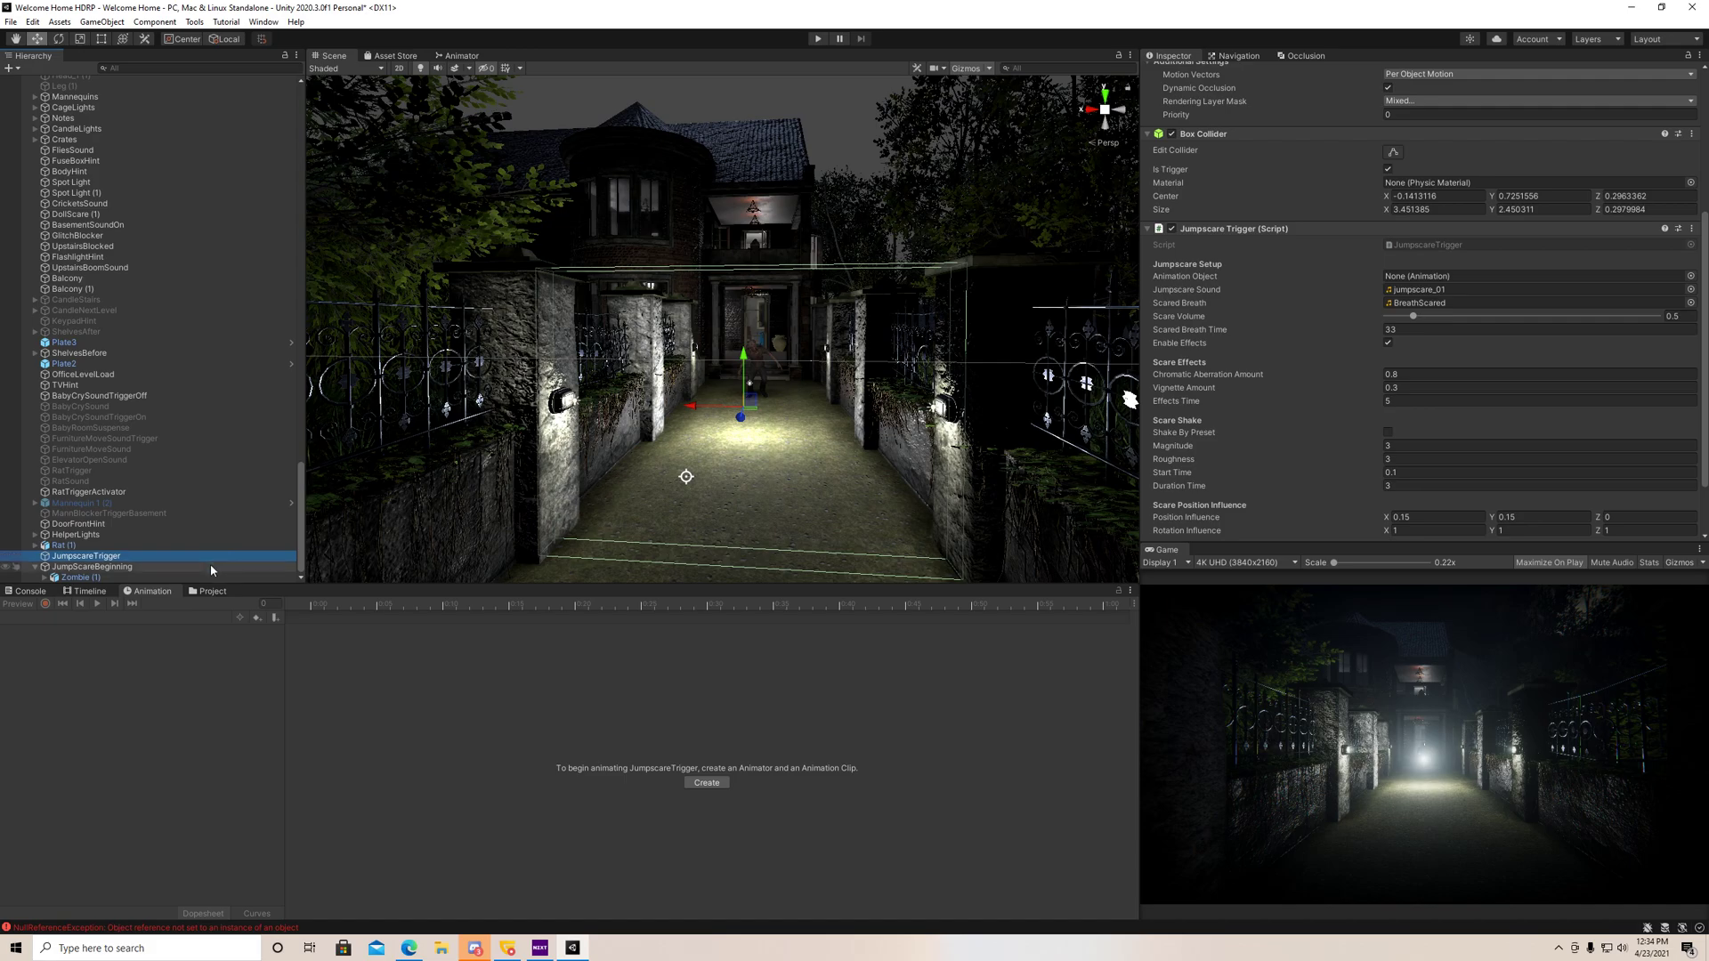
left_click(1525, 274)
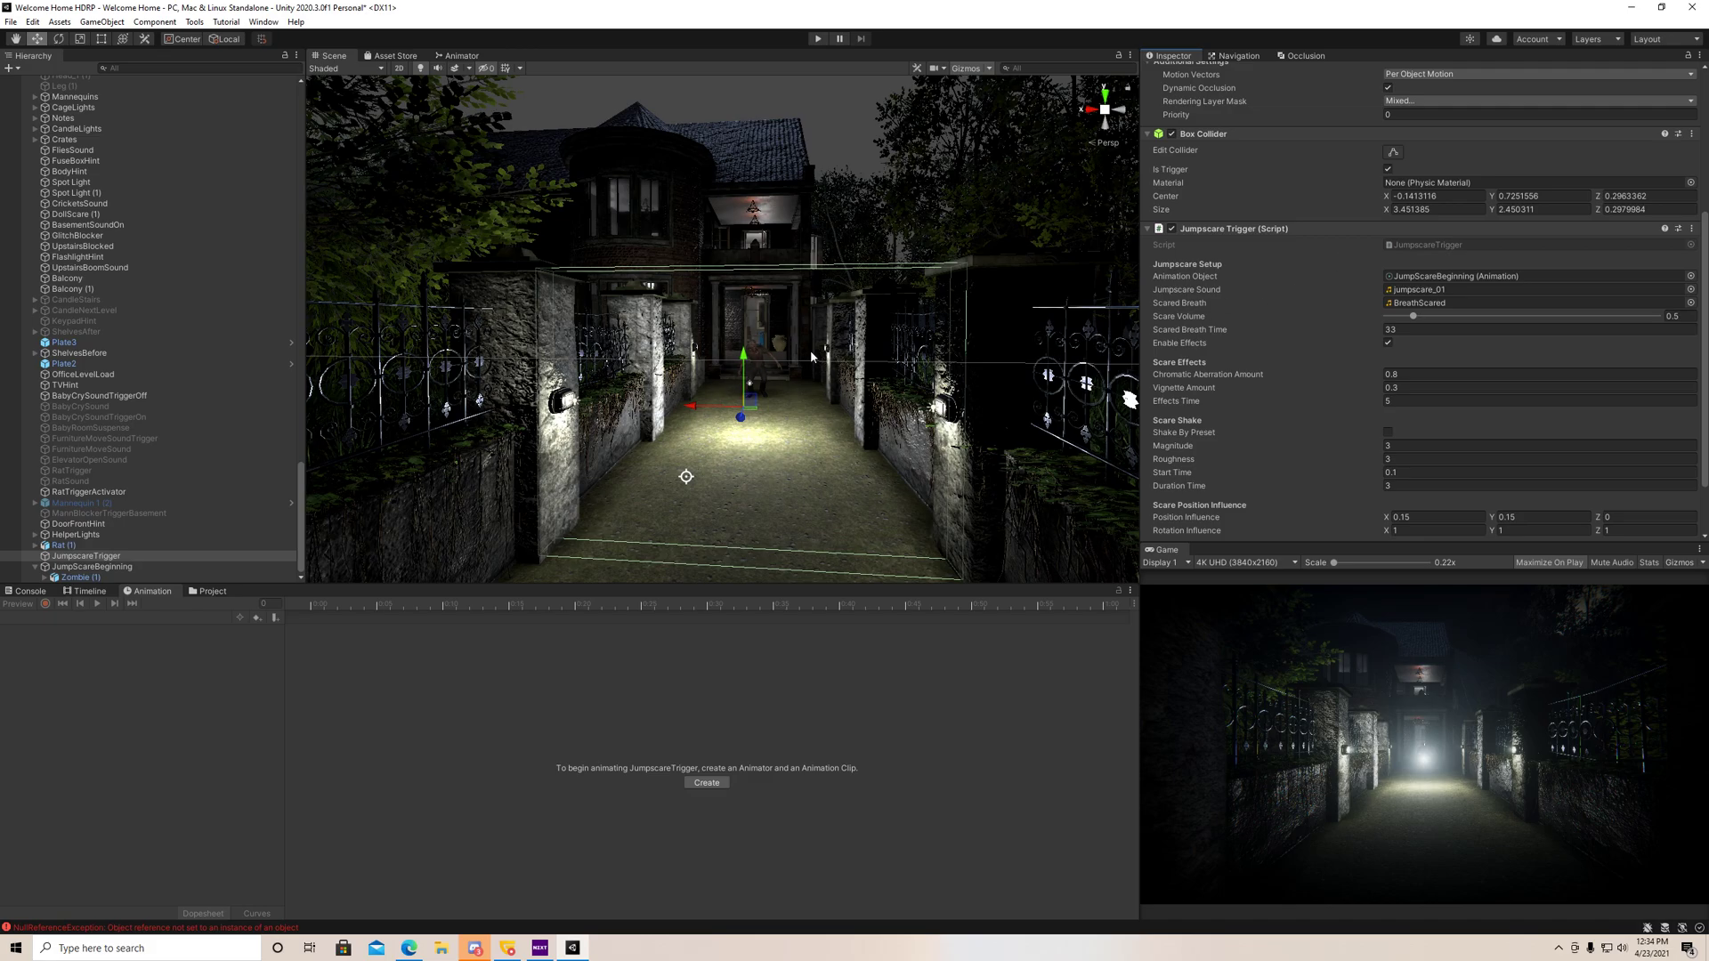
mouse_move(794, 493)
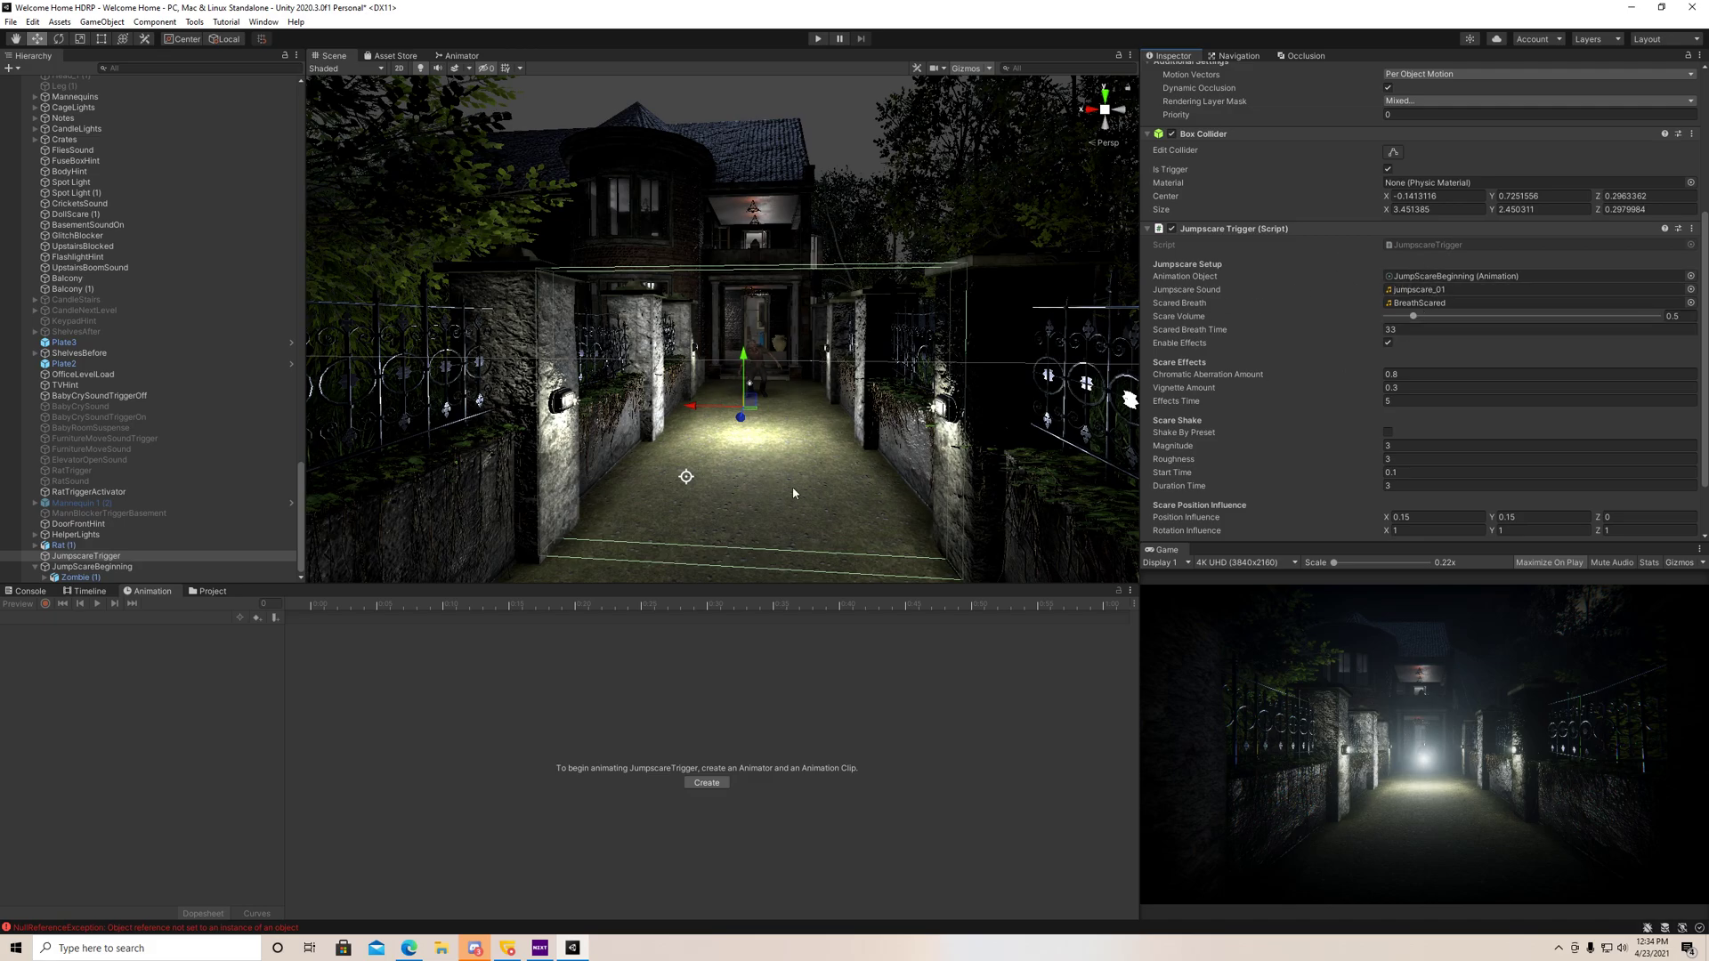
- Check Zombie (1) and JumpScareBeginning, preview the clip near its start, then return to JumpscareTrigger
left_click(91, 577)
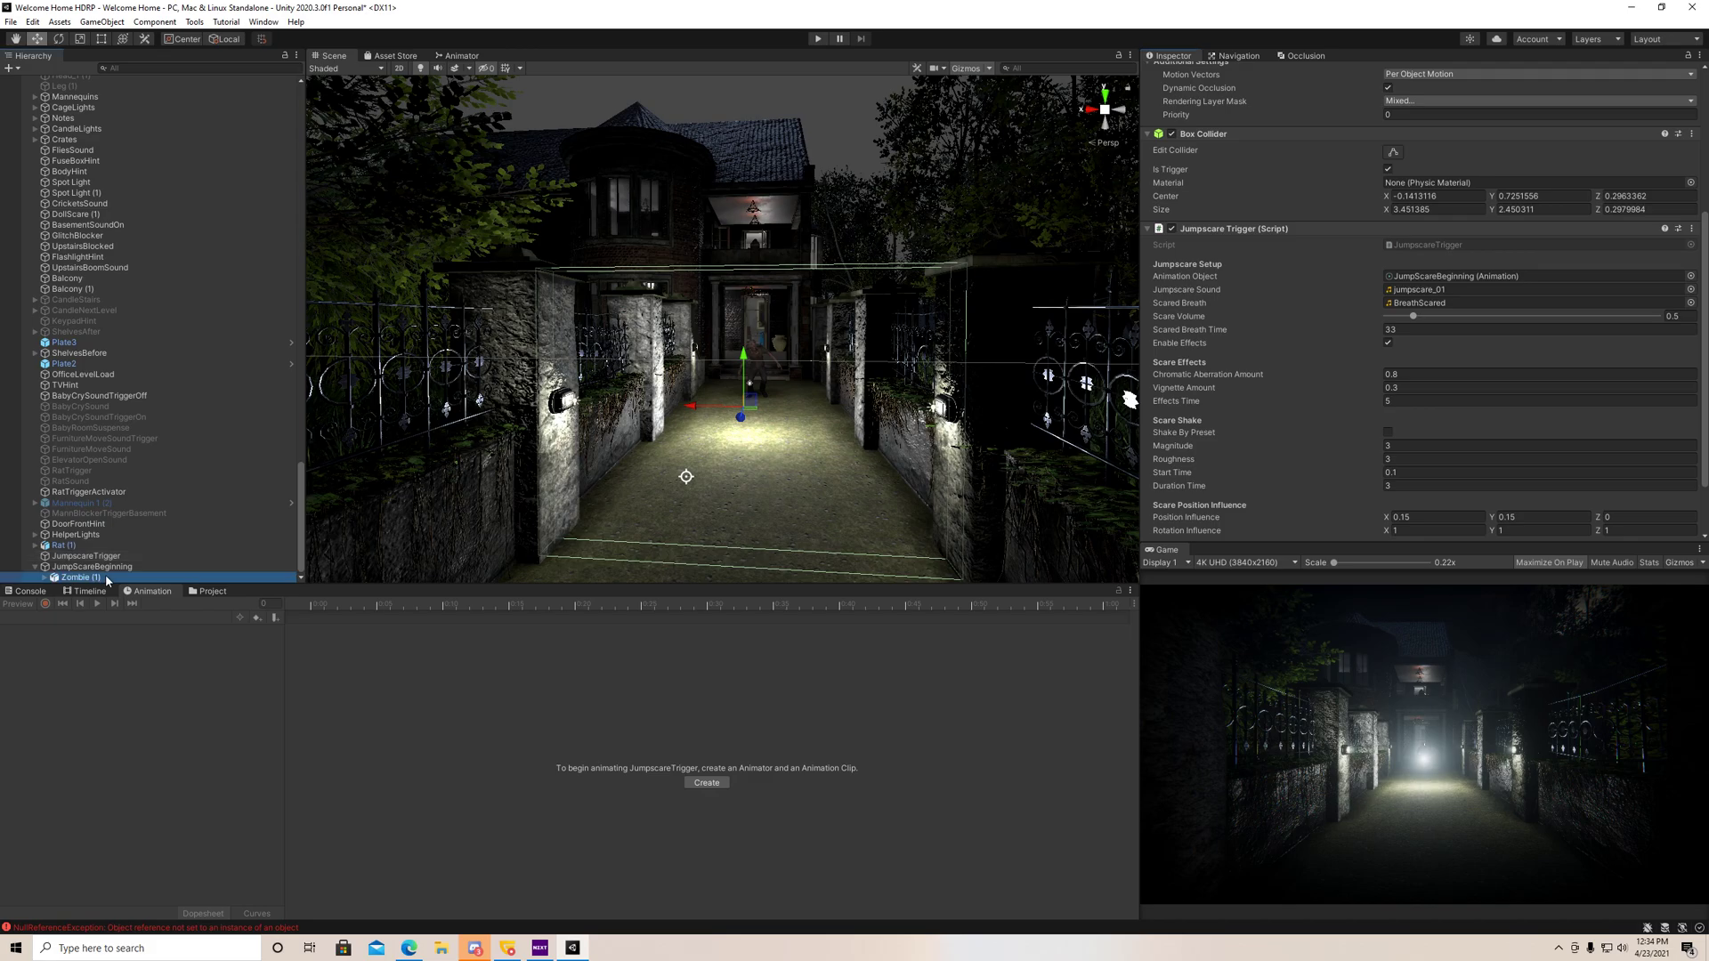
left_click(82, 577)
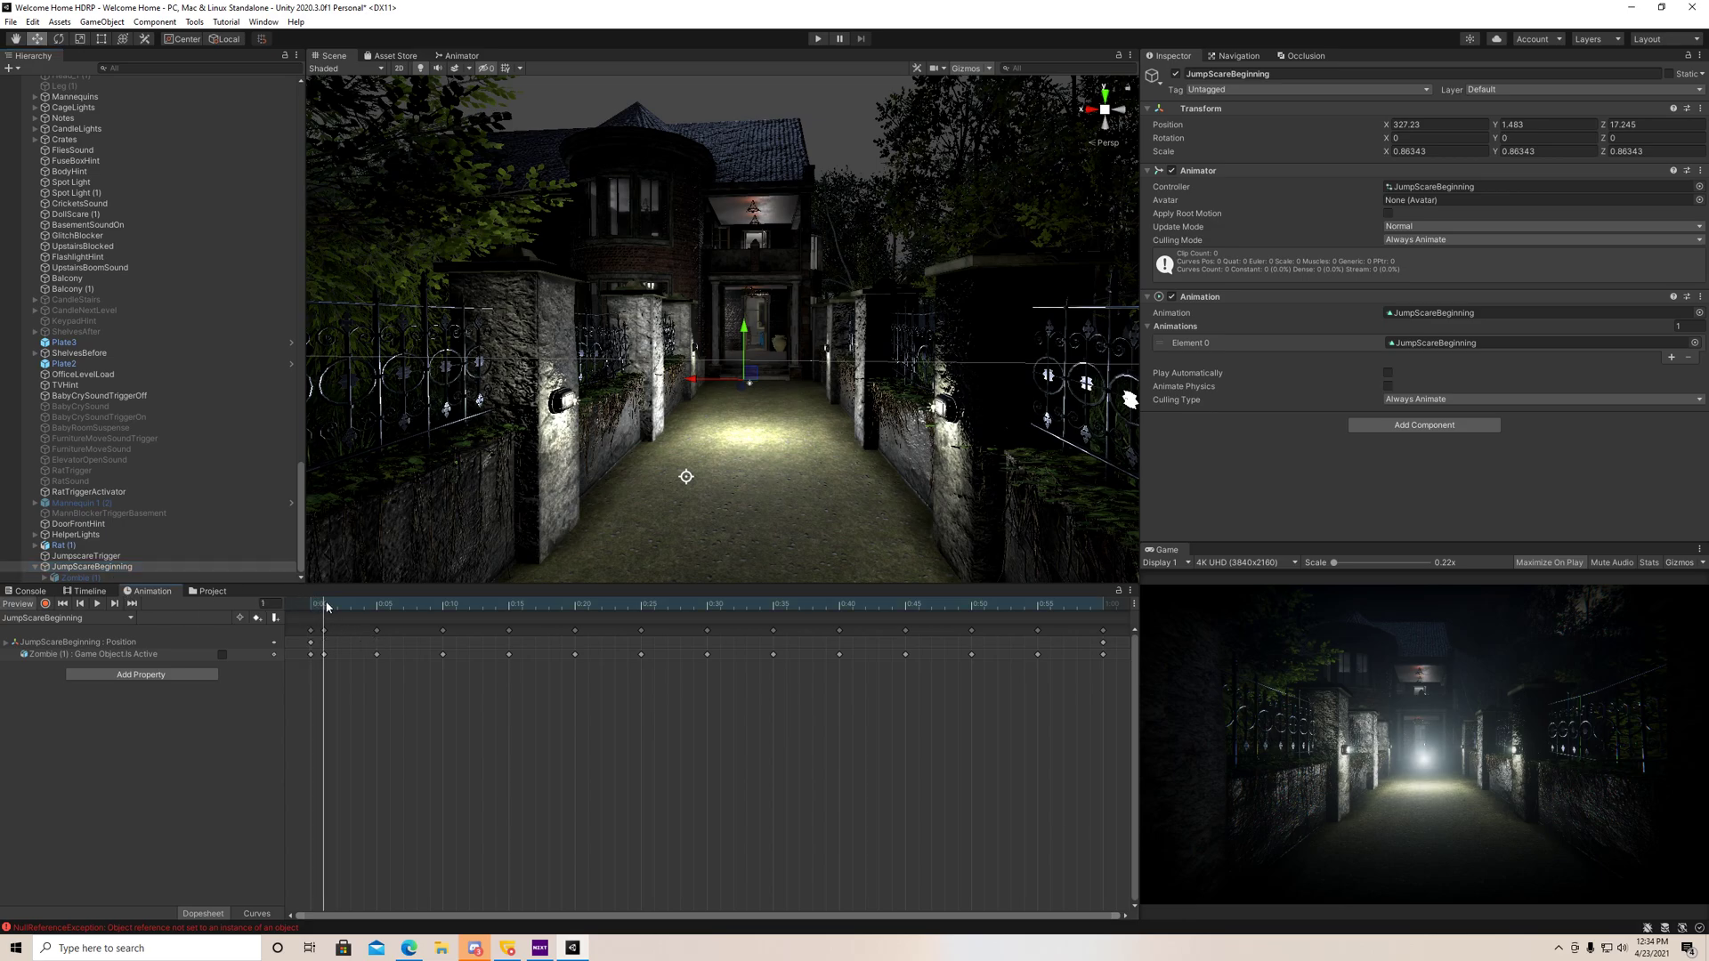
left_click(1071, 603)
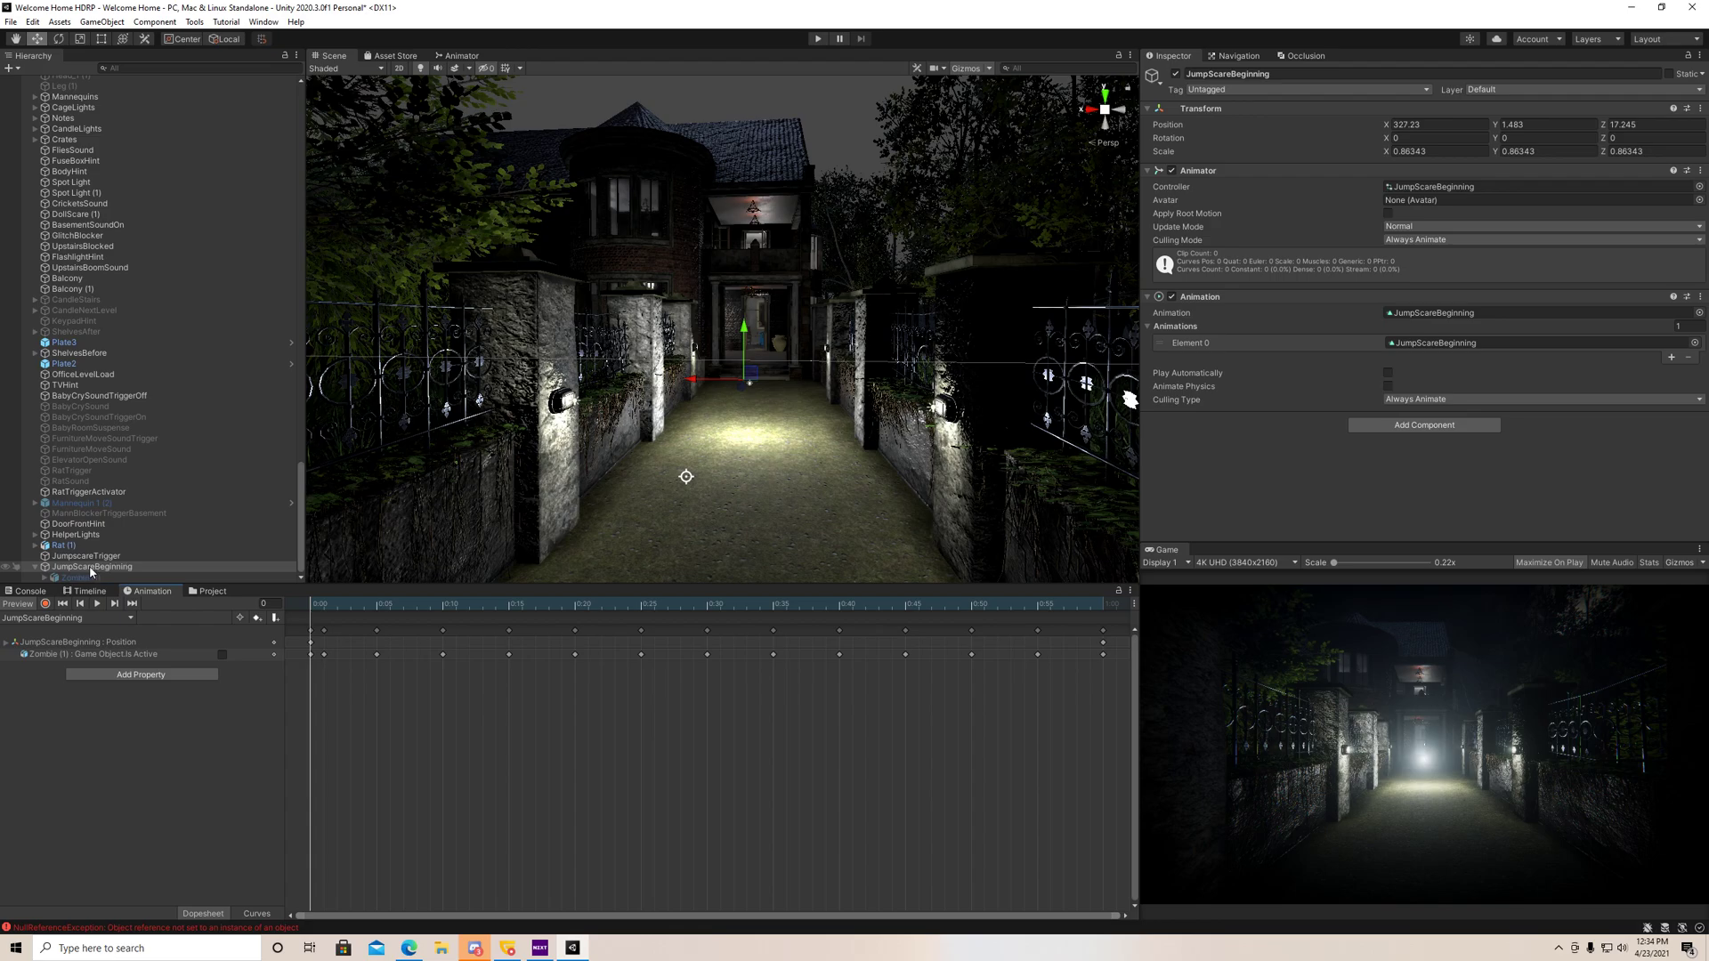
left_click(84, 555)
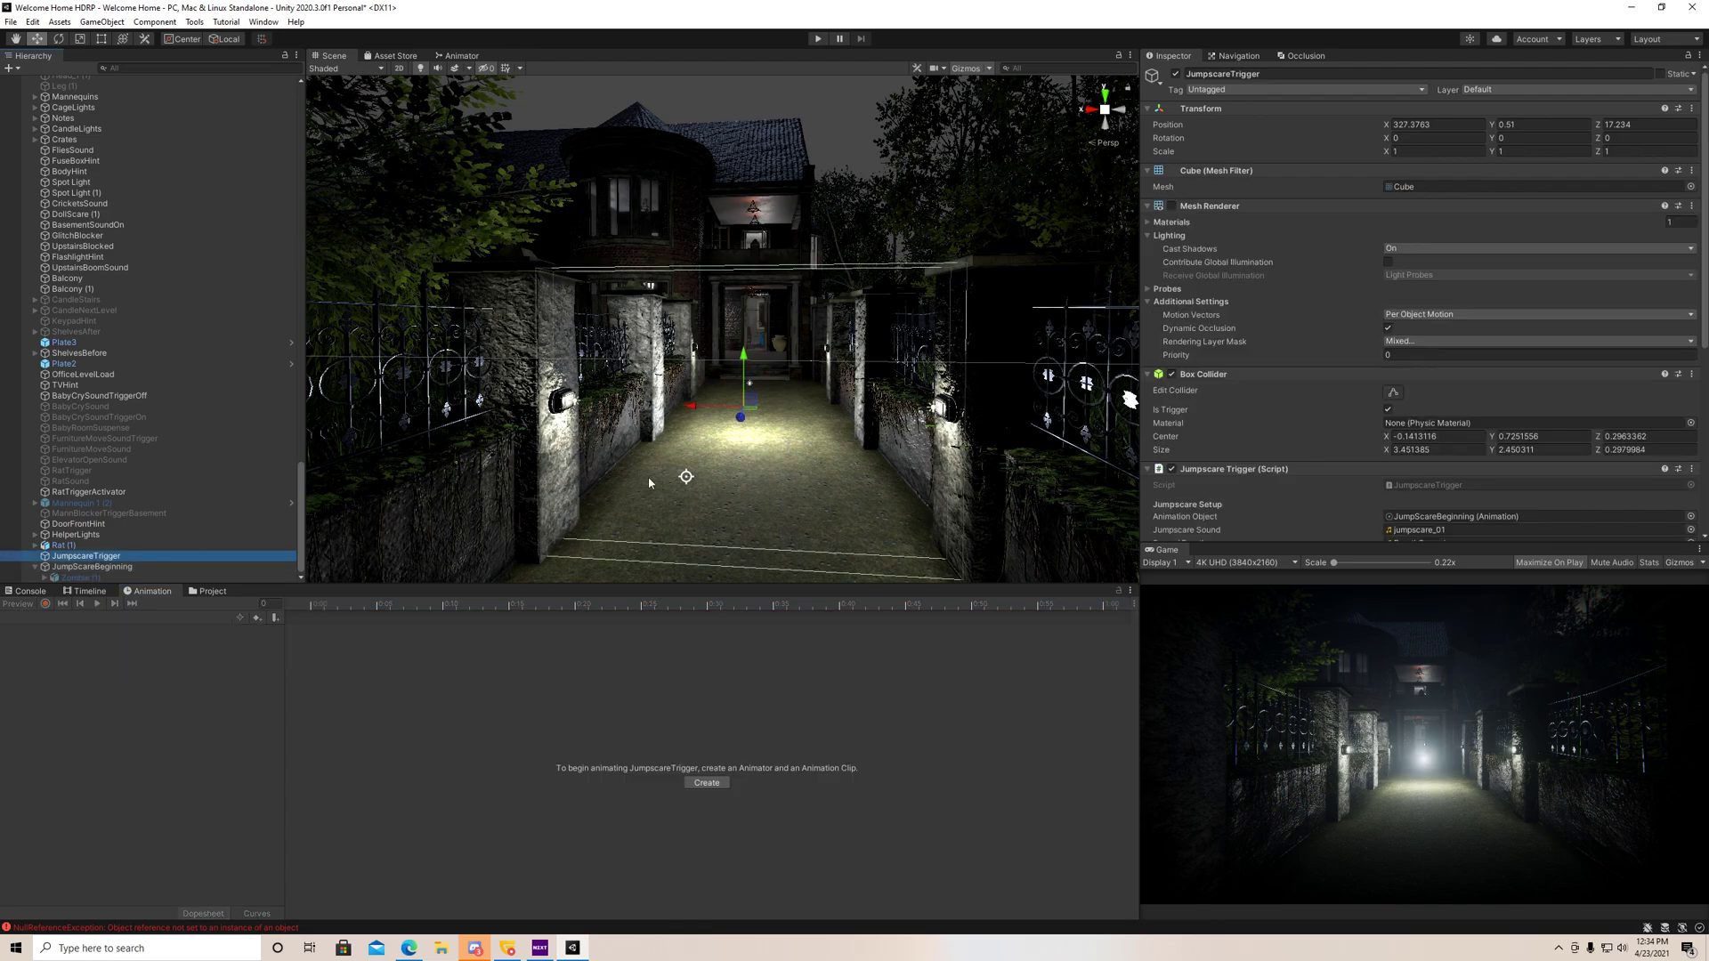
scroll("down", 3)
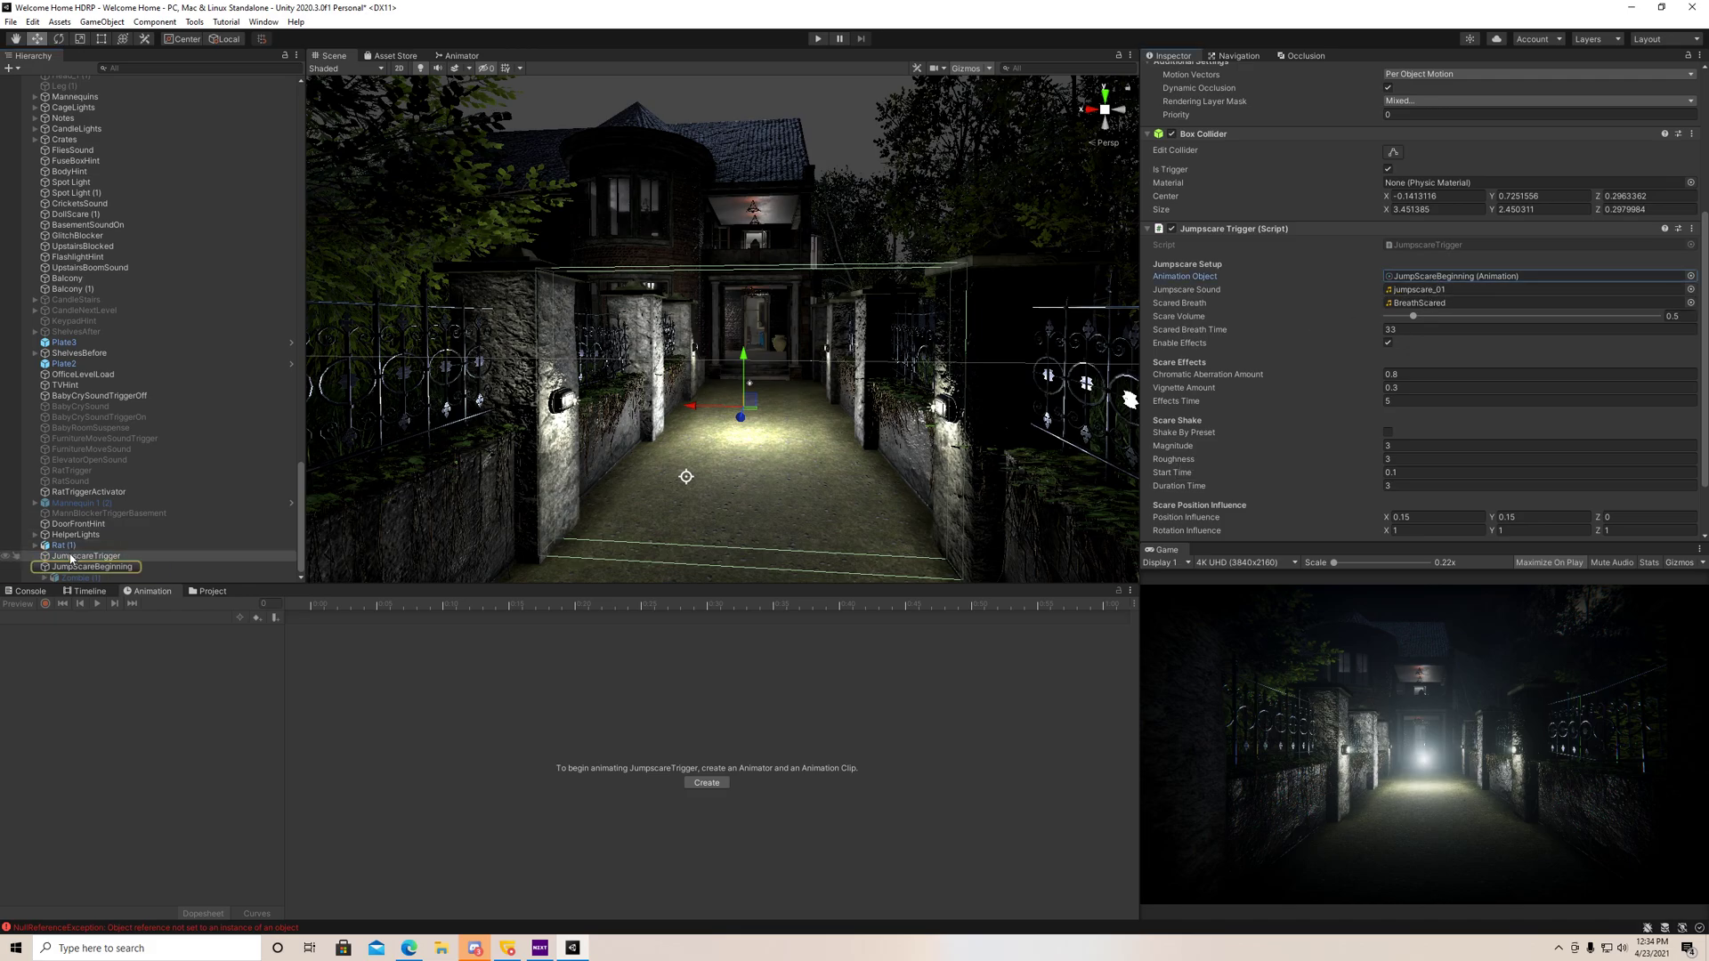
left_click(91, 566)
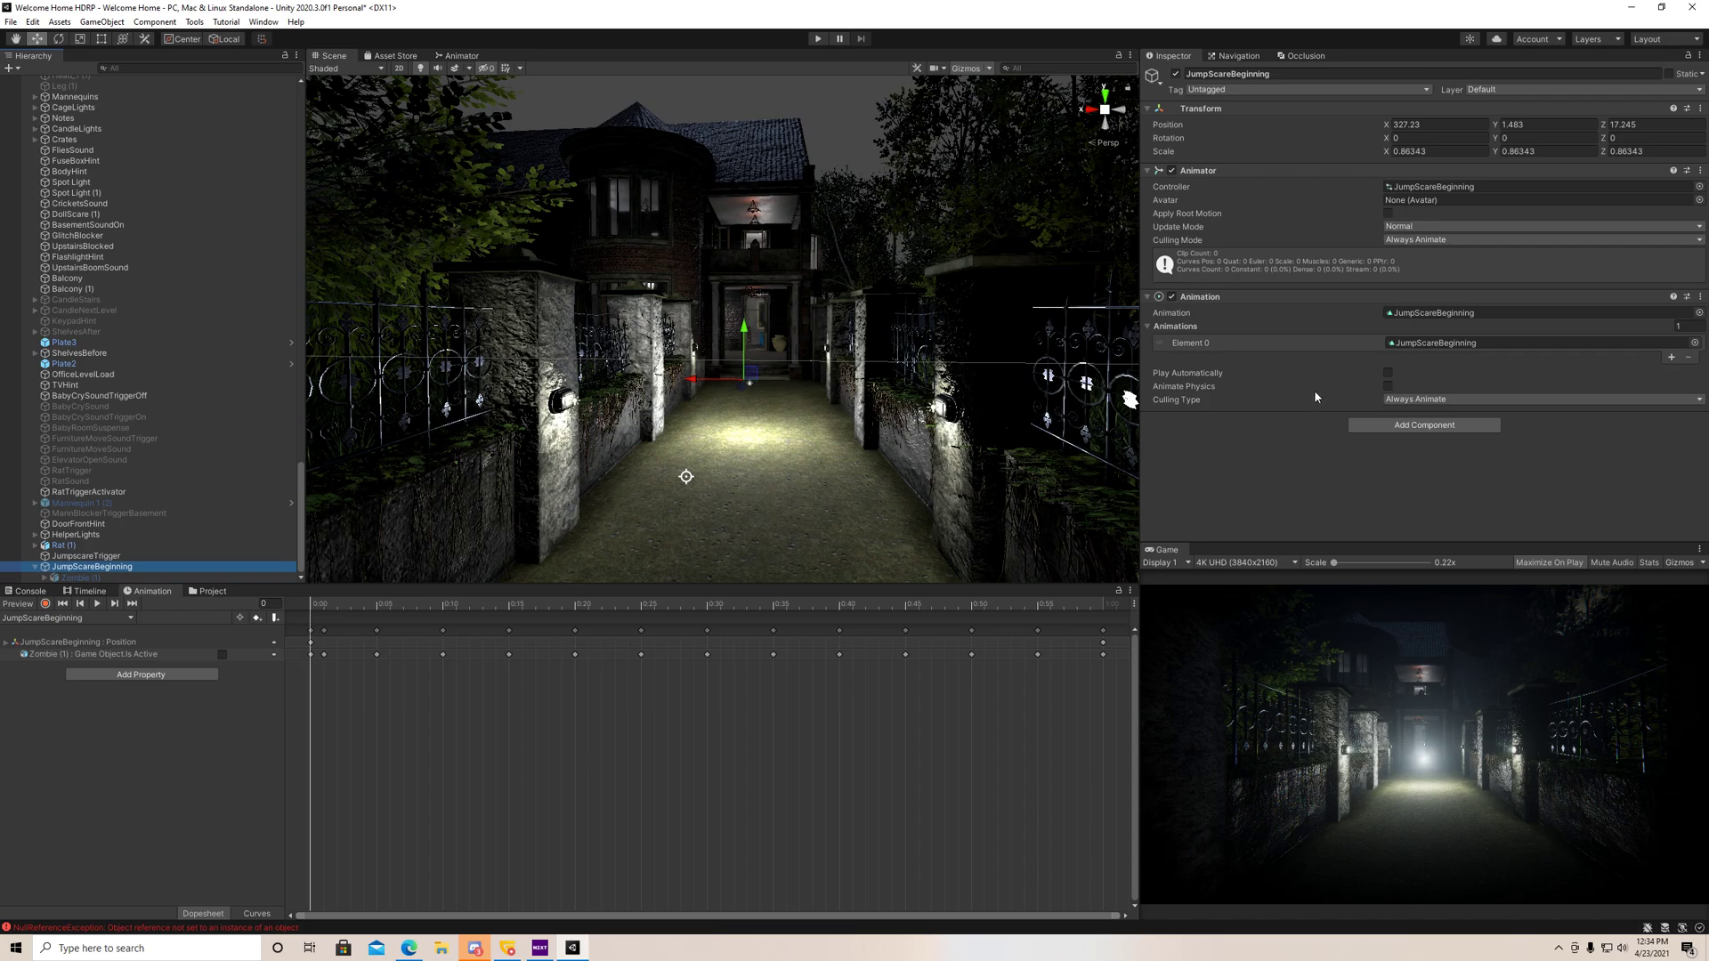
mouse_move(515, 575)
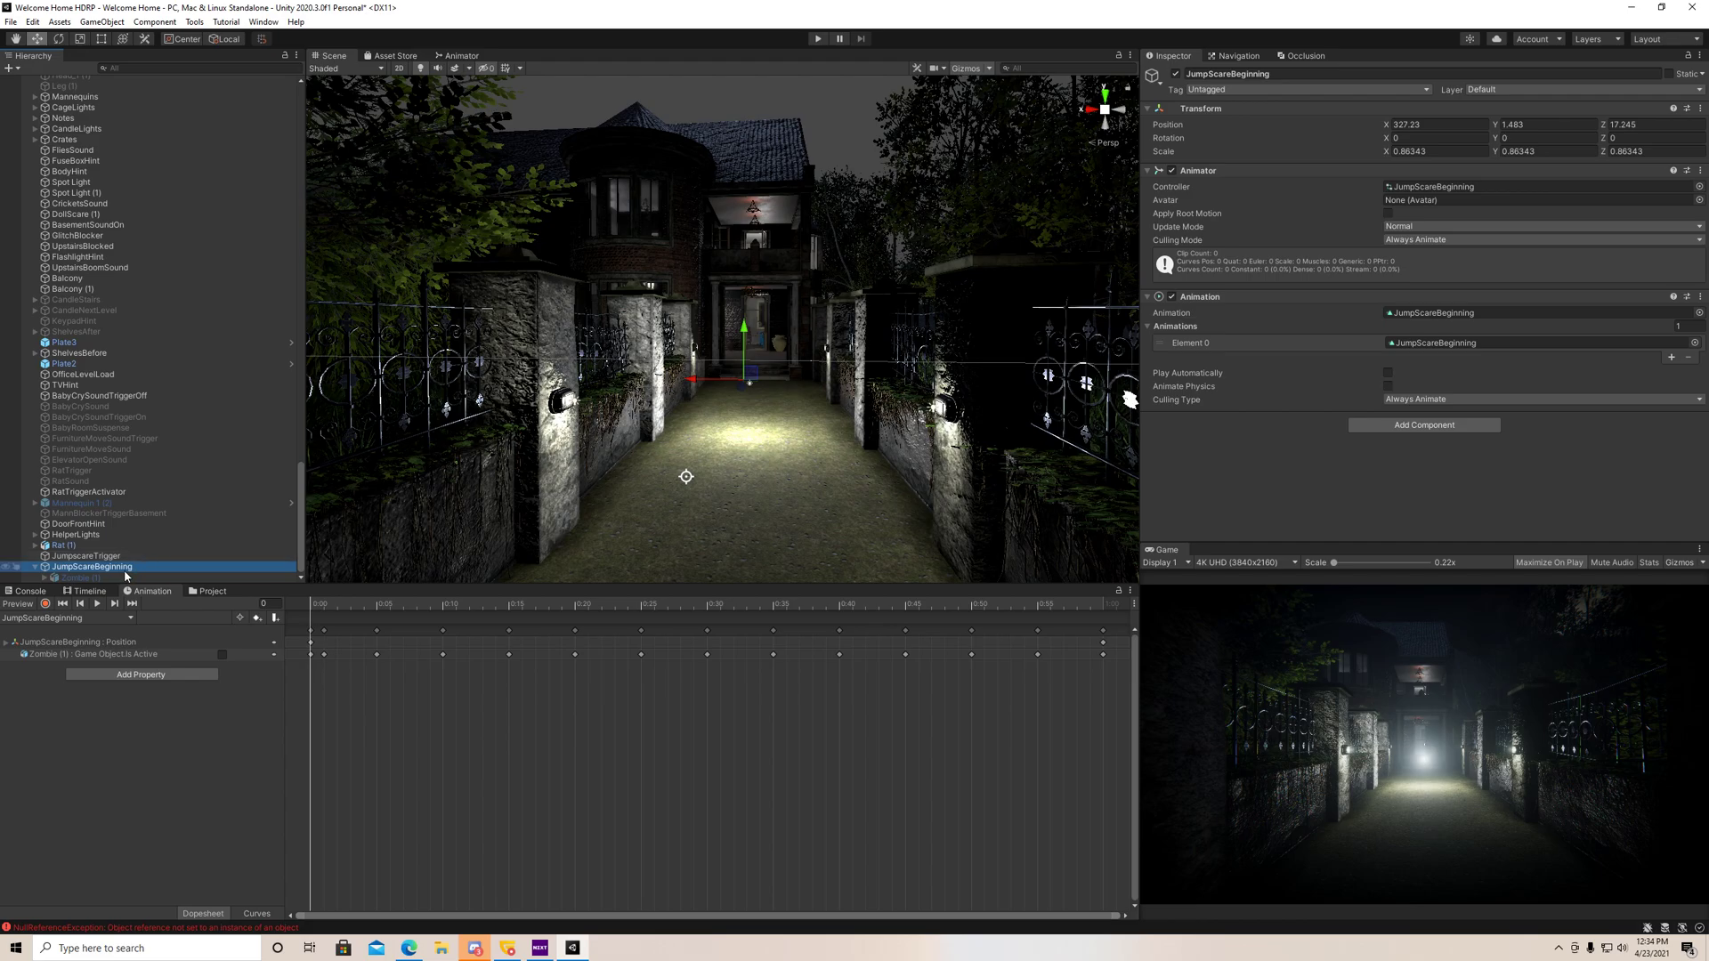
mouse_move(160, 566)
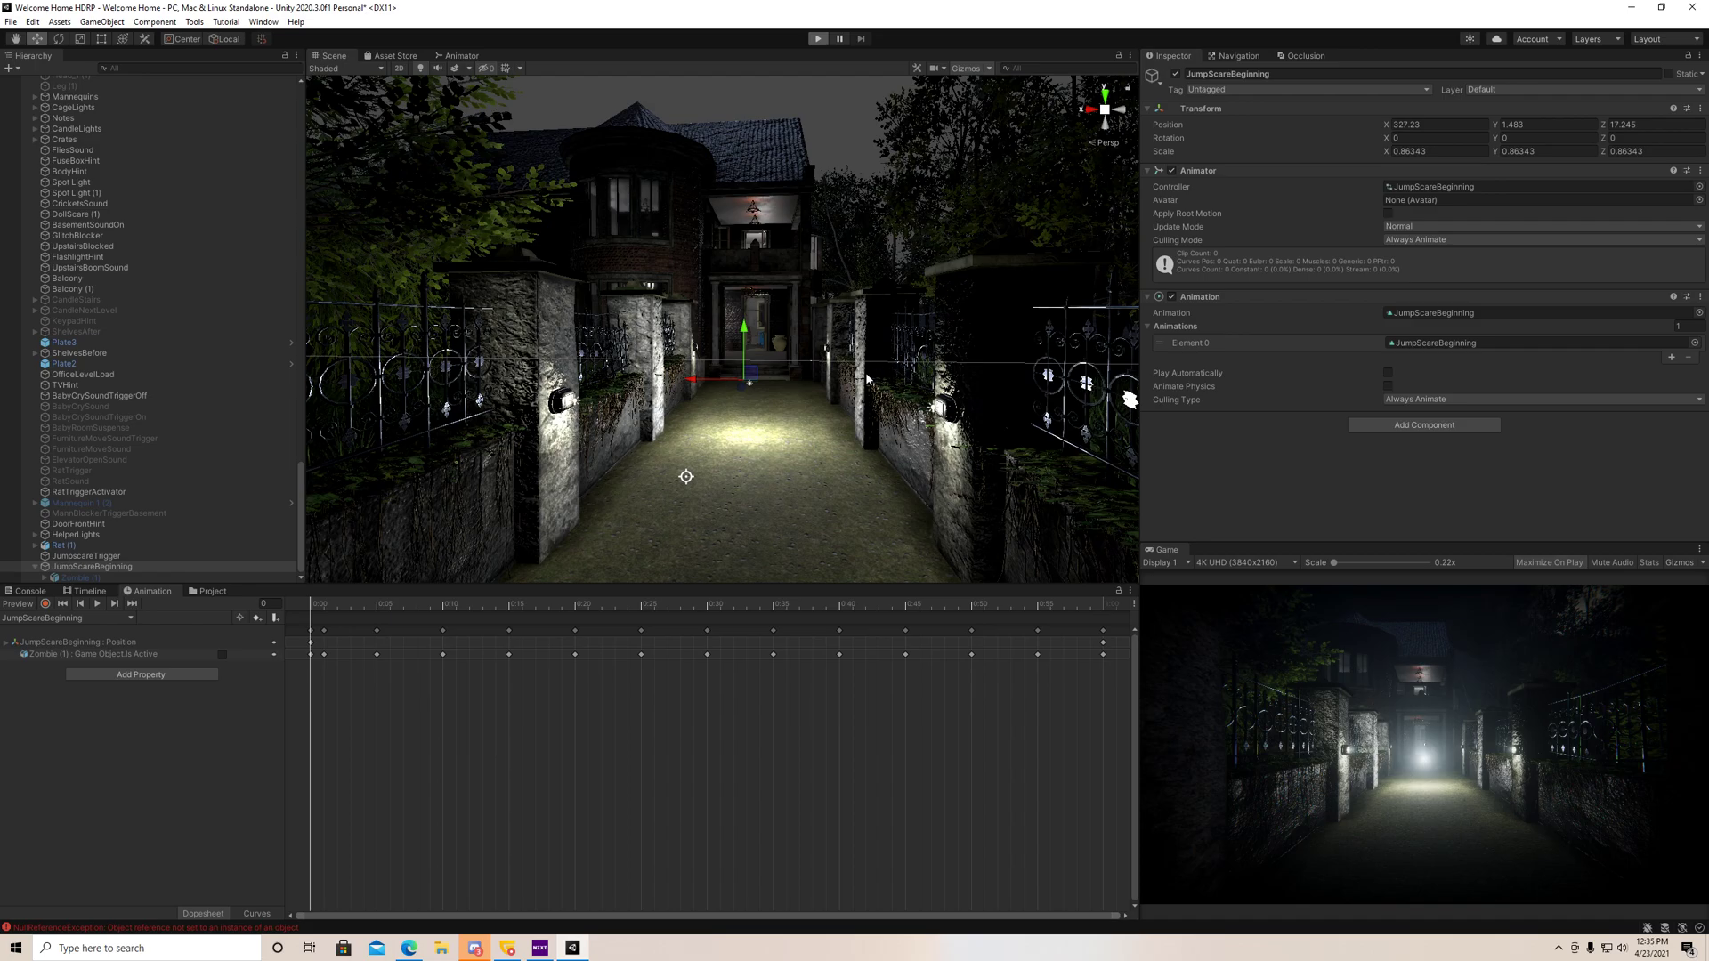
mouse_move(869, 377)
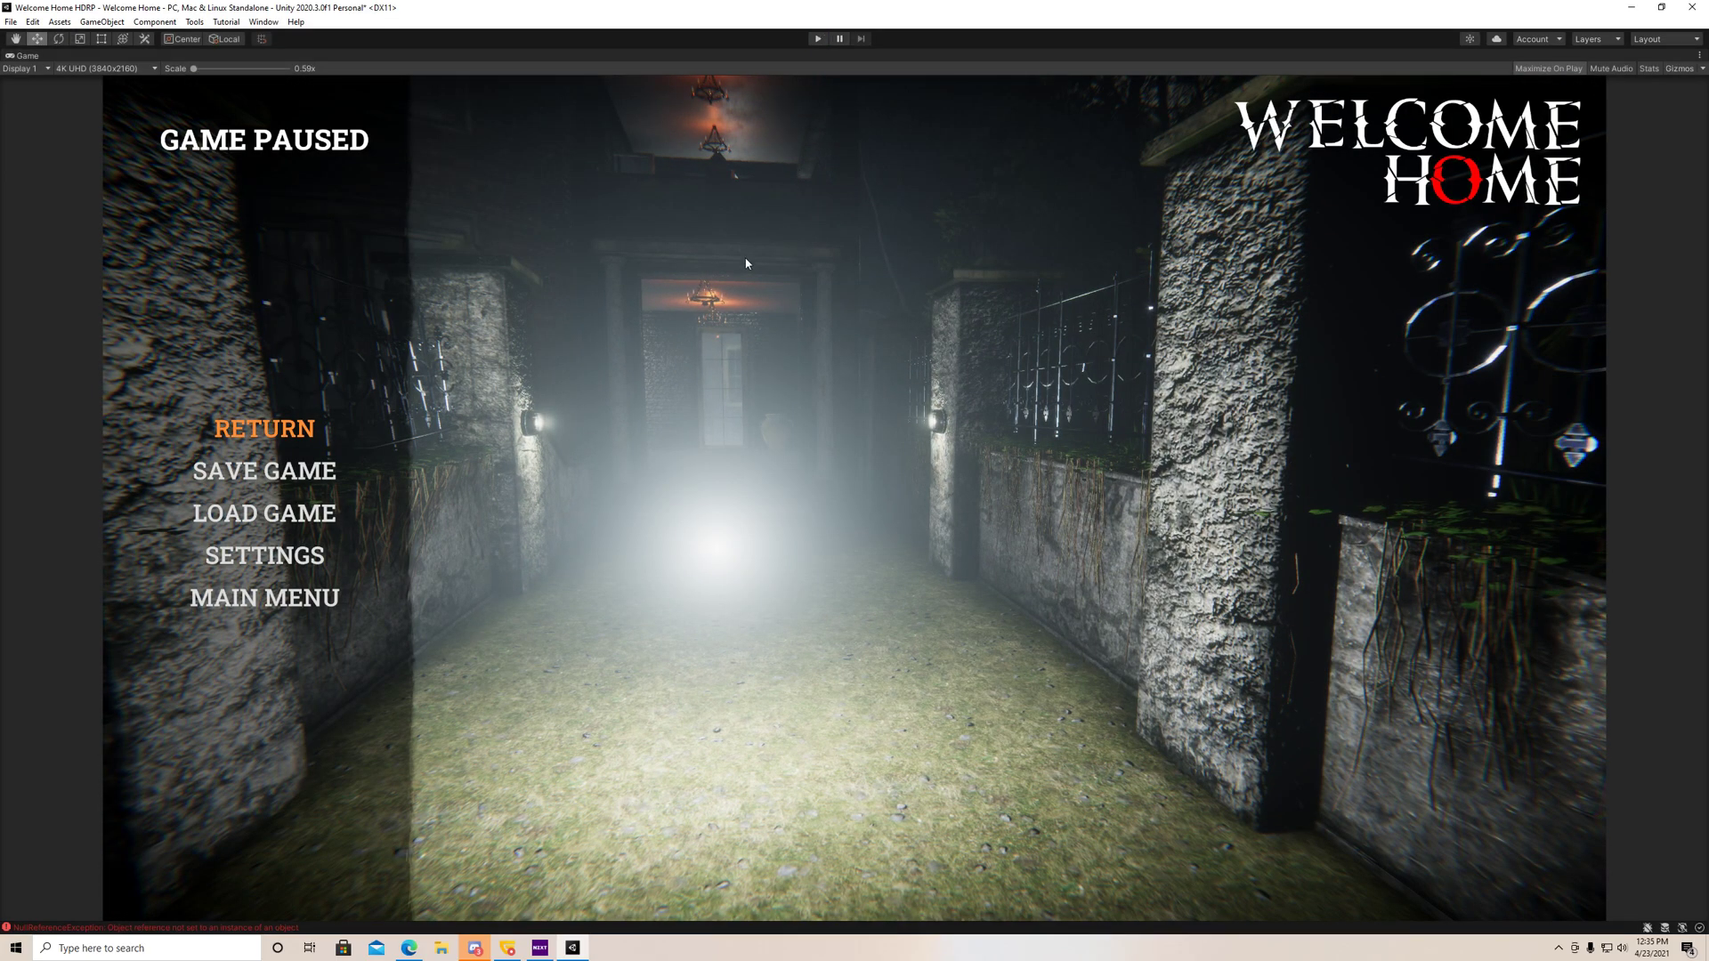
left_click(838, 37)
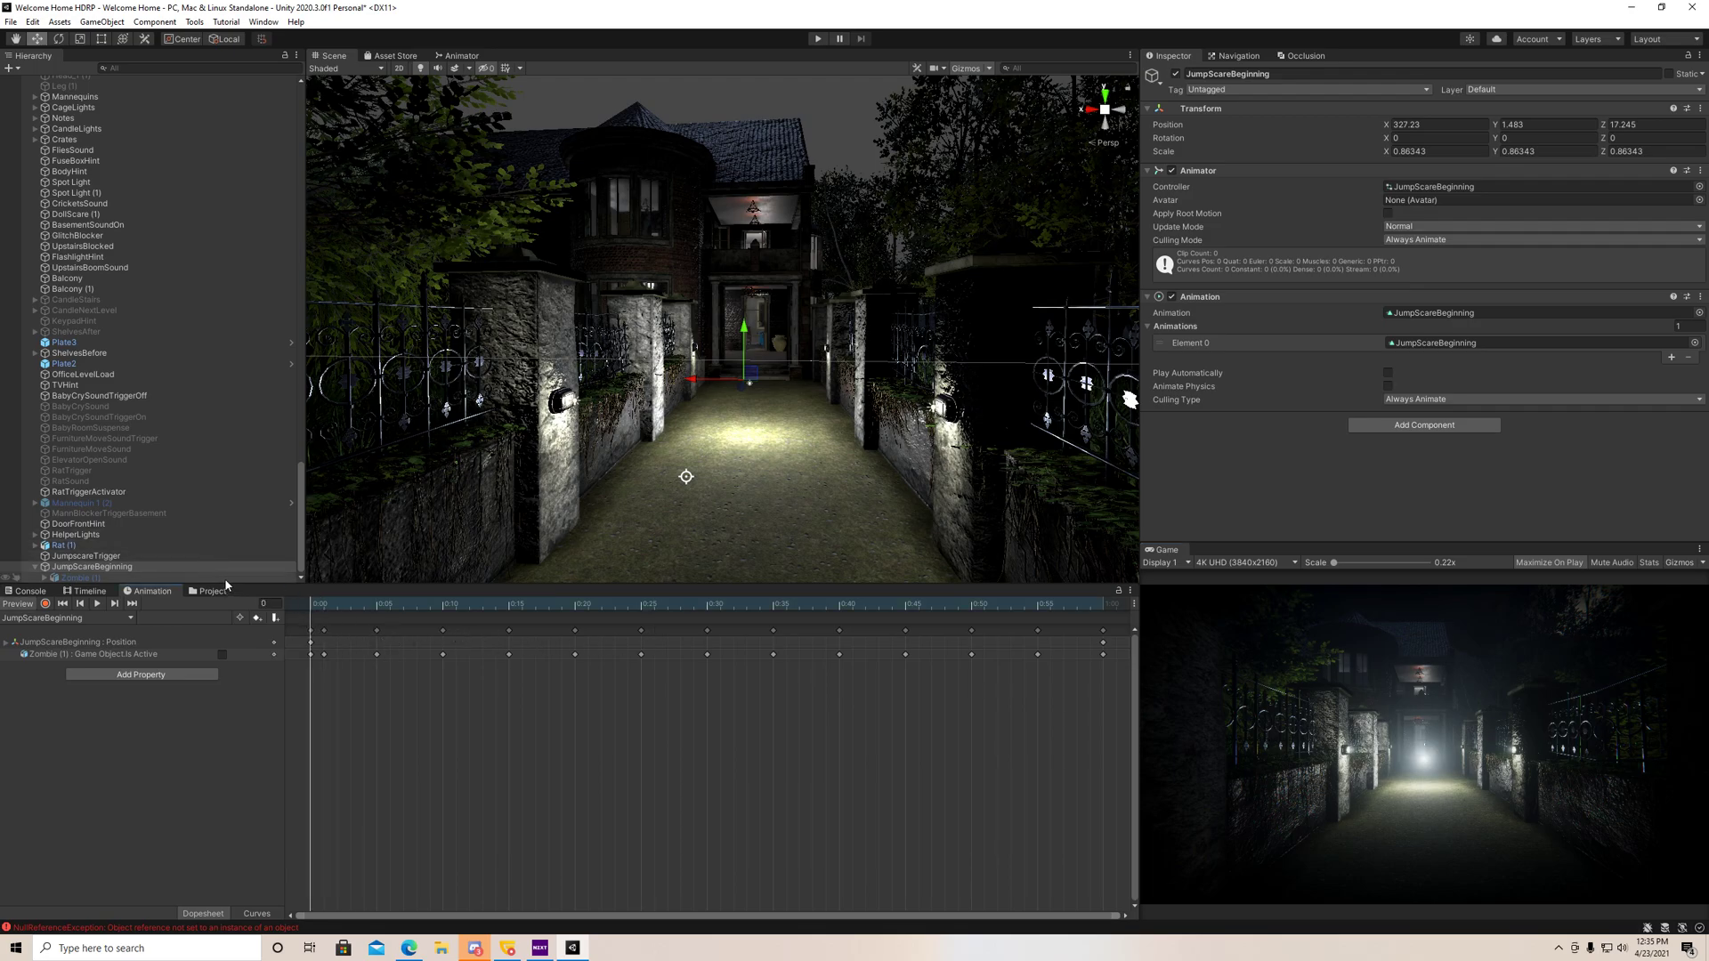
- Deactivate HelperLights to darken the lane and show JumpScareBeginning's animator state graph
left_click(75, 536)
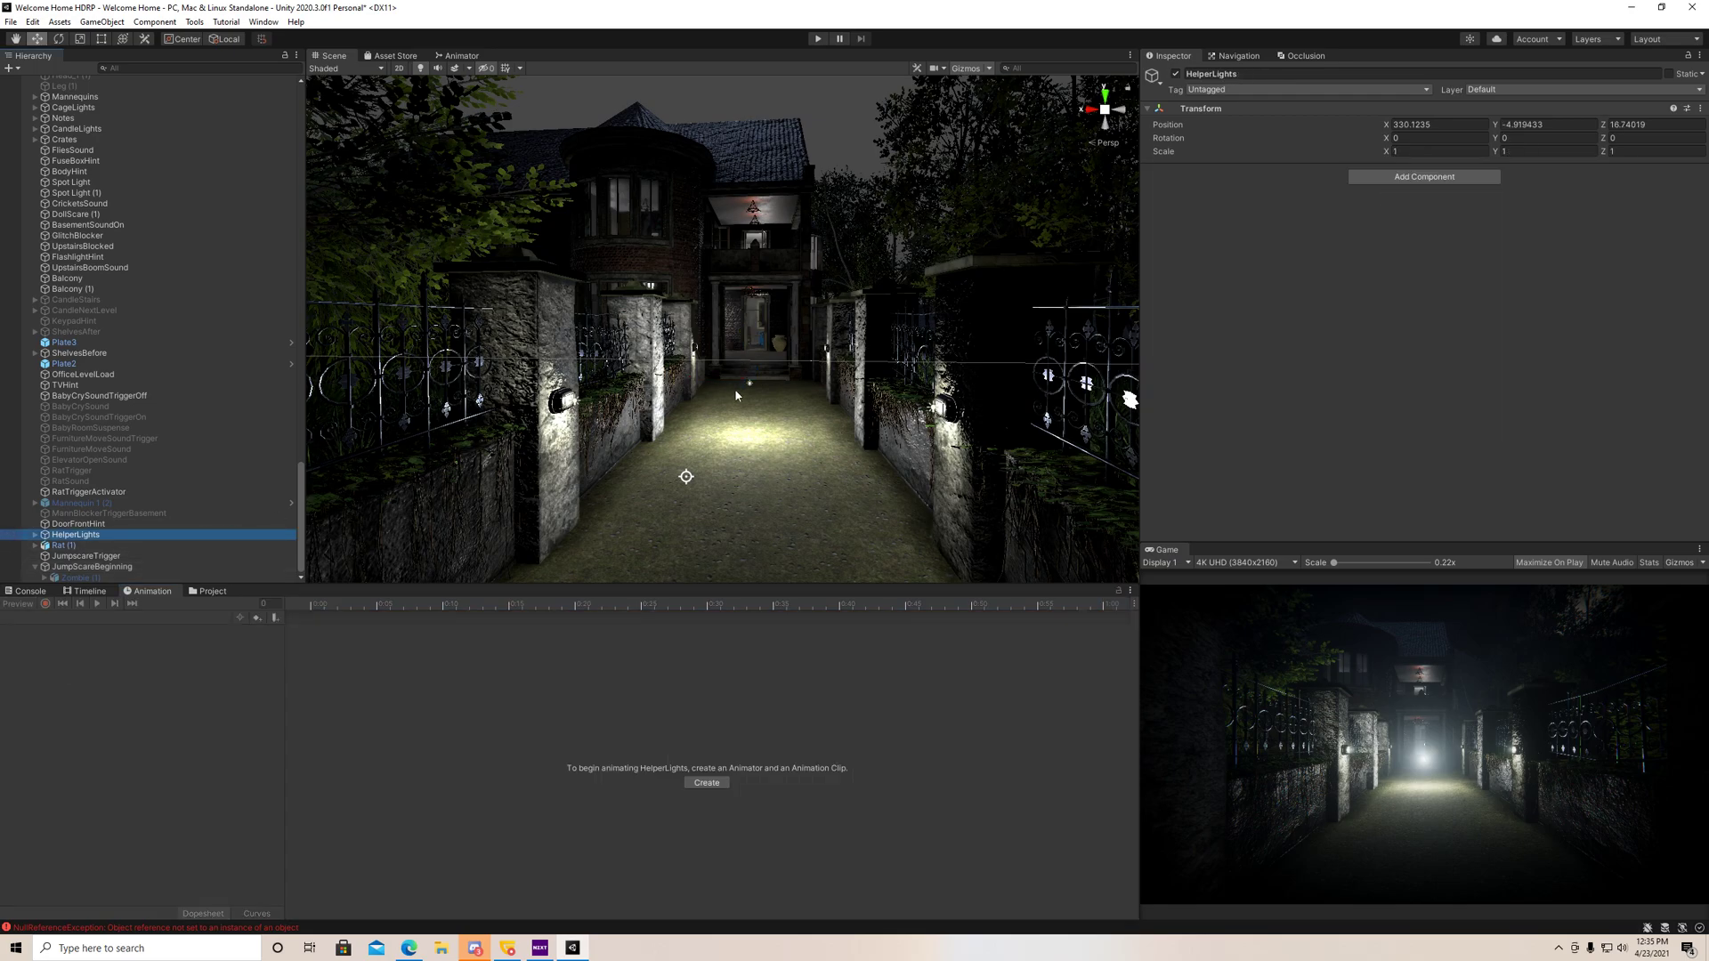
left_click(817, 39)
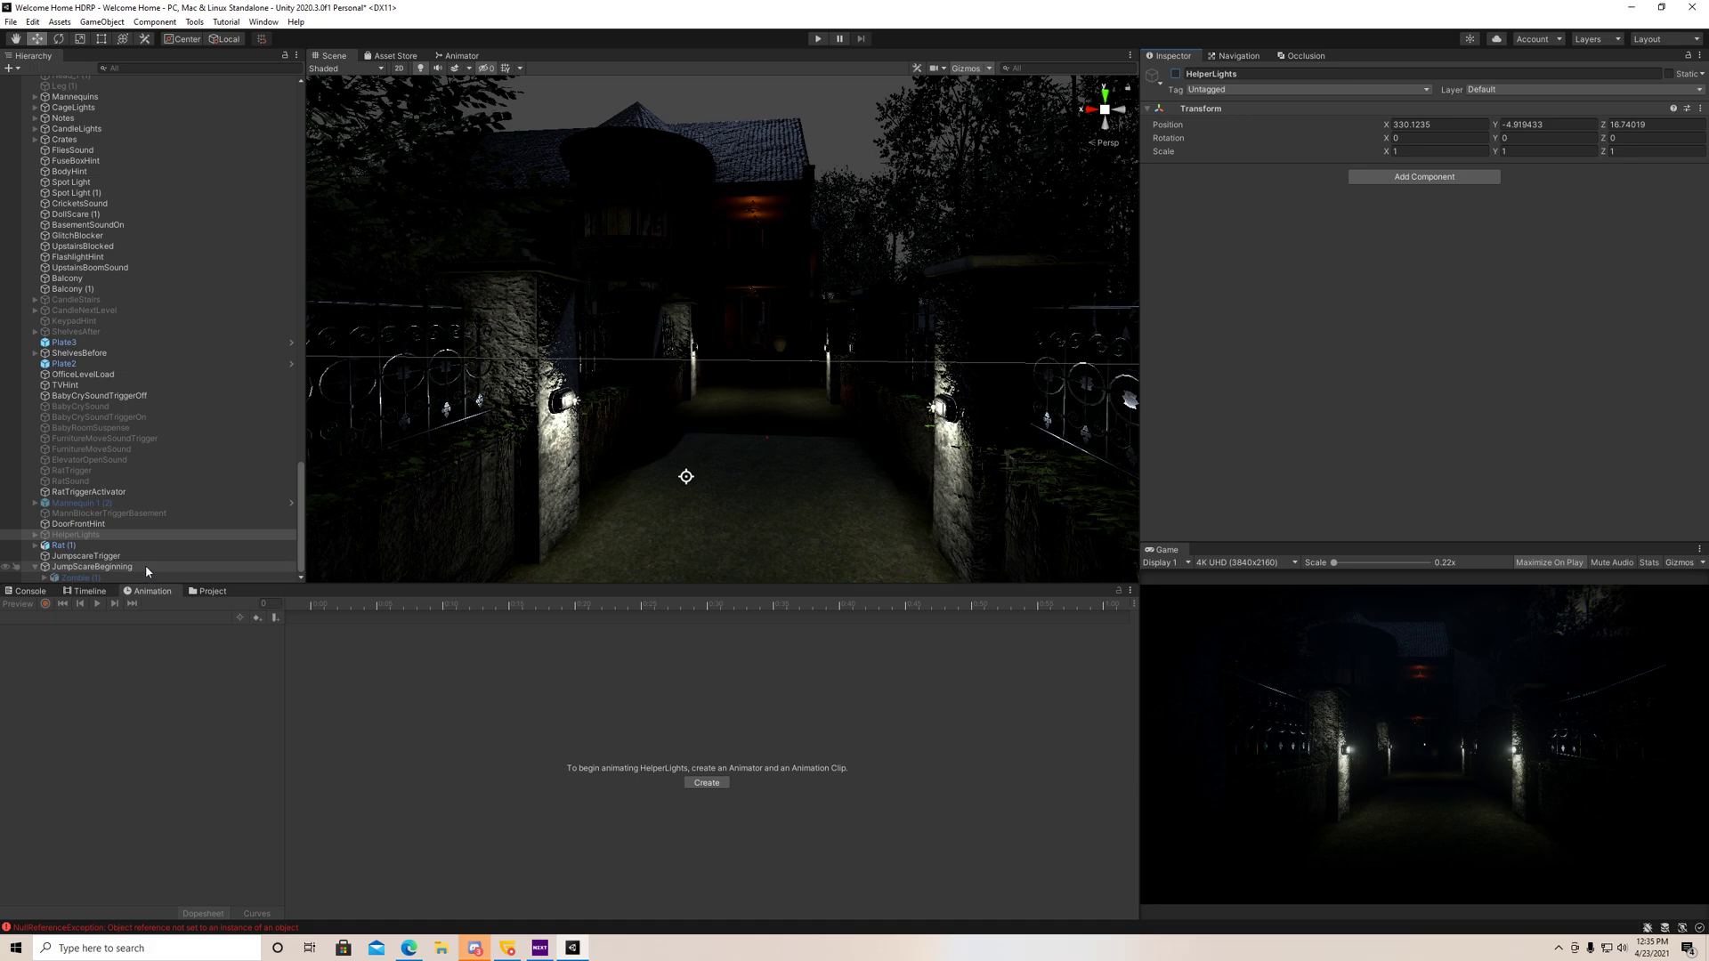
left_click(91, 567)
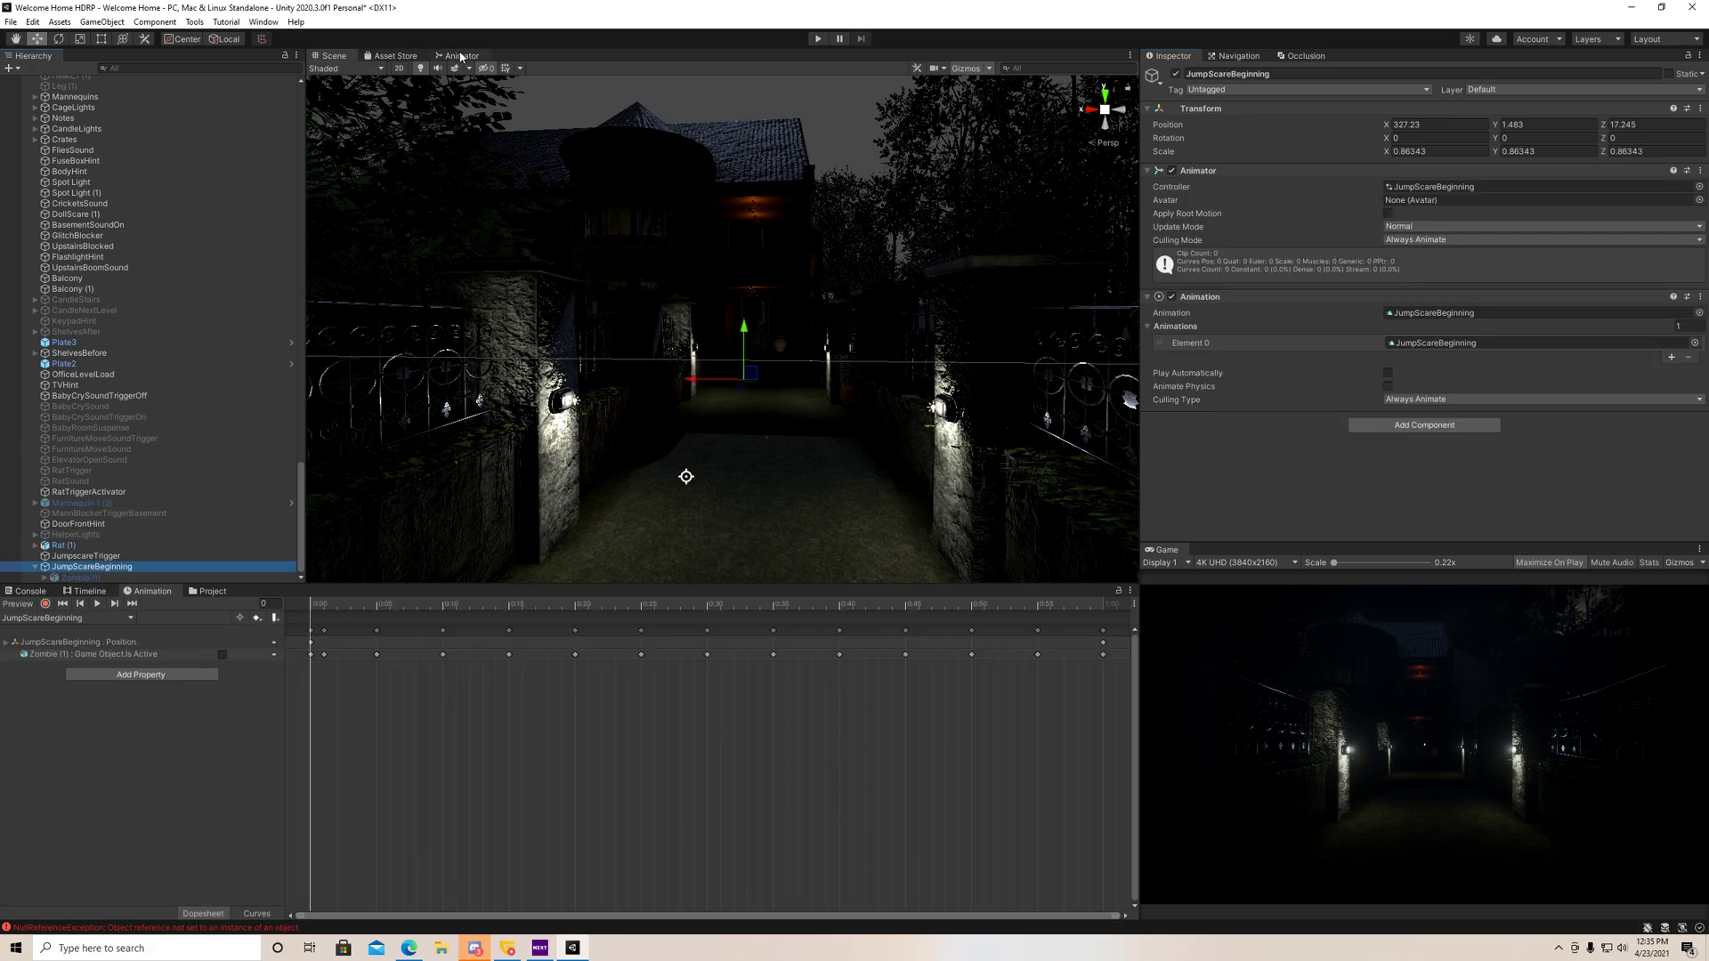
left_click(461, 55)
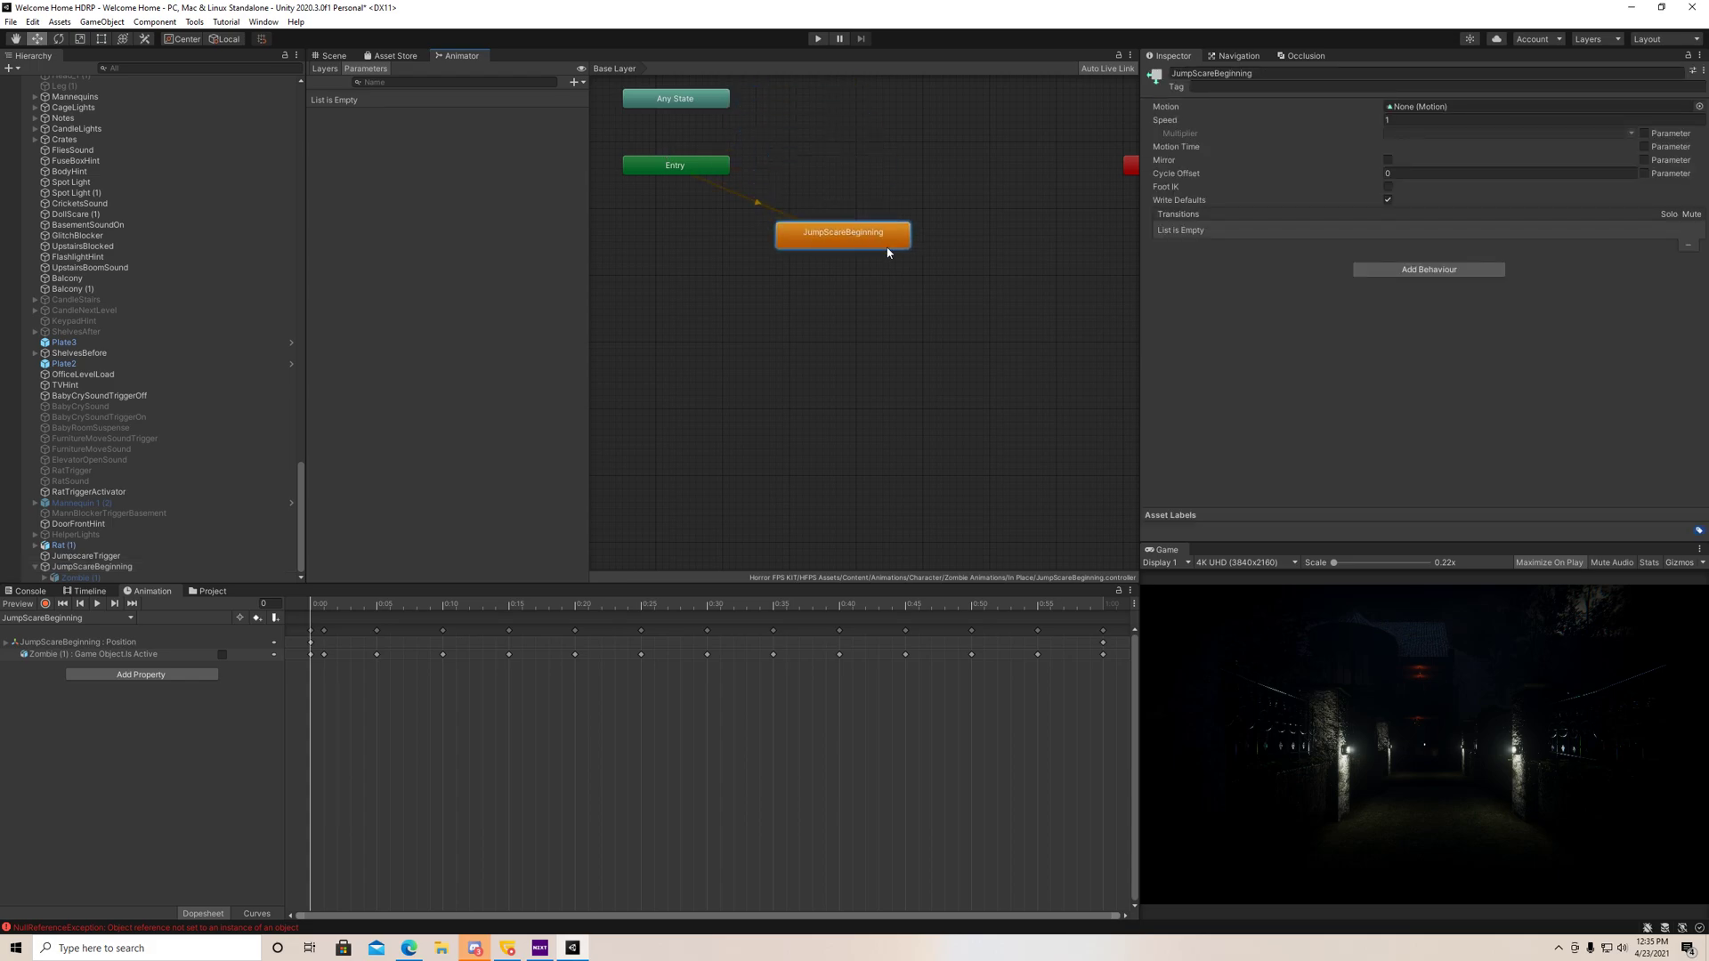
- Set the JumpScareBeginning animator state's Speed to 0.5
left_click(1509, 120)
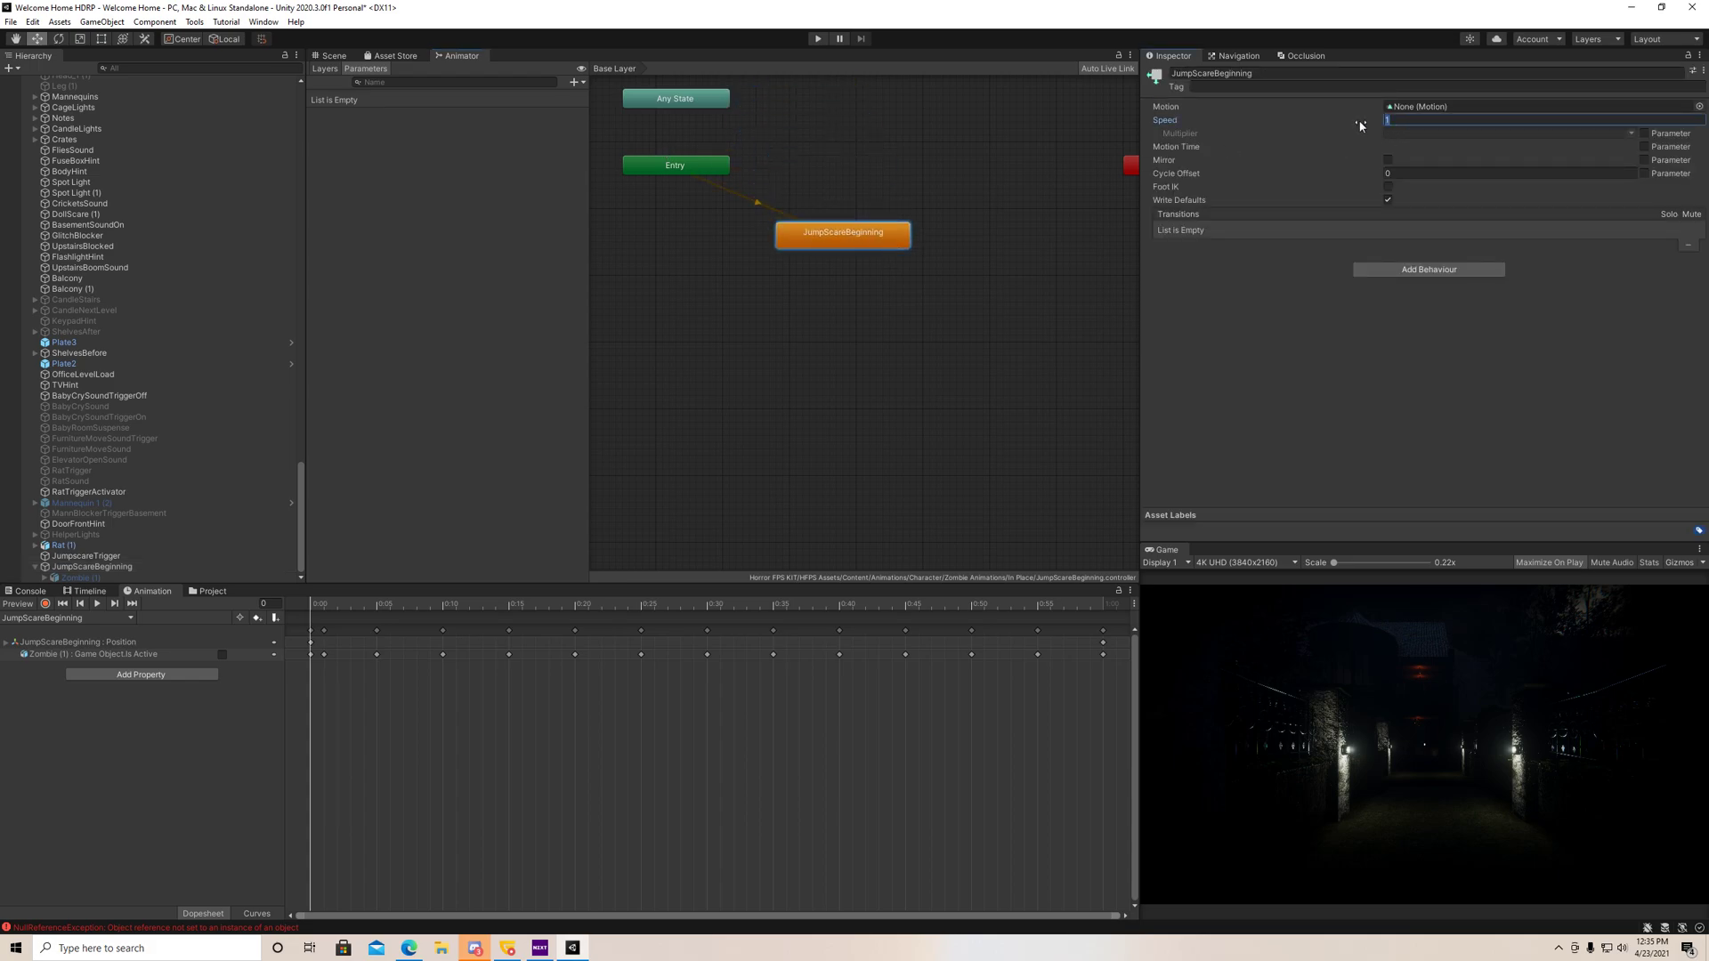
type("0.5")
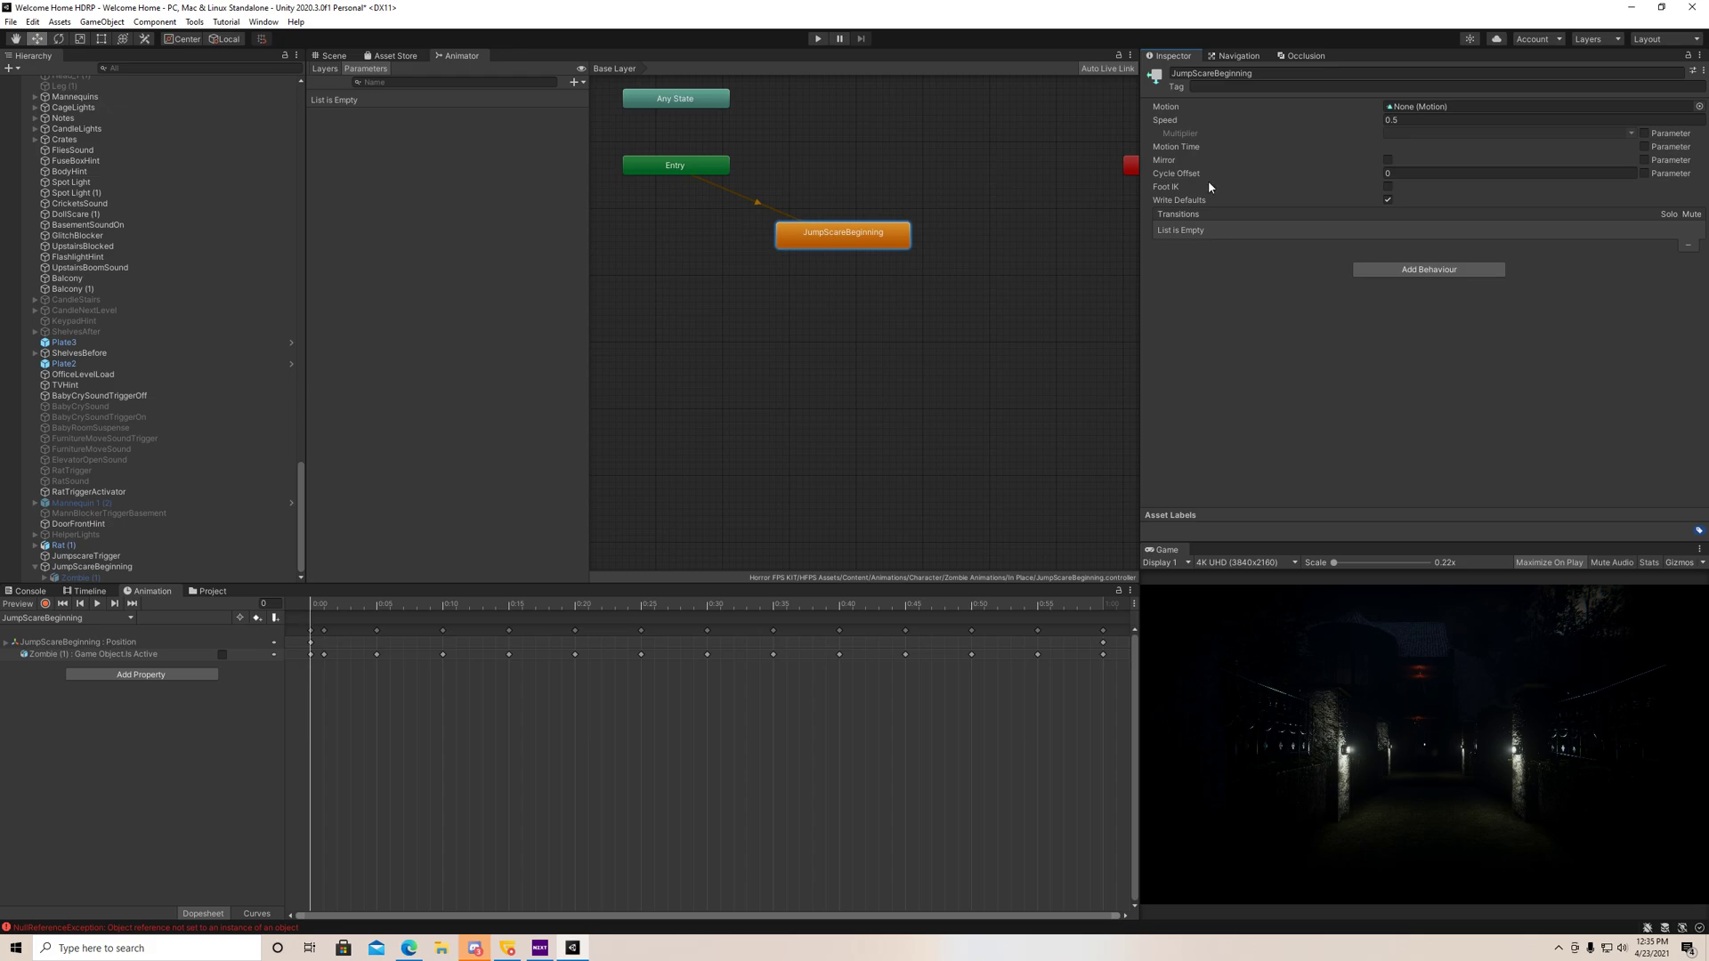
mouse_move(817, 37)
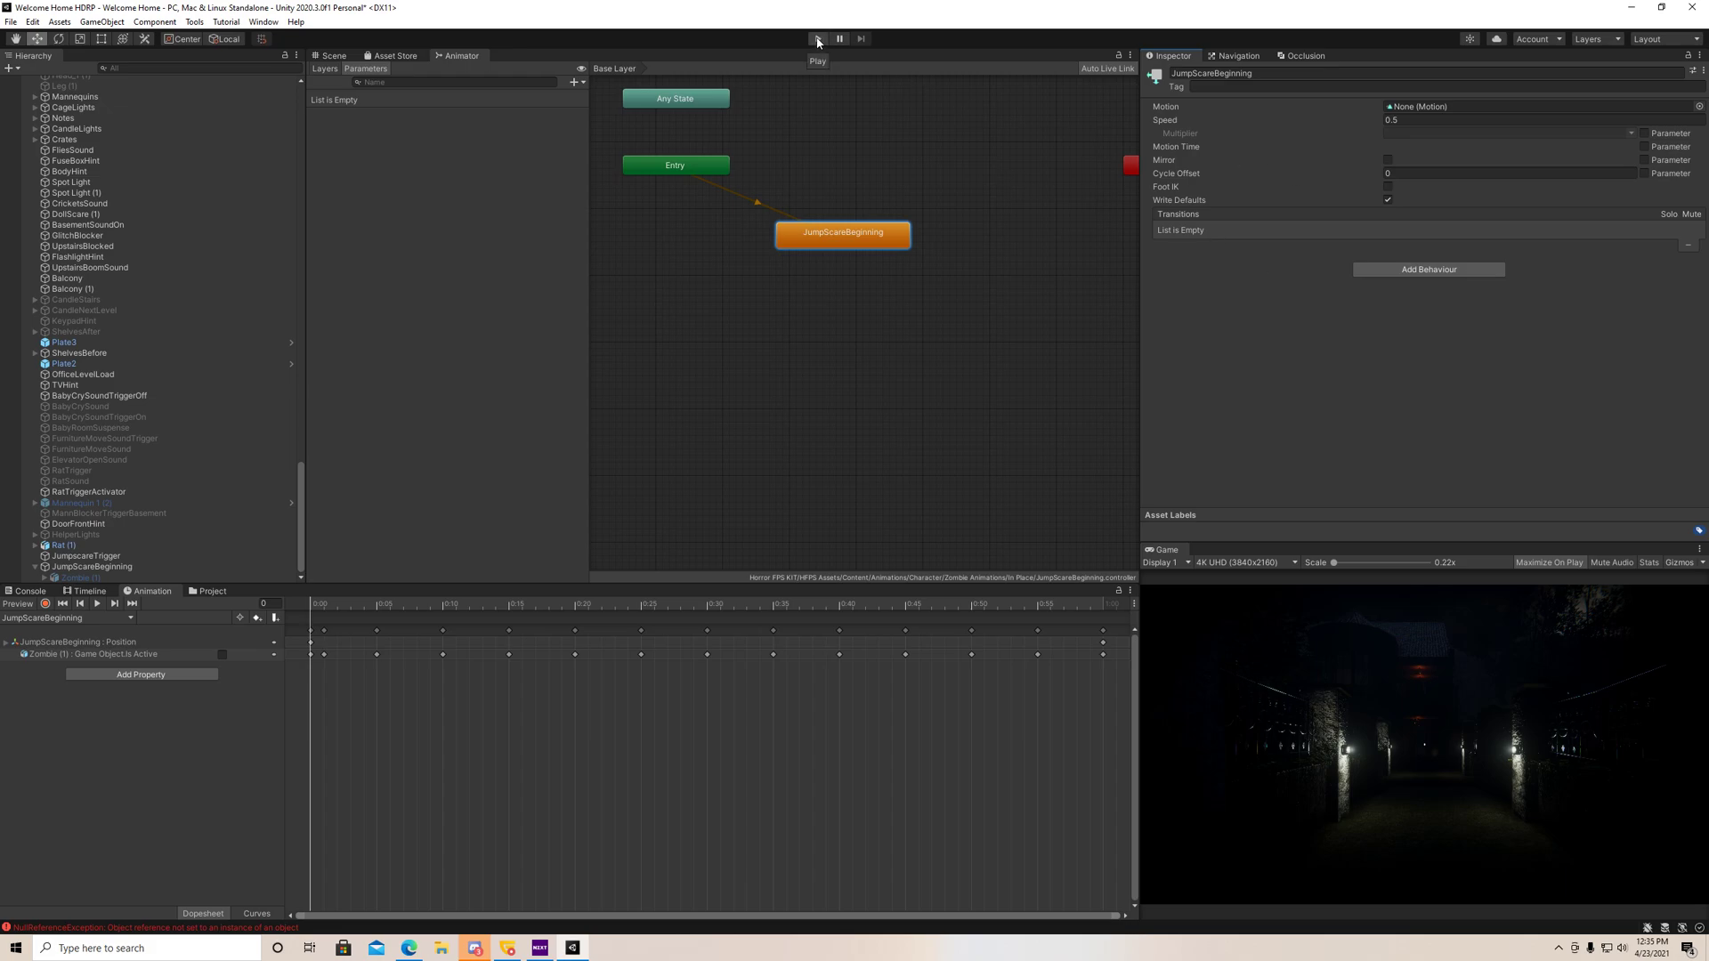
- Playtest the scene, using the flashlight from the inventory during the run
left_click(817, 37)
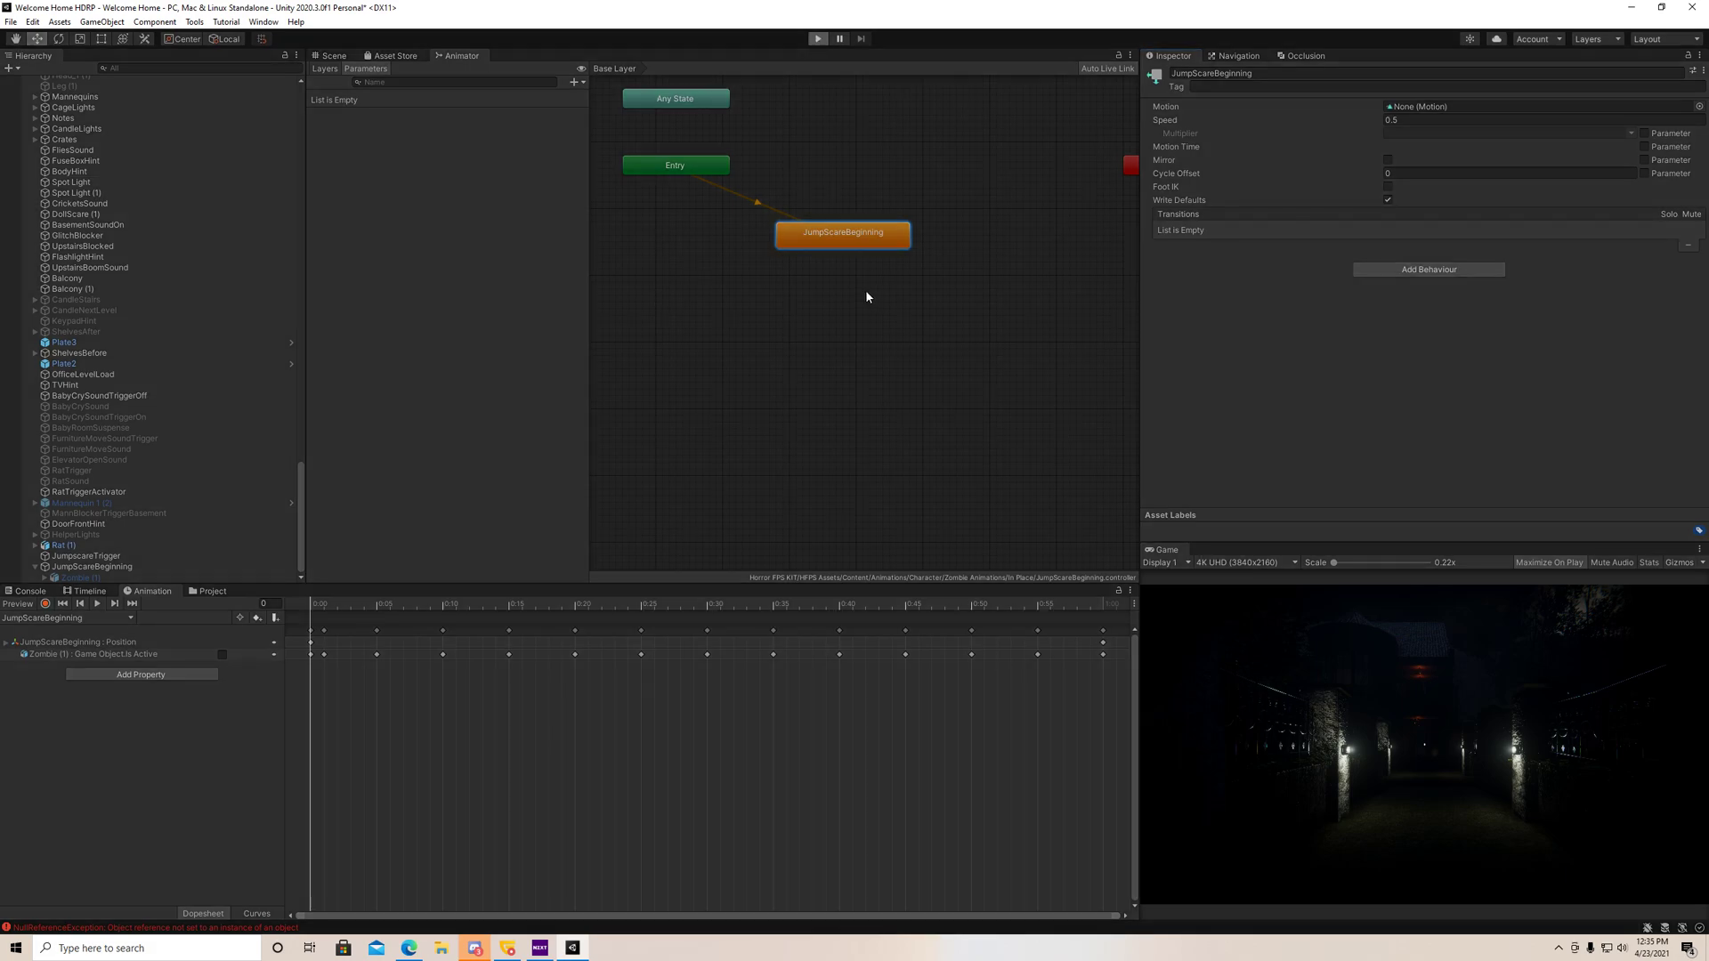
left_click(817, 37)
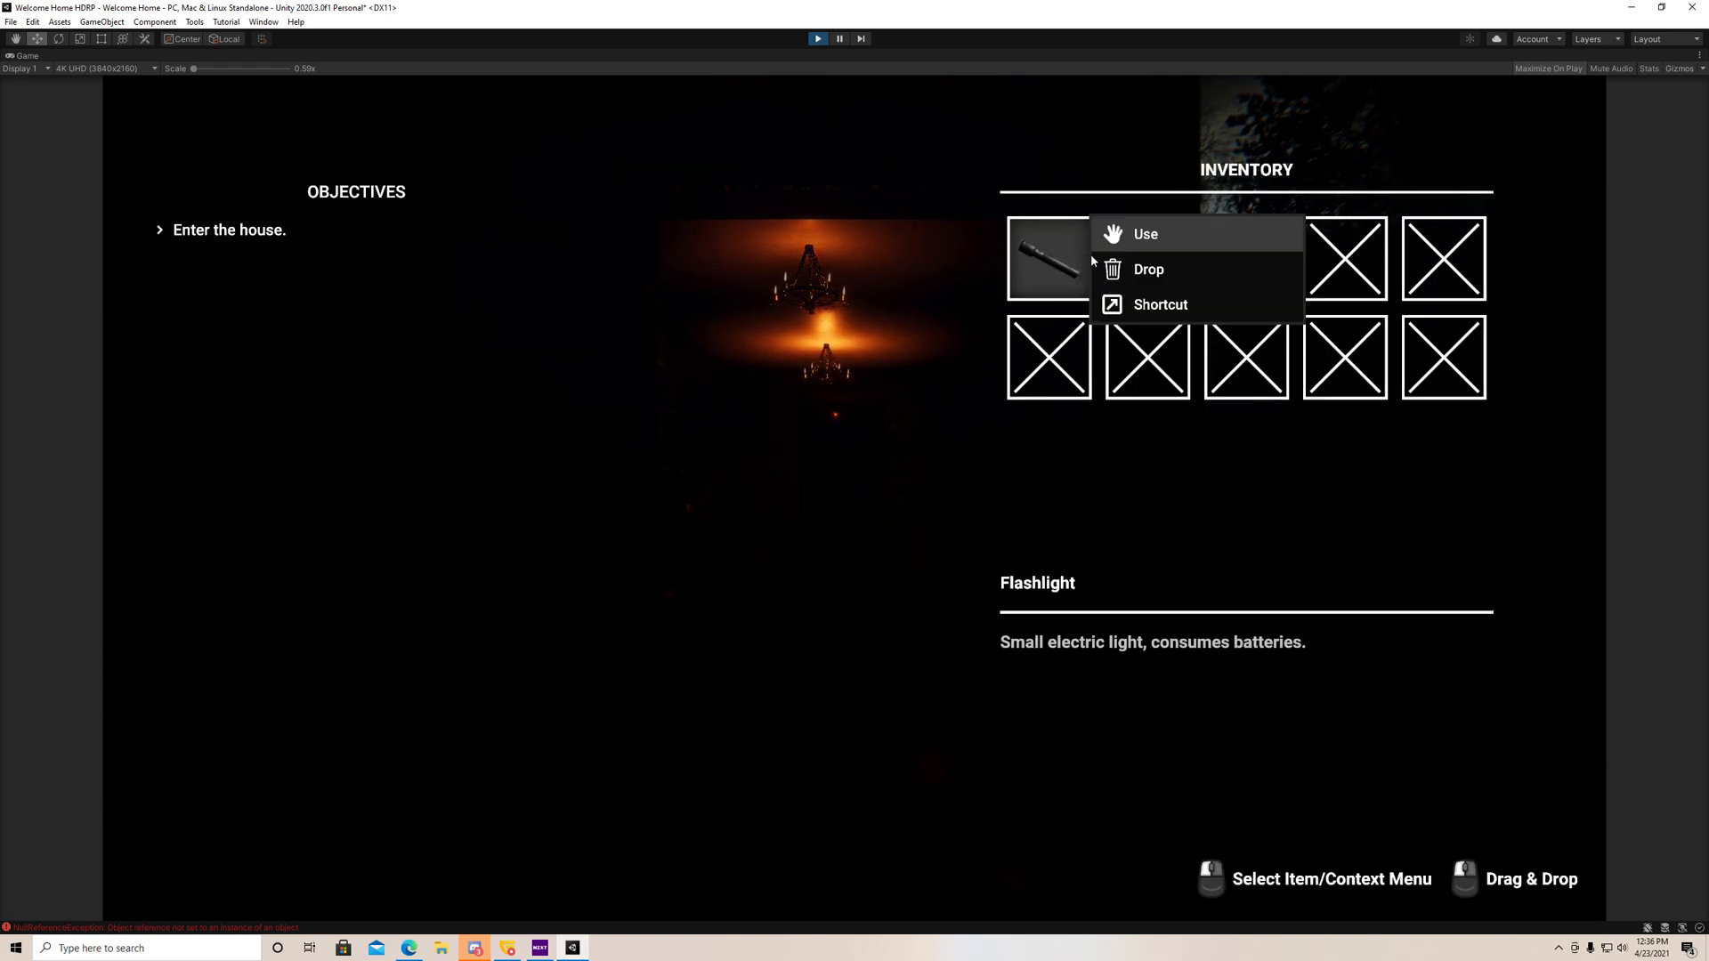
left_click(1144, 233)
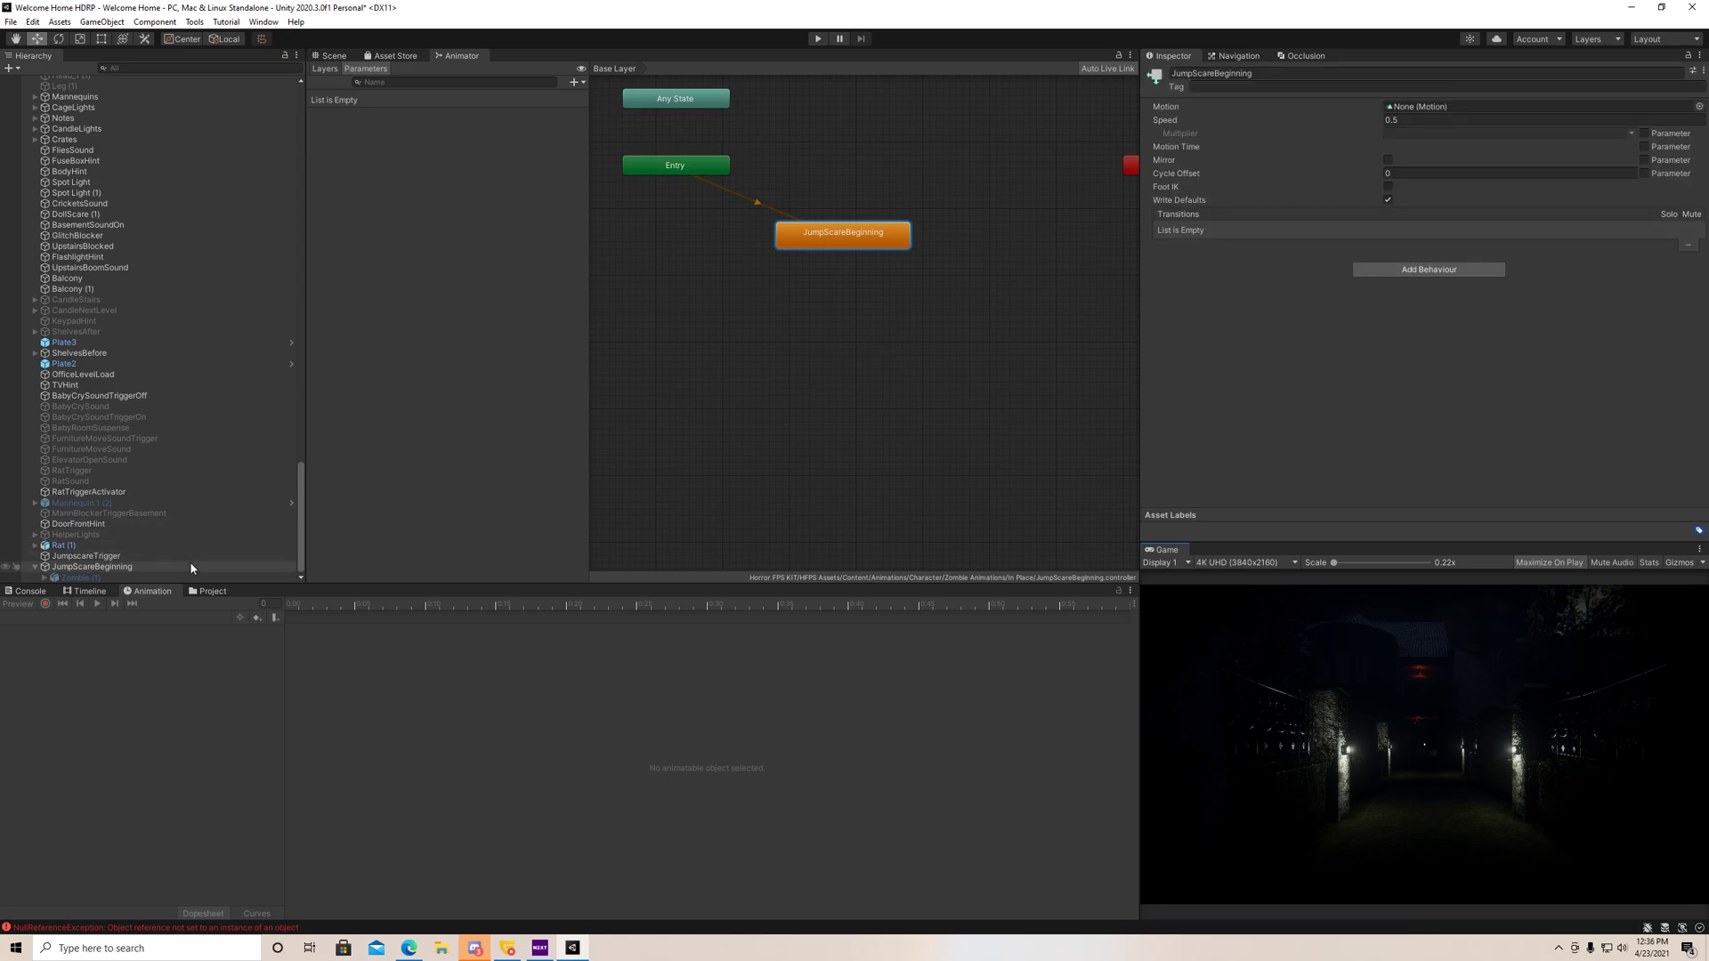
mouse_move(192, 572)
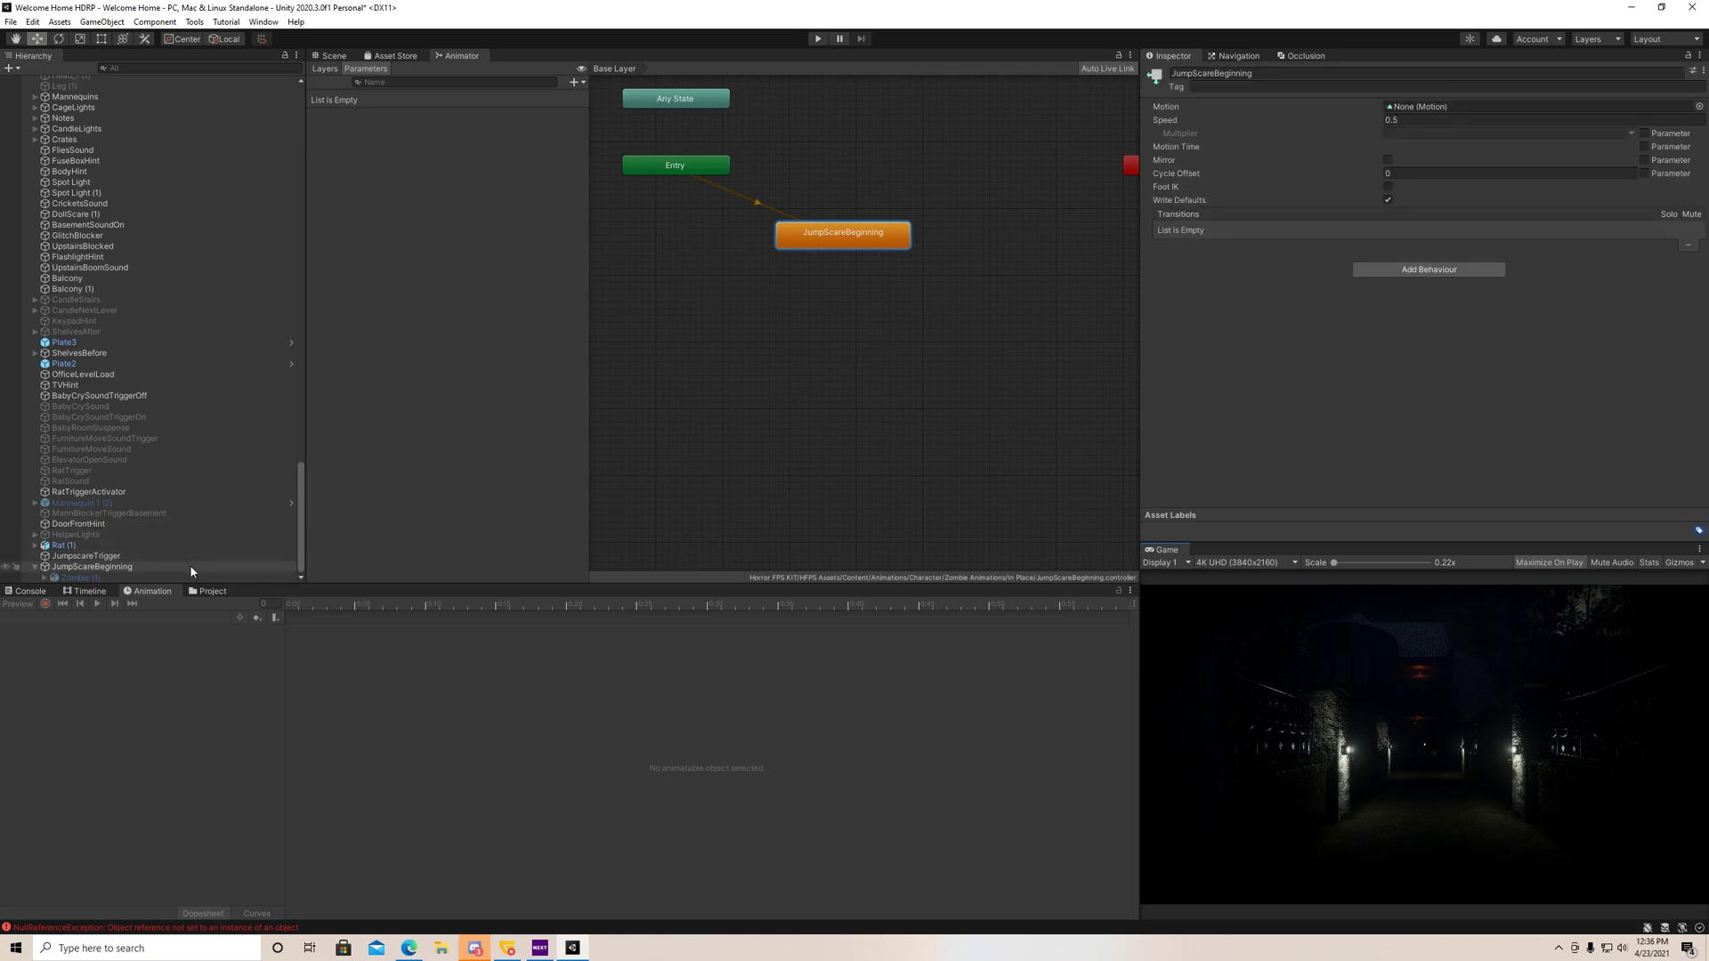